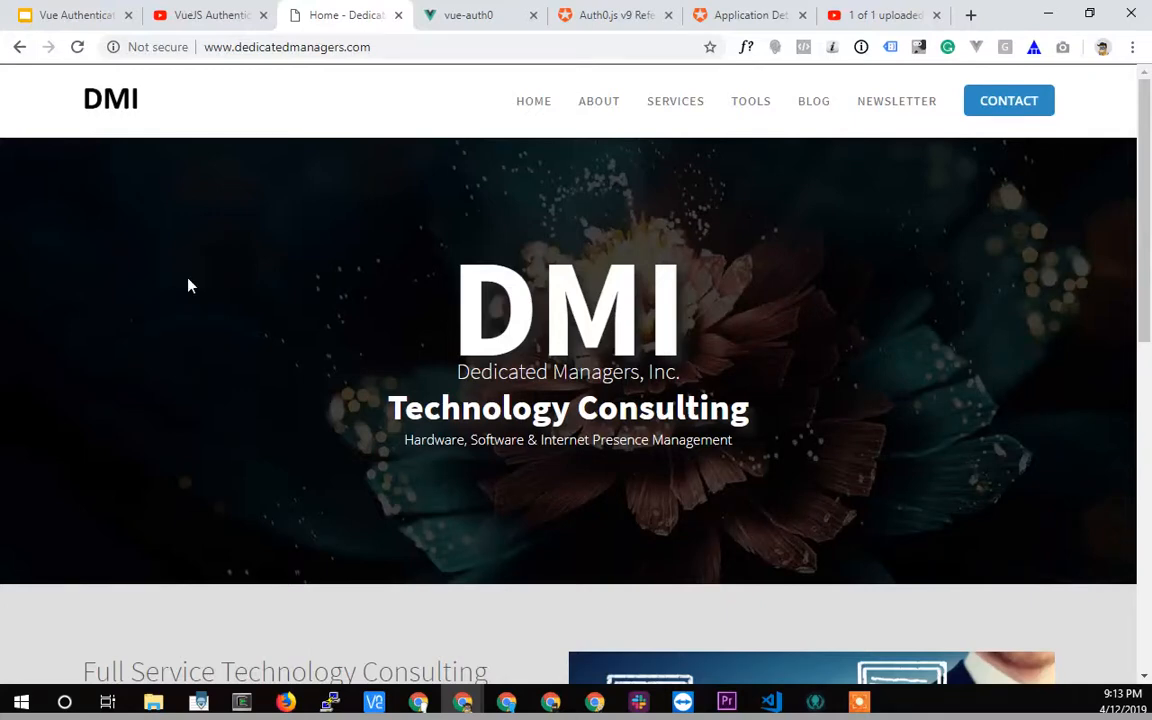
pyautogui.moveTo(112, 94)
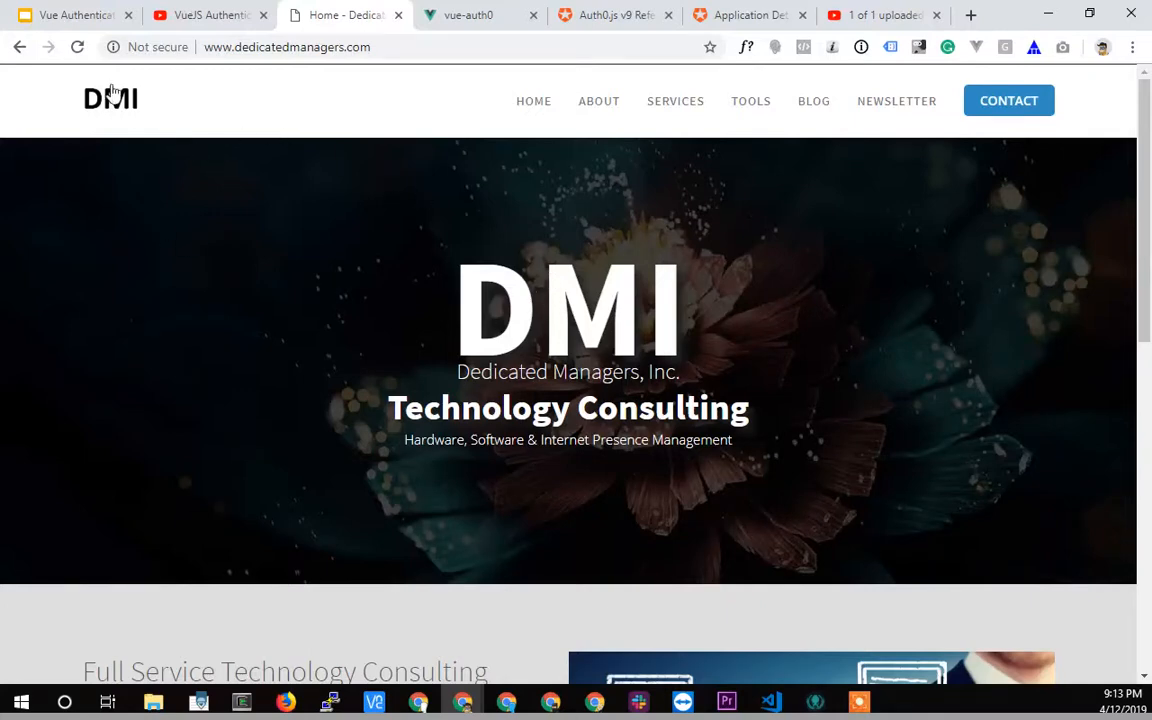
# - Review router.js's guard: the Auth0 callback pass-through, stored token checks and setUserIsAuthenticated commit
pyautogui.click(70, 14)
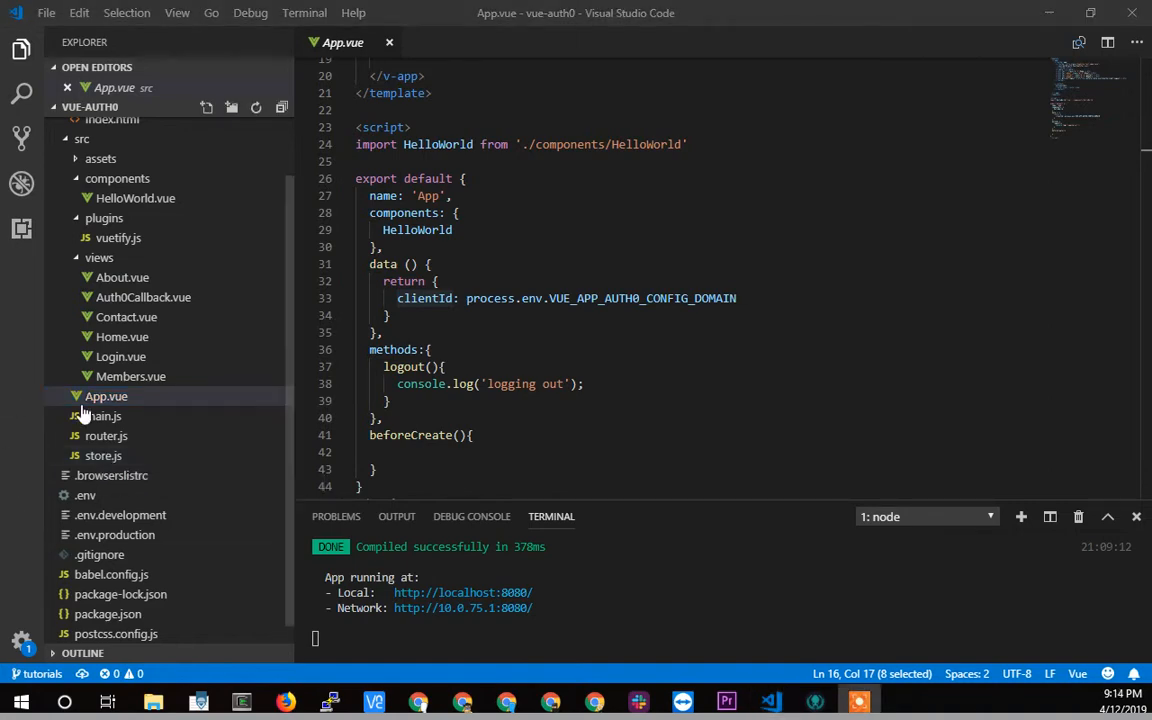
pyautogui.click(106, 436)
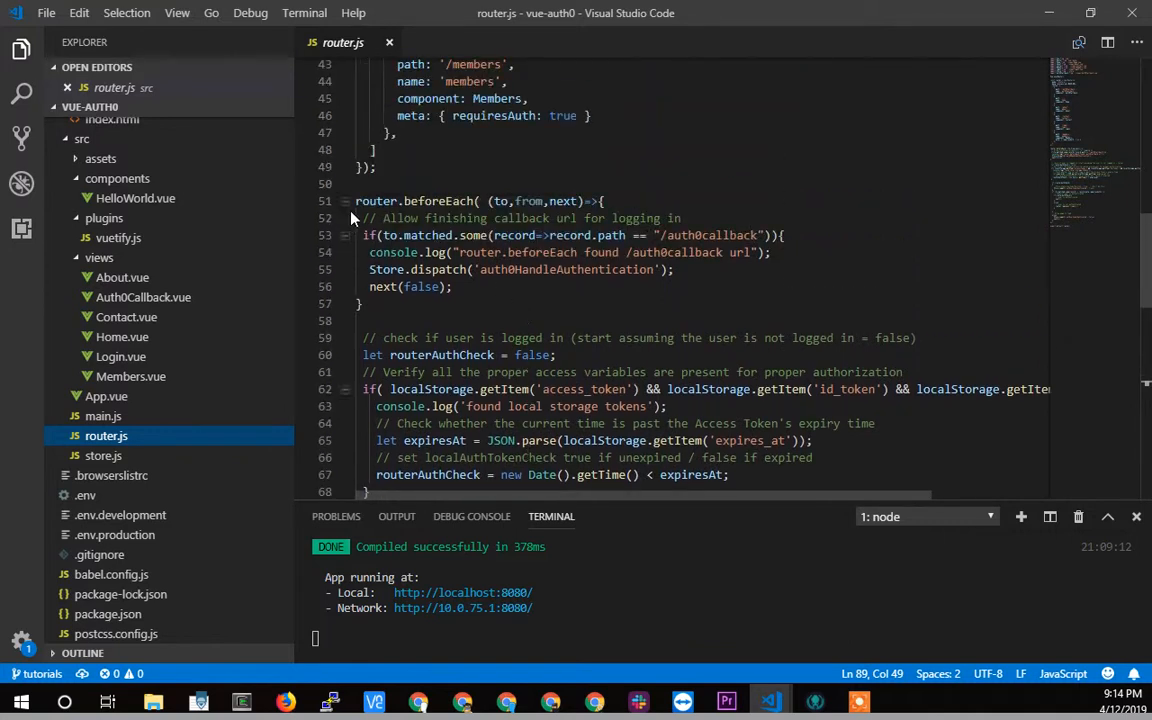
pyautogui.moveTo(364, 218); pyautogui.dragTo(364, 304)
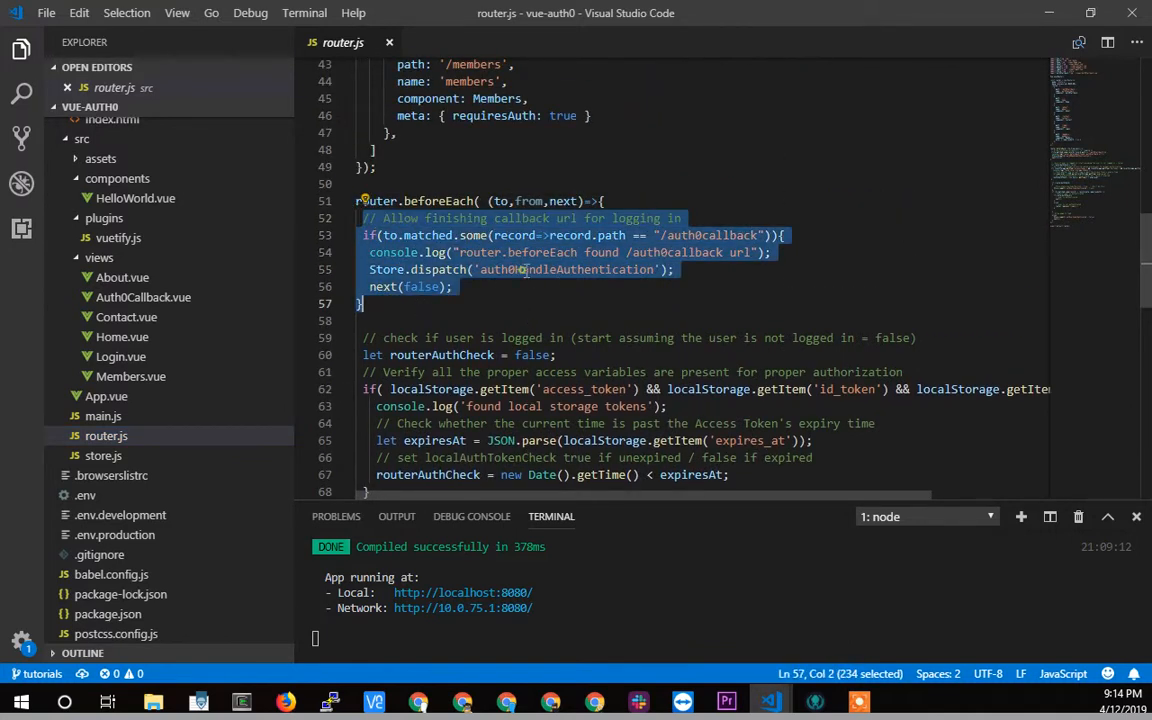
pyautogui.click(504, 268)
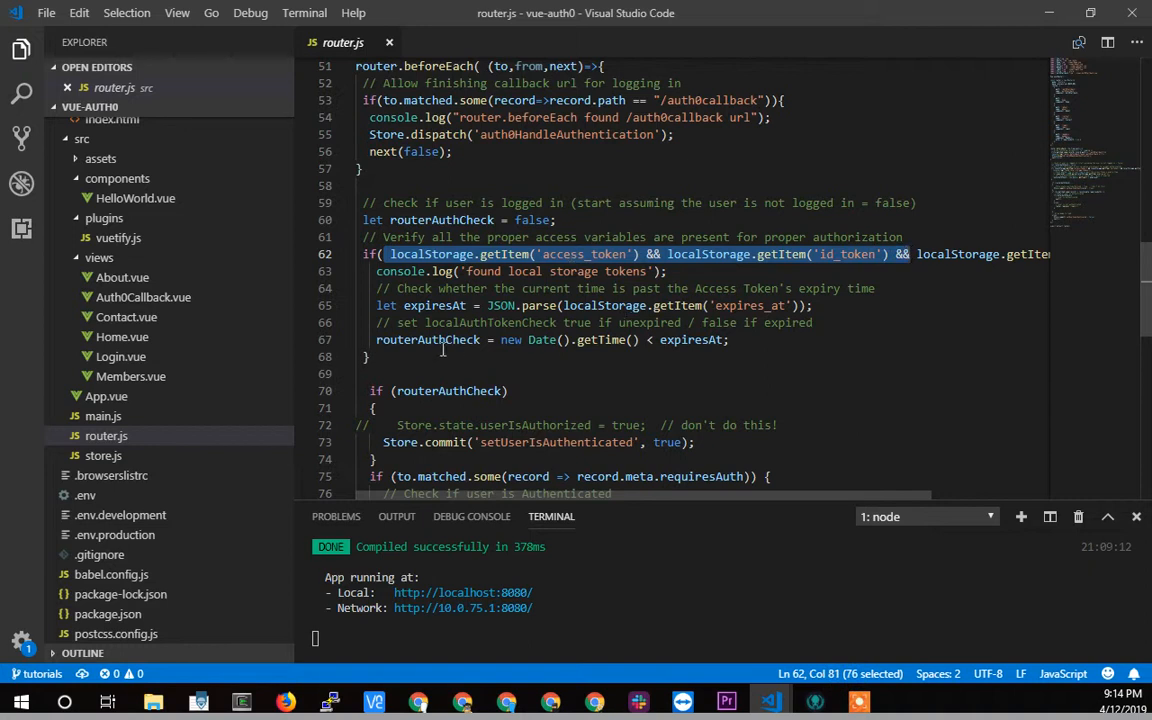
pyautogui.doubleClick(428, 340)
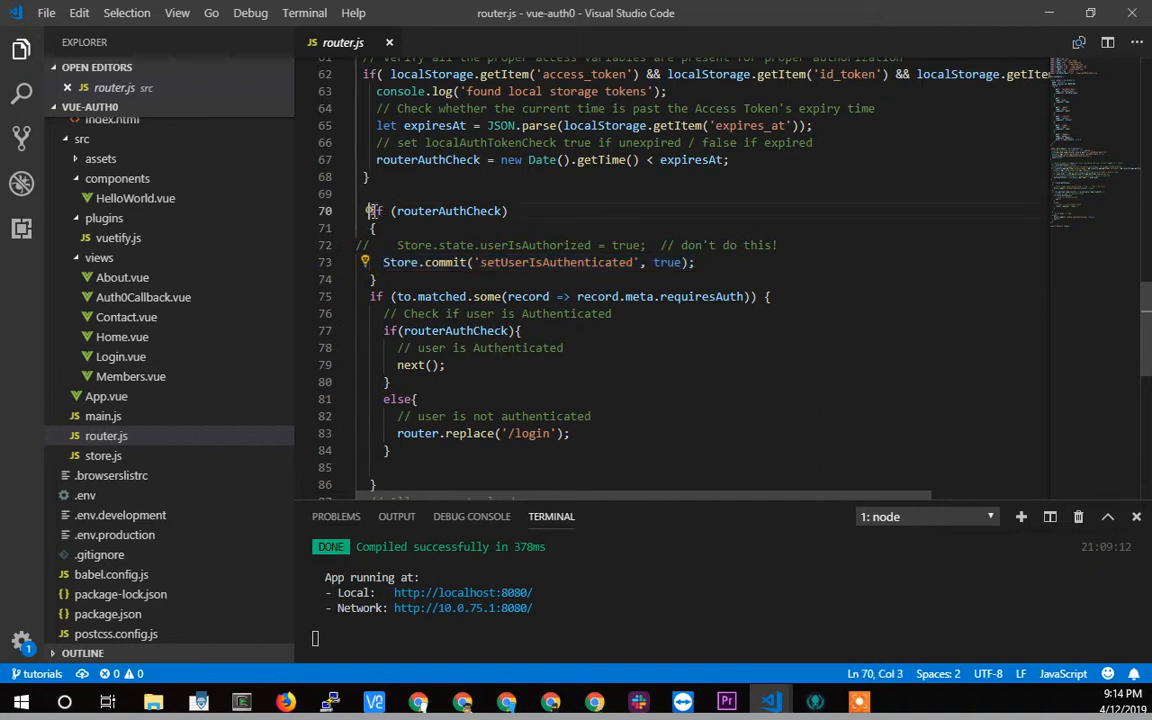
pyautogui.moveTo(368, 210); pyautogui.dragTo(508, 210)
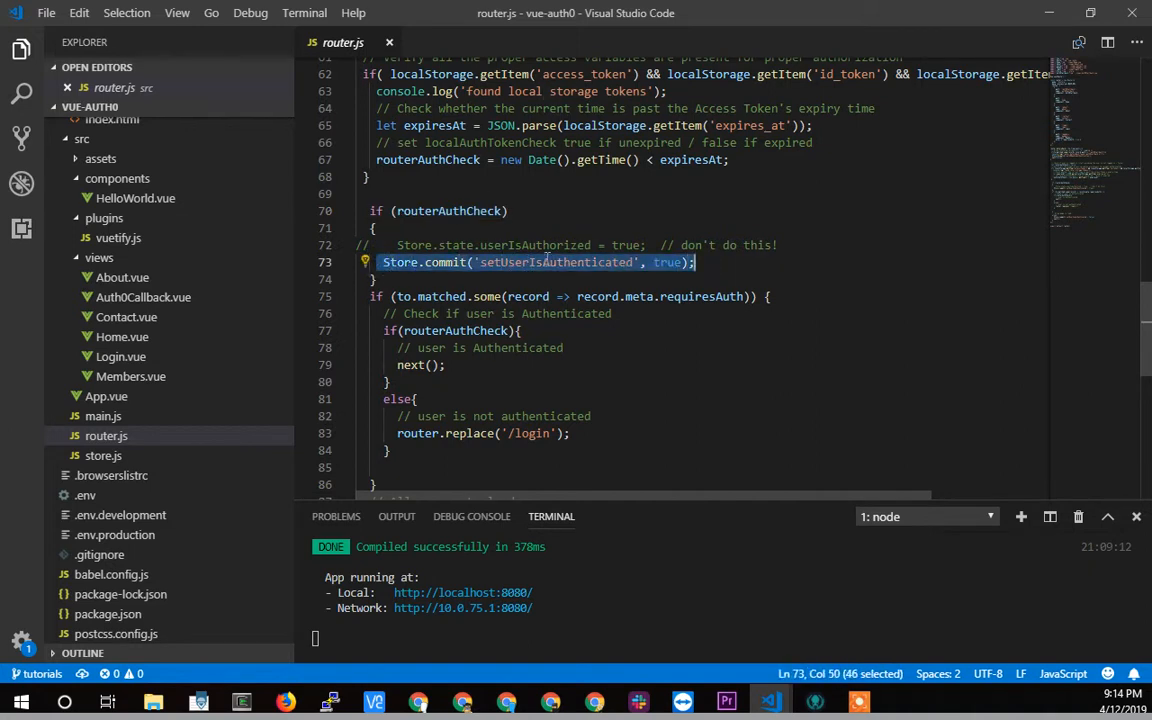
pyautogui.moveTo(550, 262)
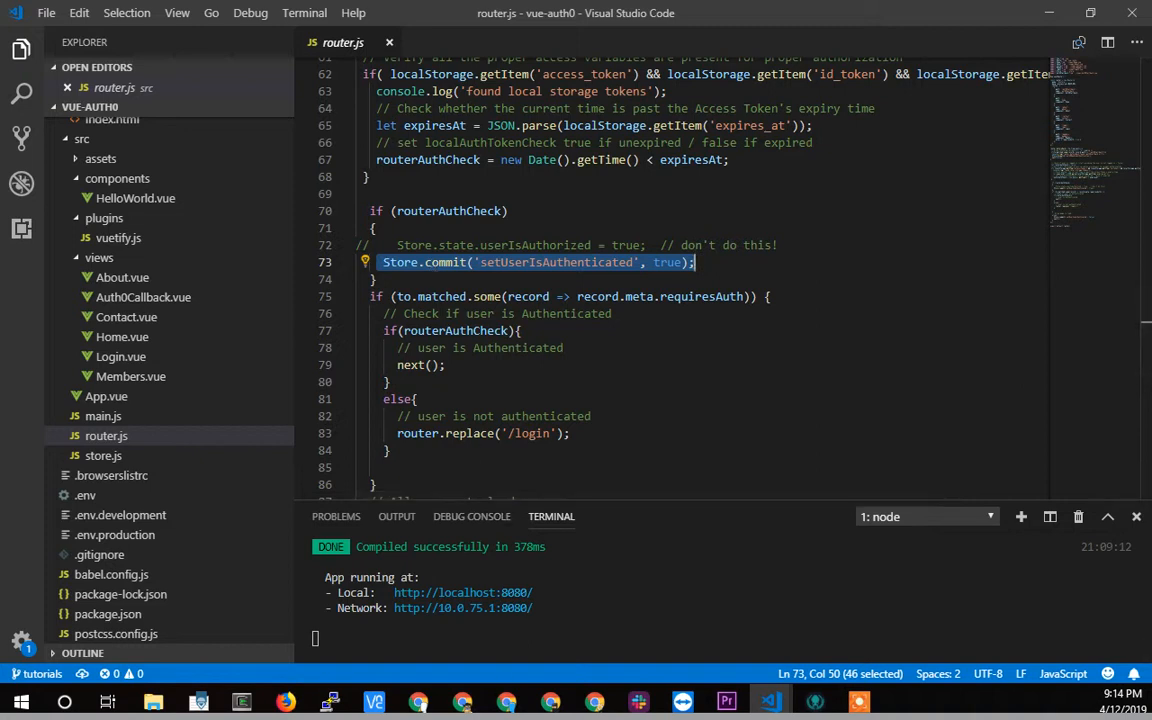
pyautogui.moveTo(476, 690)
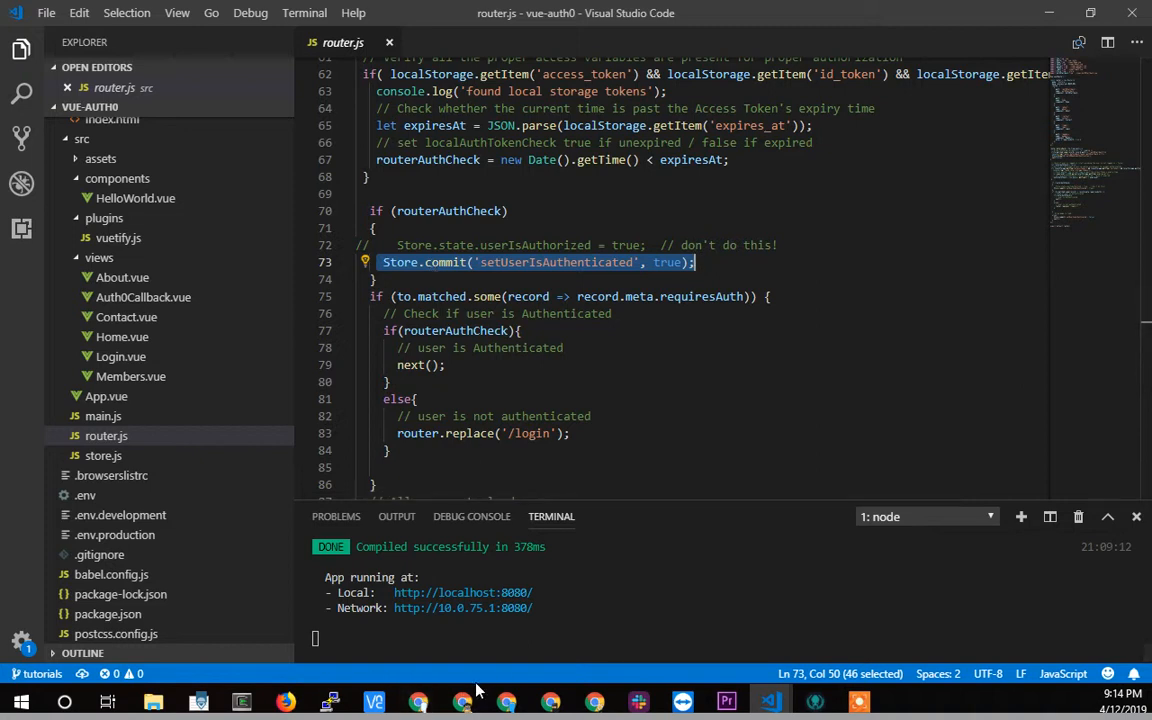
pyautogui.moveTo(462, 700)
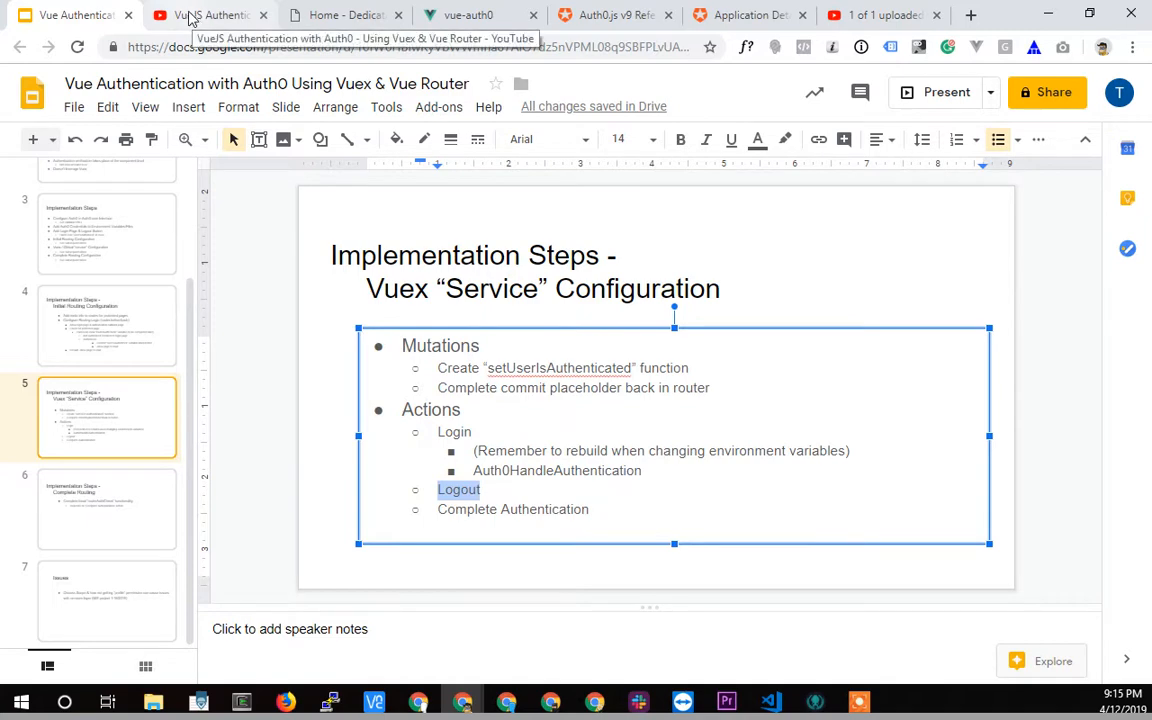
# - Bring up the tutorial playlist, then the running vue-auth0 app in the browser
pyautogui.click(210, 16)
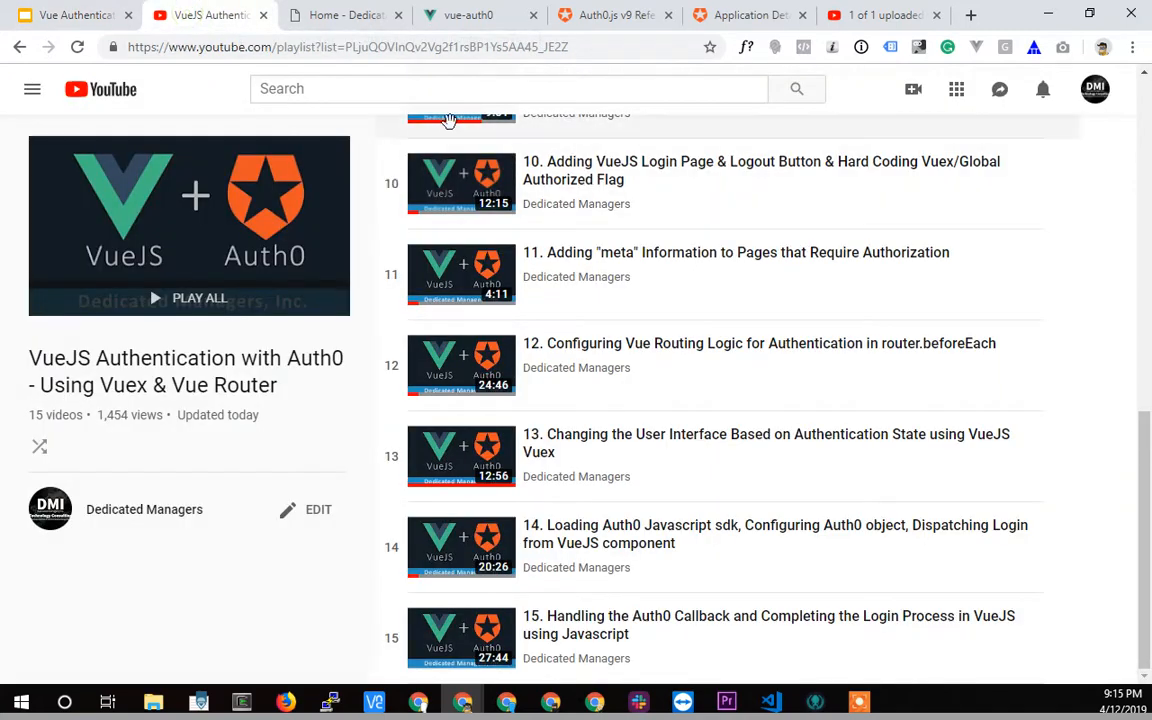
pyautogui.click(470, 16)
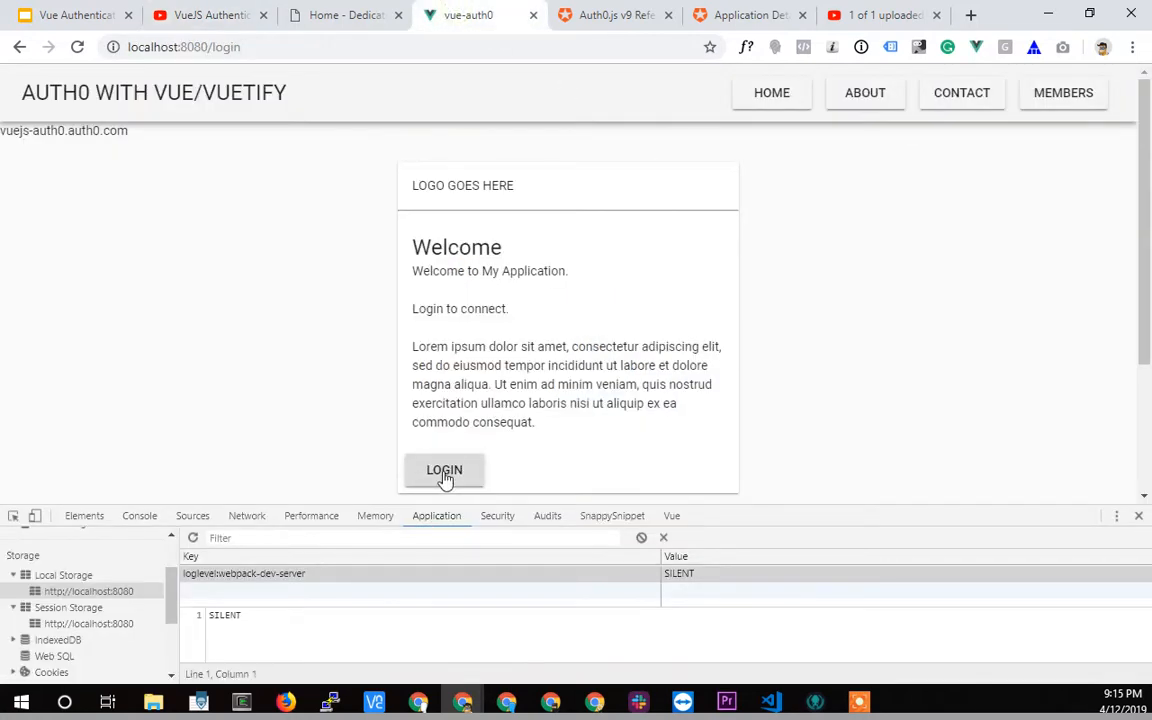
# - Log in from localhost:8080/login, noting the Auth0 tenant domain, and submit the Auth0 sign-in
pyautogui.click(444, 470)
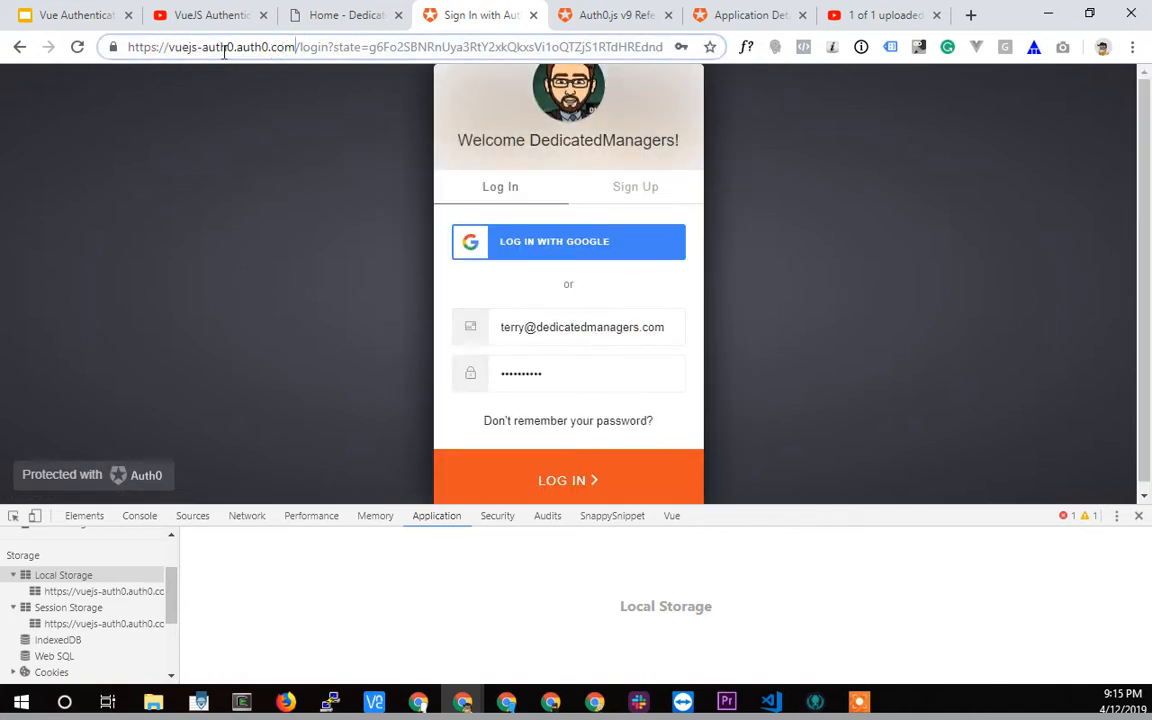
pyautogui.doubleClick(264, 48)
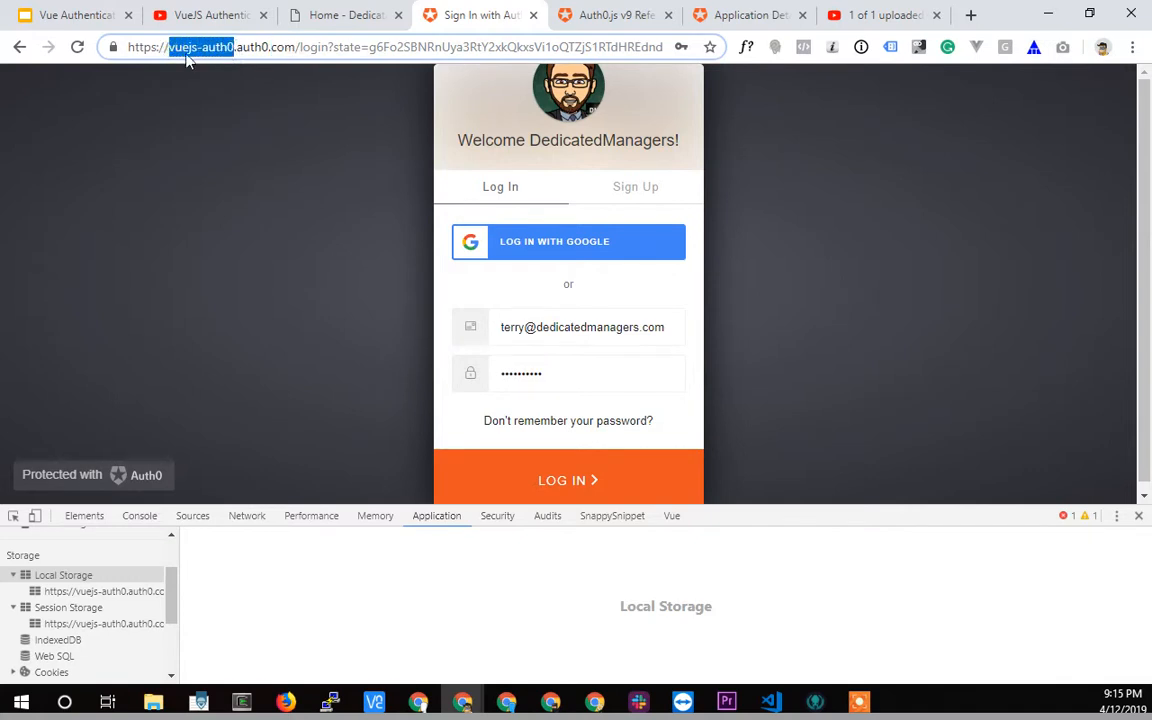
pyautogui.moveTo(538, 300)
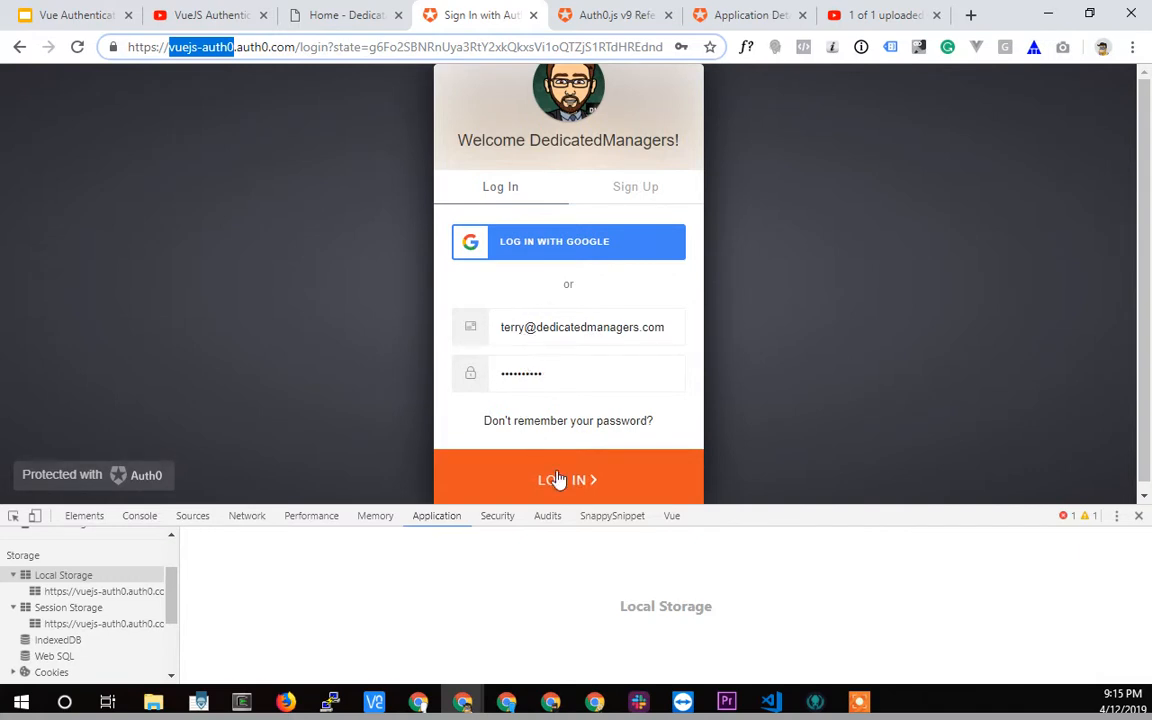
pyautogui.click(568, 480)
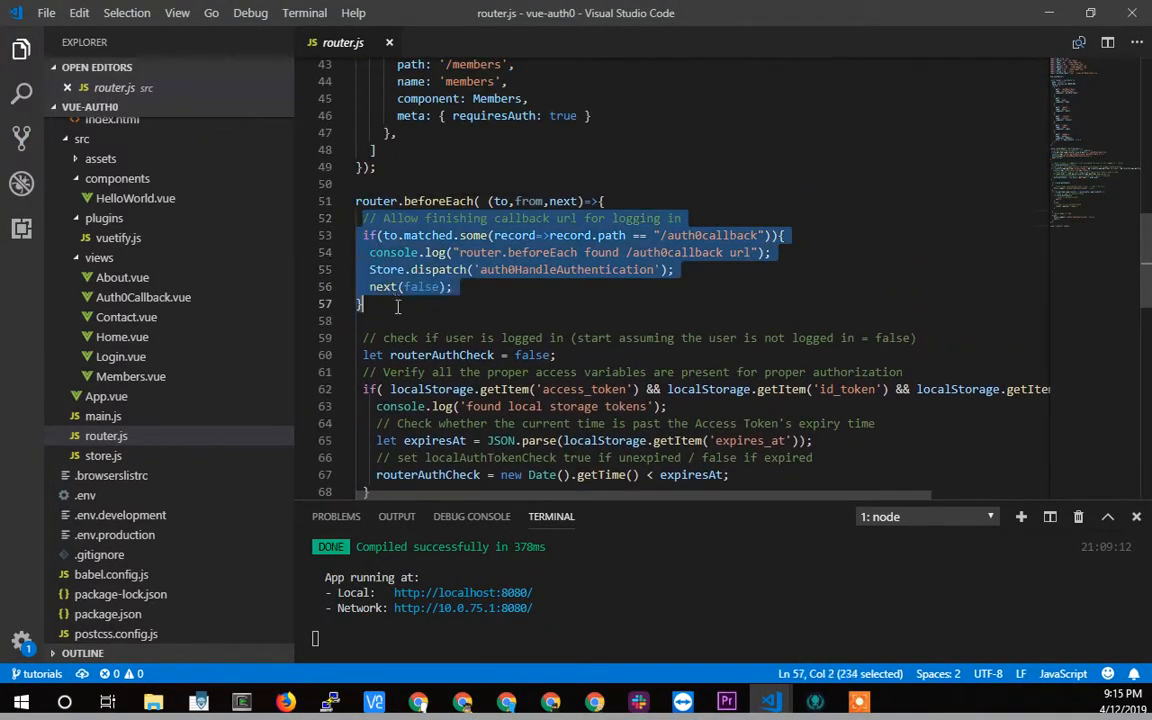
# - Follow the auth0callback route's dispatch to the auth0HandleAuthentication action in store.js
pyautogui.doubleClick(710, 236)
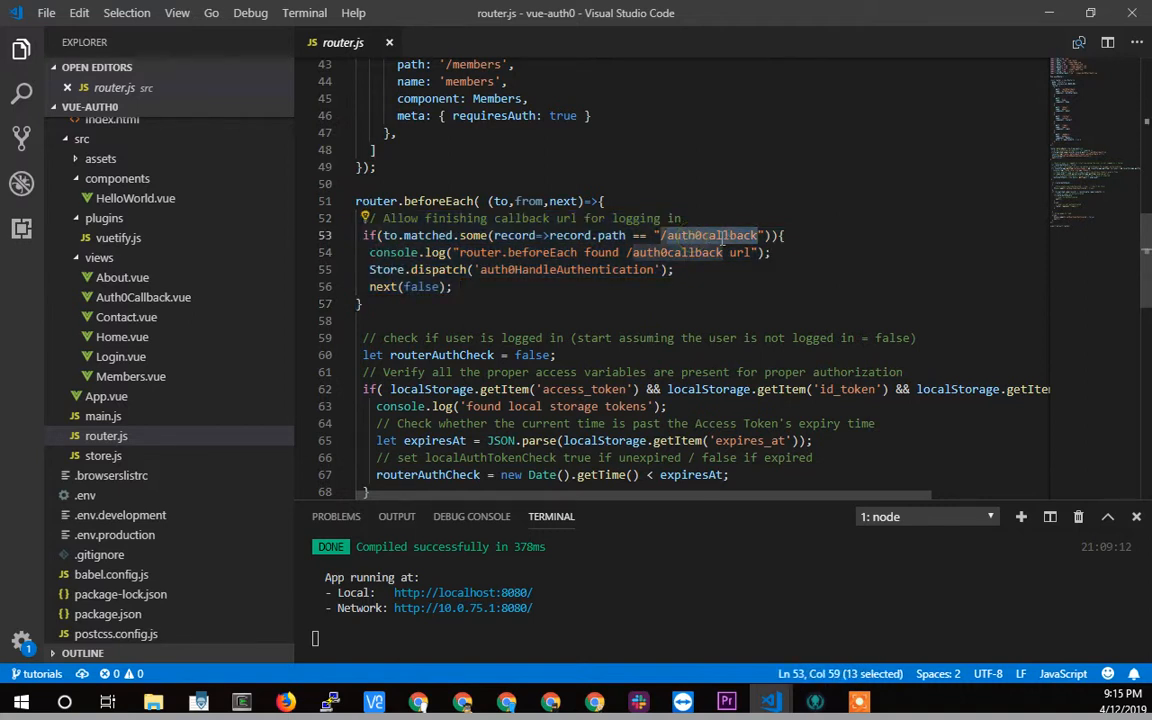
pyautogui.click(436, 268)
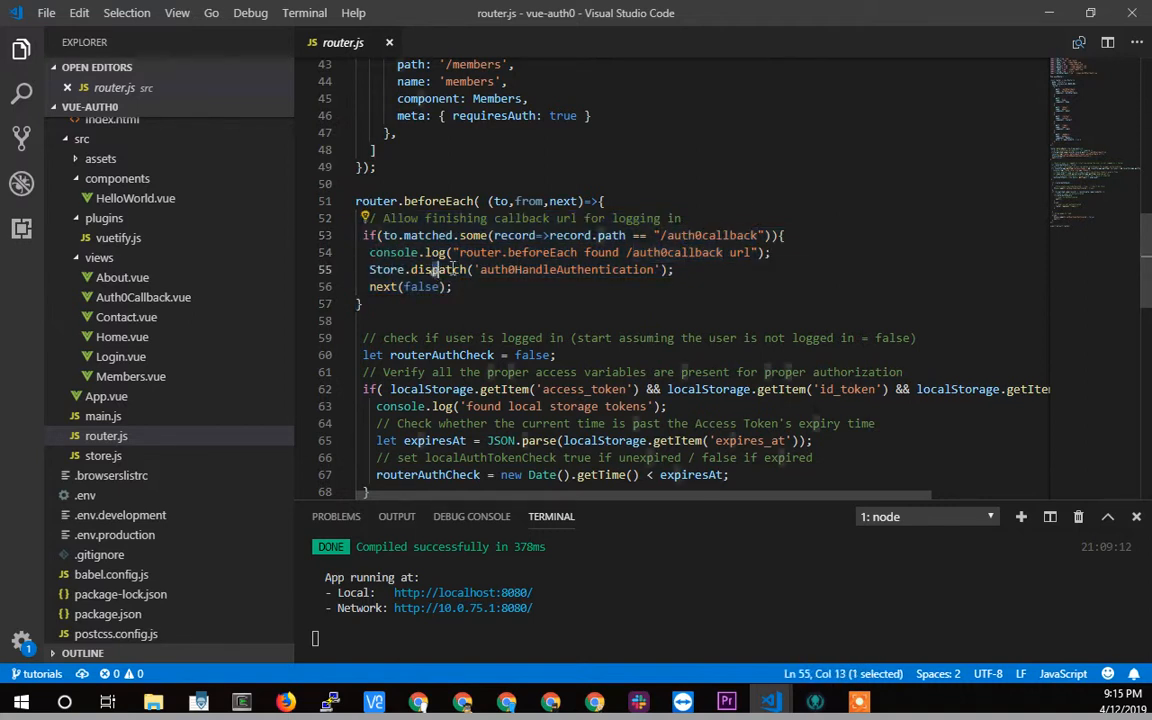
pyautogui.moveTo(430, 270); pyautogui.dragTo(564, 270)
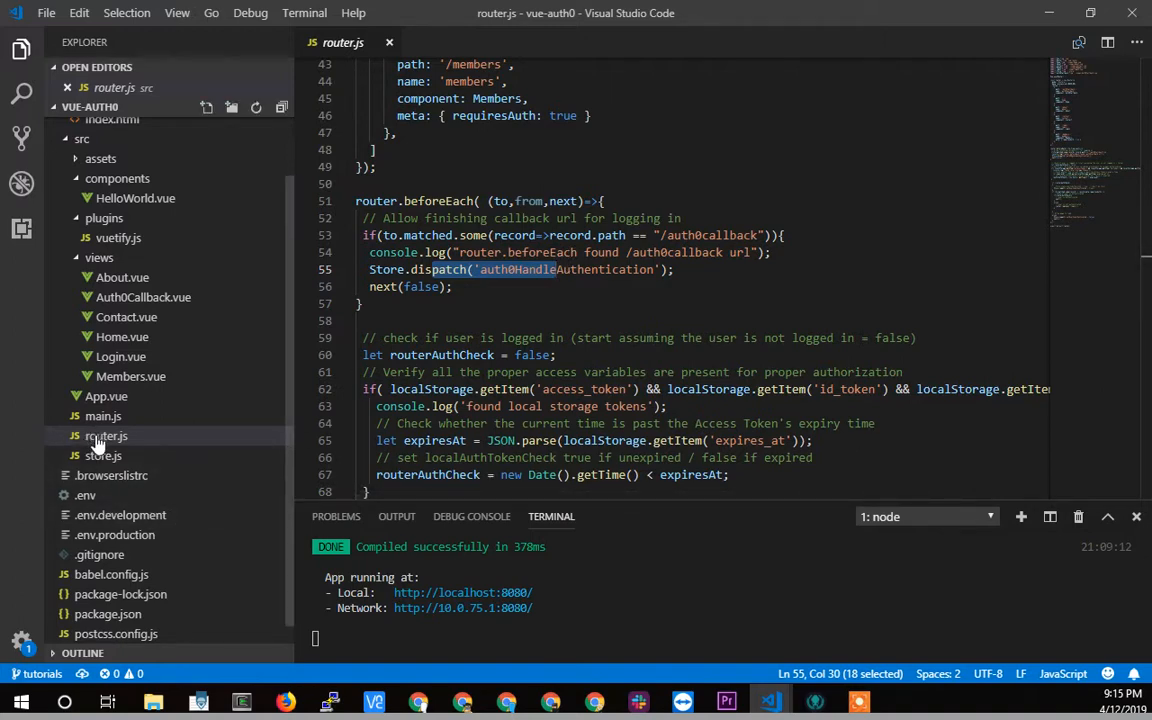
pyautogui.click(104, 456)
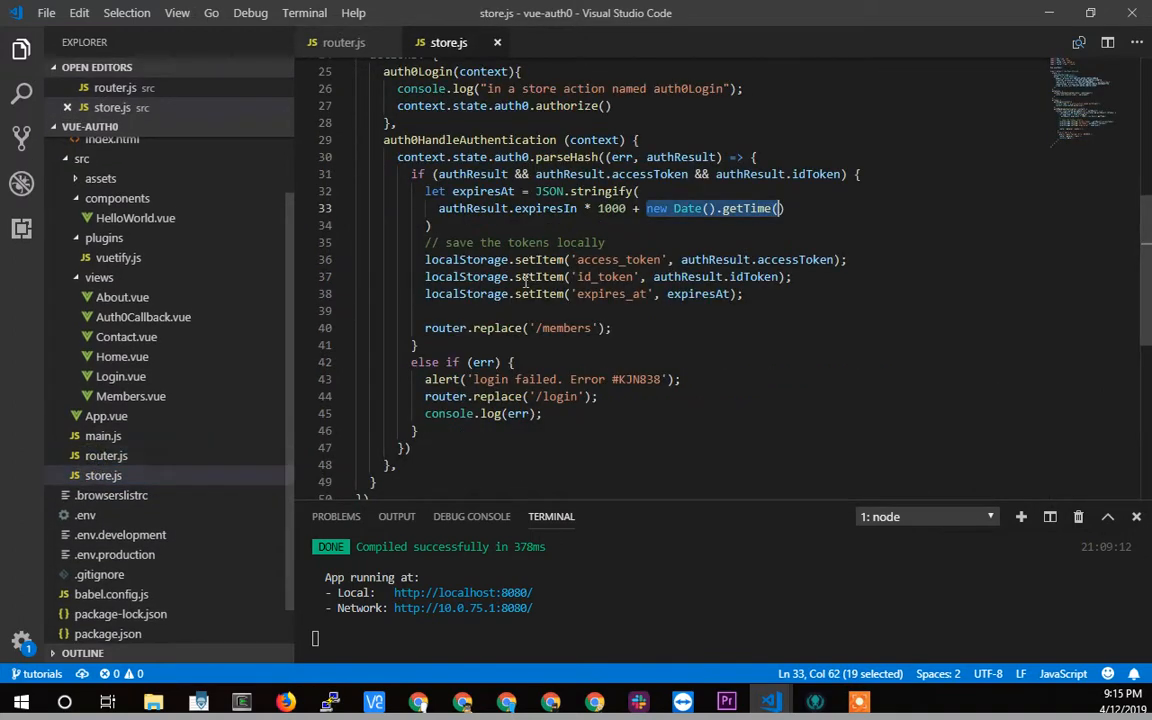
pyautogui.doubleClick(460, 140)
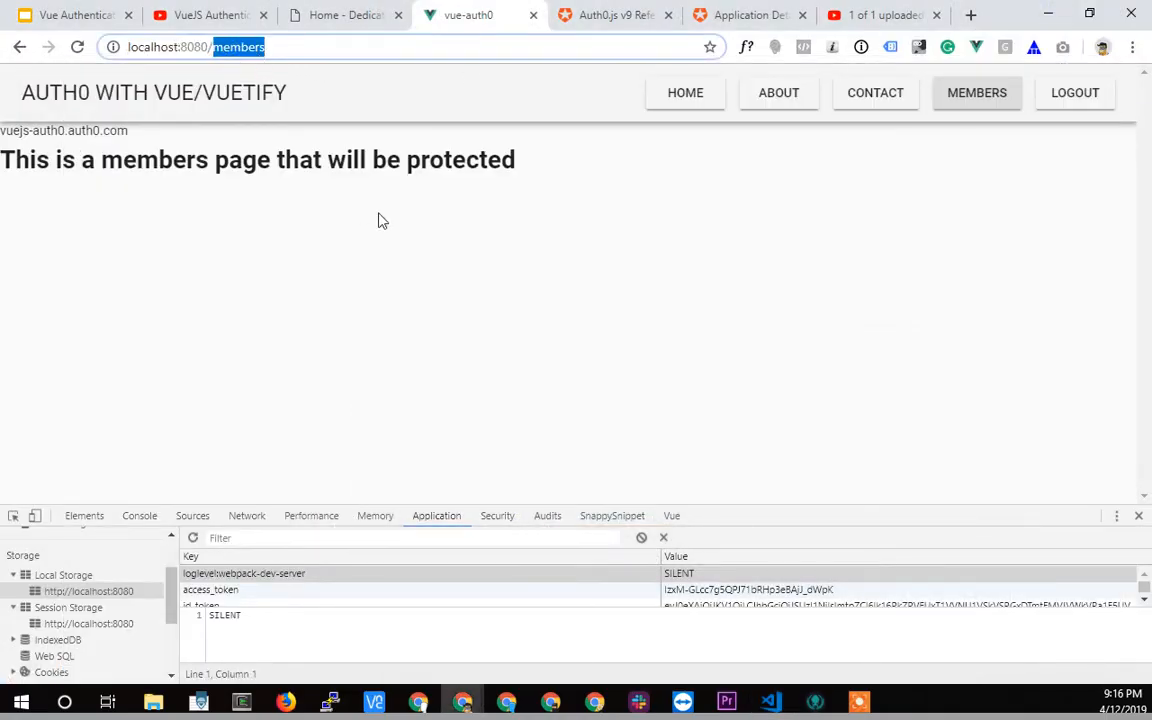
pyautogui.moveTo(582, 260)
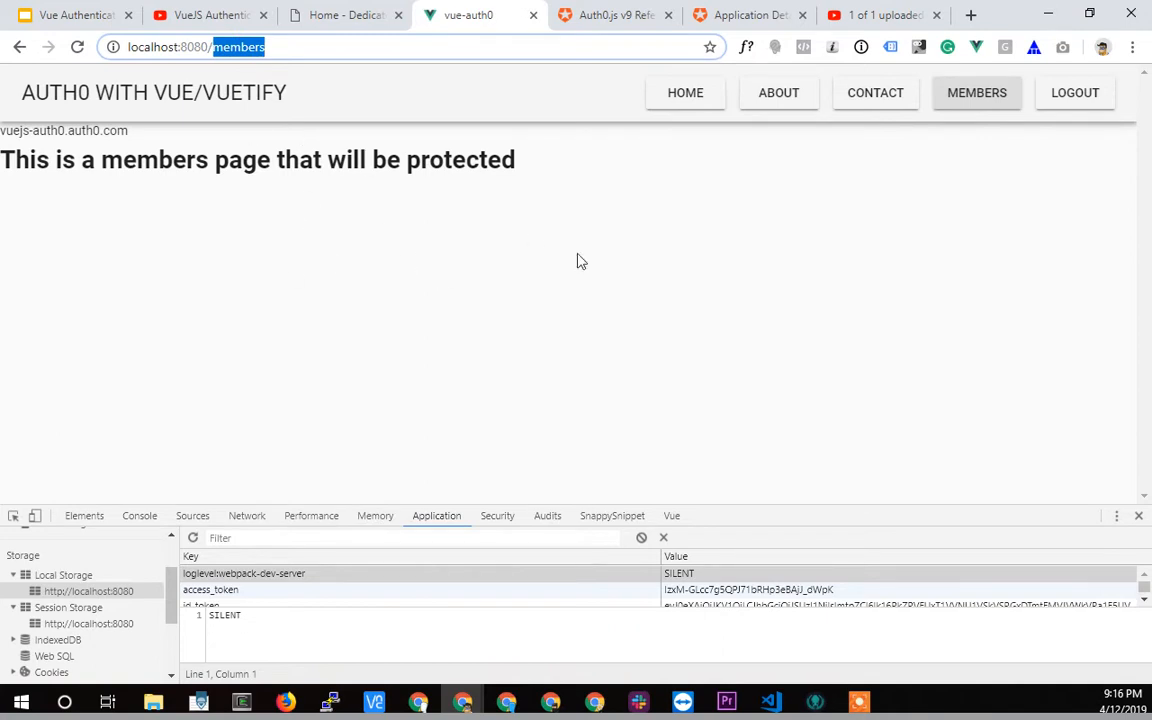
# - Navigate from the Members page to About and then Home via the app's top bar
pyautogui.click(864, 92)
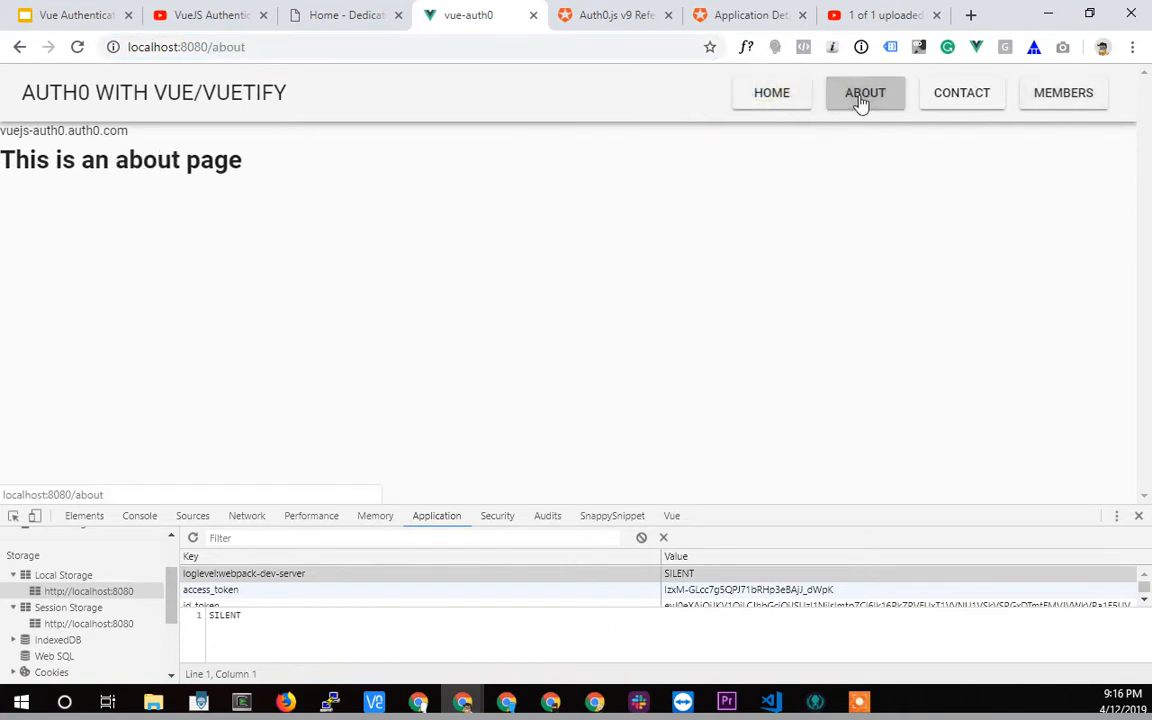
pyautogui.moveTo(320, 364)
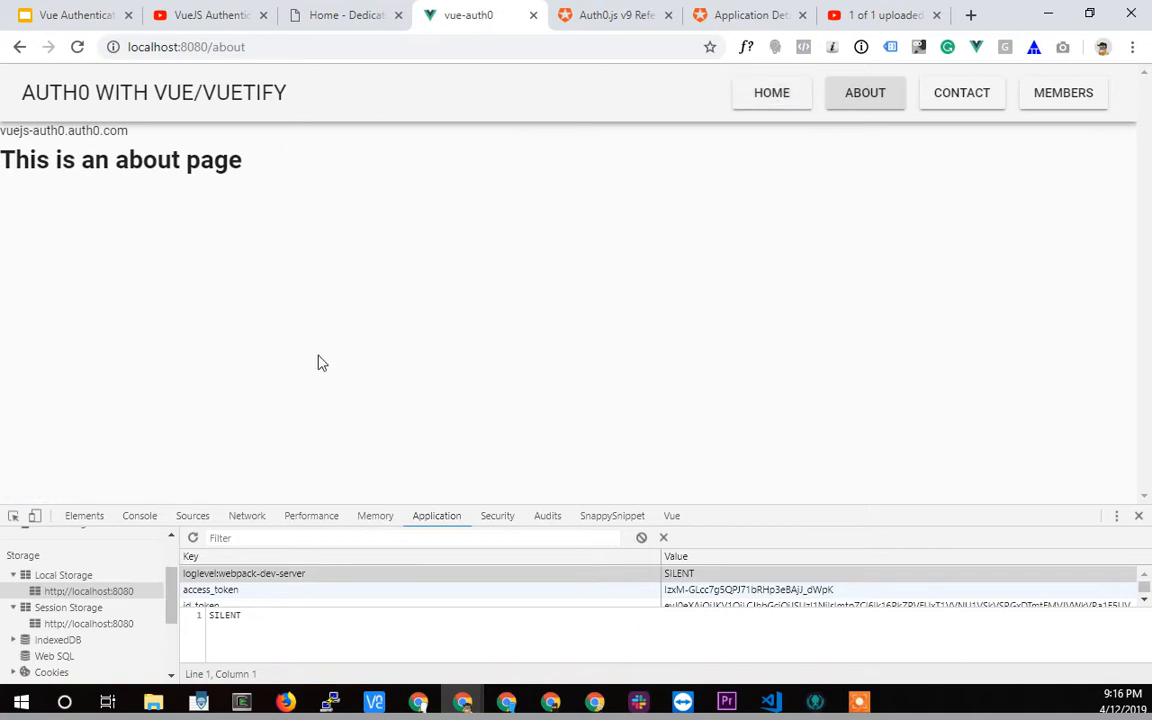
pyautogui.moveTo(772, 92)
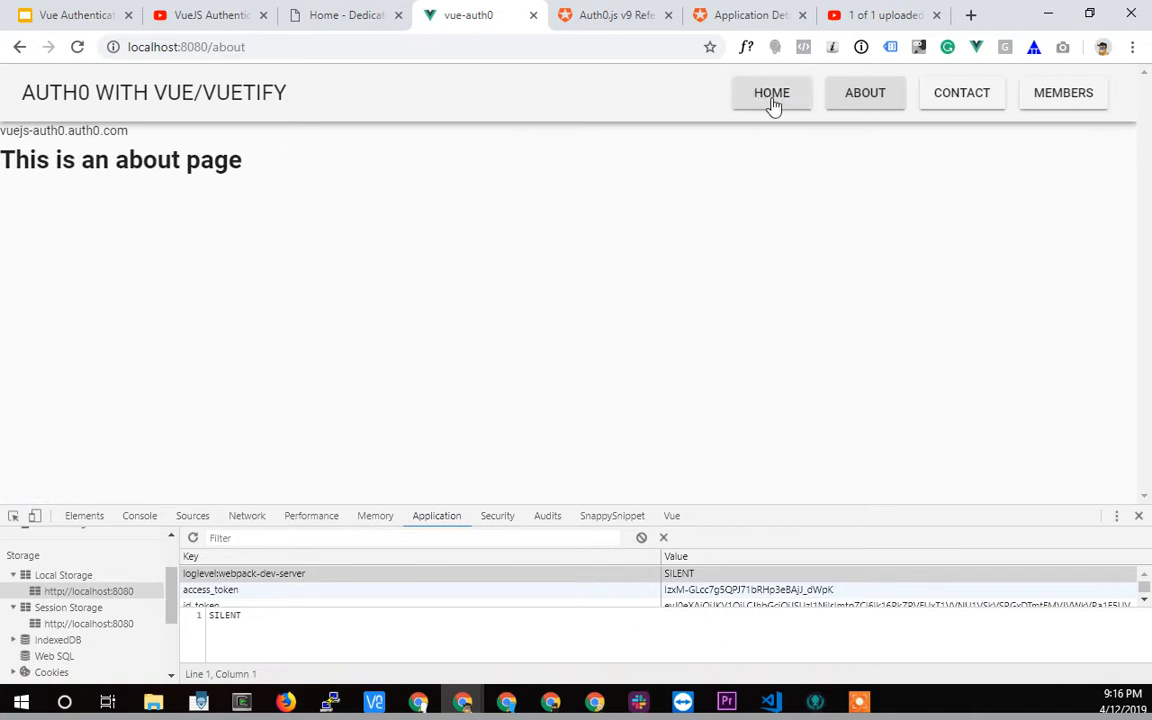
pyautogui.click(772, 92)
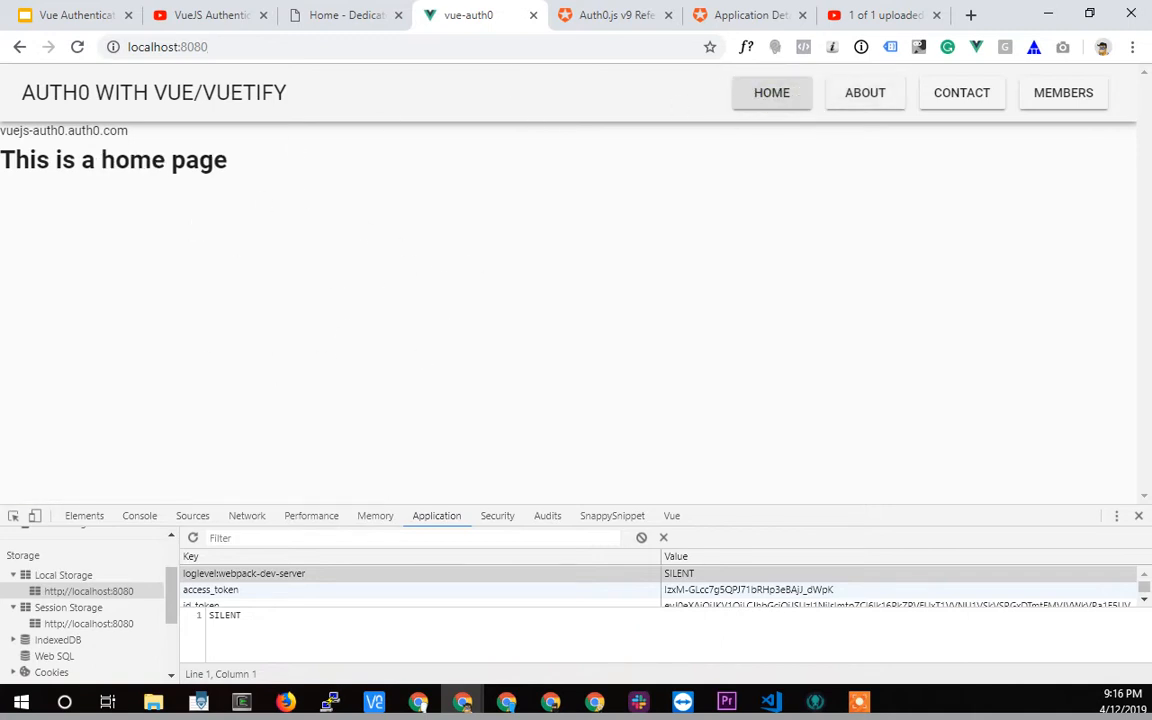
pyautogui.scroll(-3)
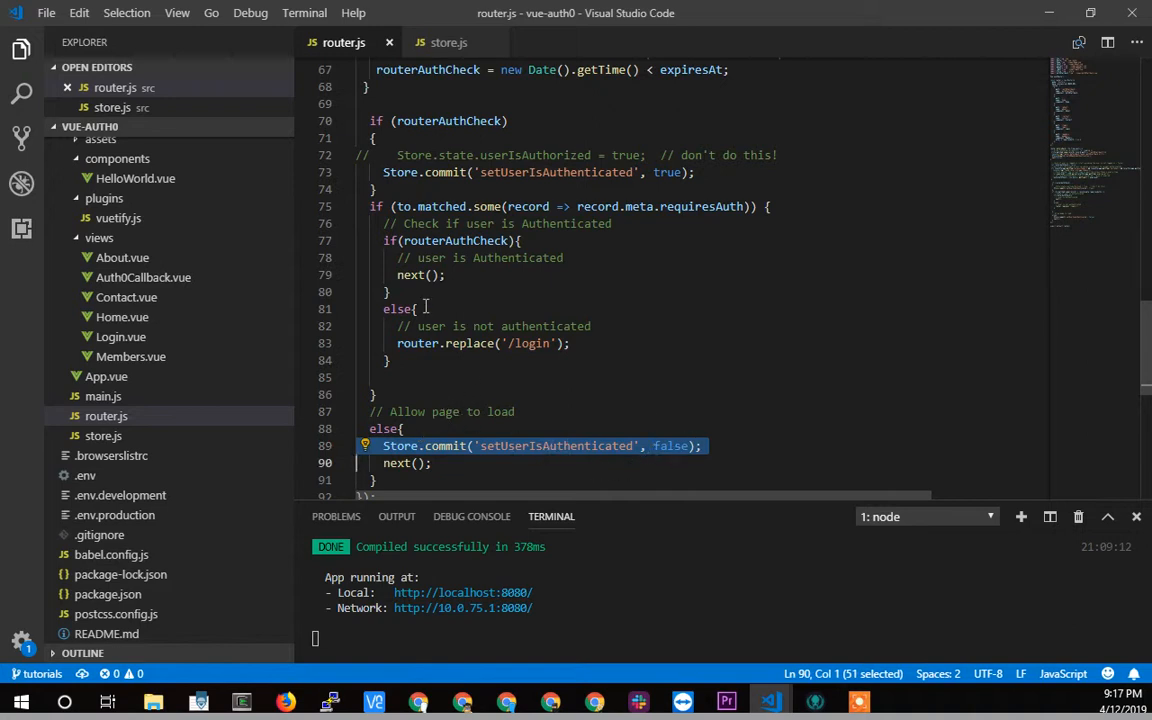
# - Start an else branch with an opening brace after the routerAuthCheck if-block
pyautogui.click(404, 206)
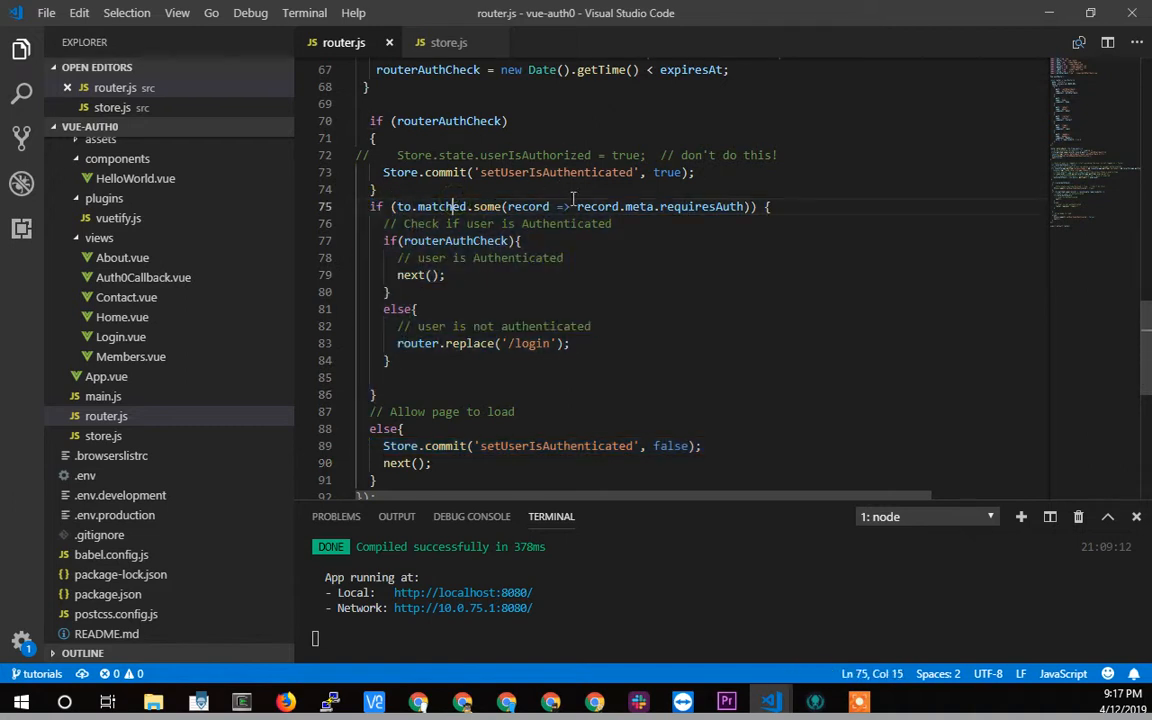
pyautogui.moveTo(576, 206); pyautogui.dragTo(748, 206)
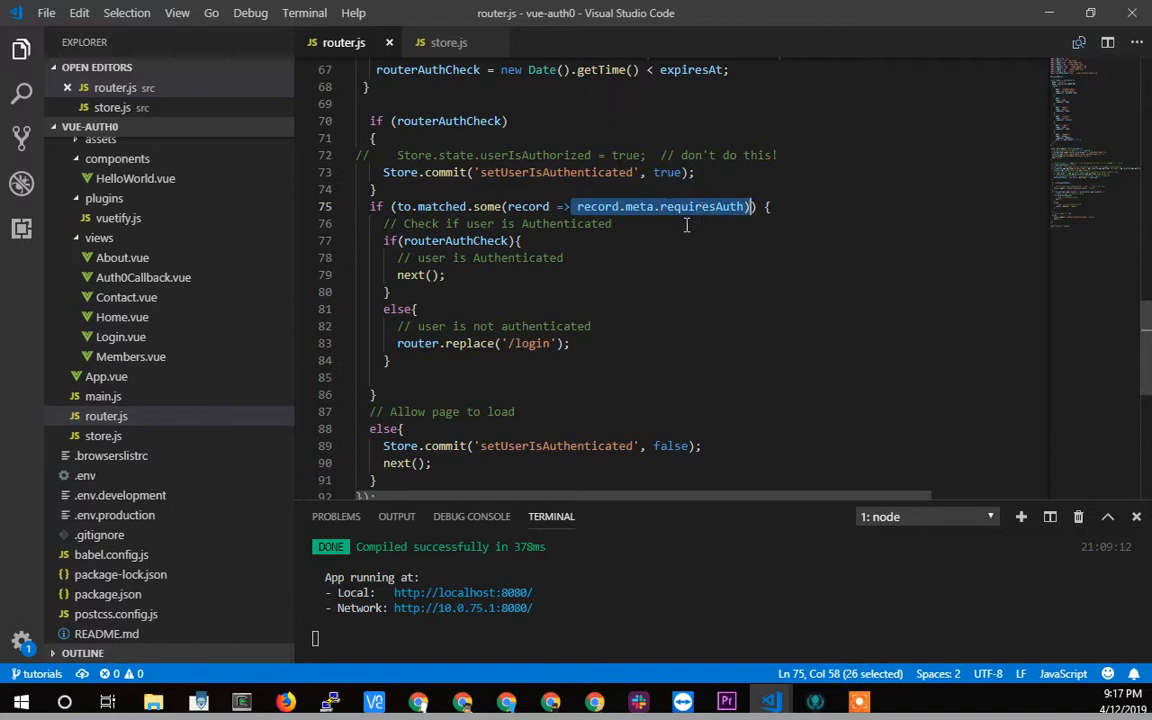
pyautogui.moveTo(700, 206)
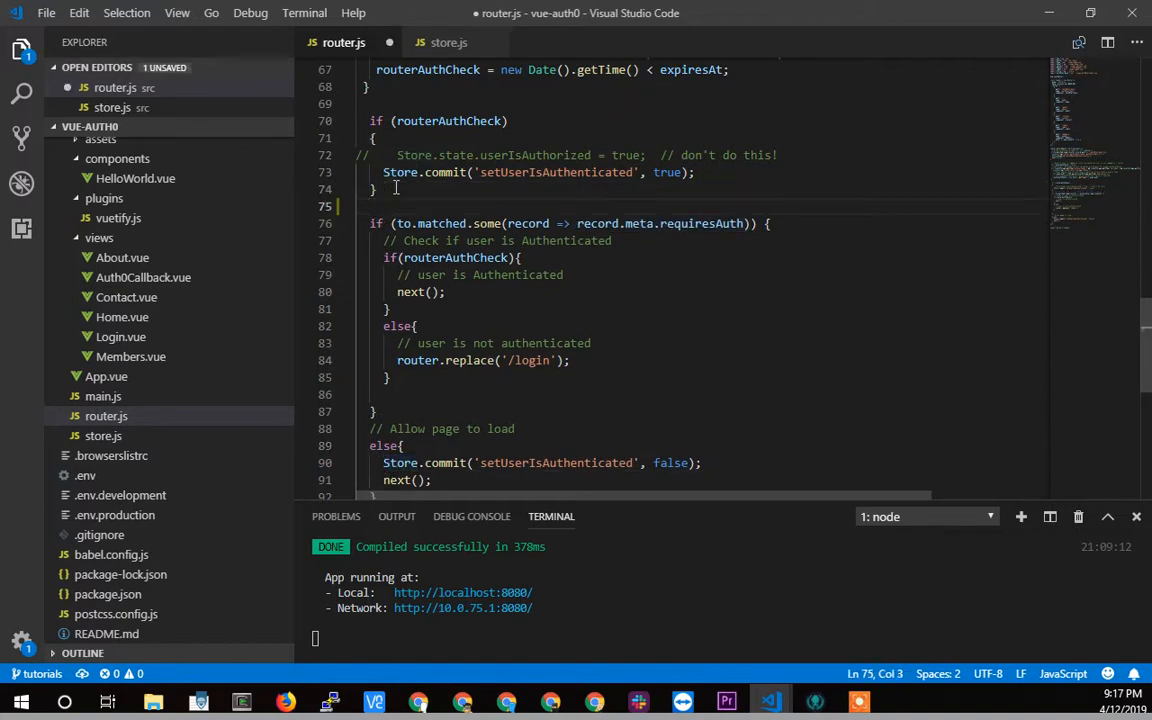
pyautogui.write('else;s')
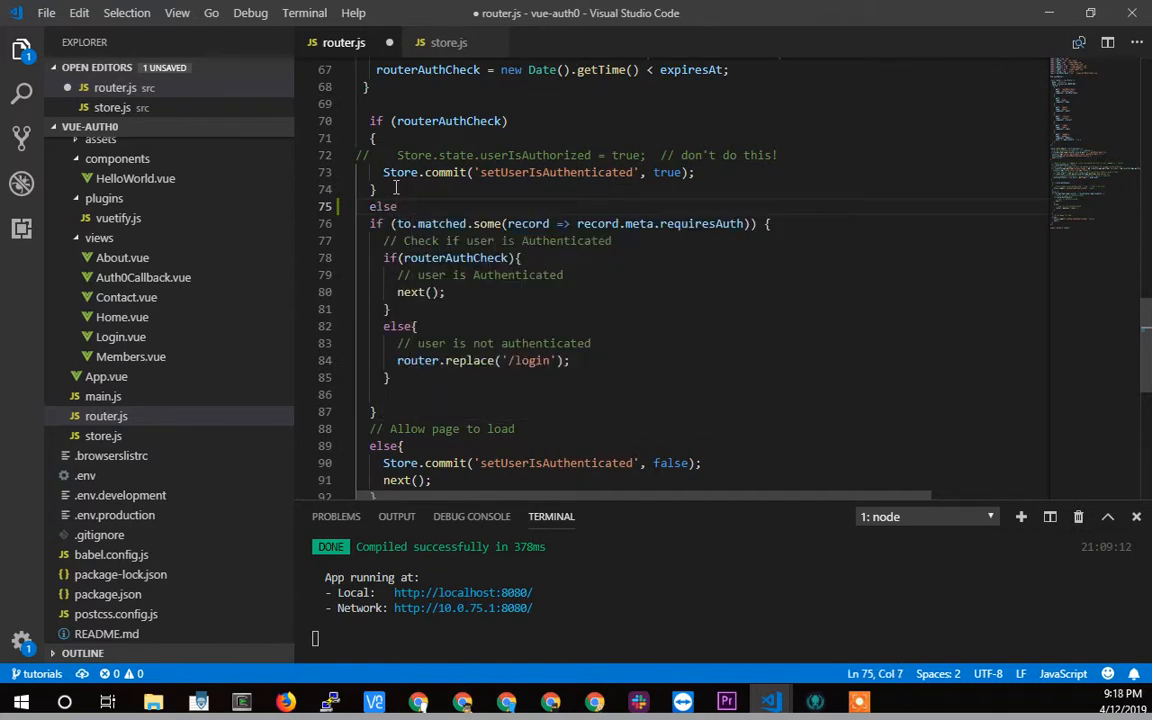
pyautogui.write('{')
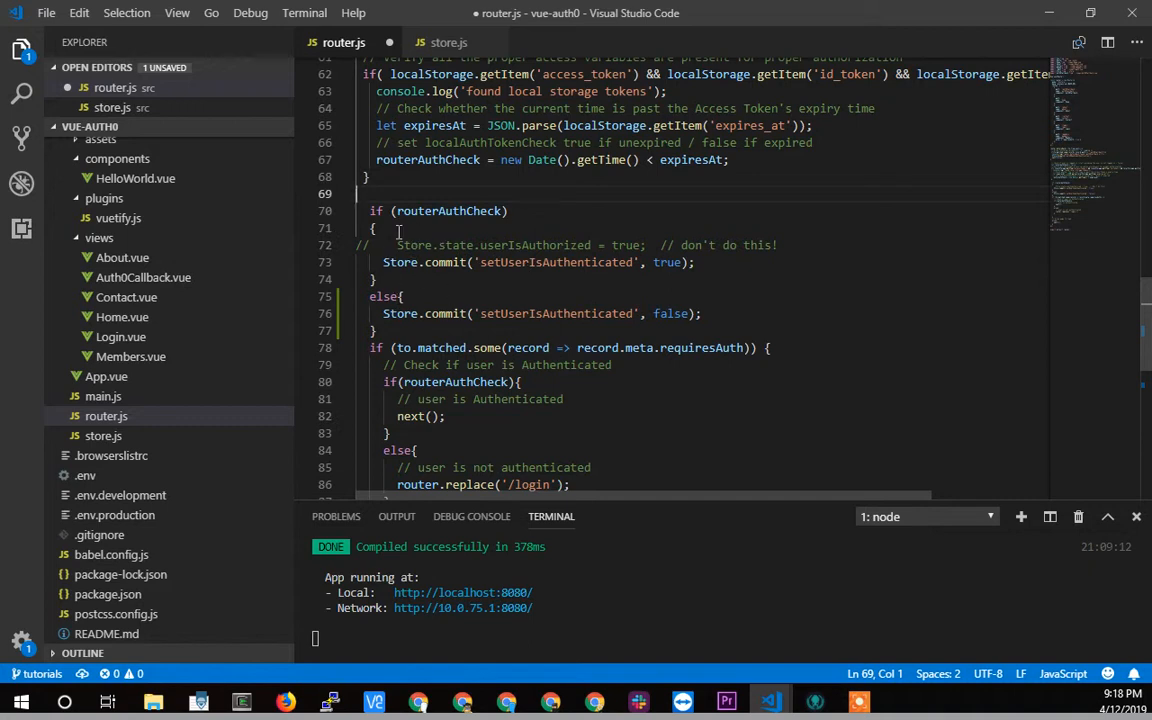
# - Reuse the commit call as Store.commit('setUserIsAuthenticated', routerAuthCheck) and remove the old if/else block
pyautogui.moveTo(368, 210); pyautogui.dragTo(508, 210)
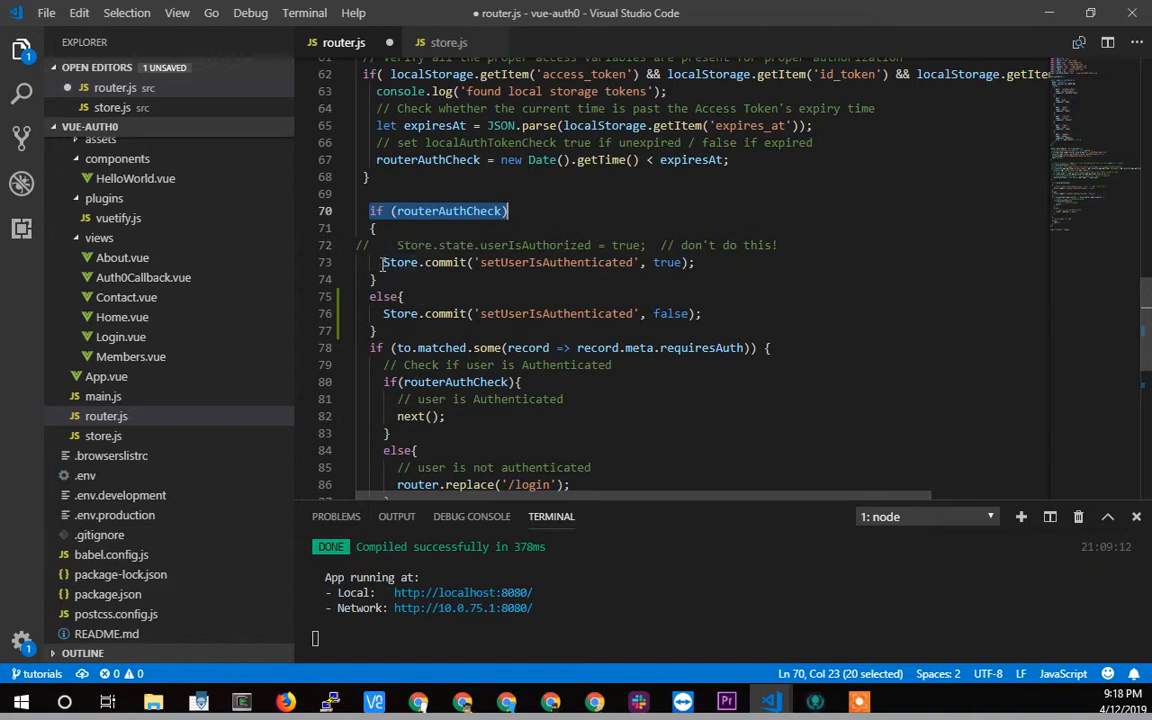
pyautogui.click(380, 262)
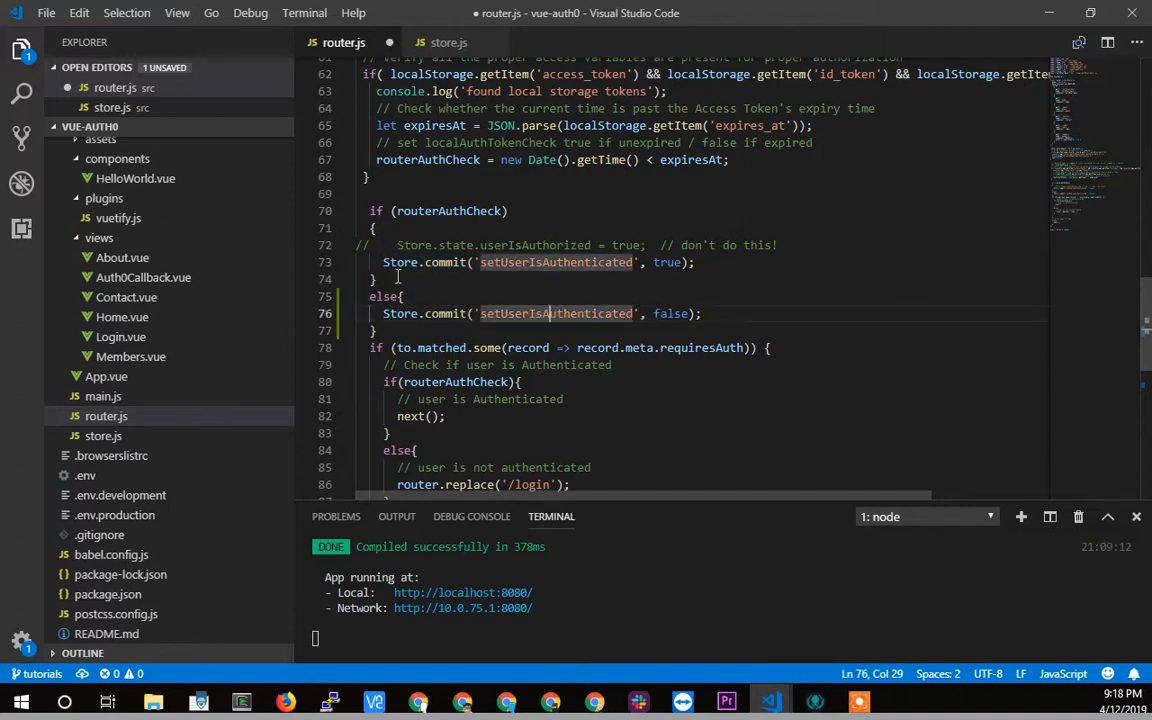
pyautogui.moveTo(440, 280)
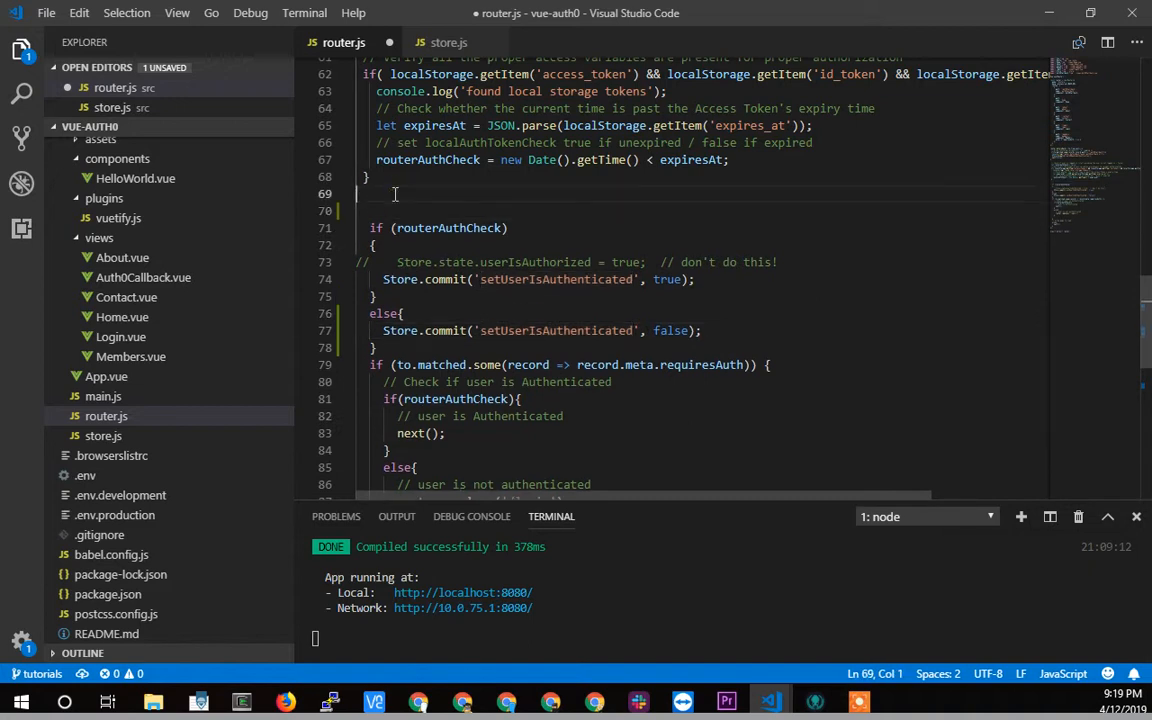
pyautogui.press('Enter')
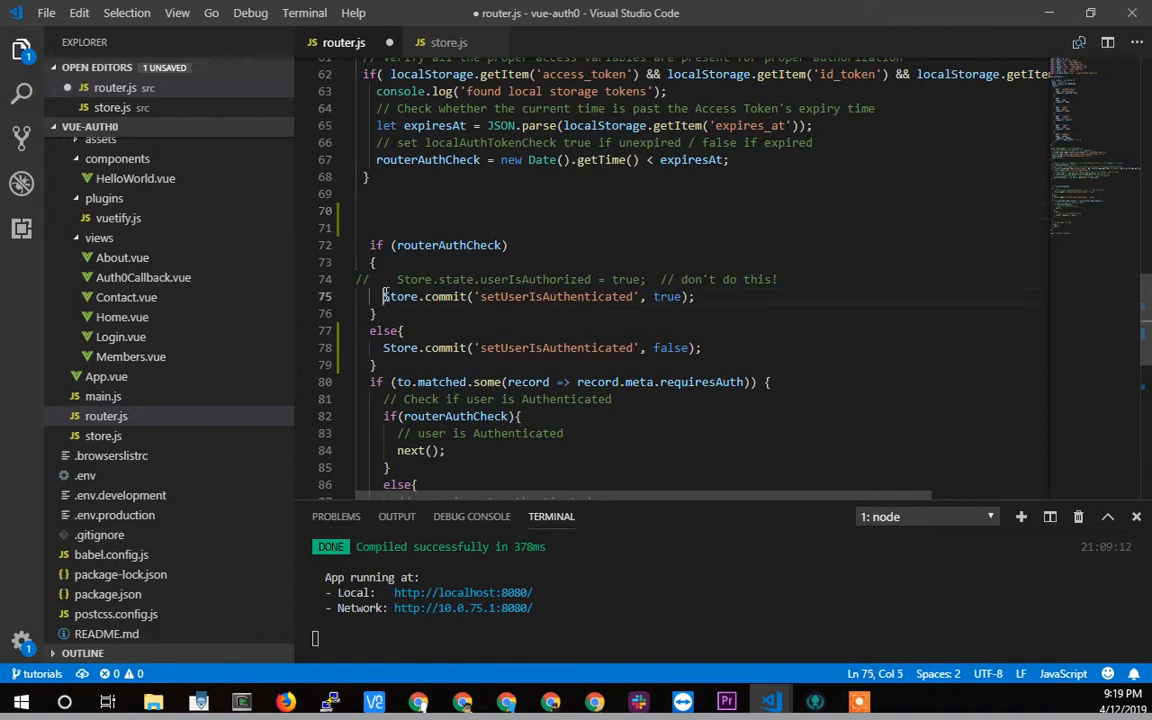
pyautogui.moveTo(384, 296); pyautogui.dragTo(694, 296)
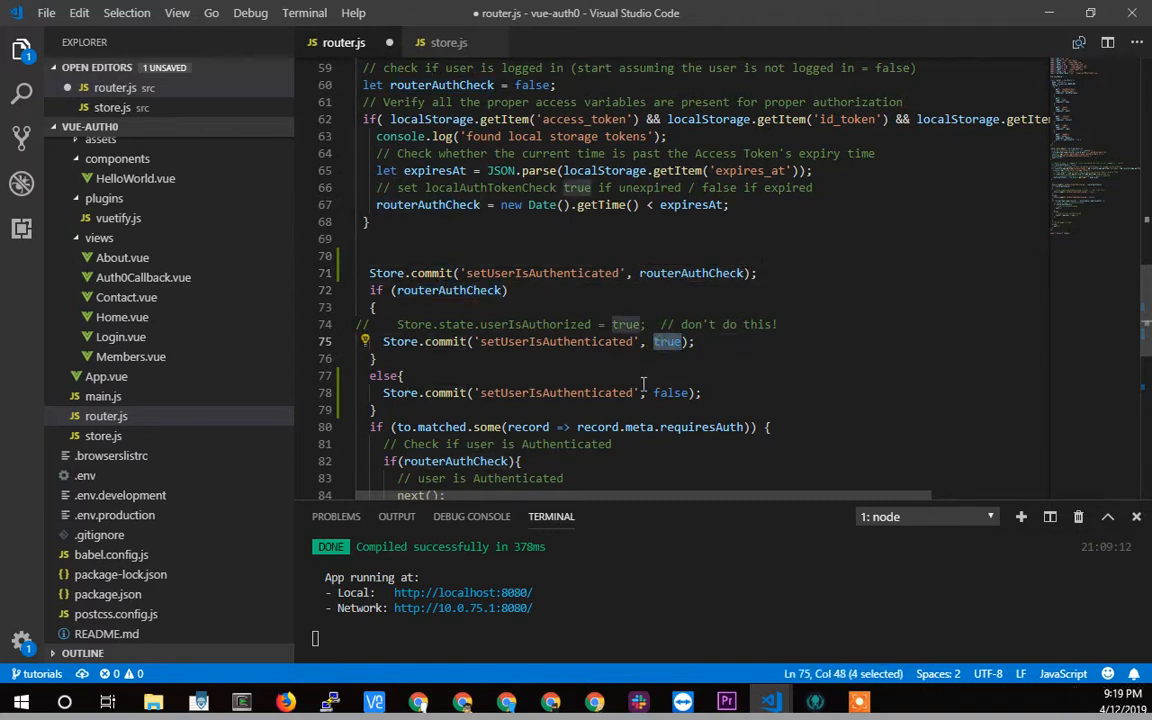
pyautogui.click(510, 290)
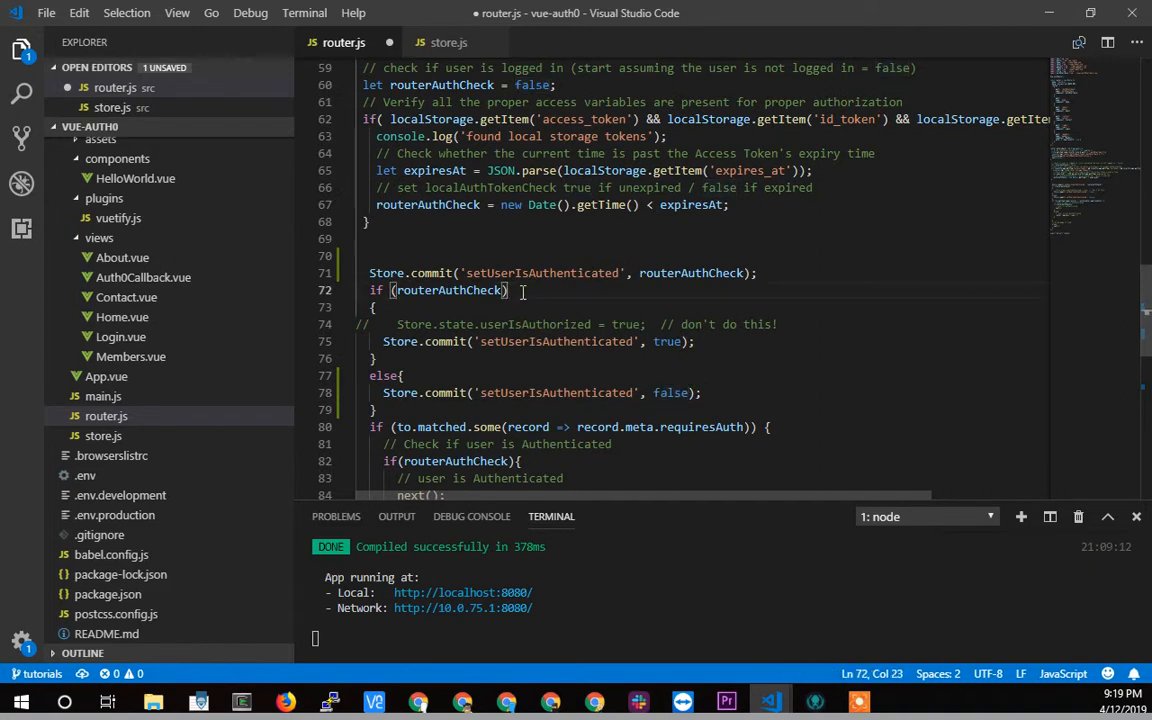
pyautogui.moveTo(510, 290); pyautogui.dragTo(360, 428)
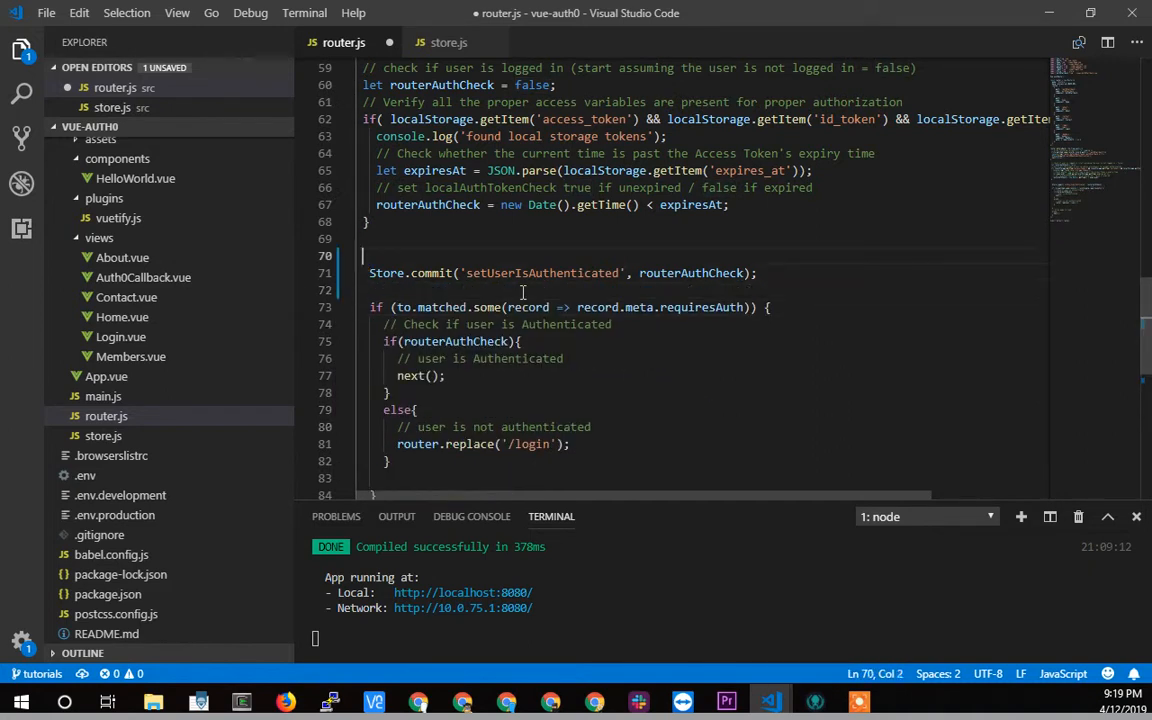
# - Add the comment '// set global ui understandign of authentication' above the commit and save
pyautogui.write('// set')
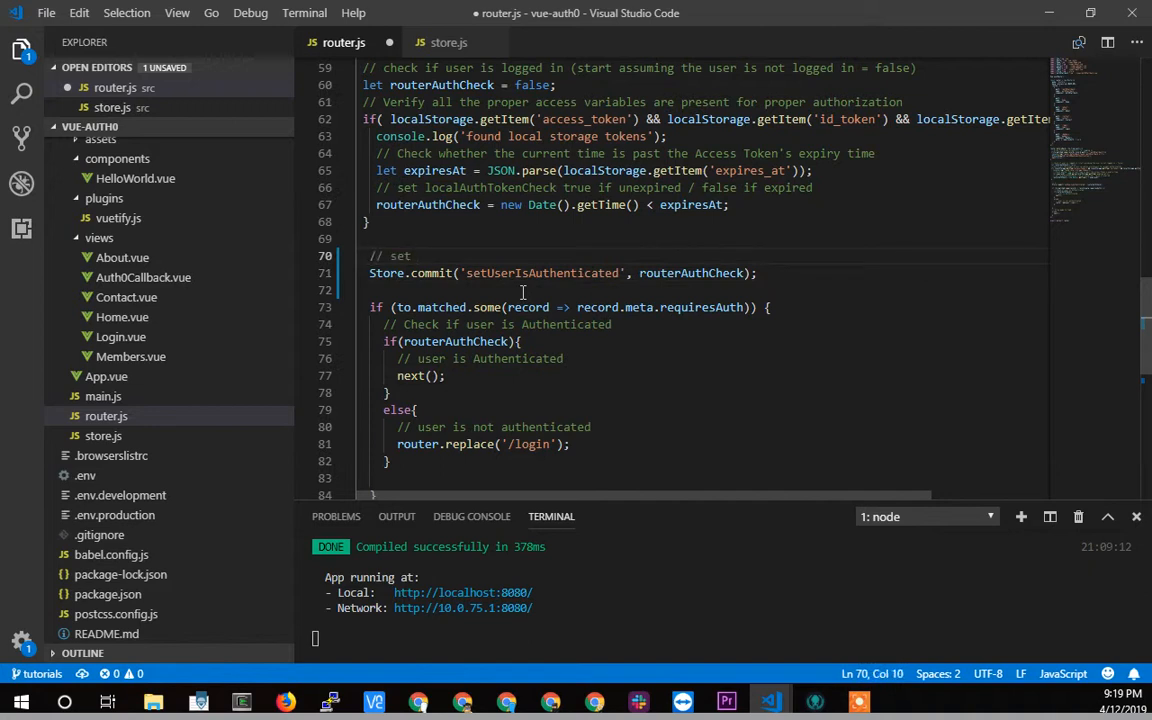
pyautogui.write('global')
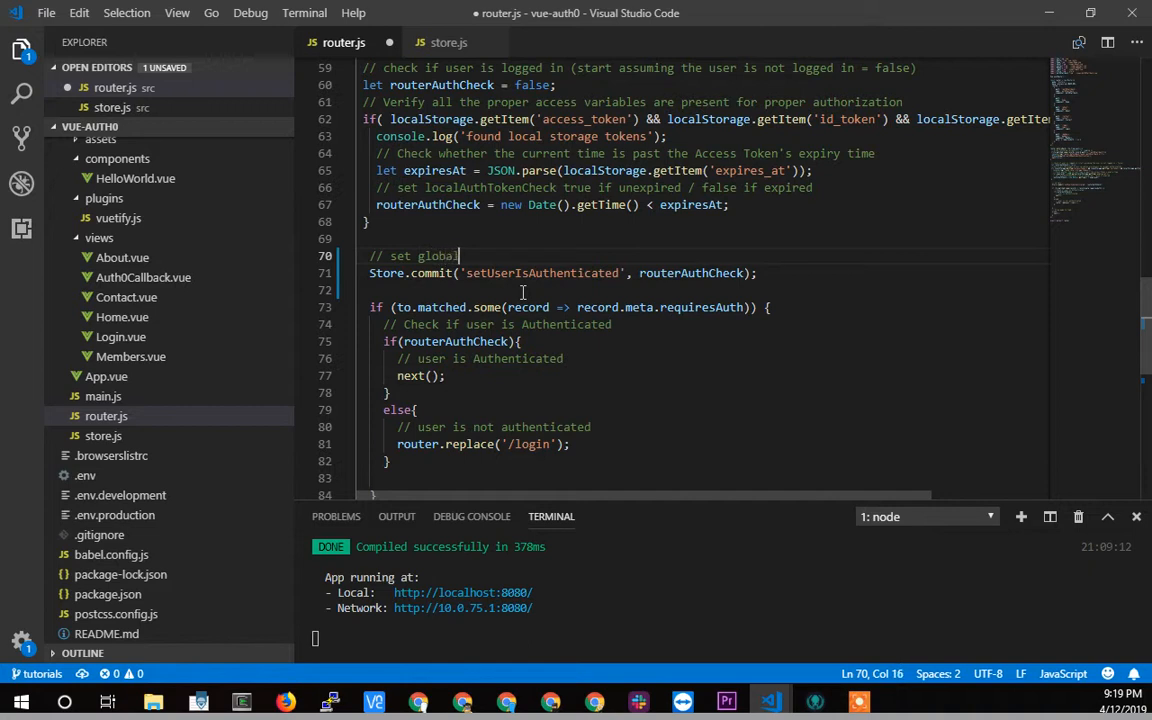
pyautogui.write('ui')
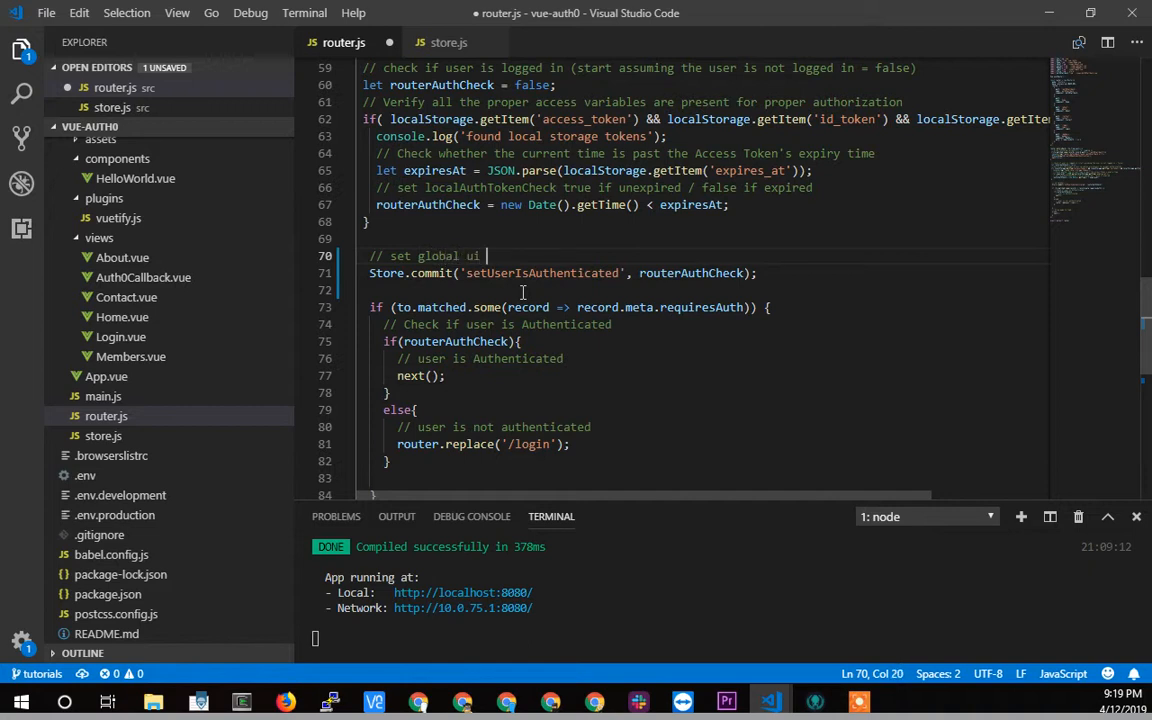
pyautogui.write('under')
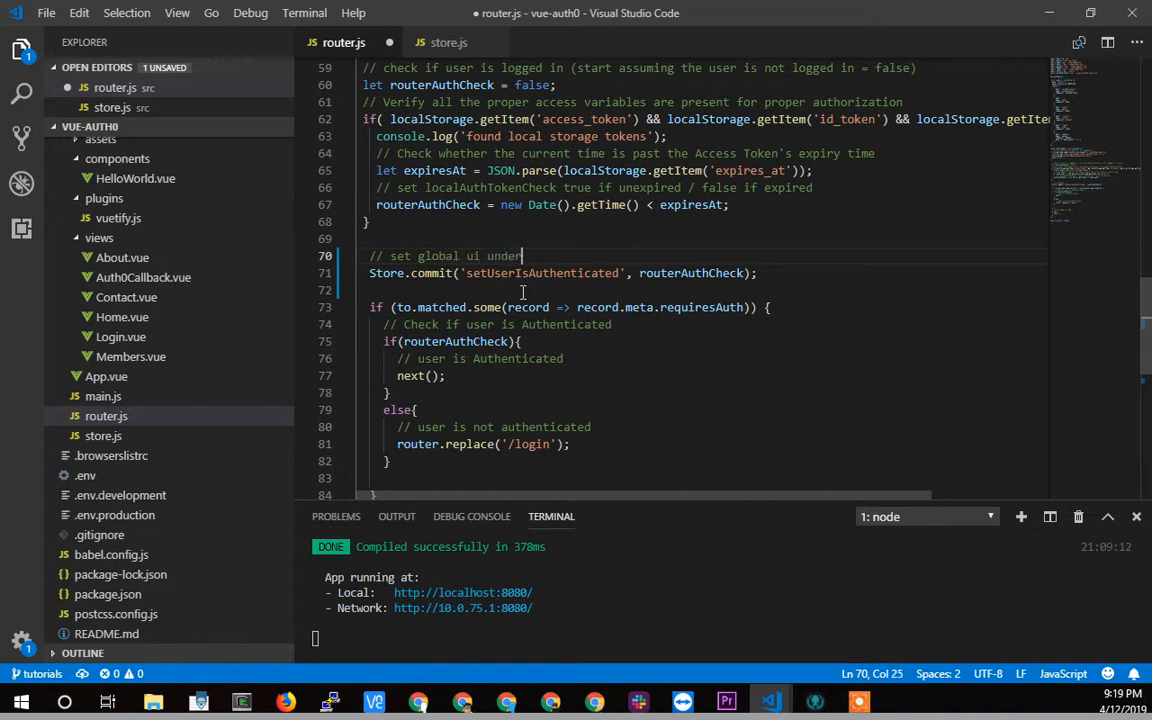
pyautogui.write('standign of')
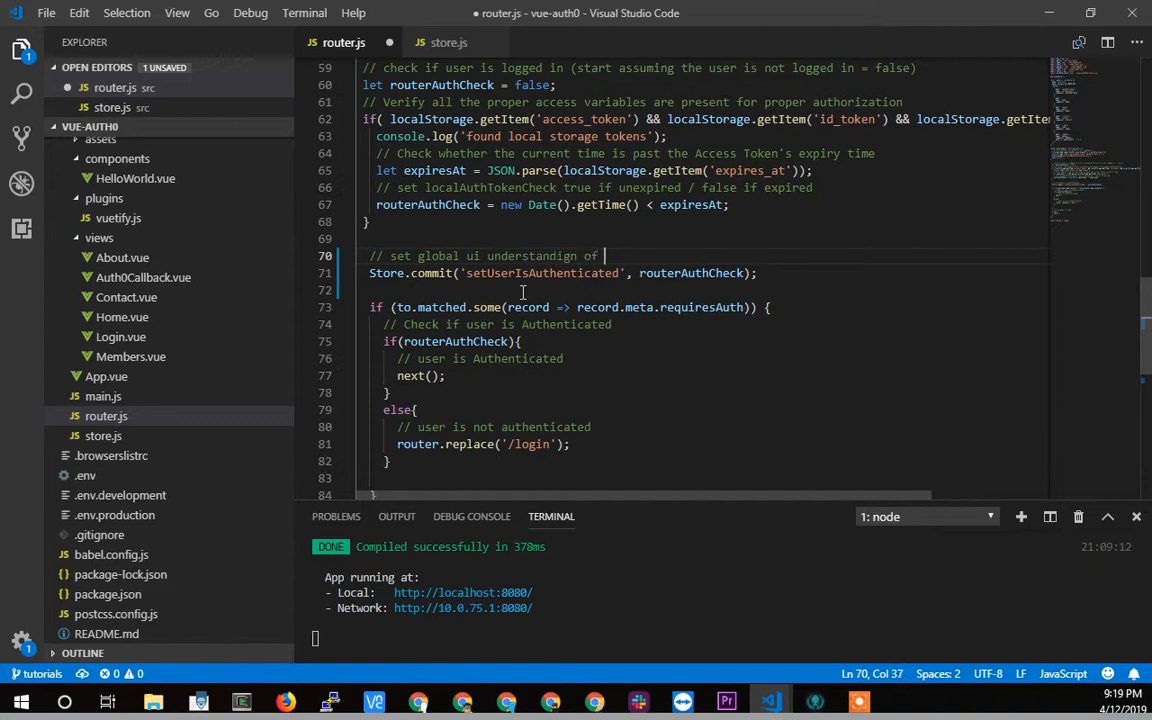
pyautogui.write('authenticati')
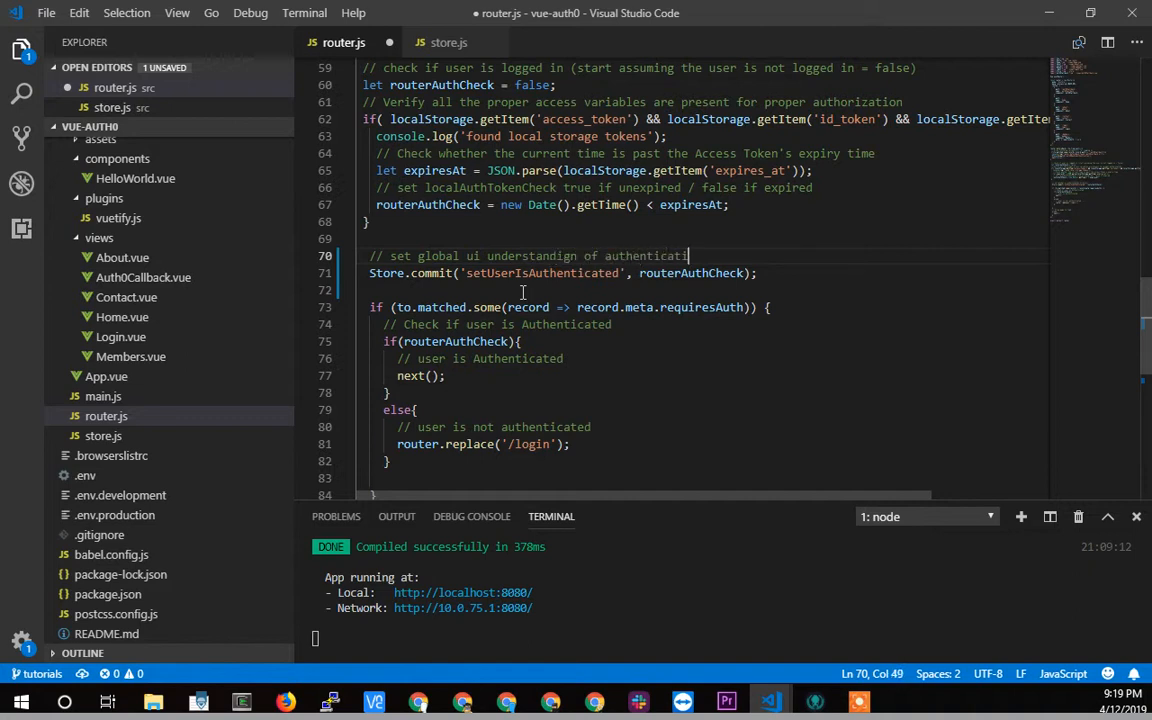
pyautogui.write('on')
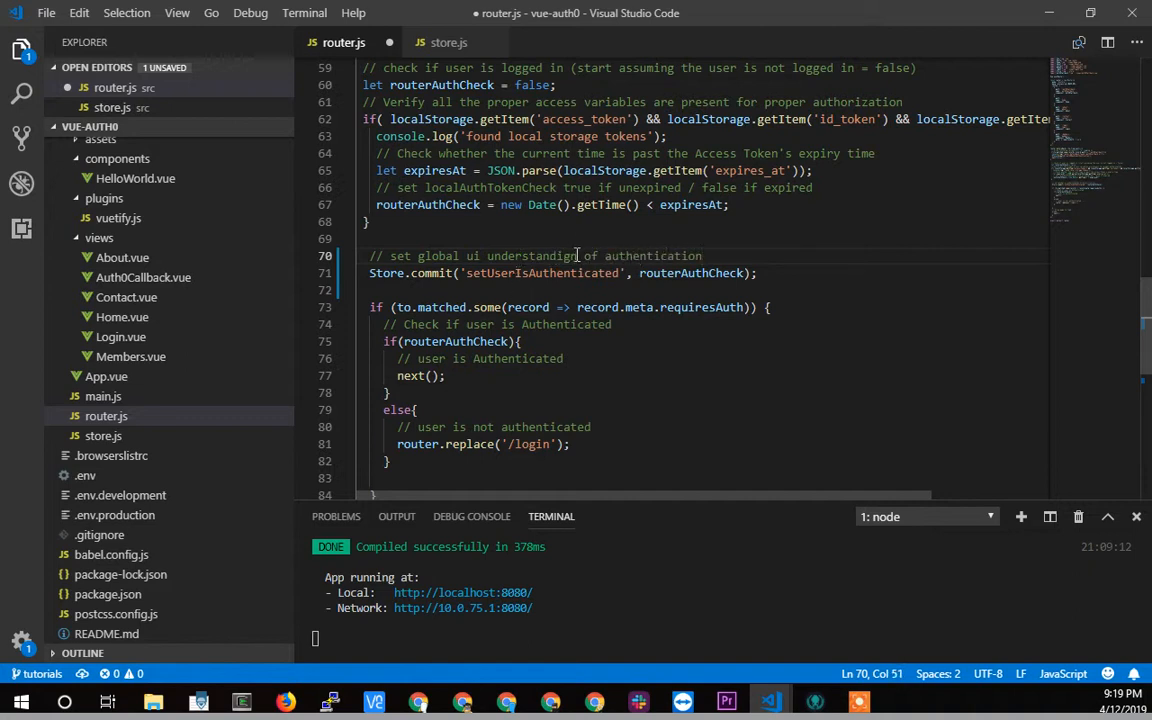
pyautogui.click(578, 256)
pyautogui.write('n')
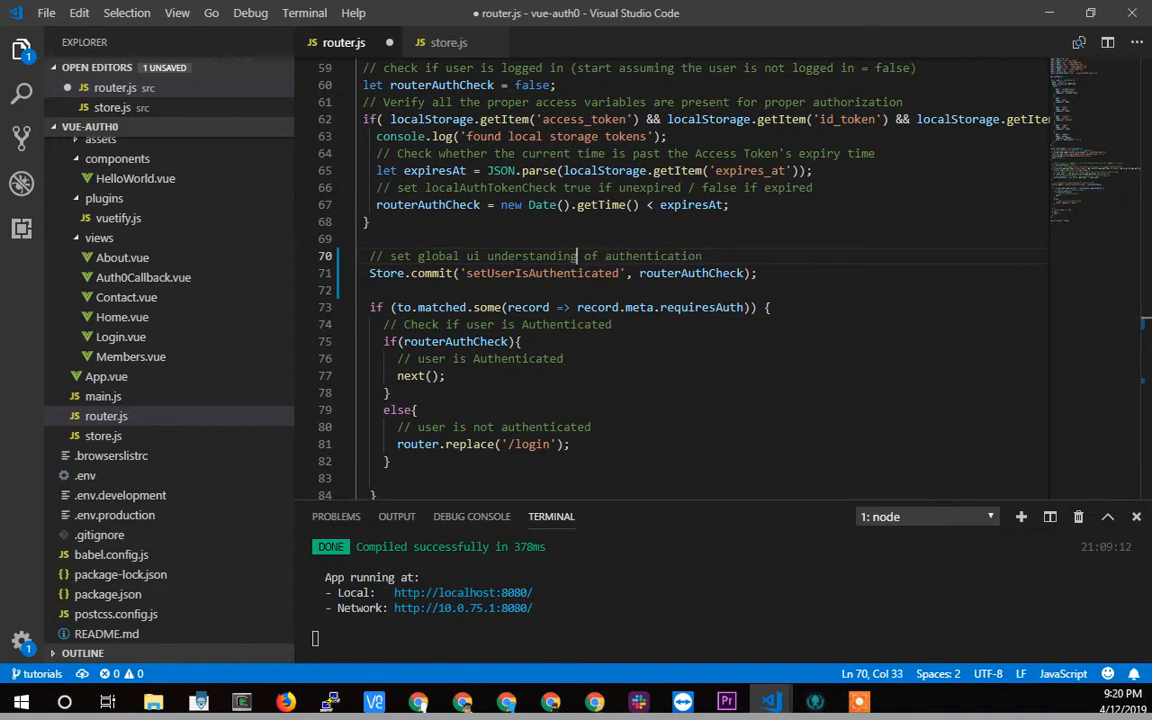
pyautogui.moveTo(464, 700)
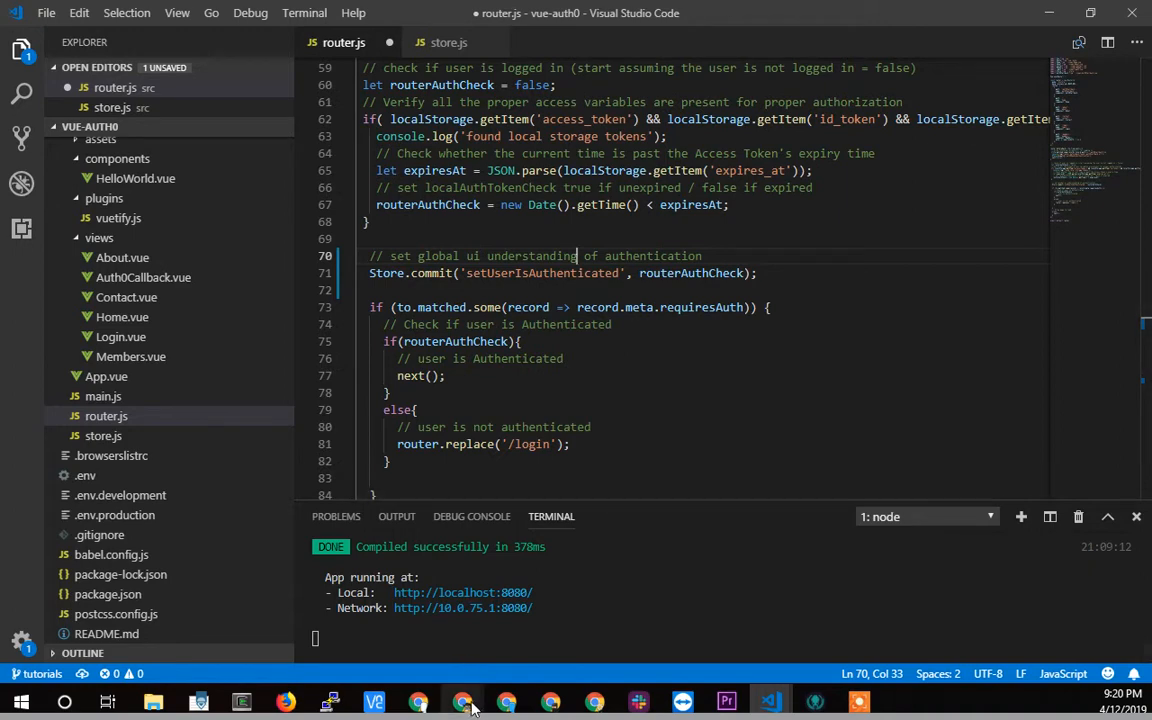
pyautogui.click(548, 444)
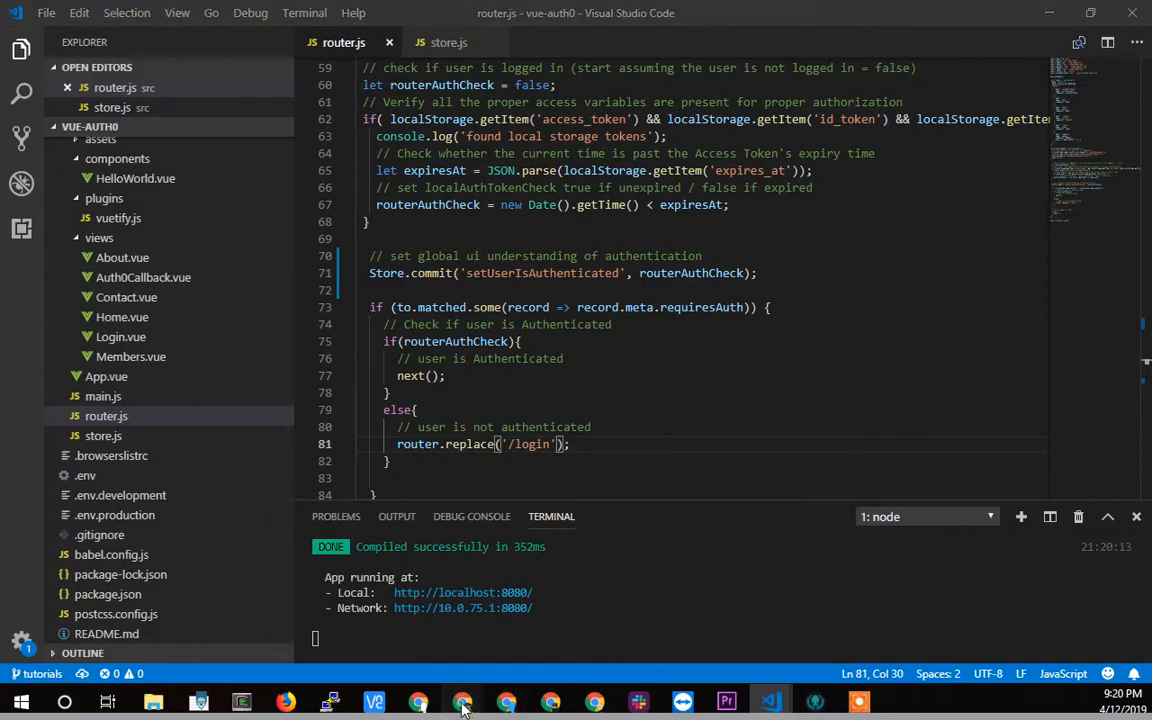
# - In the browser, visit About and Members and inspect the stored tokens in local storage
pyautogui.click(460, 700)
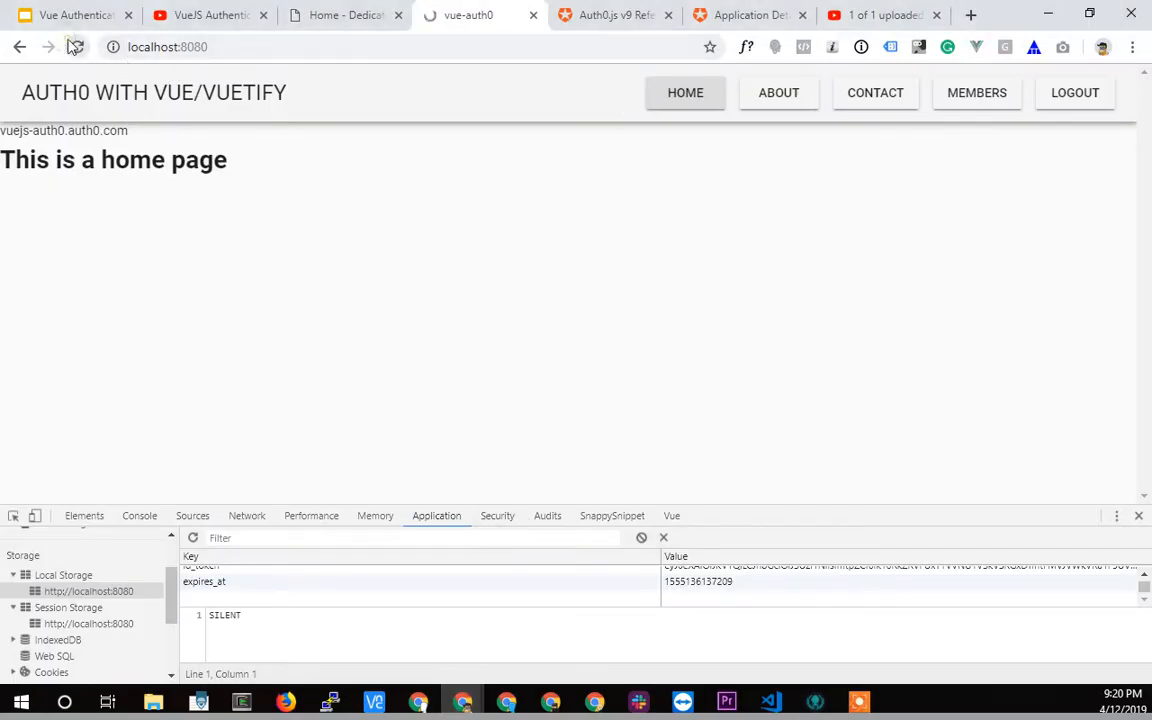
pyautogui.click(76, 48)
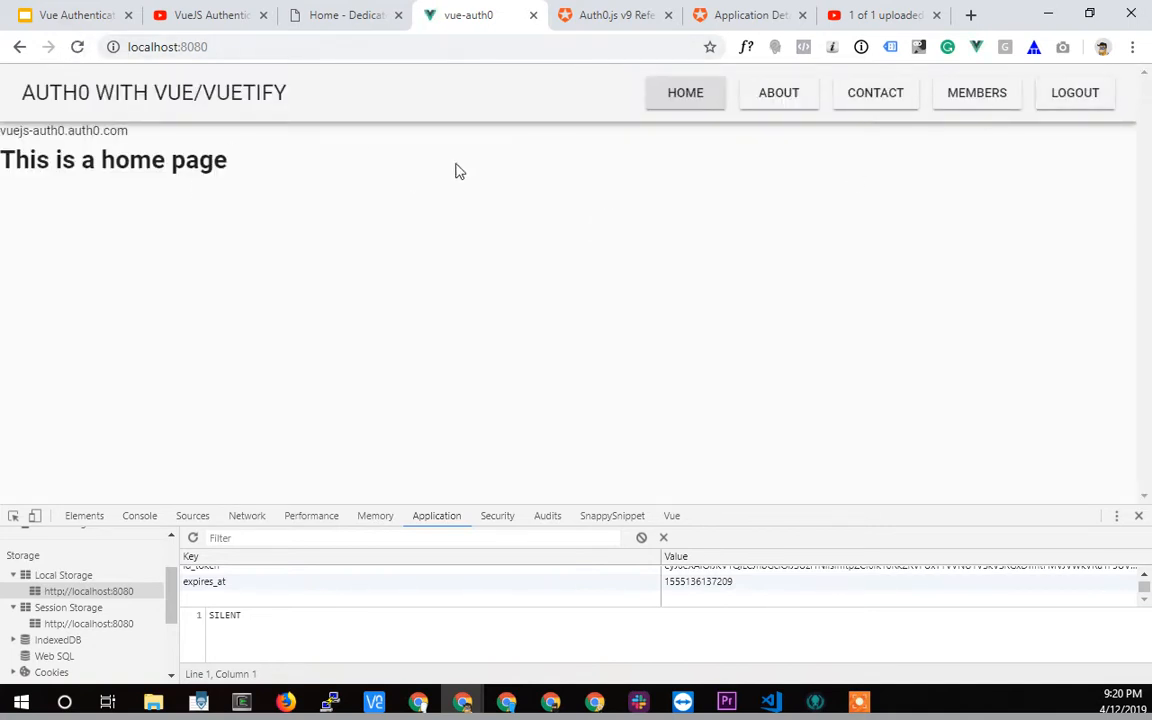
pyautogui.click(780, 92)
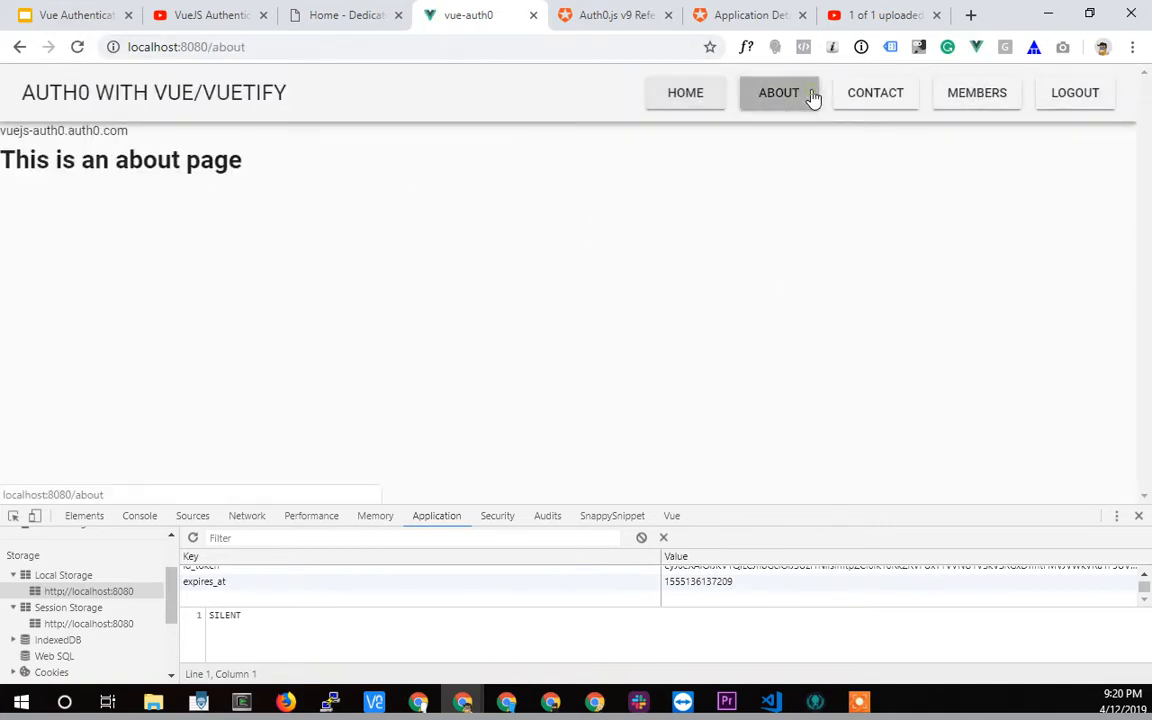
pyautogui.click(976, 92)
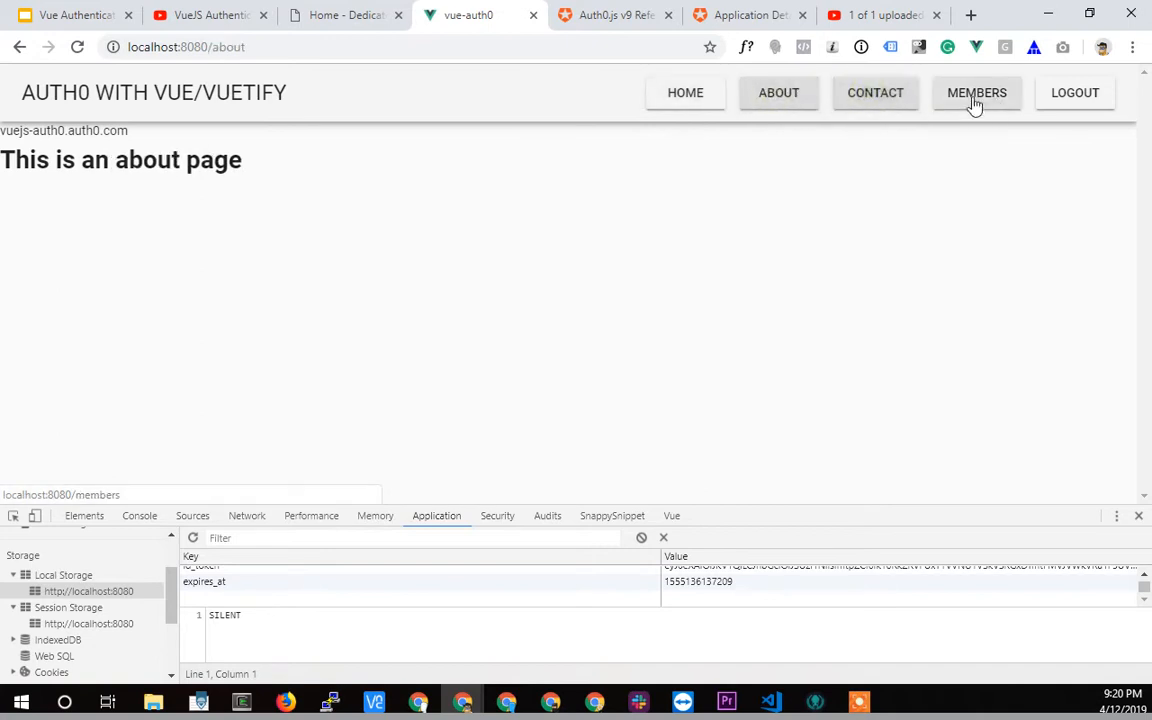
pyautogui.click(976, 92)
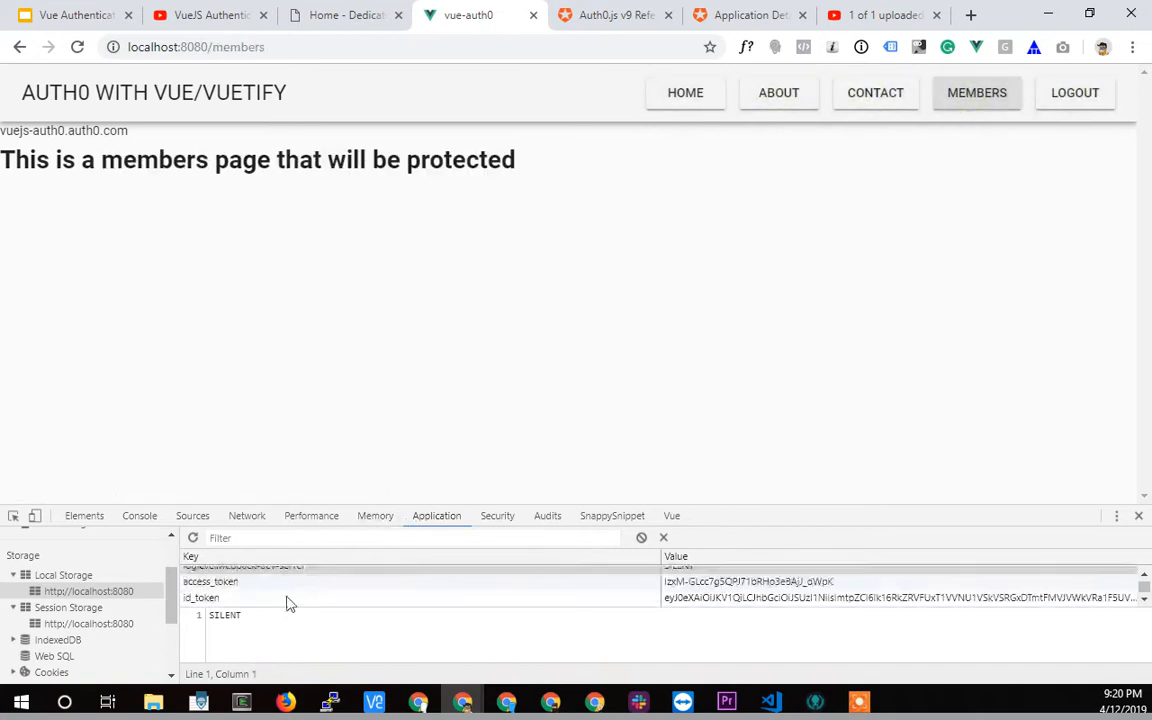
pyautogui.click(88, 592)
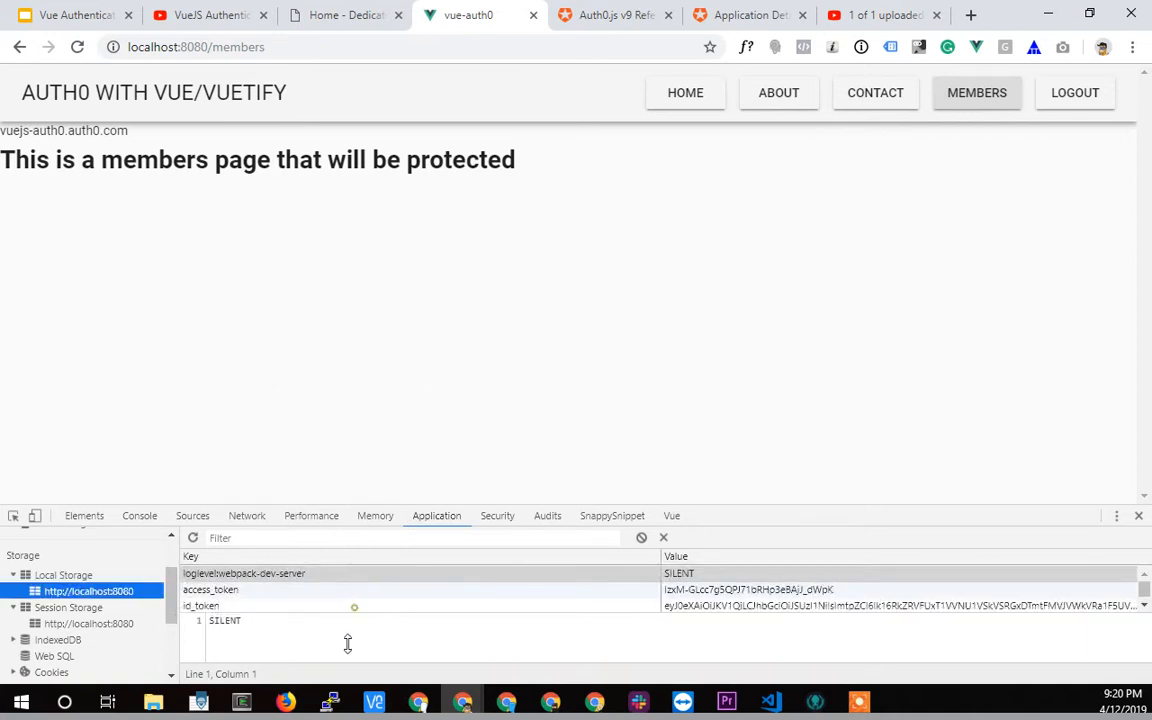
# - Clear the stored tokens, leave the members page and log in again
pyautogui.click(210, 588)
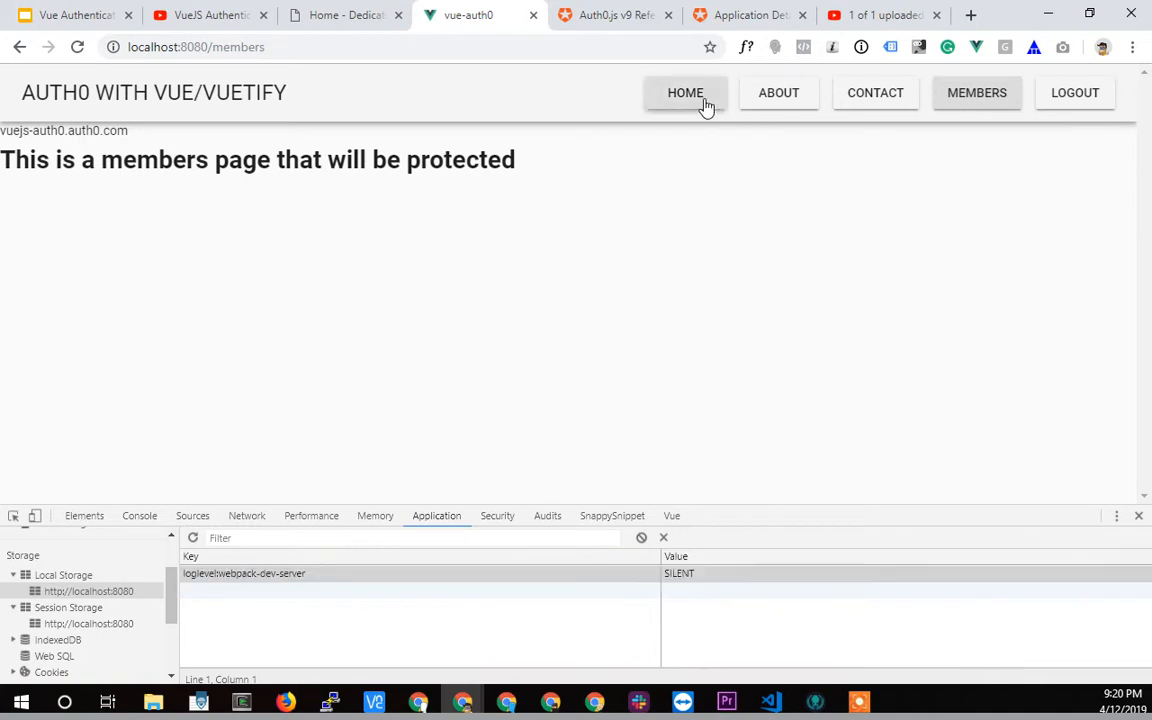
pyautogui.click(684, 92)
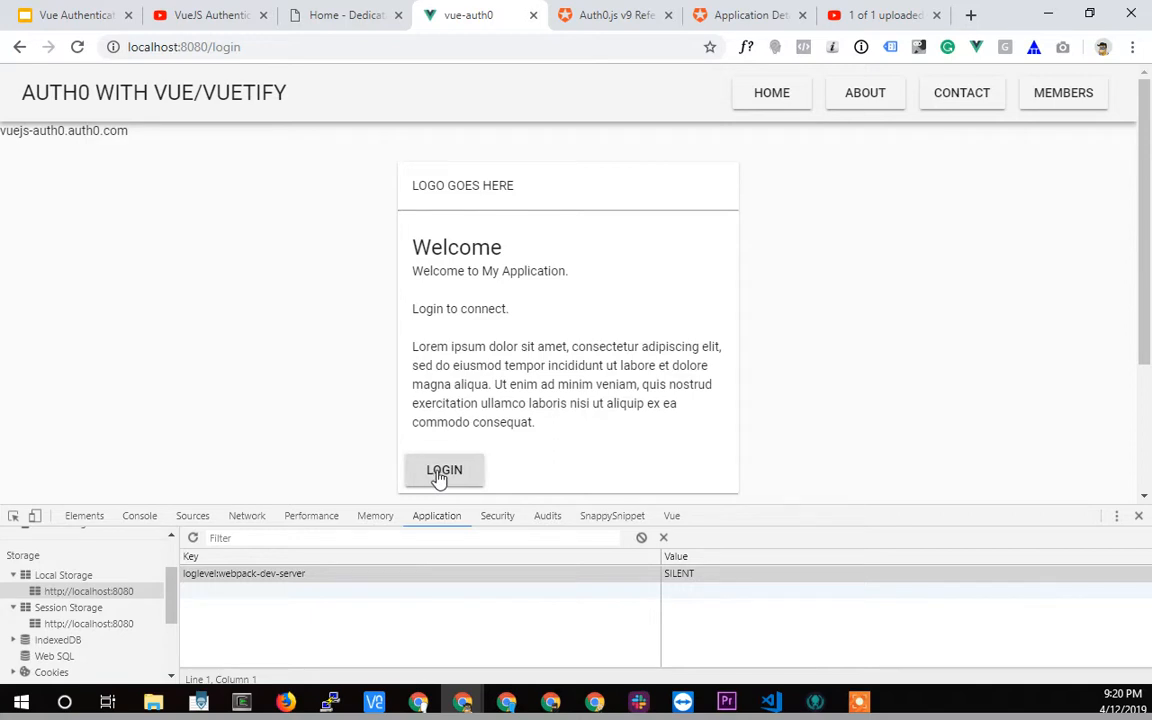
pyautogui.click(444, 470)
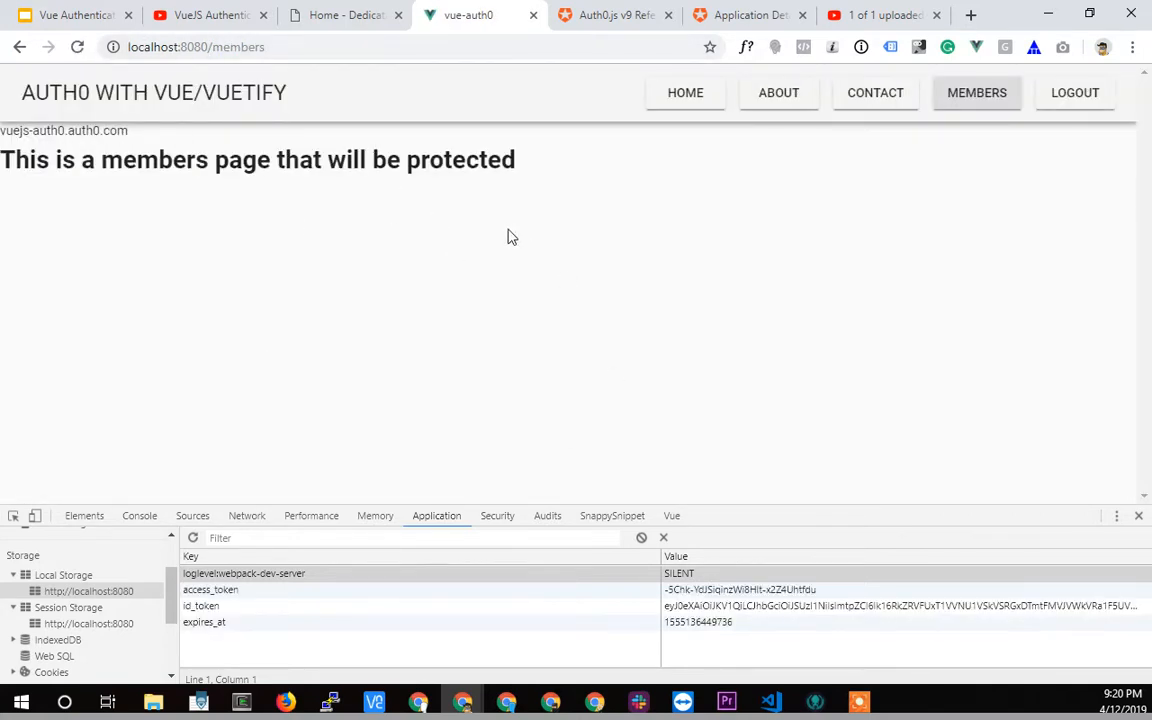
pyautogui.moveTo(616, 328)
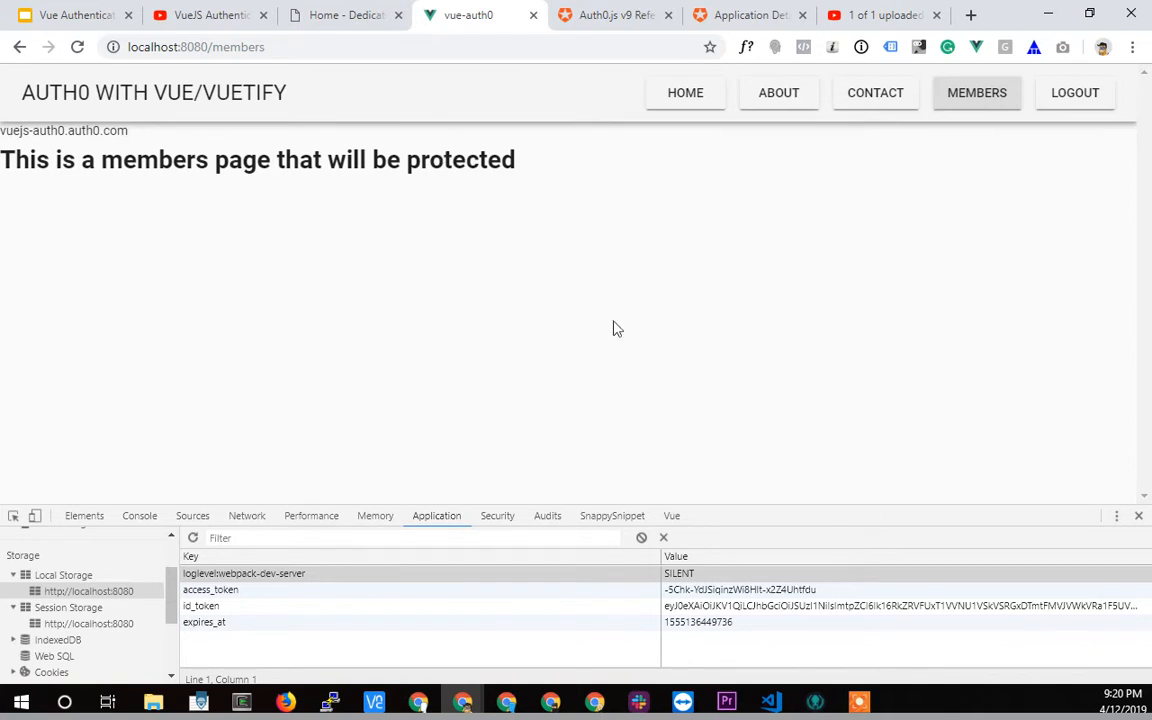
pyautogui.moveTo(1076, 92)
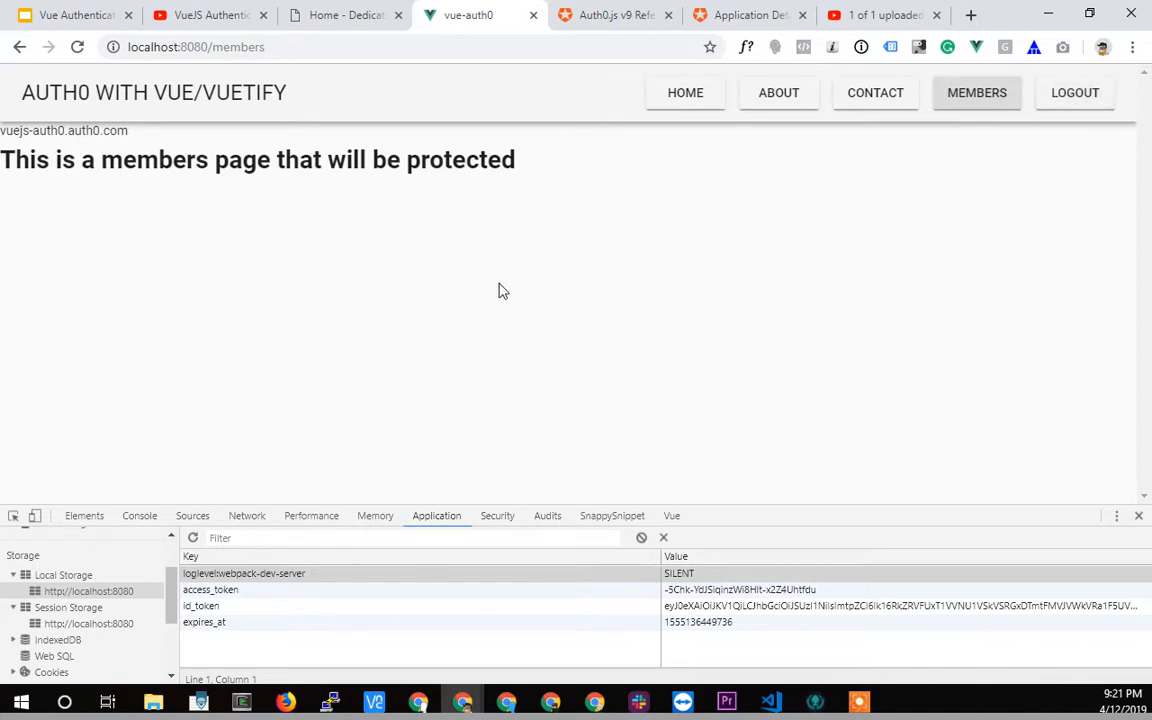
pyautogui.moveTo(770, 700)
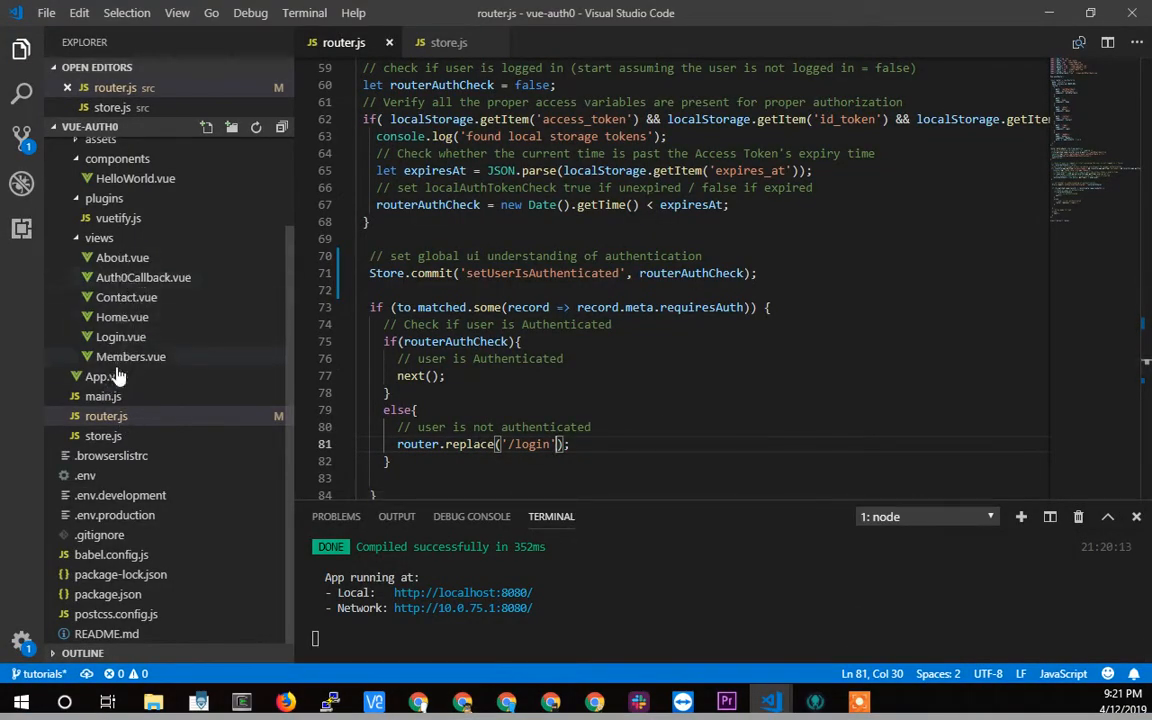
# - View App.vue's Logout button v-if on userIsAuthorized and its logout method
pyautogui.click(100, 376)
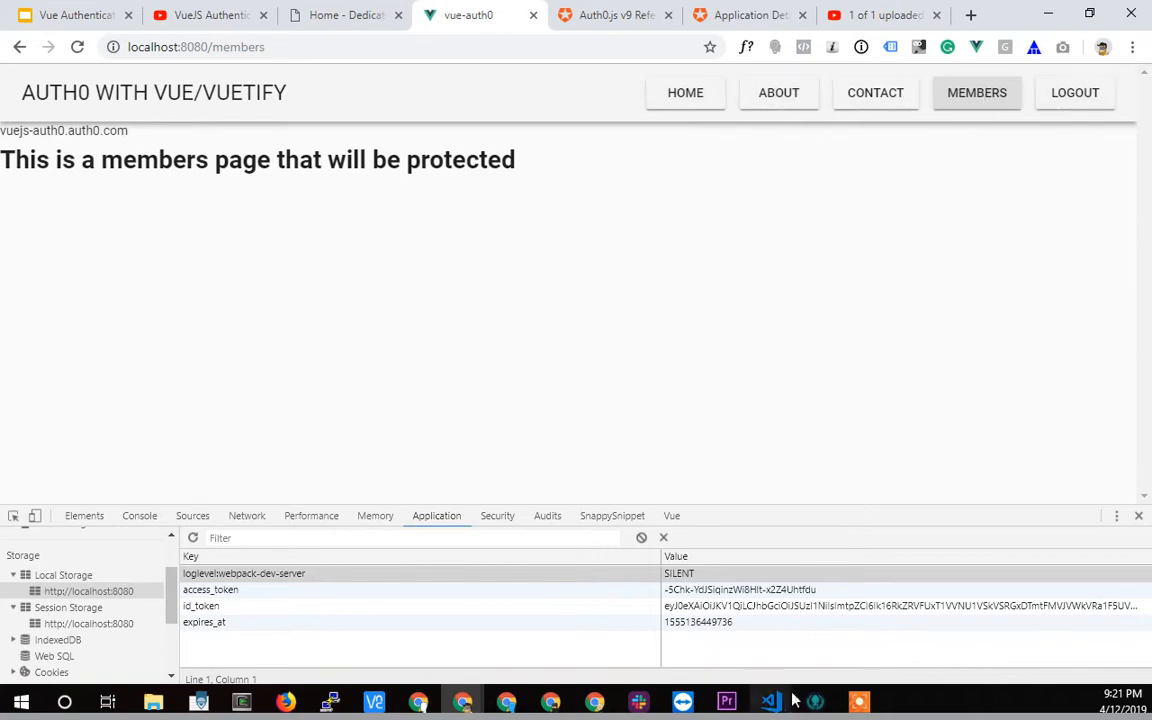
pyautogui.click(768, 700)
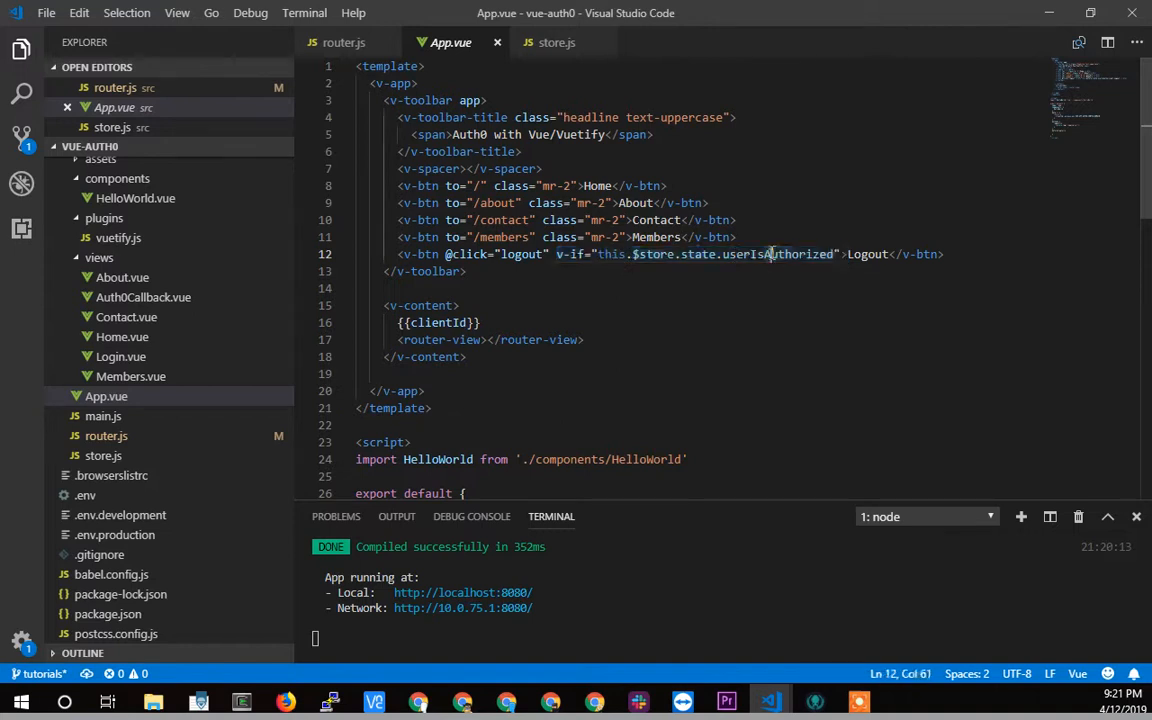
pyautogui.doubleClick(778, 254)
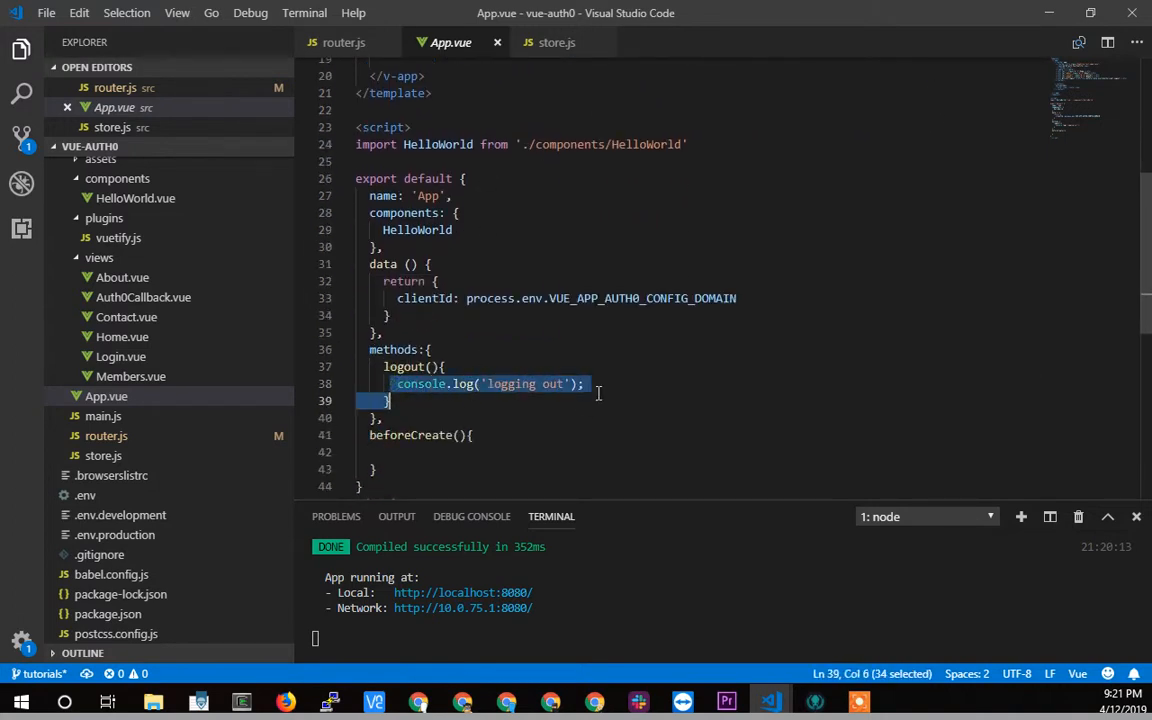
# - Add this.$store.dispatch('auth0Logout'); to logout(), copy auth0Logout and move to store.js
pyautogui.click(444, 368)
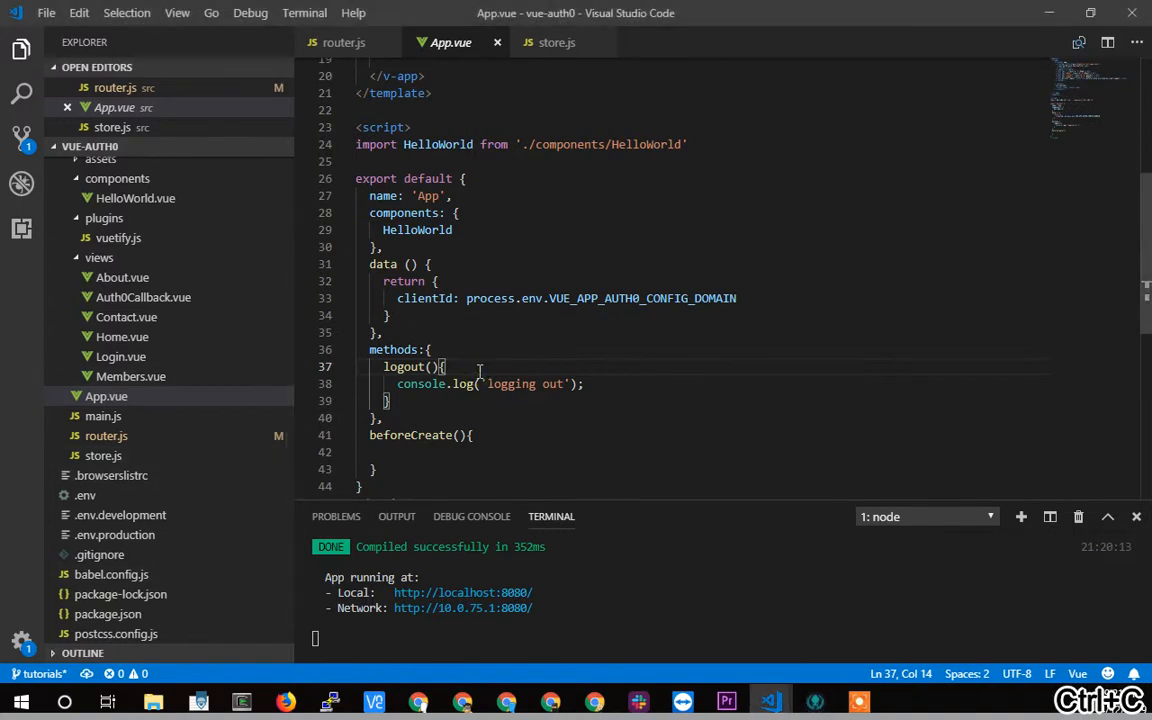
pyautogui.write("this.$store.dispatch('auth0Logout');")
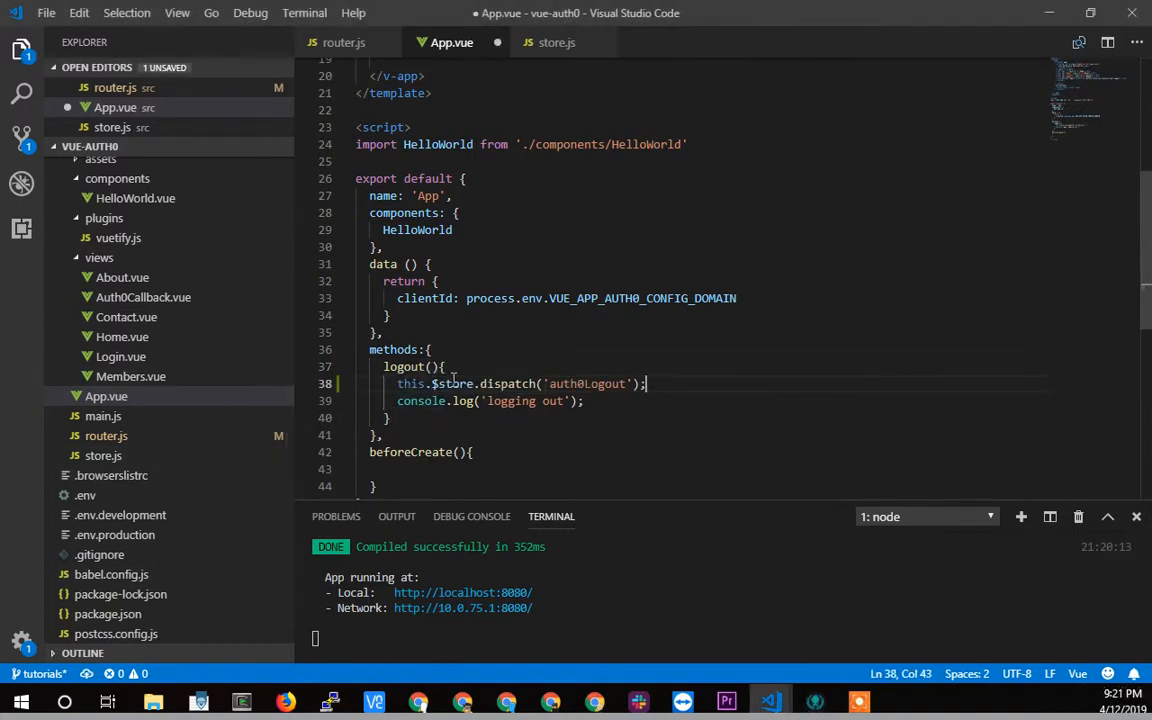
pyautogui.doubleClick(508, 384)
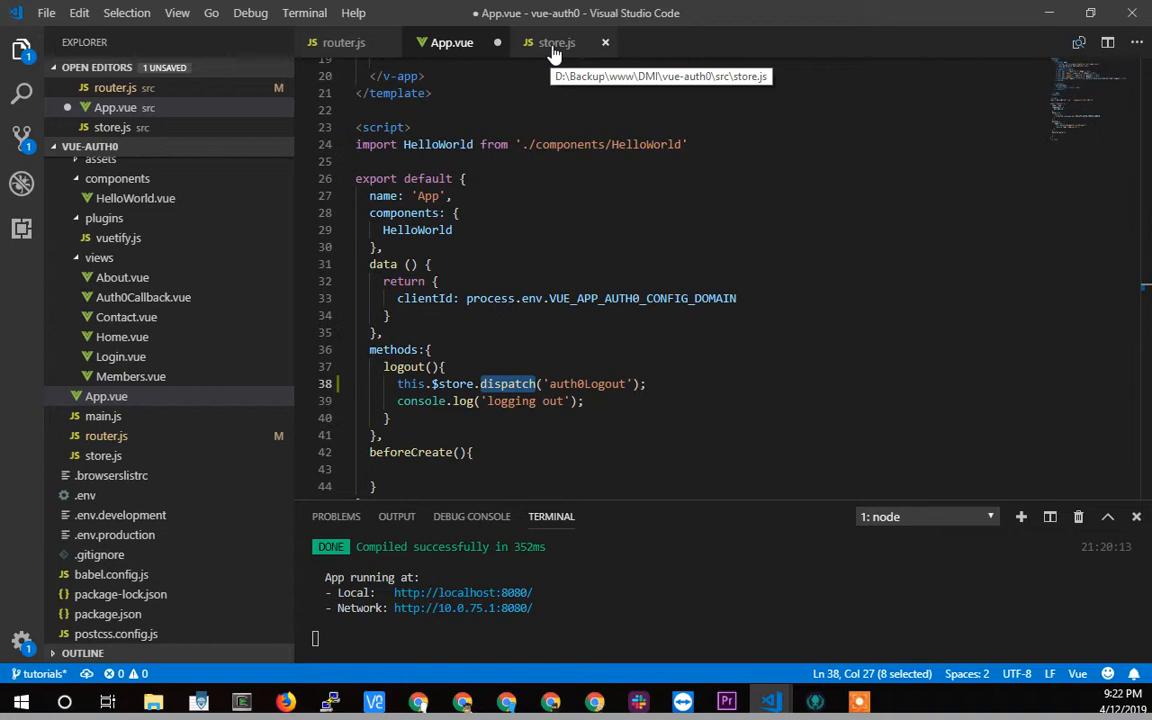
pyautogui.click(556, 42)
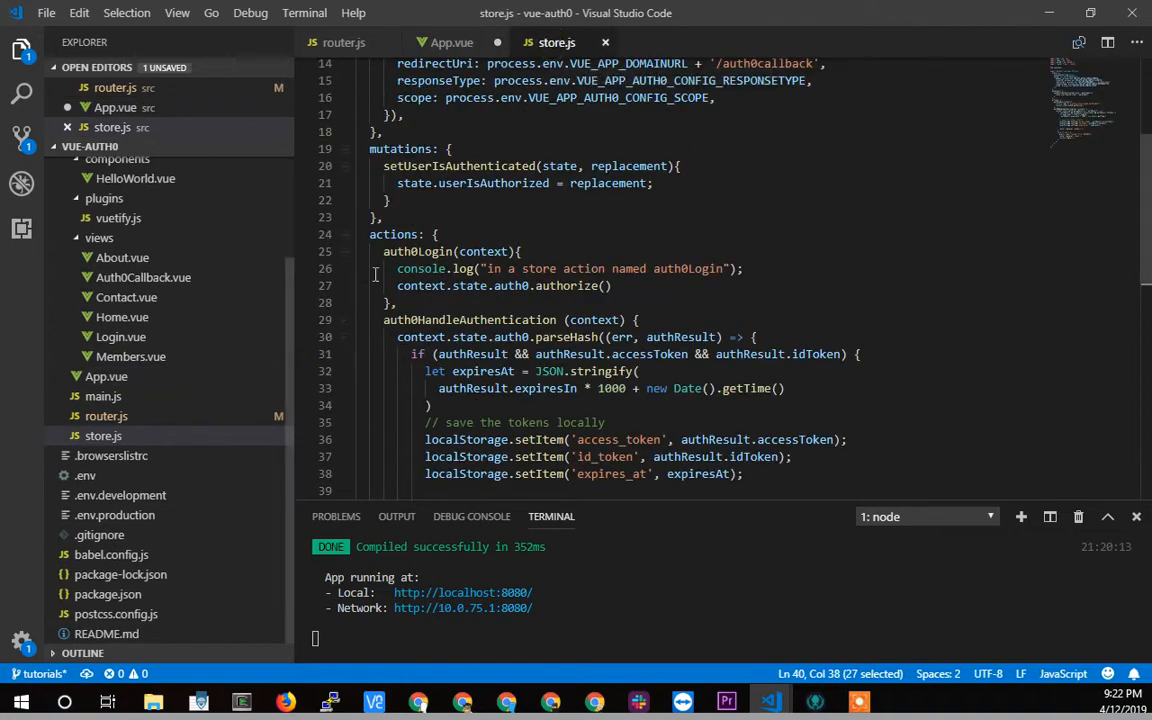
pyautogui.click(452, 42)
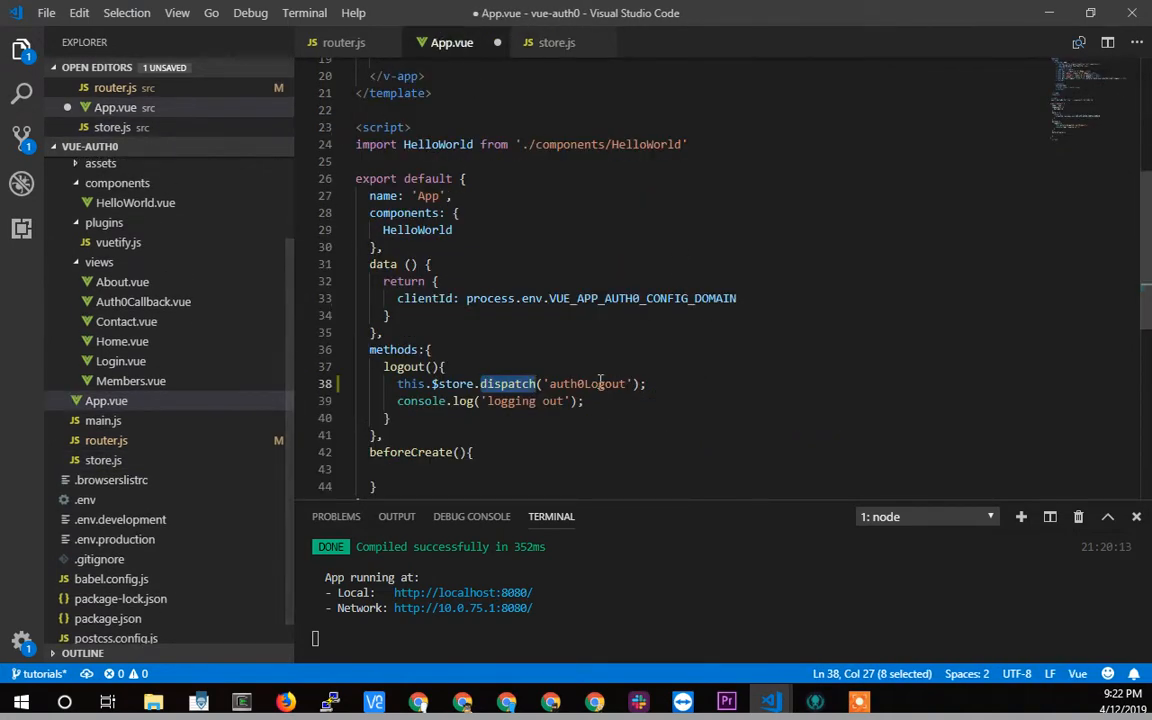
pyautogui.doubleClick(588, 384)
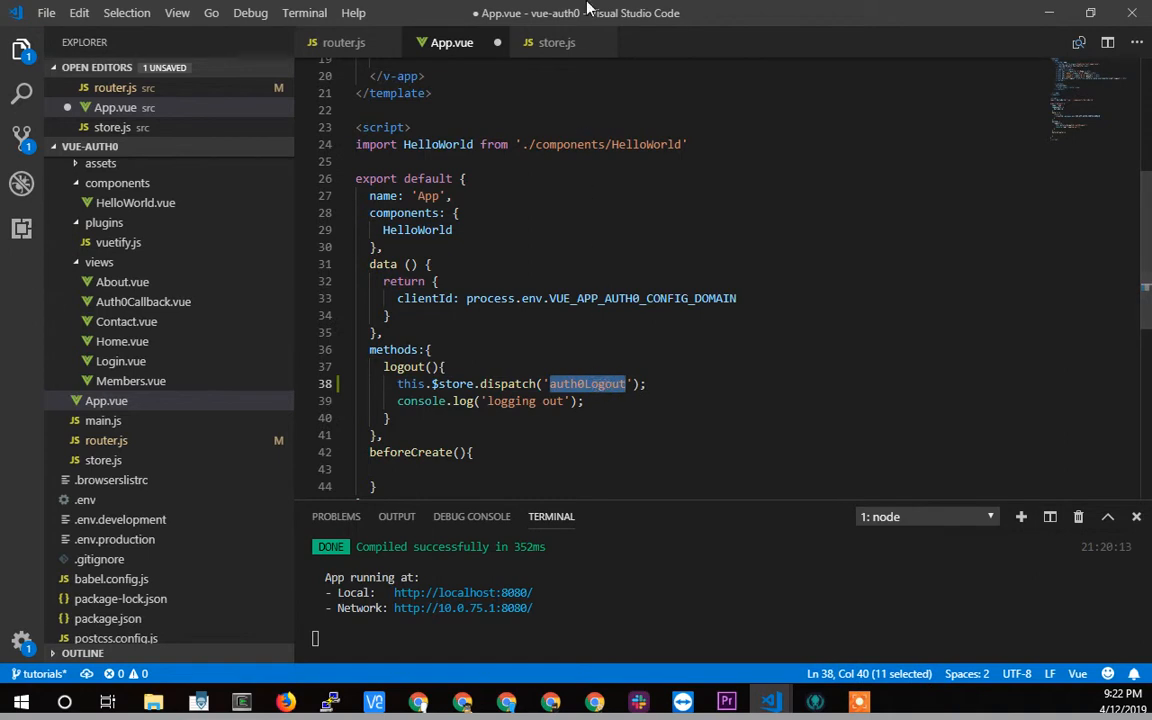
pyautogui.click(556, 42)
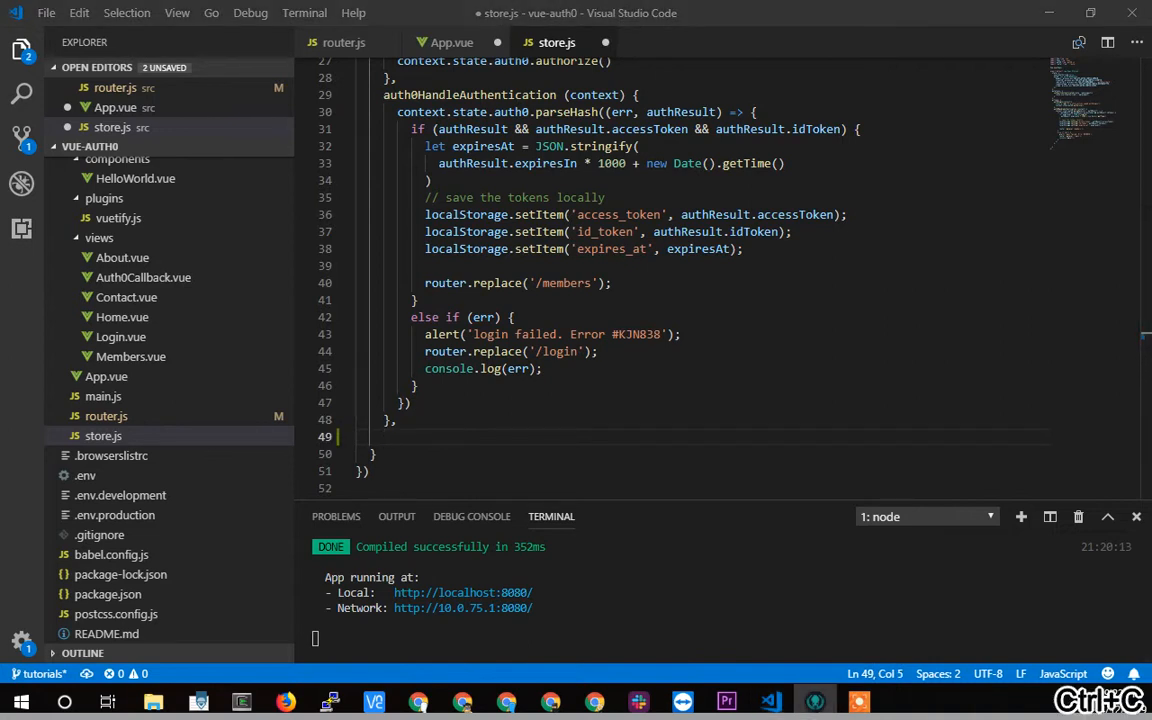
# - Insert the auth0Logout action after the last action and drop the this.userProfile = null line
pyautogui.click(404, 420)
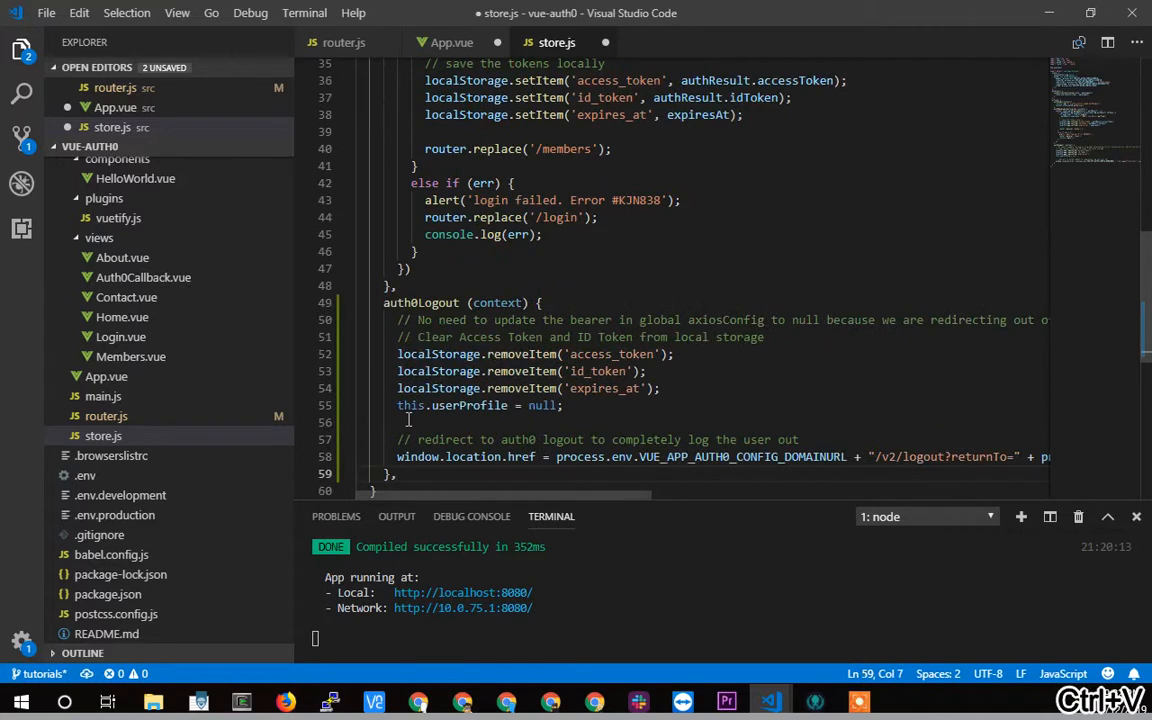
pyautogui.scroll(-3)
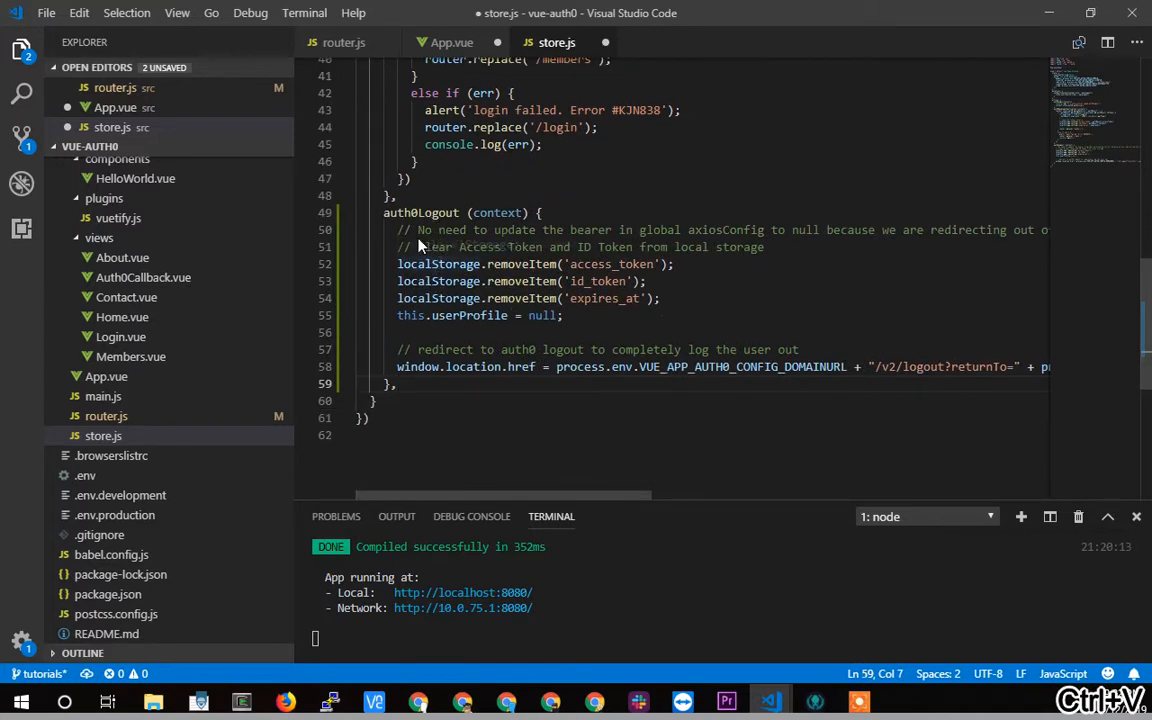
pyautogui.doubleClick(420, 212)
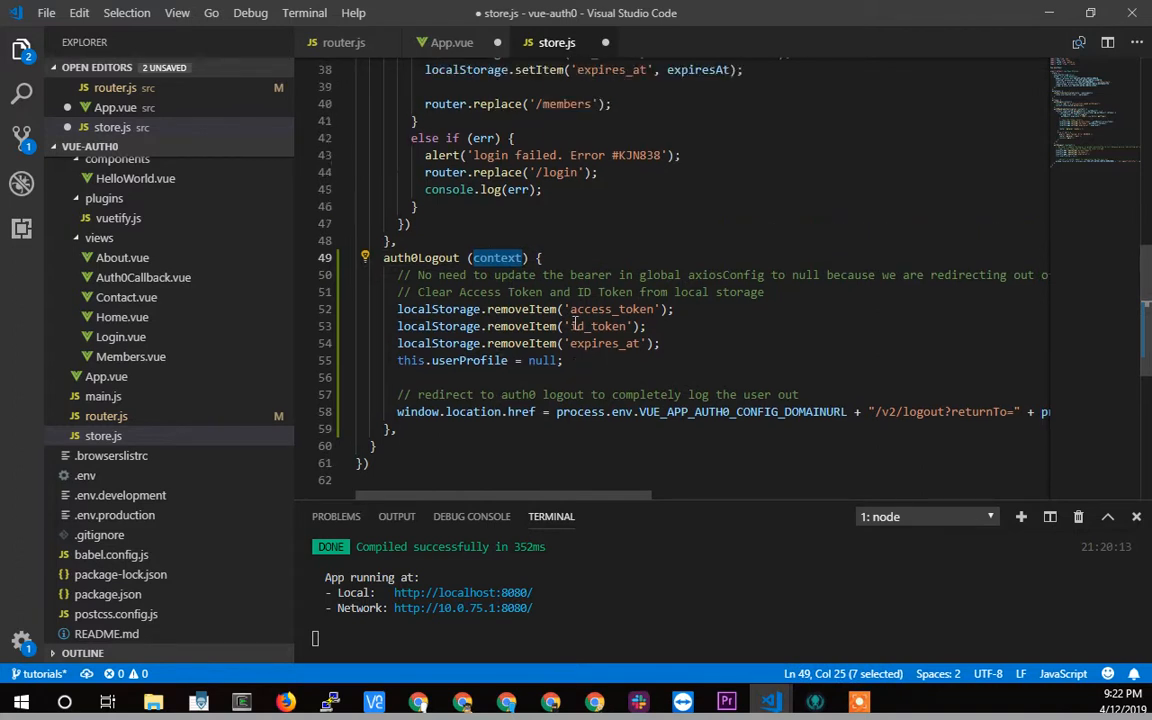
pyautogui.moveTo(396, 308); pyautogui.dragTo(564, 360)
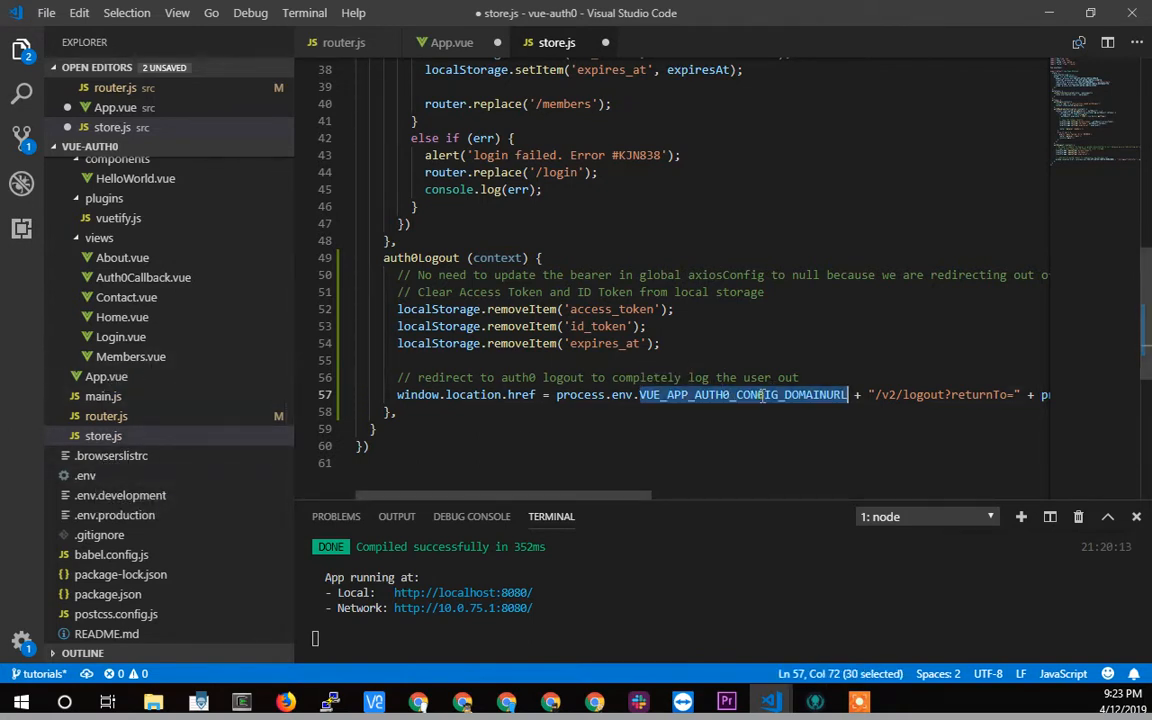
pyautogui.click(84, 482)
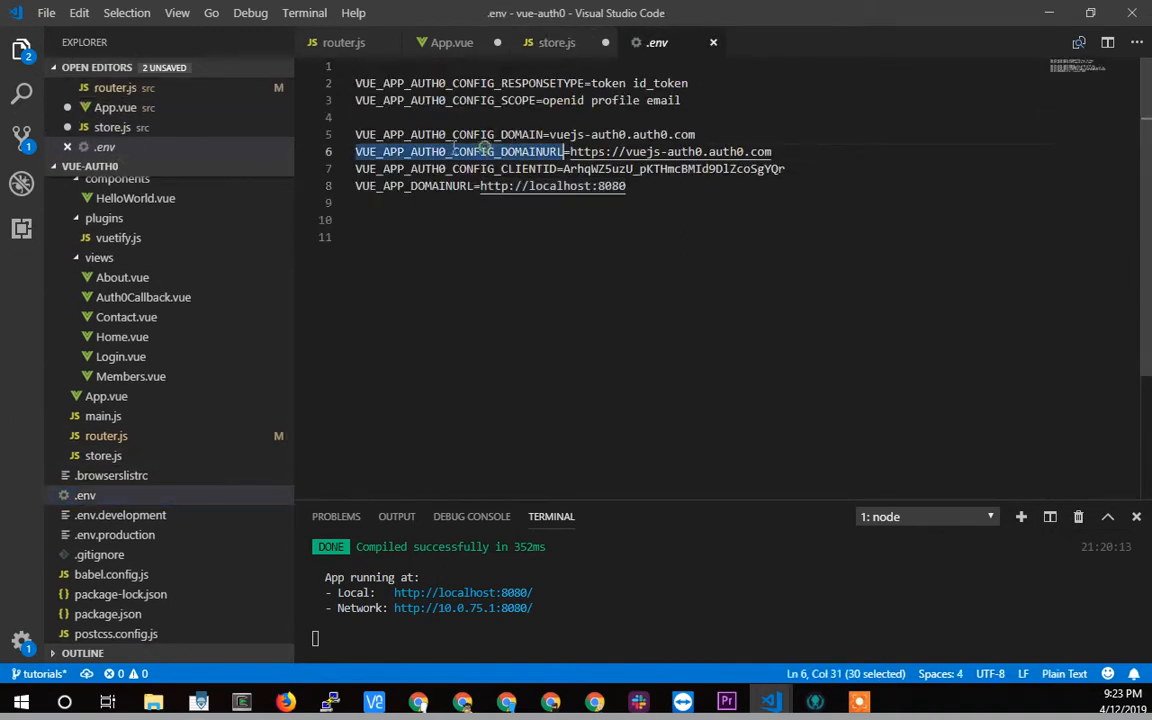
pyautogui.doubleClick(586, 152)
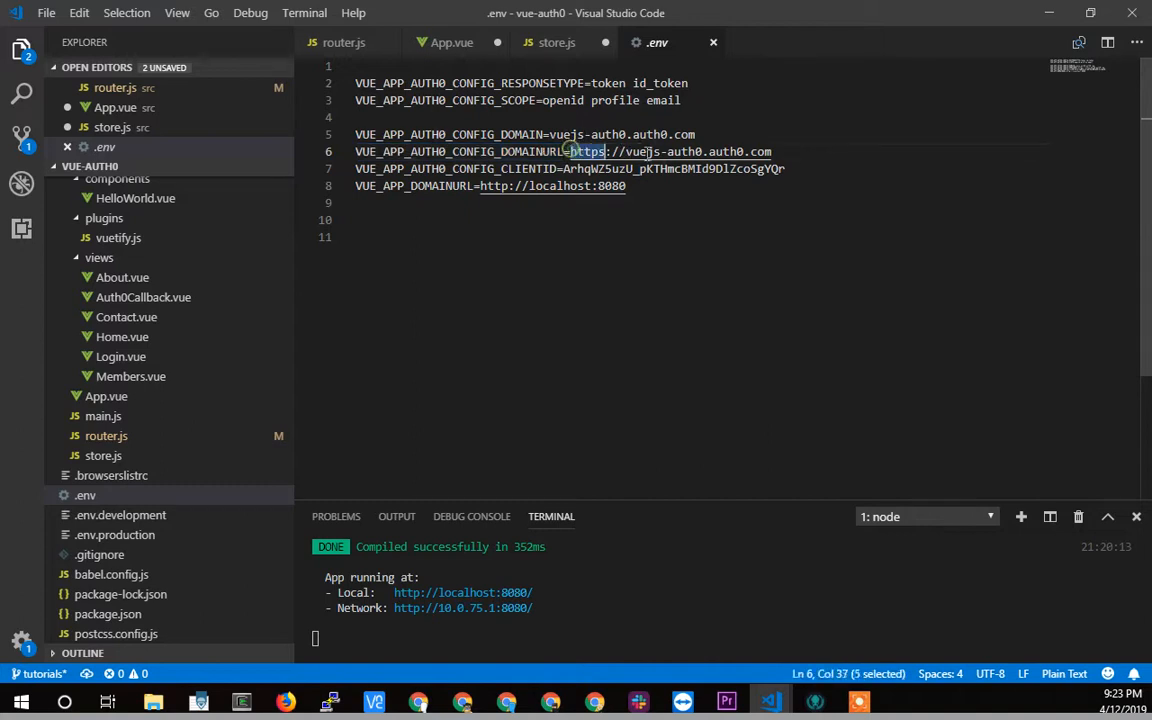
pyautogui.click(628, 152)
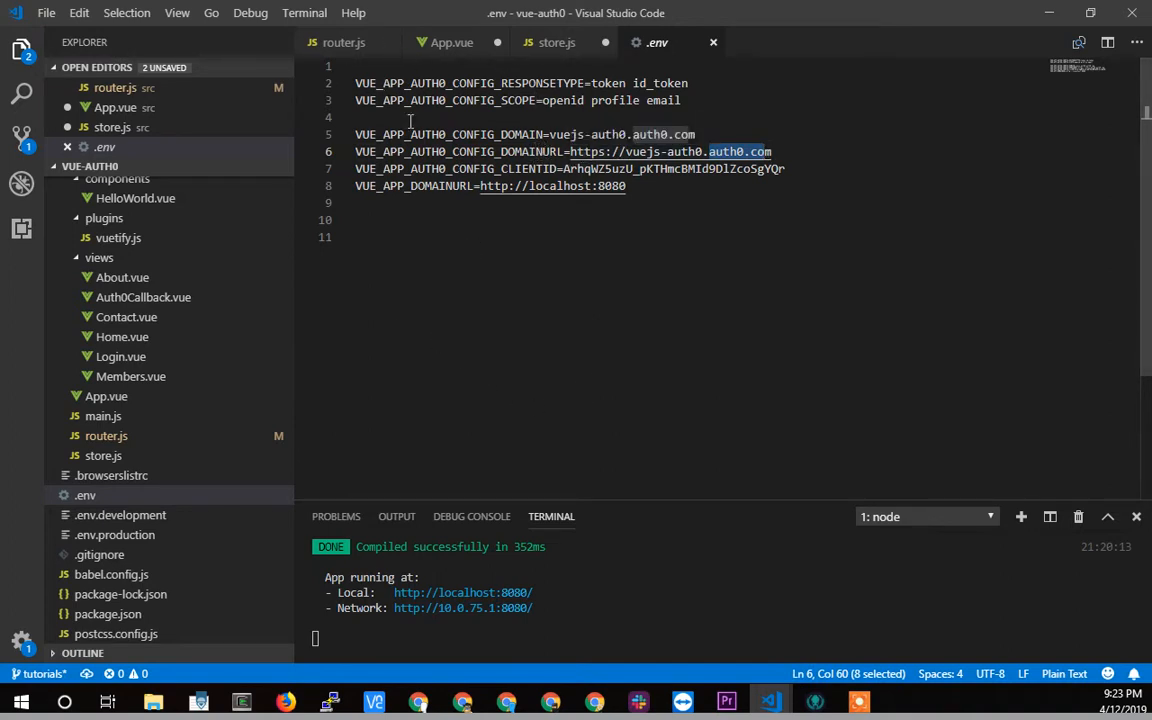
pyautogui.click(556, 42)
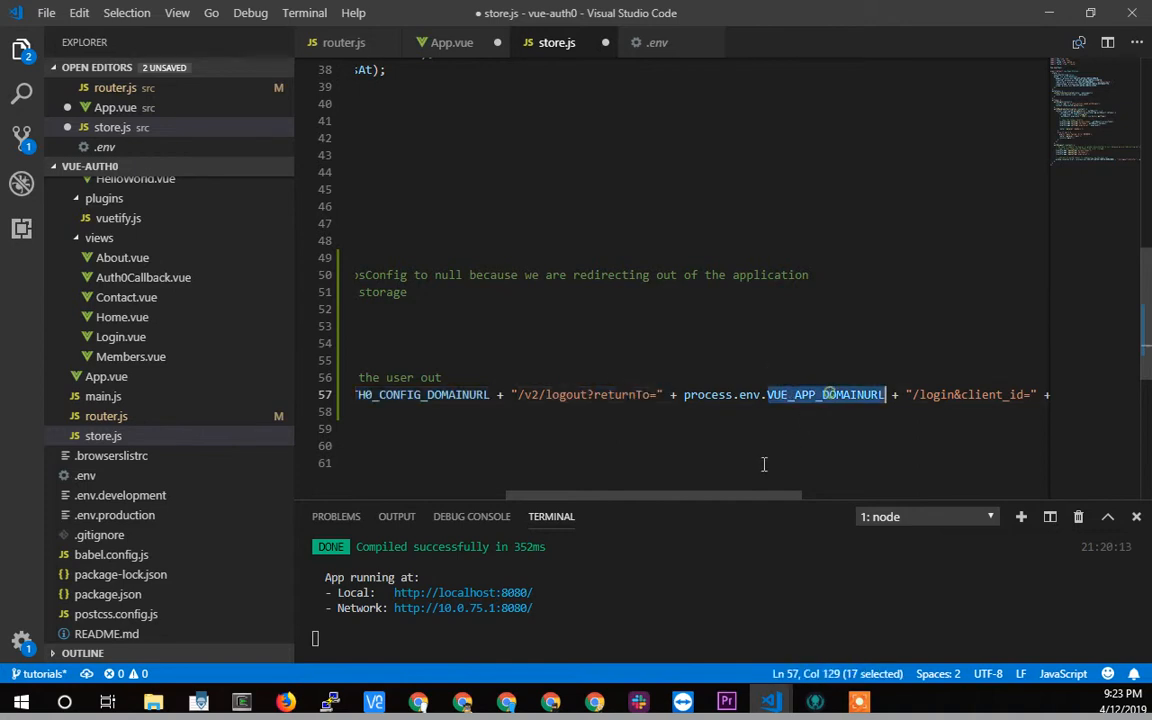
pyautogui.hscroll(3)
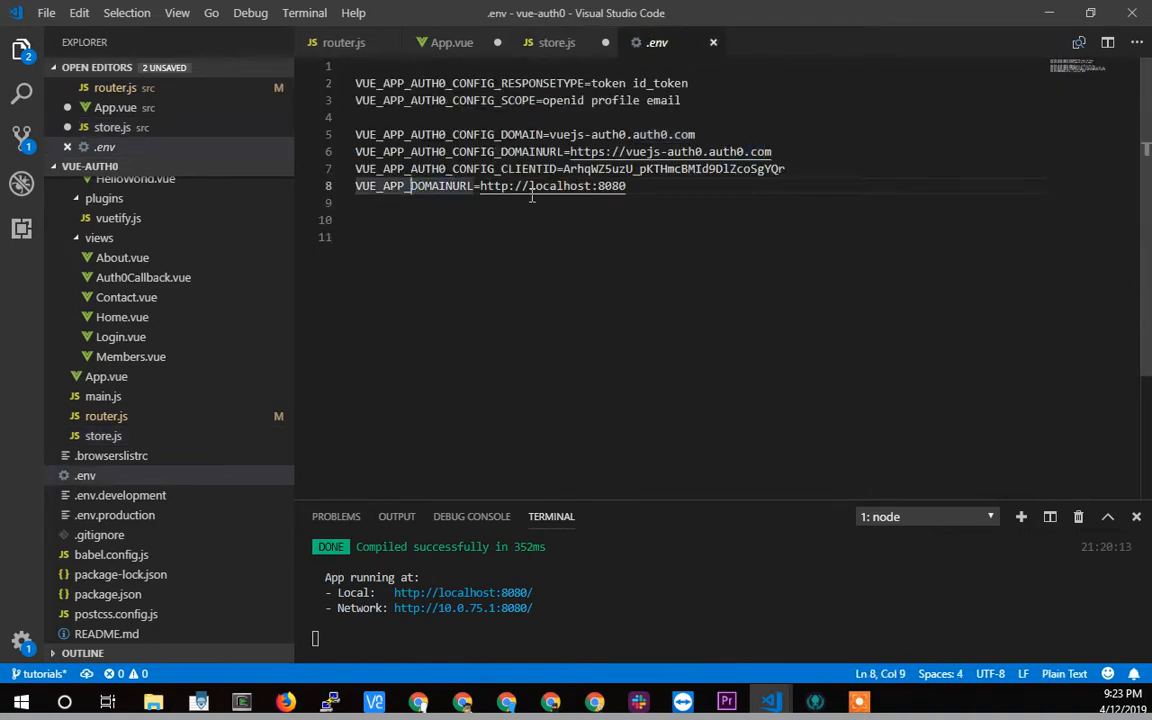
pyautogui.moveTo(378, 190)
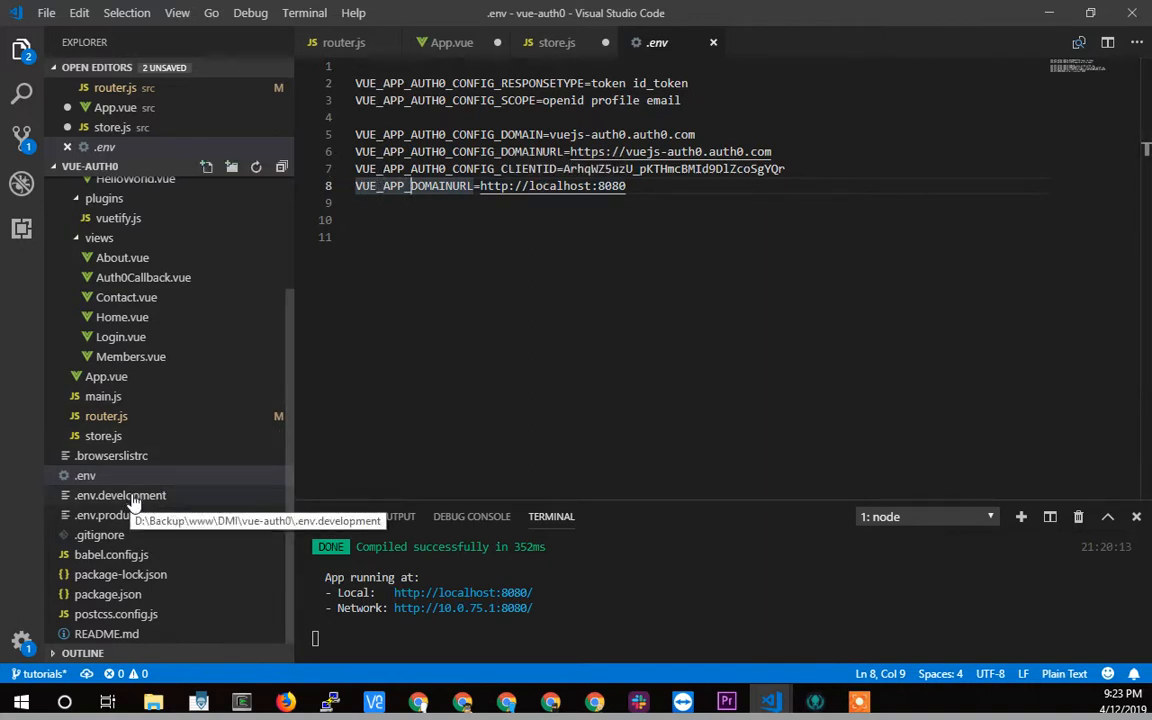
pyautogui.moveTo(114, 514)
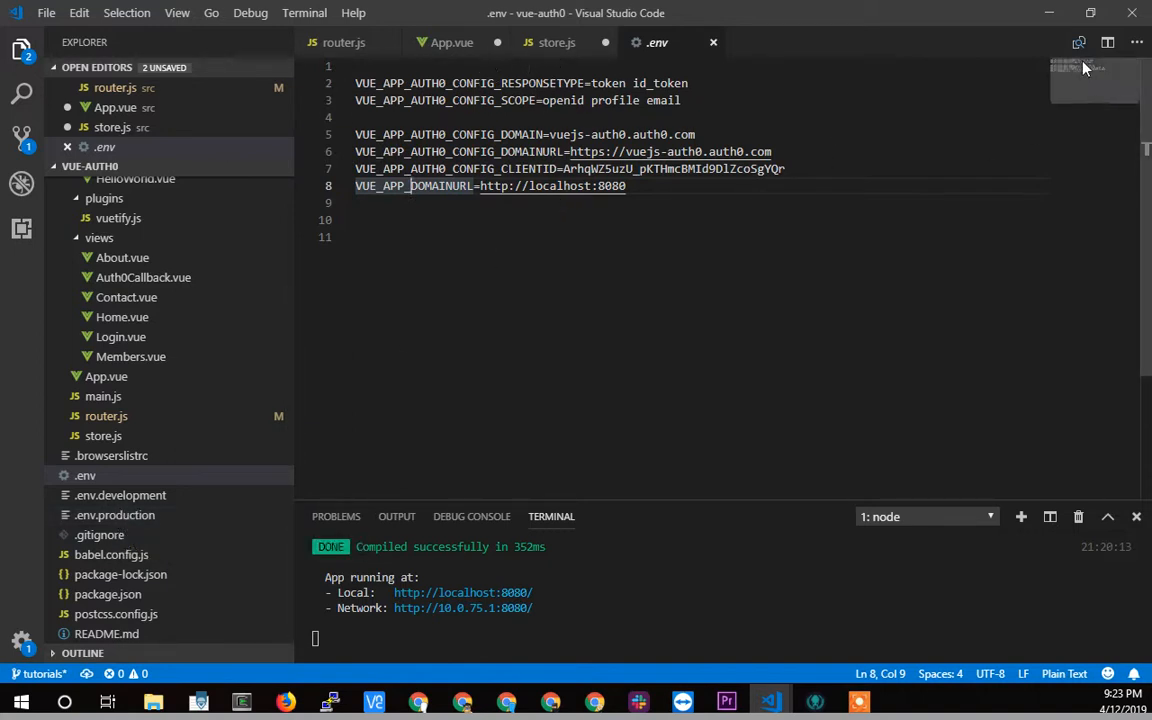
pyautogui.click(556, 42)
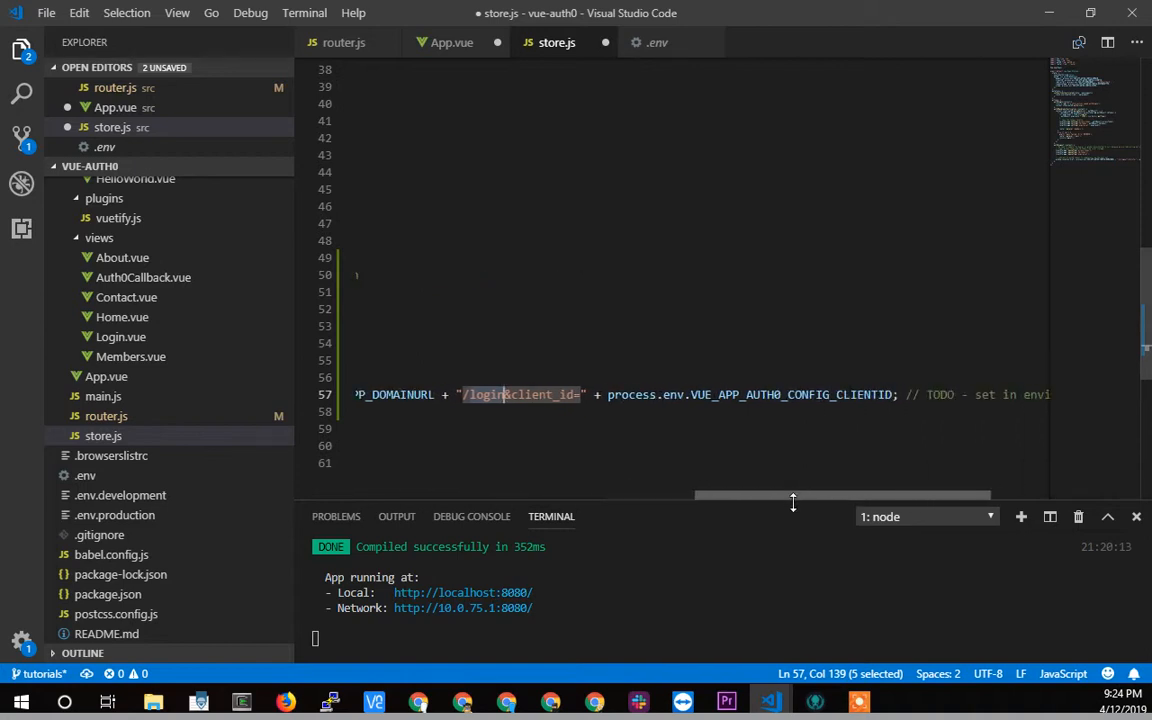
pyautogui.moveTo(776, 394)
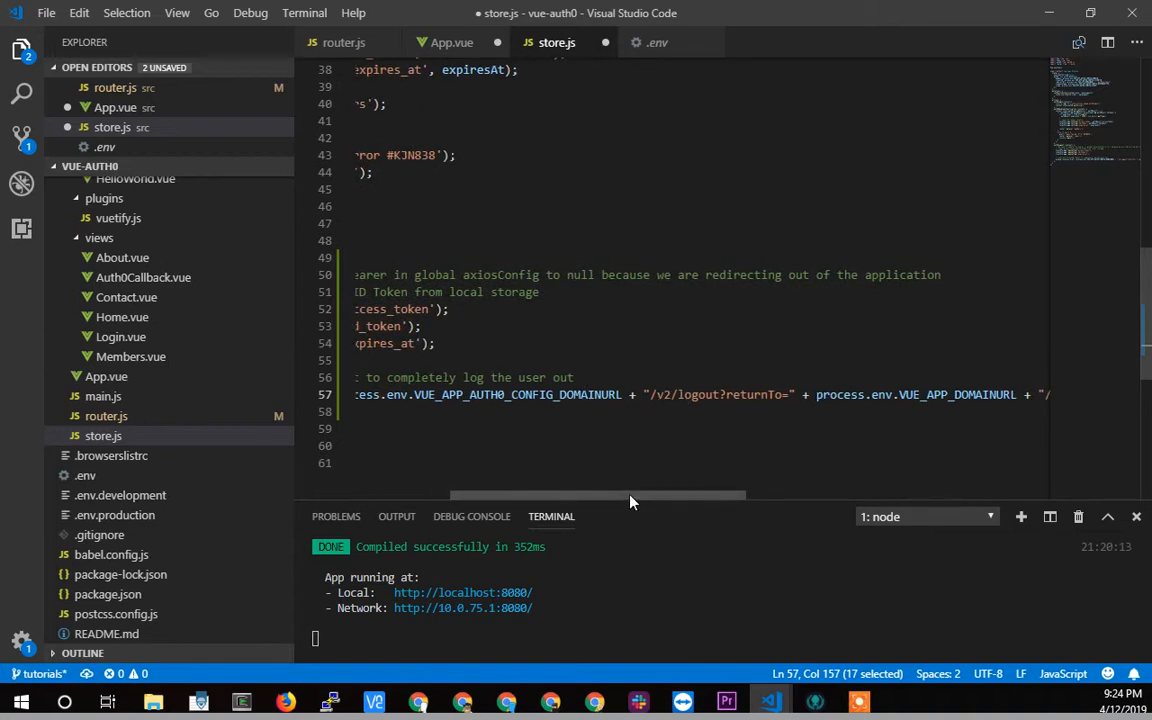
pyautogui.hscroll(-3)
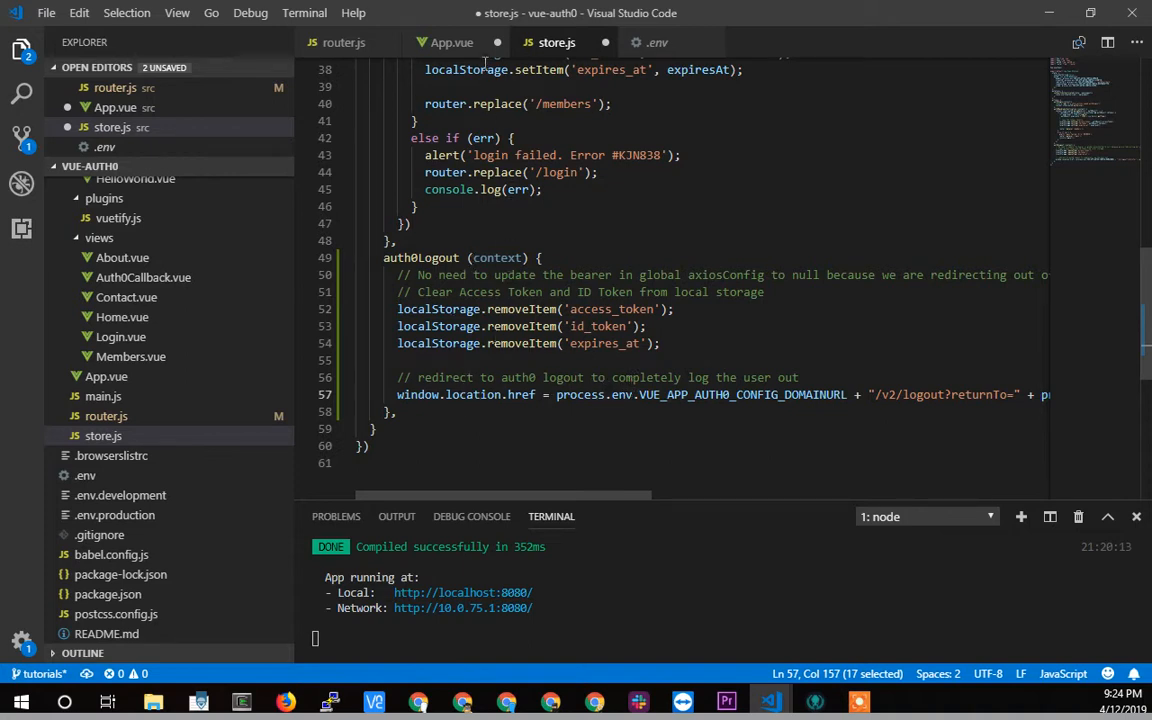
# - Locate the logout handler in App.vue and select its dispatch('auth0Logout') call
pyautogui.click(46, 12)
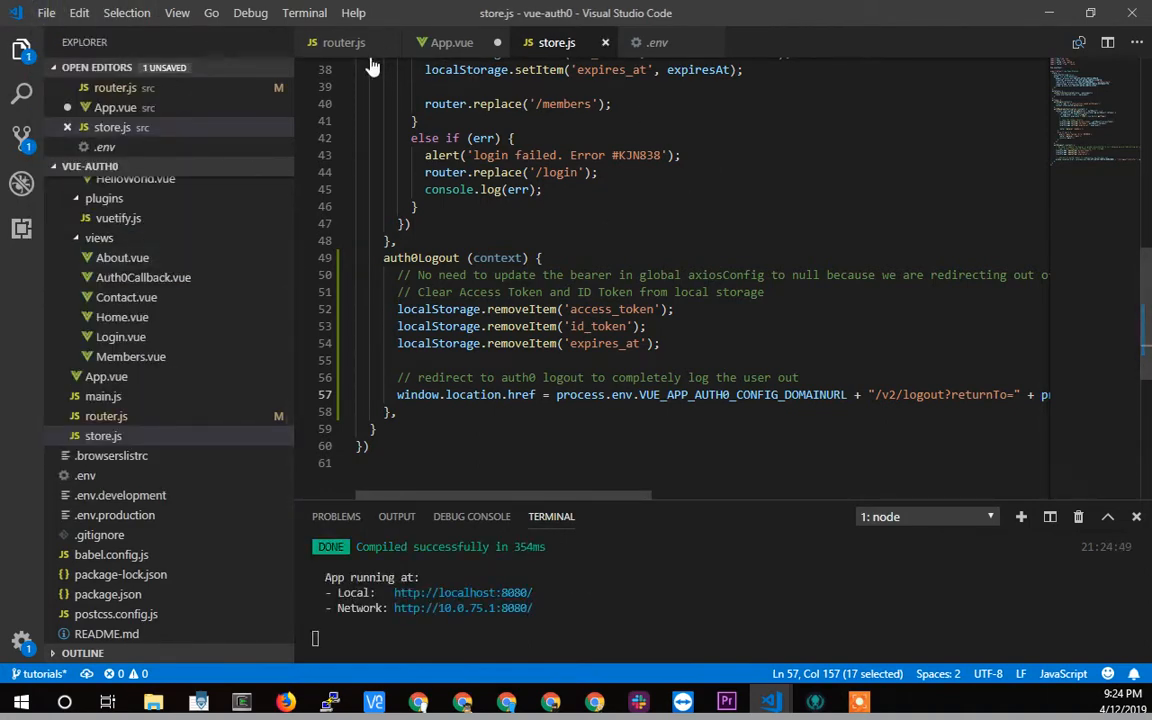
pyautogui.click(452, 42)
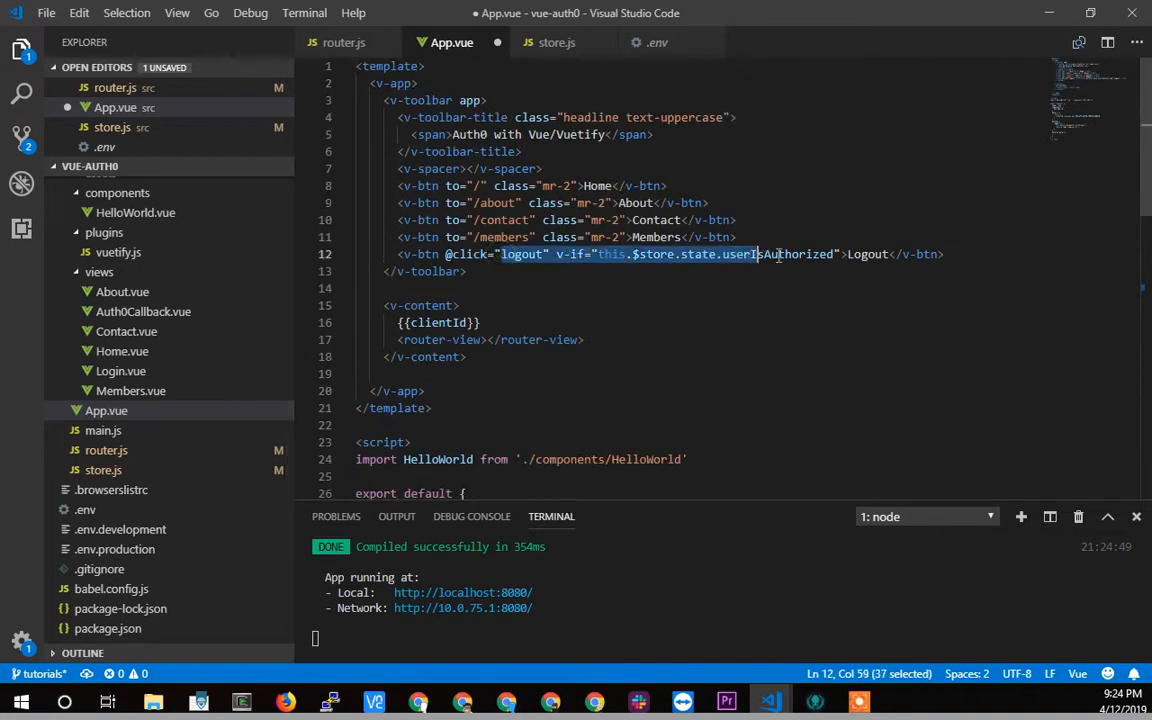
pyautogui.click(504, 254)
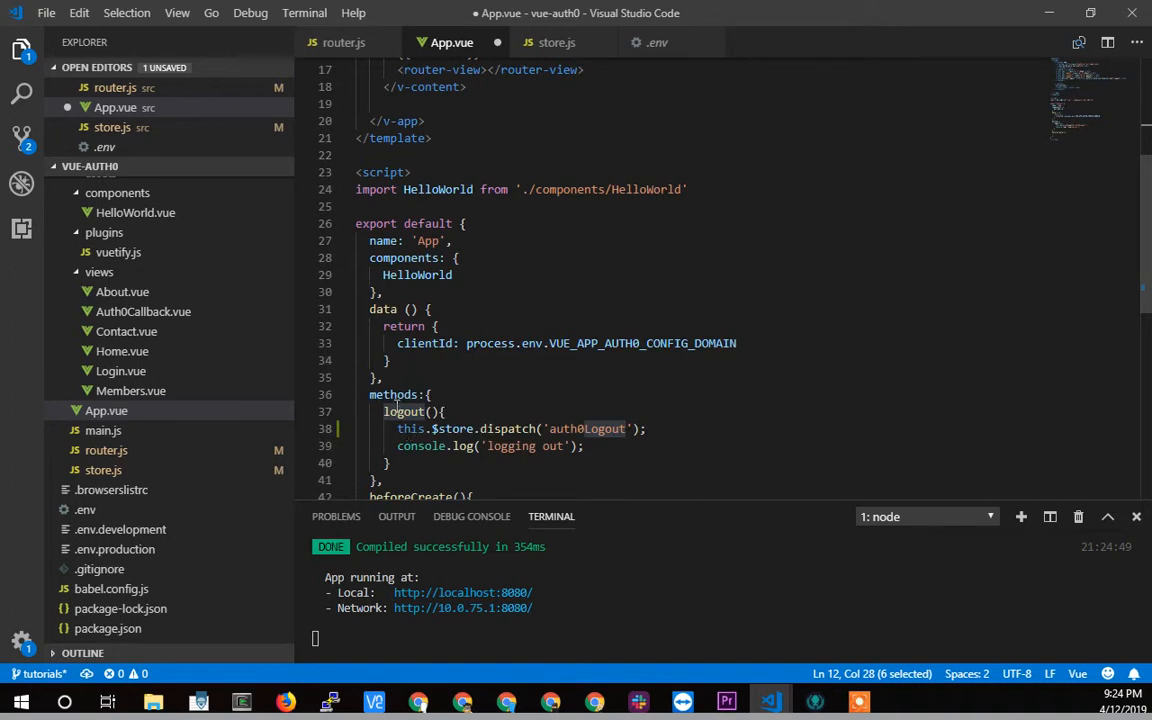
pyautogui.scroll(-3)
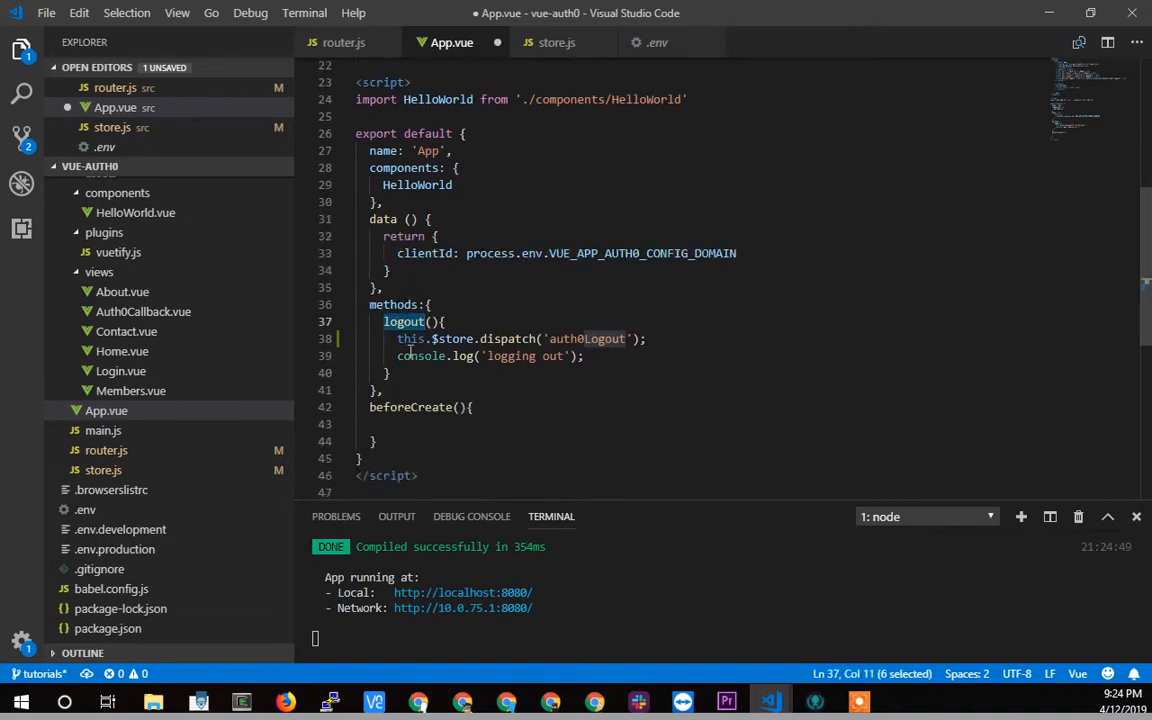
pyautogui.moveTo(384, 320); pyautogui.dragTo(636, 338)
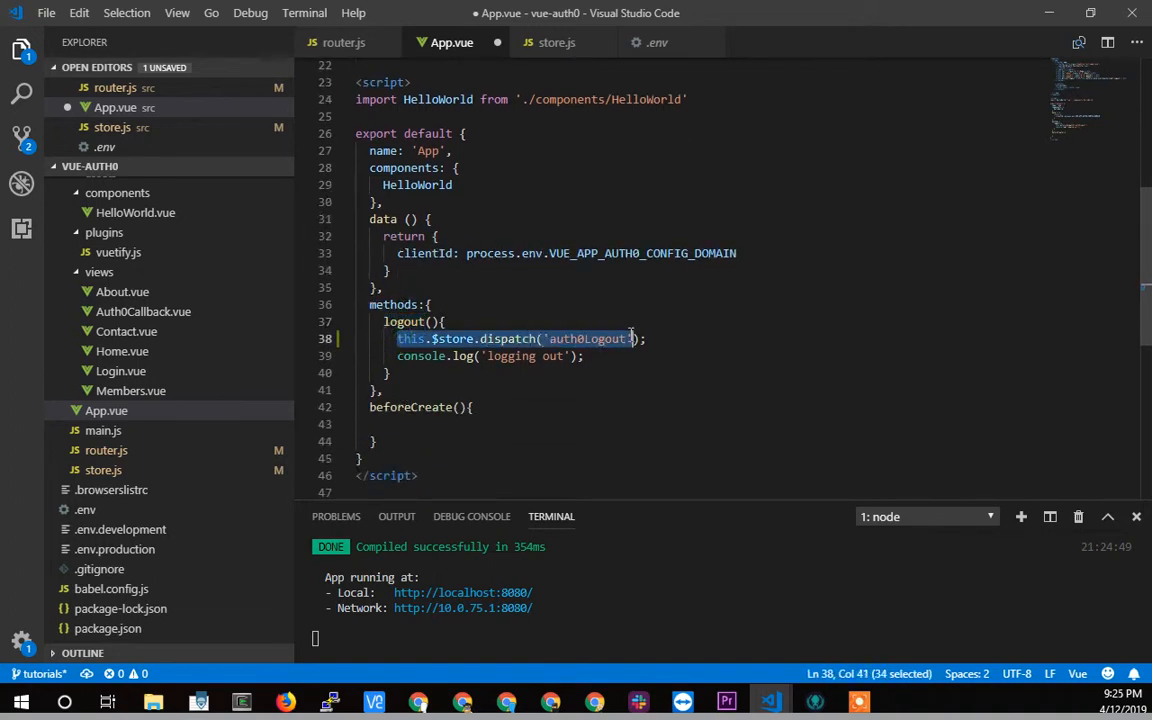
pyautogui.doubleClick(588, 338)
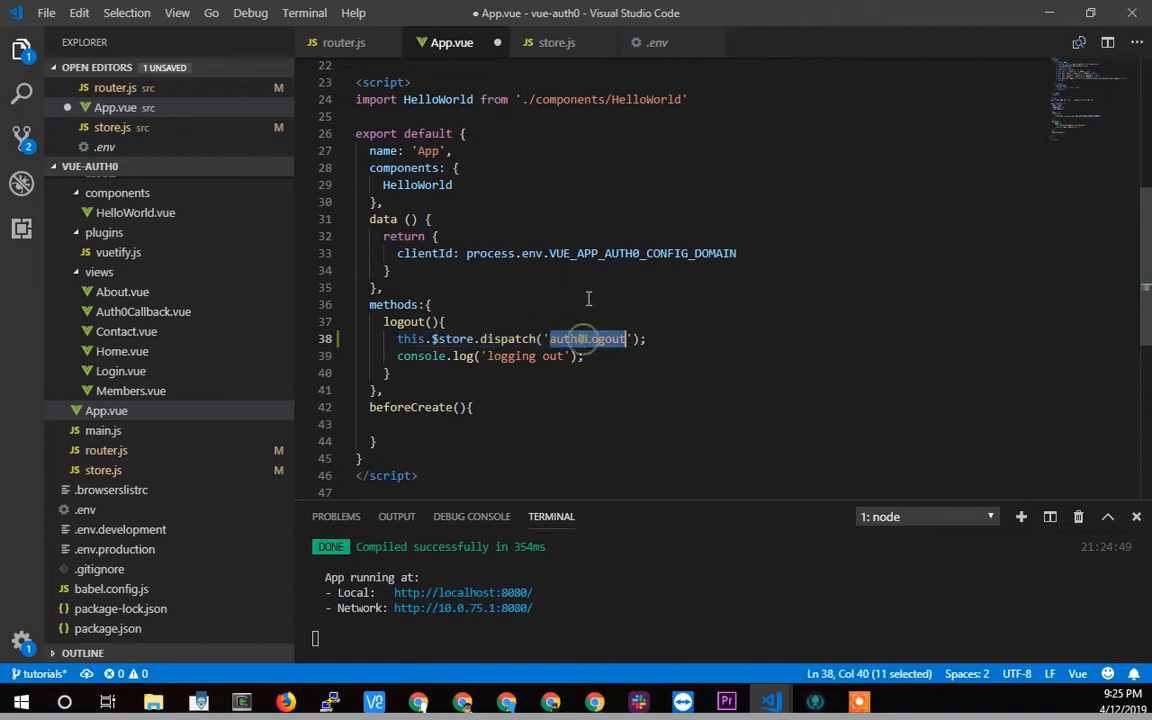
# - Switch to store.js and scroll down through the actions to auth0Logout
pyautogui.click(556, 42)
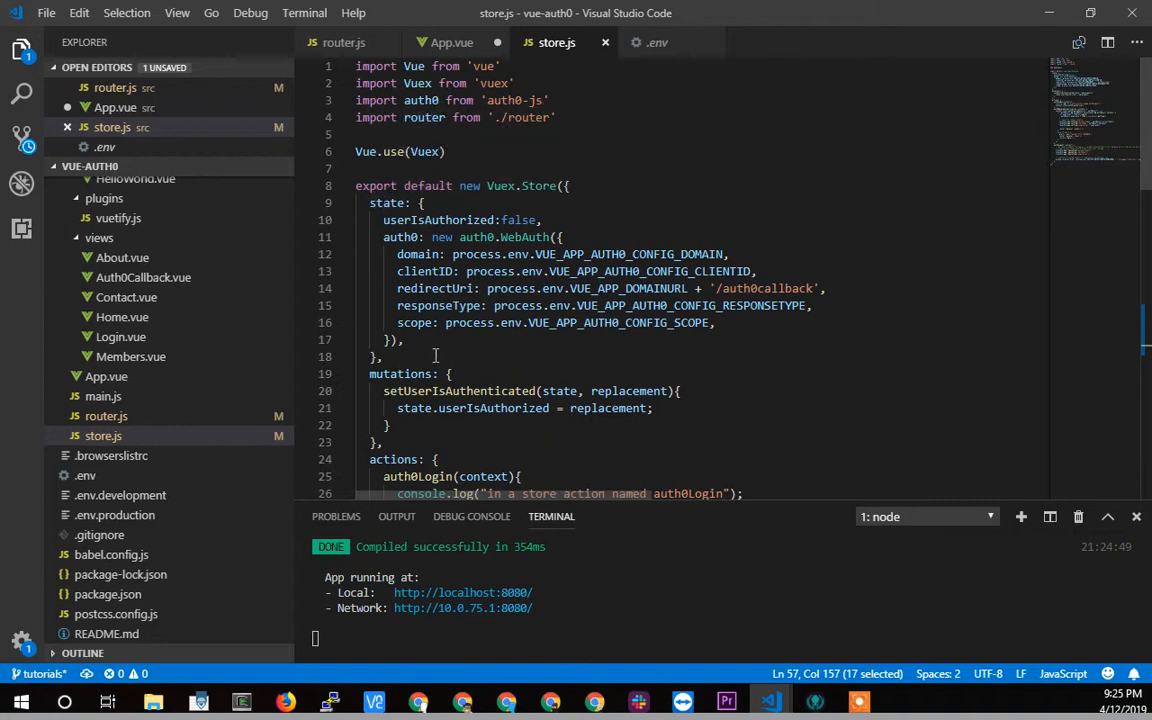
pyautogui.scroll(-3)
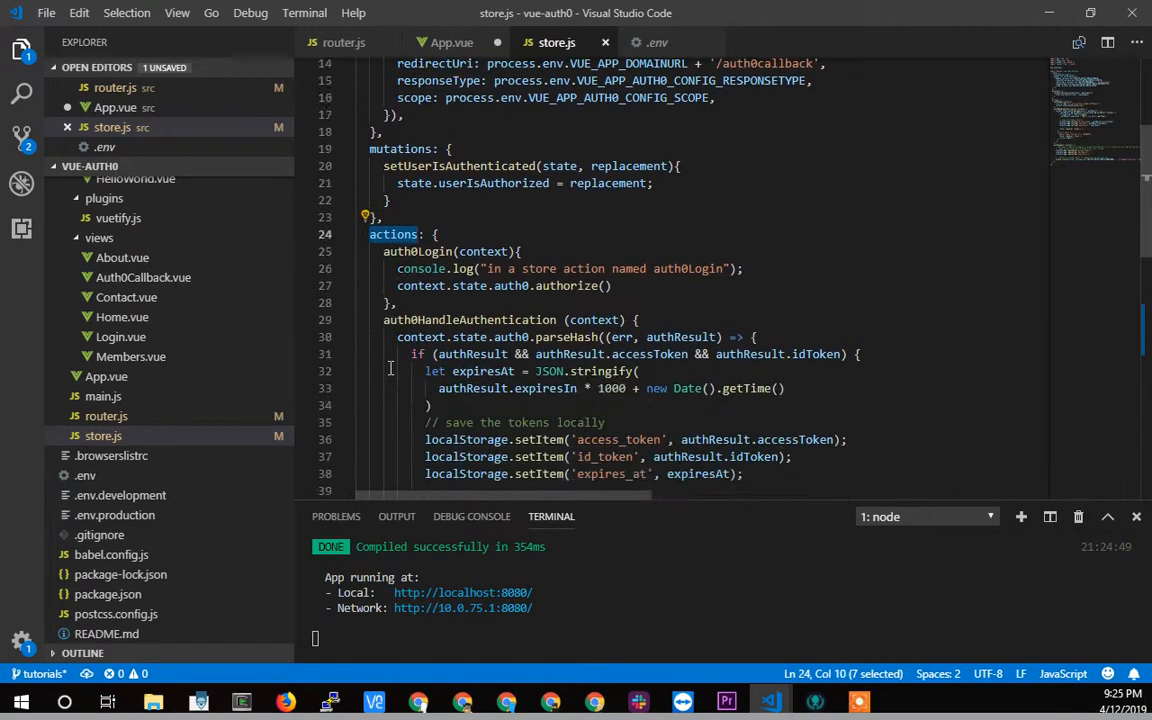
pyautogui.scroll(-3)
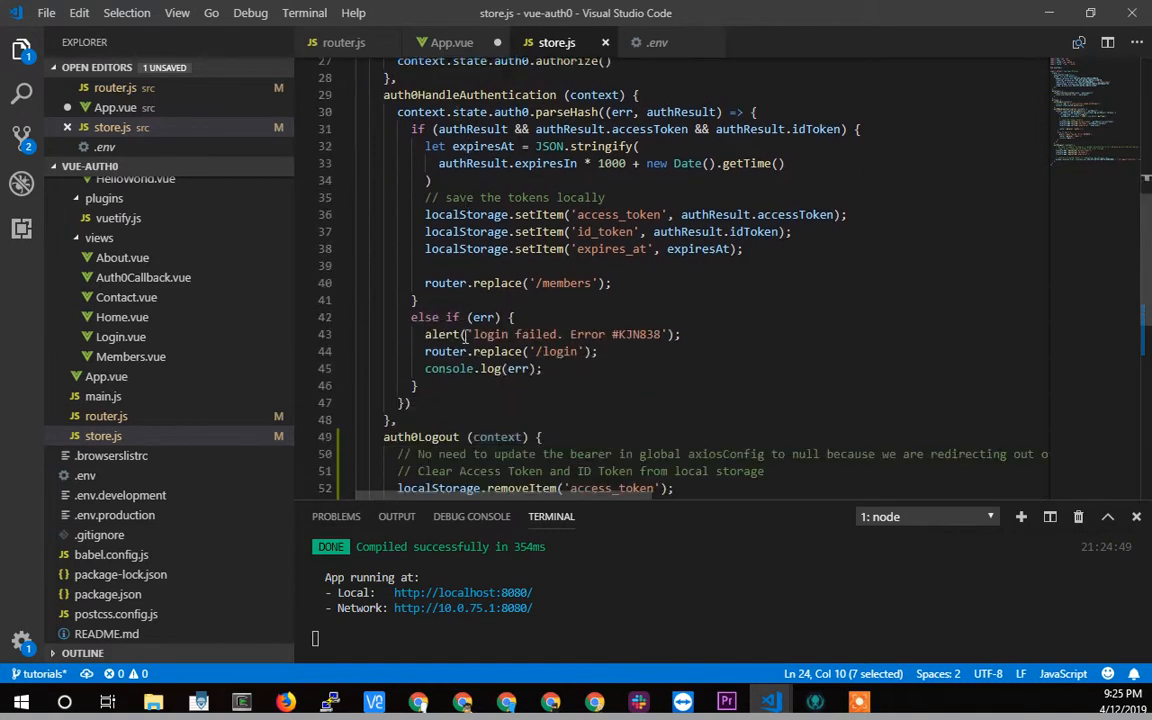
pyautogui.scroll(-3)
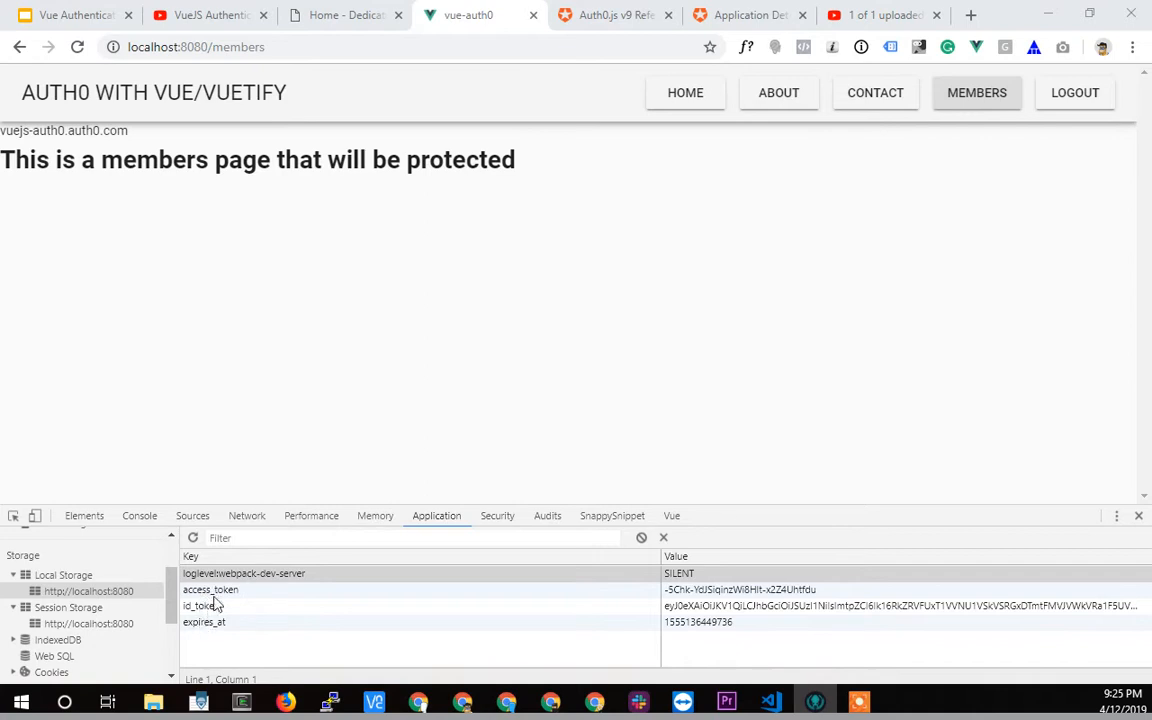
# - Inspect the stored access_token, visit Contact and Members, then watch the console messages
pyautogui.click(210, 588)
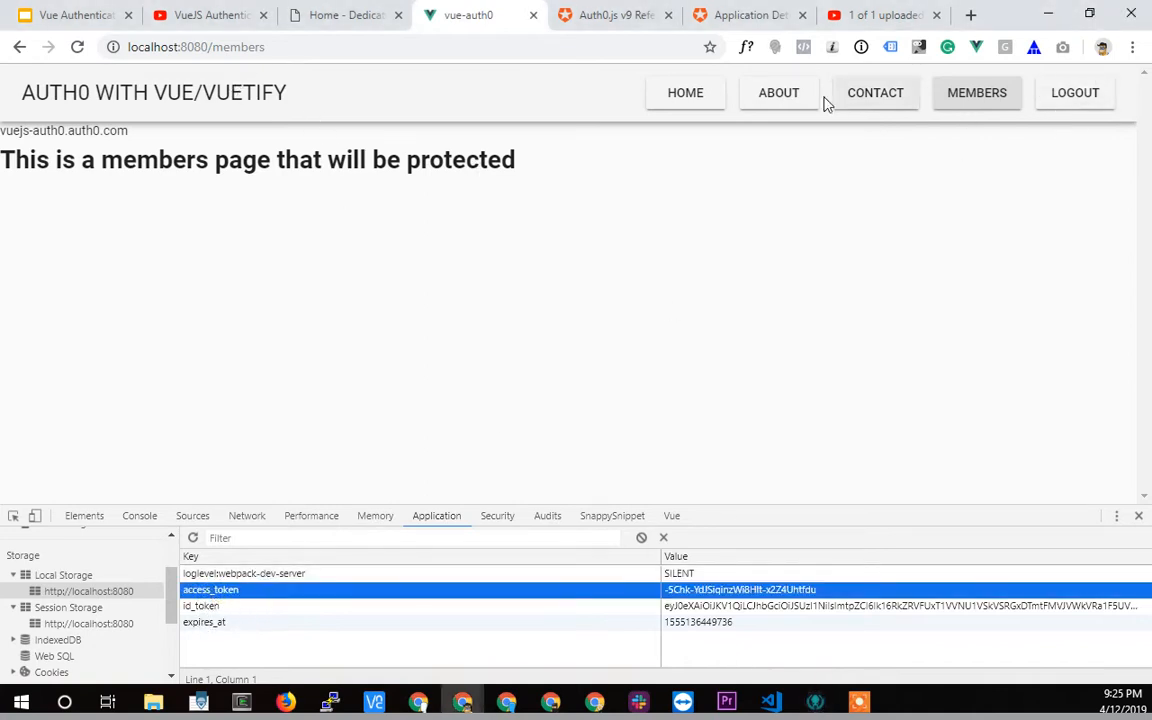
pyautogui.click(876, 92)
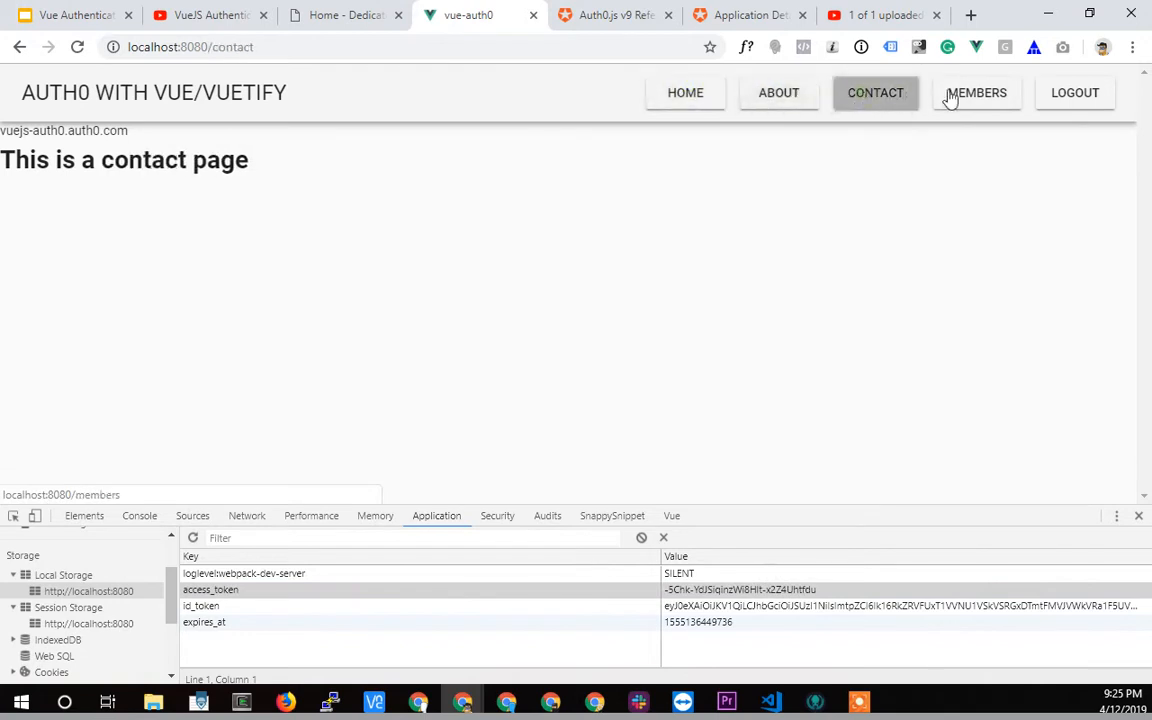
pyautogui.click(976, 92)
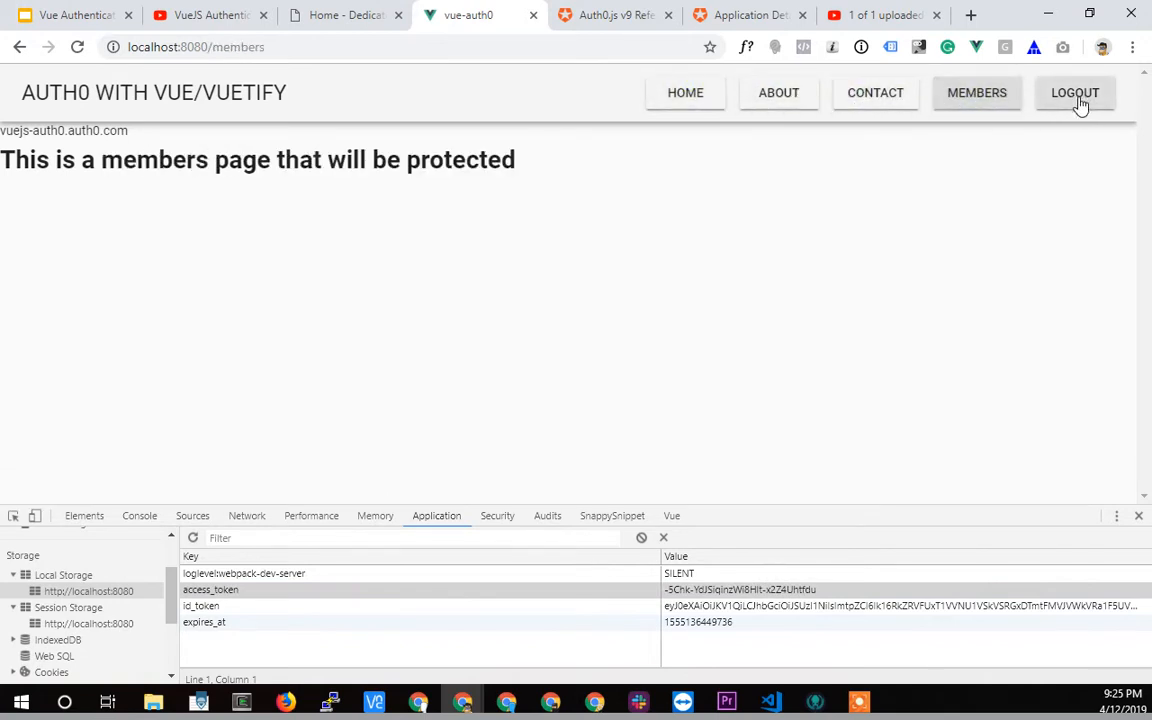
pyautogui.moveTo(300, 252)
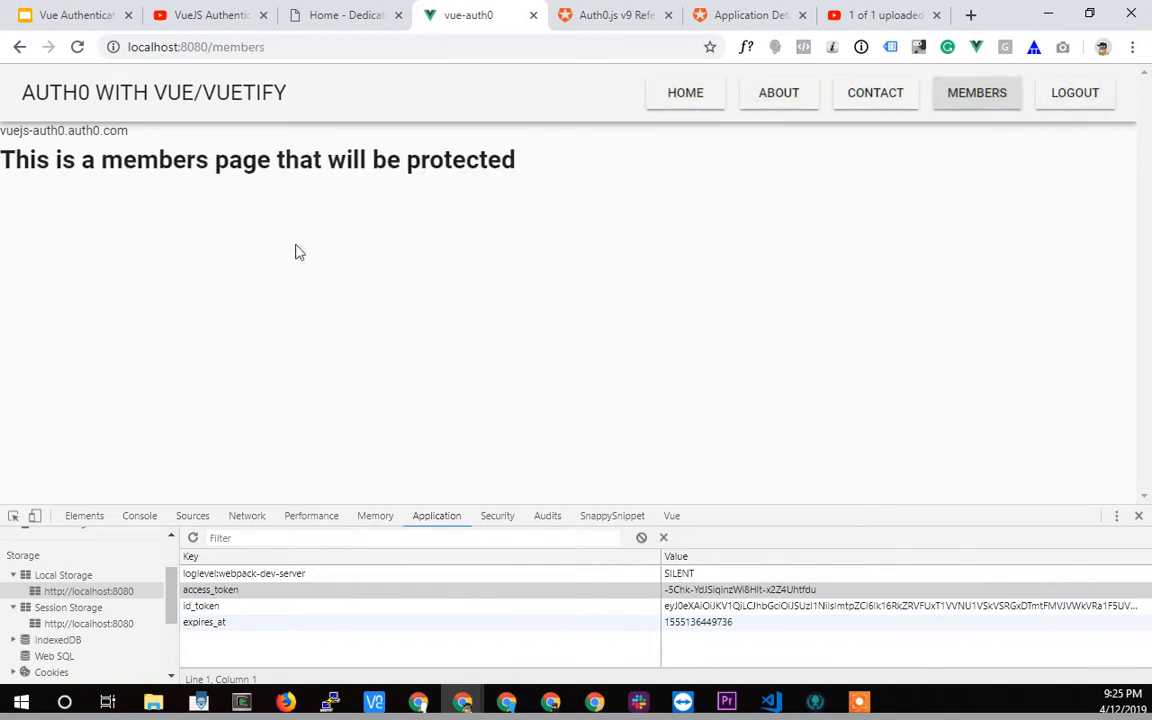
pyautogui.click(140, 516)
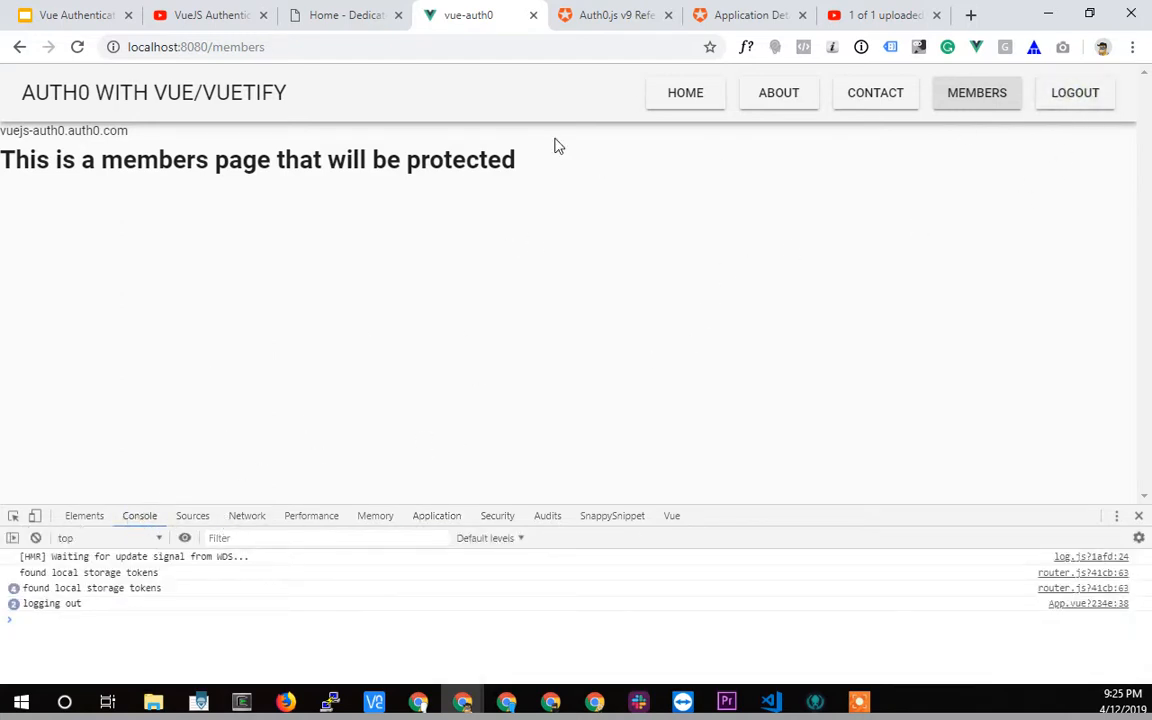
pyautogui.moveTo(776, 700)
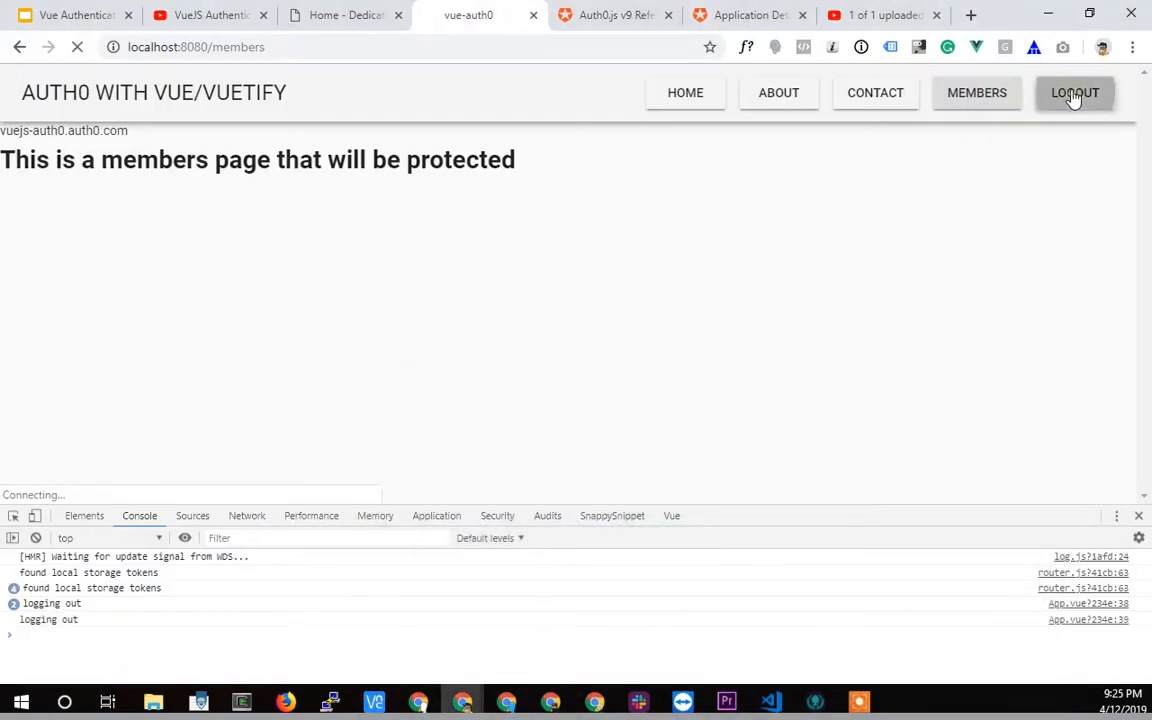
# - Log out and verify local storage for localhost:8080 holds no tokens
pyautogui.click(1076, 92)
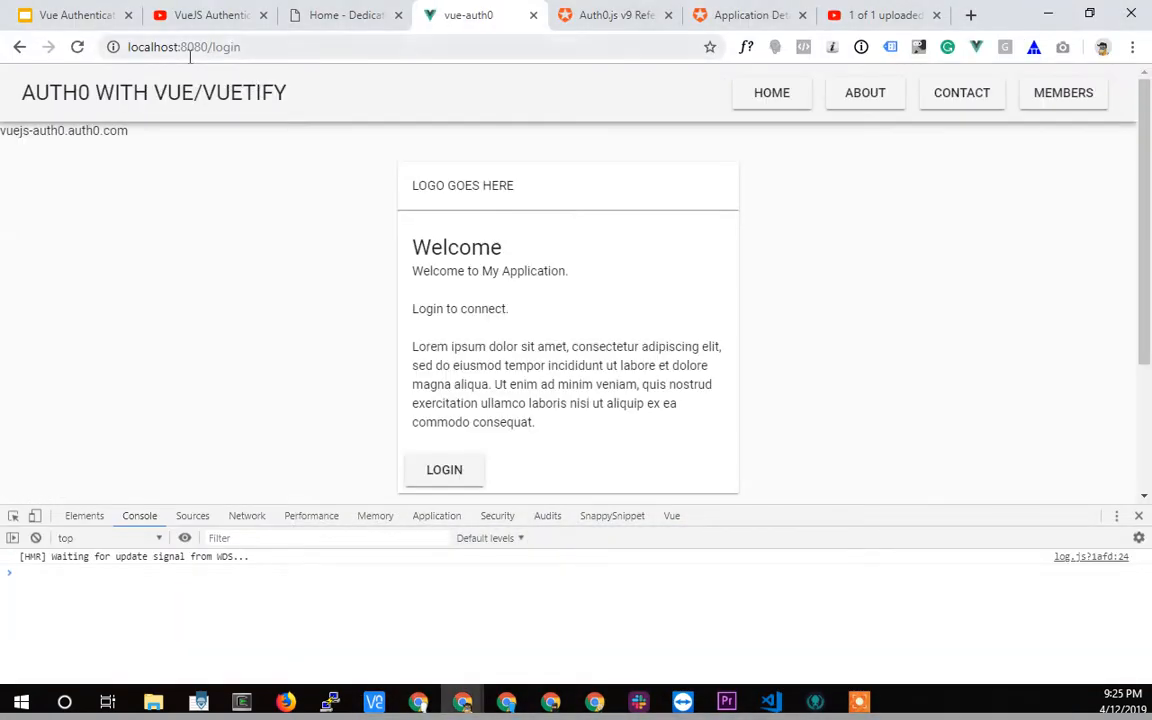
pyautogui.moveTo(224, 188)
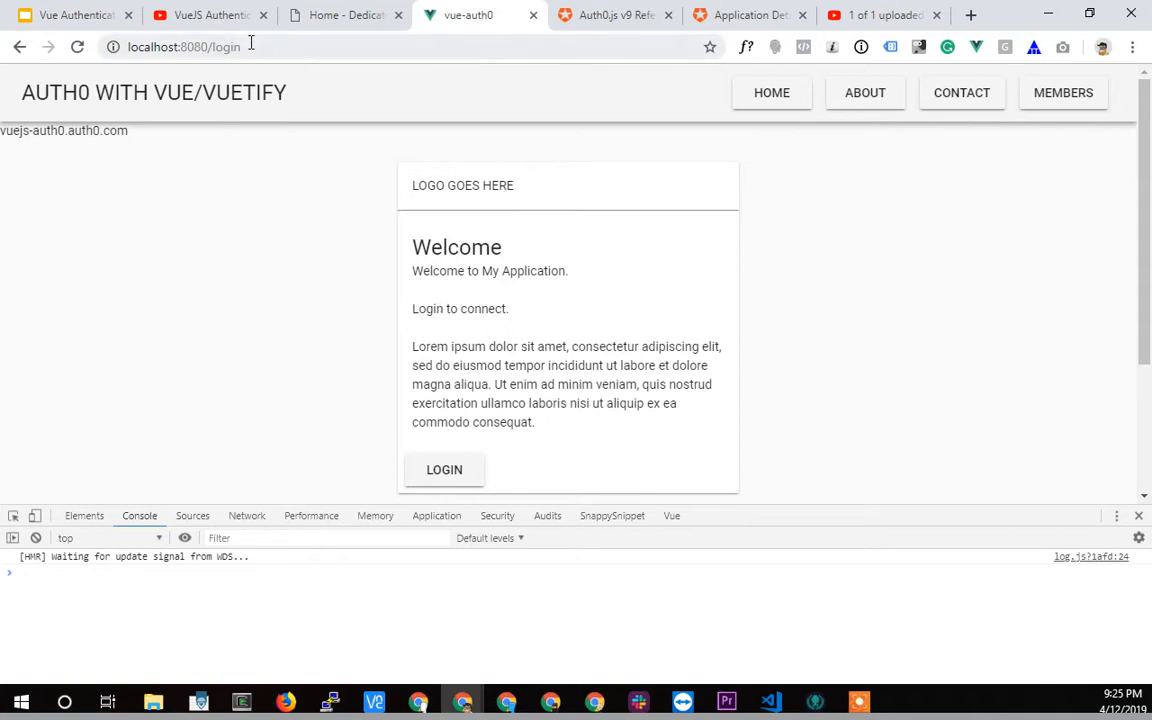
pyautogui.moveTo(456, 528)
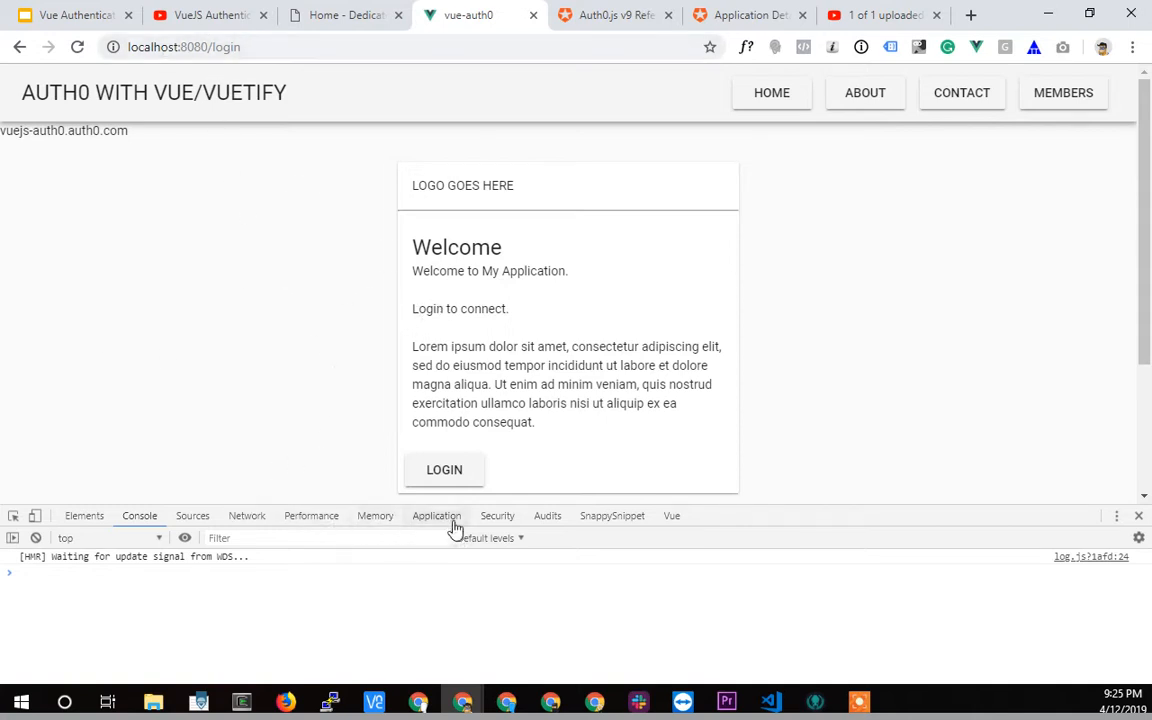
pyautogui.click(436, 516)
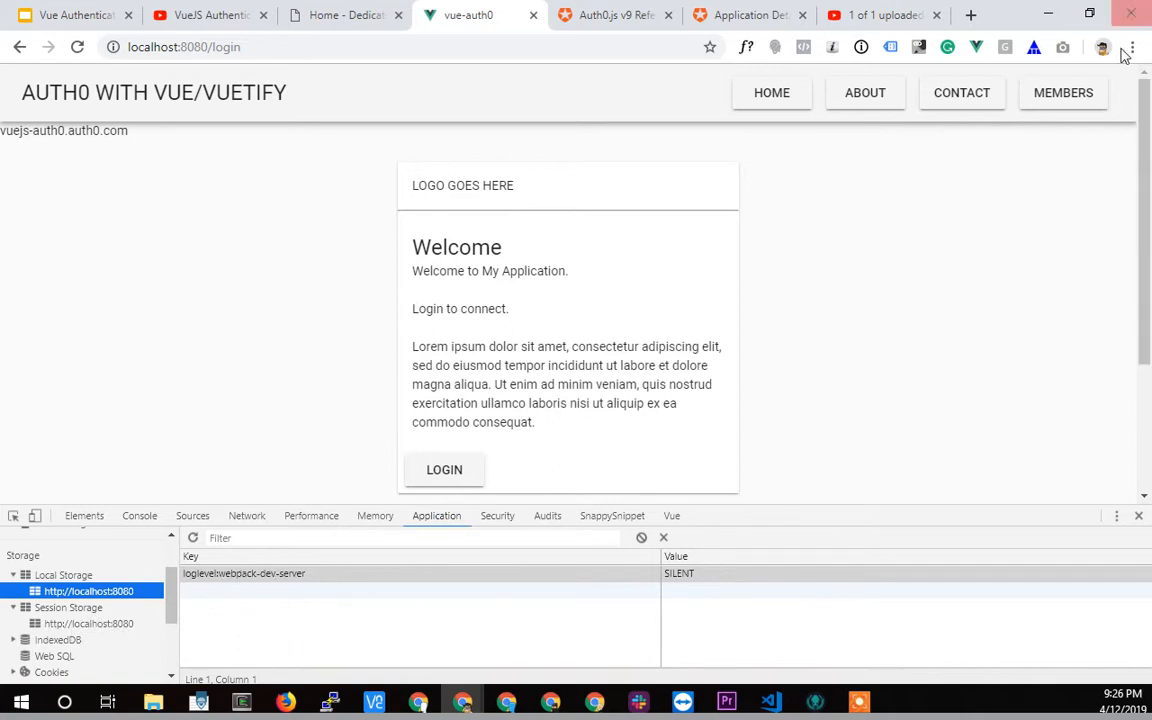
pyautogui.moveTo(1132, 104)
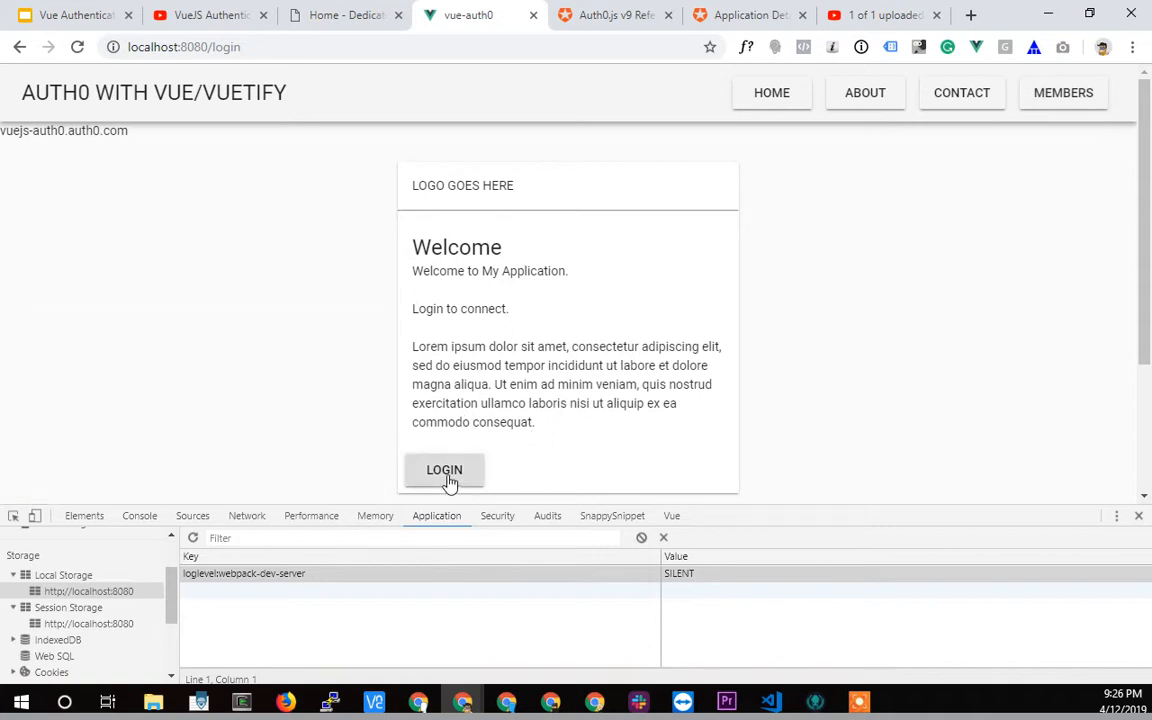
# - Log in again through the Auth0 sign-in page using the saved credentials
pyautogui.click(444, 470)
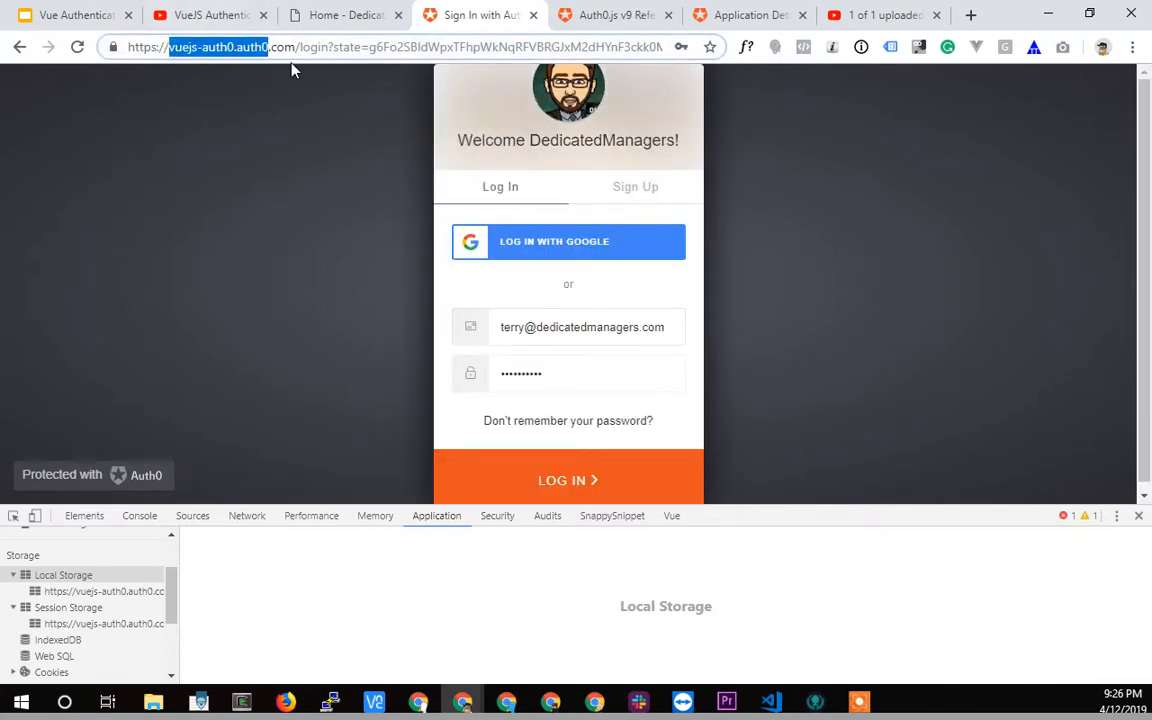
pyautogui.moveTo(340, 224)
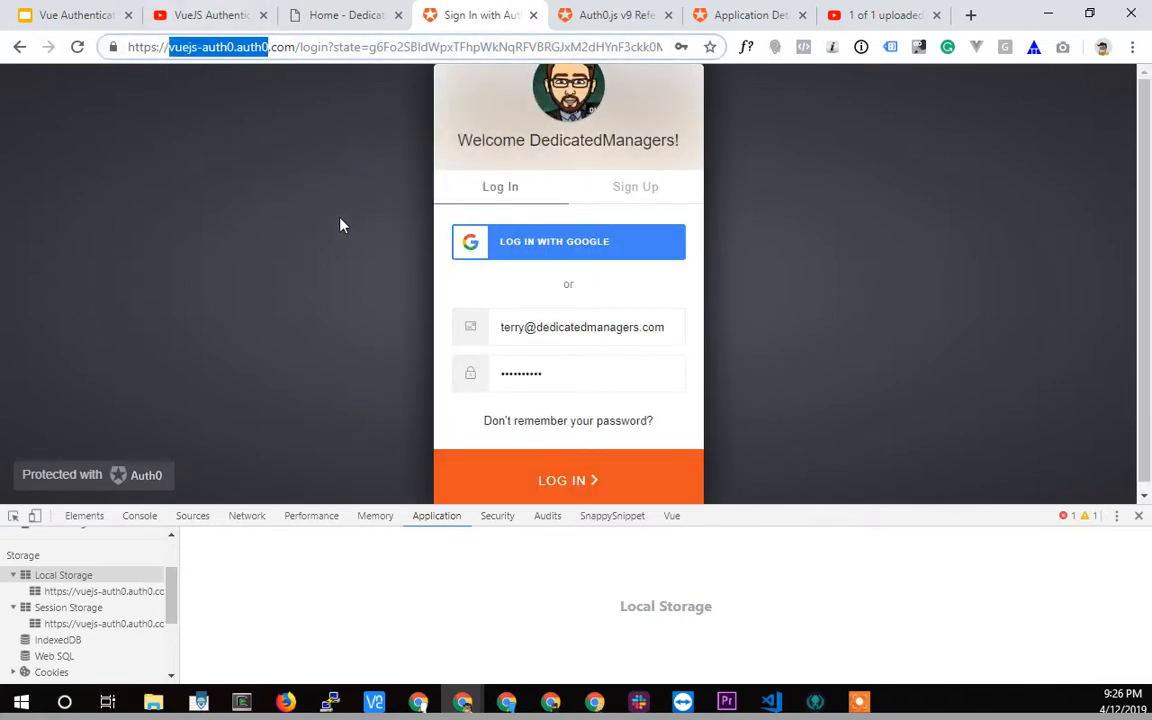
pyautogui.moveTo(690, 316)
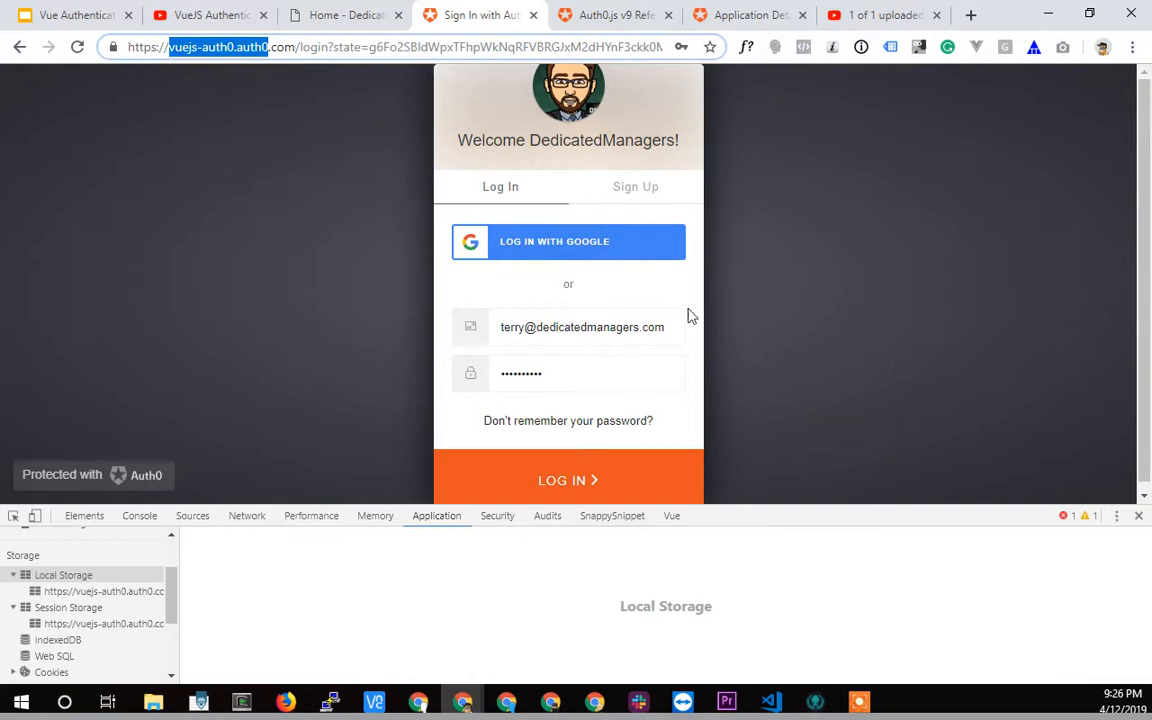
pyautogui.moveTo(620, 244)
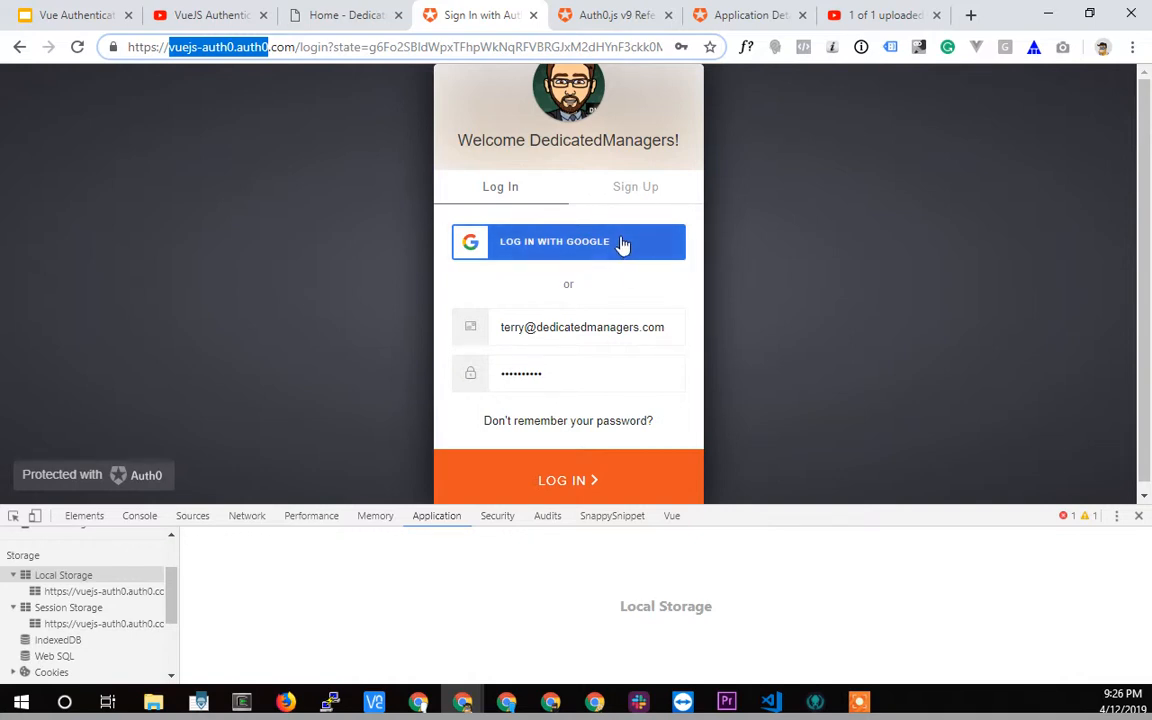
pyautogui.moveTo(450, 126)
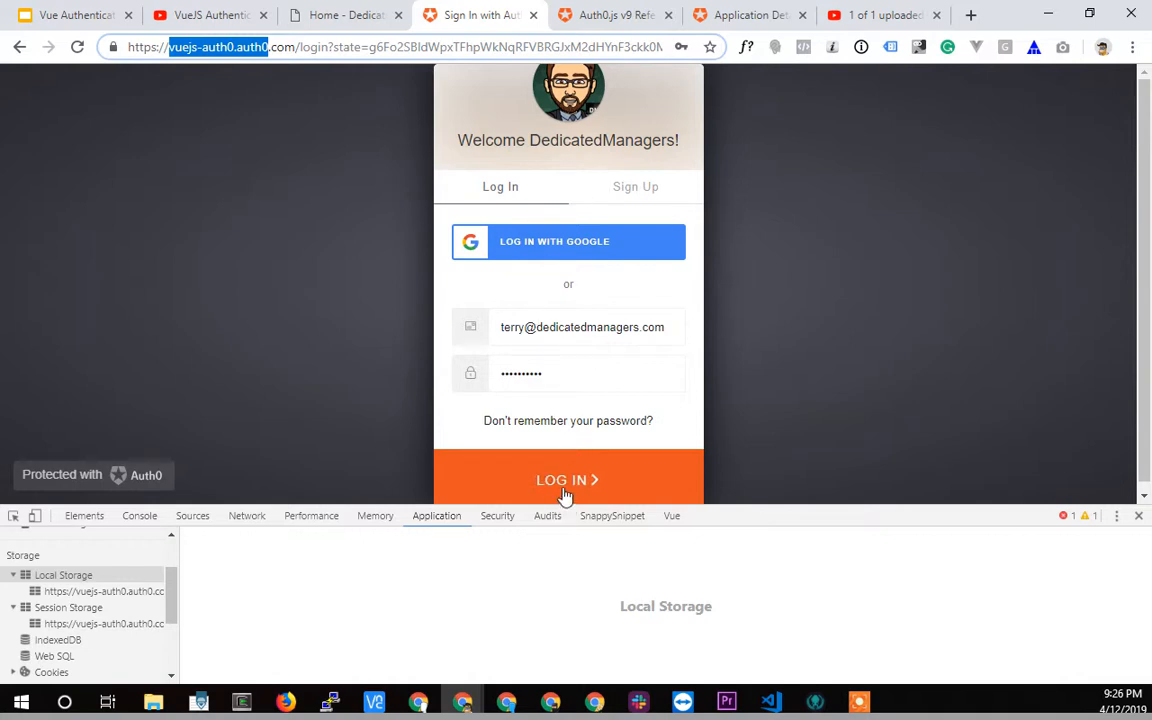
pyautogui.moveTo(560, 480)
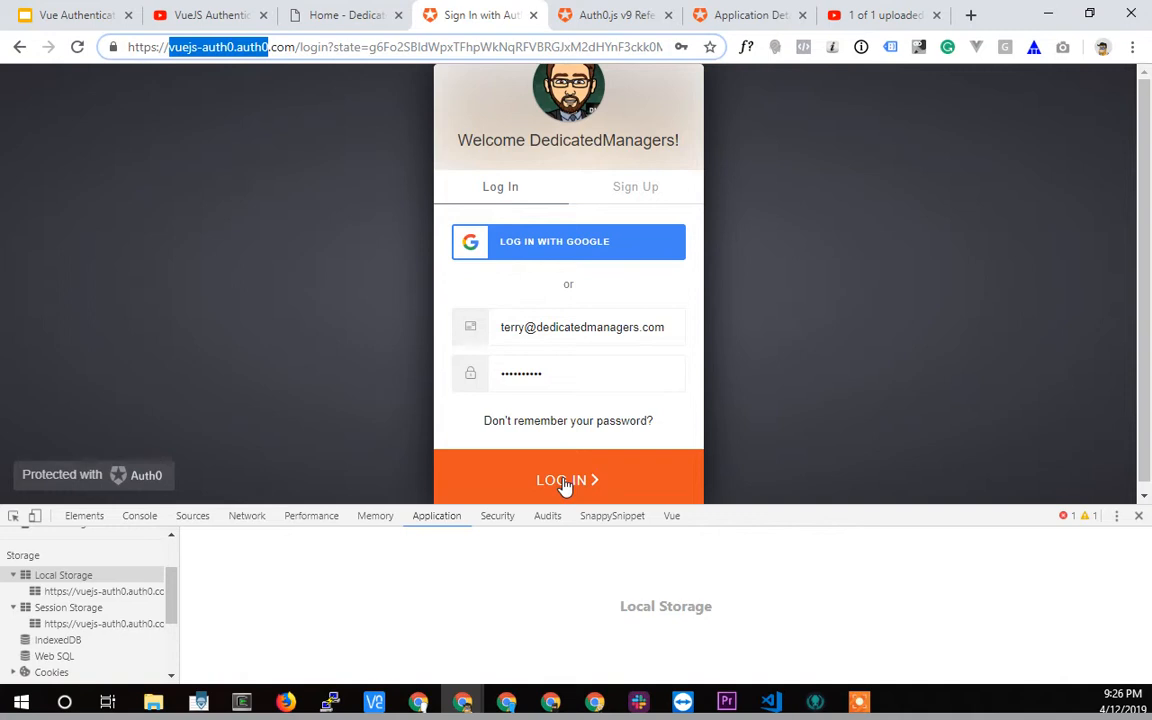
pyautogui.moveTo(528, 344)
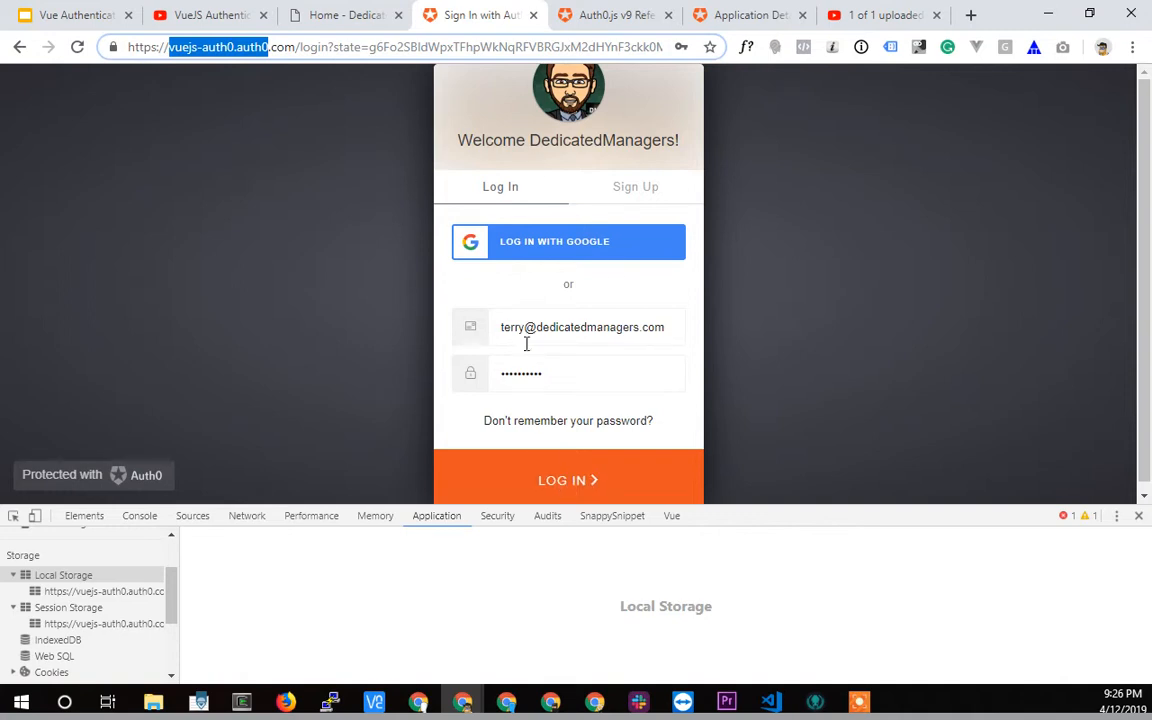
pyautogui.click(568, 480)
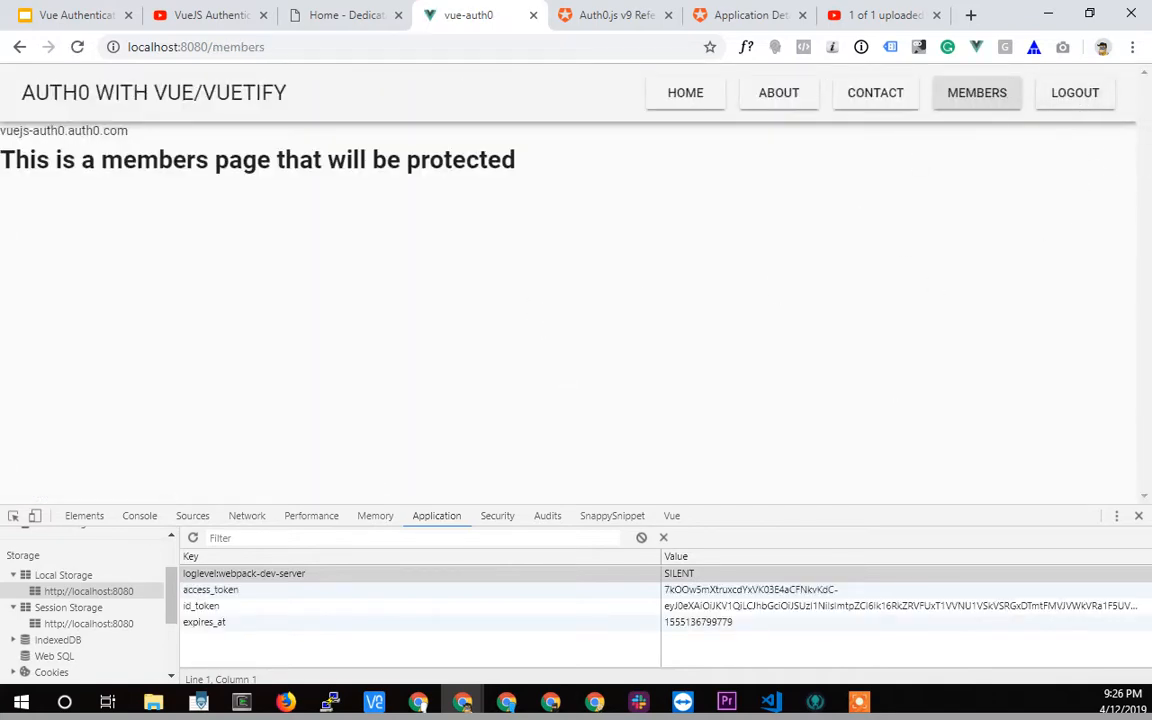
# - Save the code, log out to clear the tokens and visit the About page
pyautogui.click(768, 700)
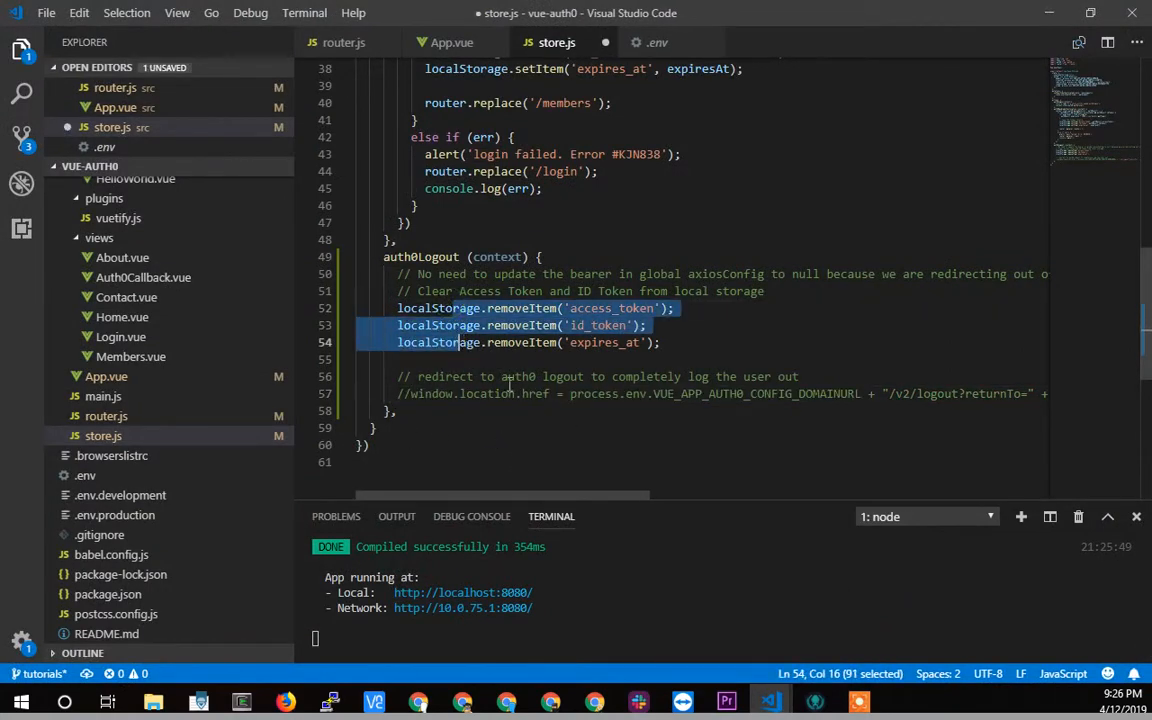
pyautogui.press('ctrl+s')
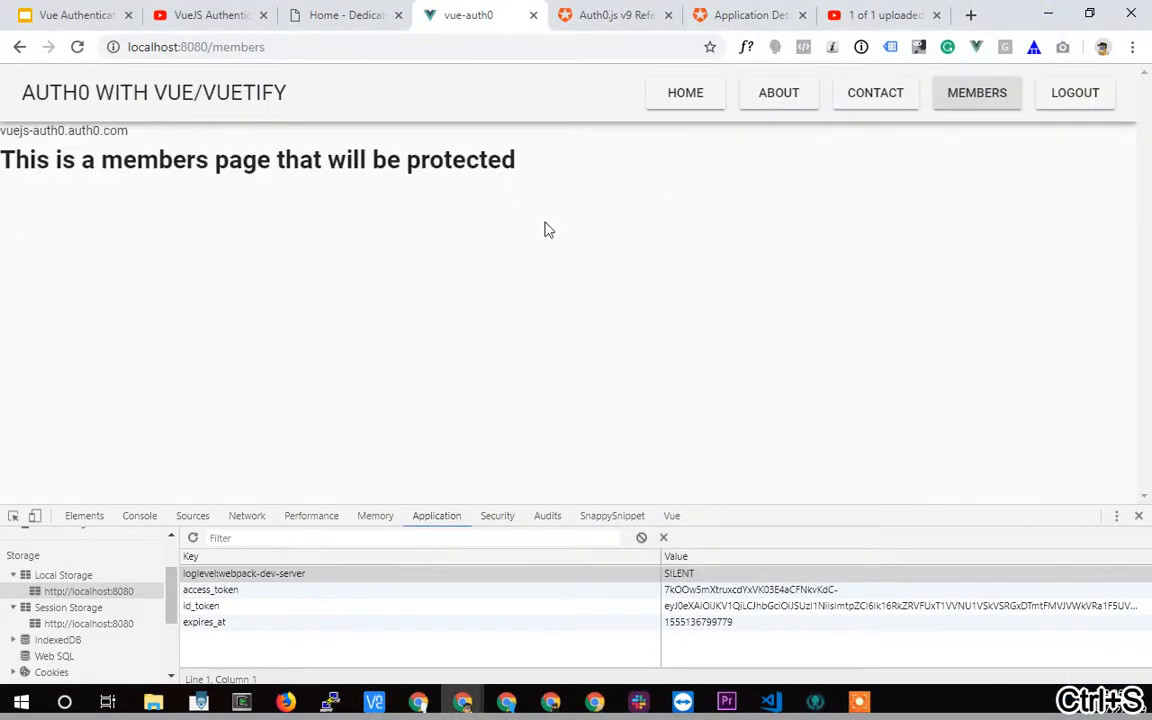
pyautogui.click(1074, 92)
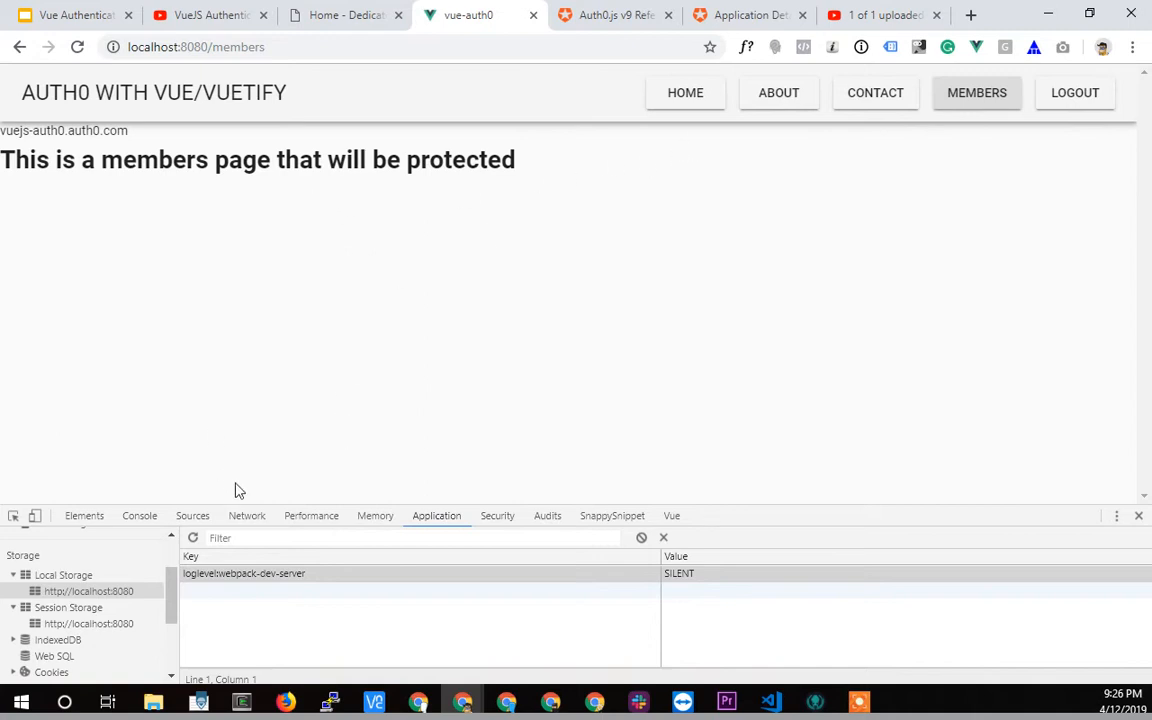
pyautogui.click(864, 92)
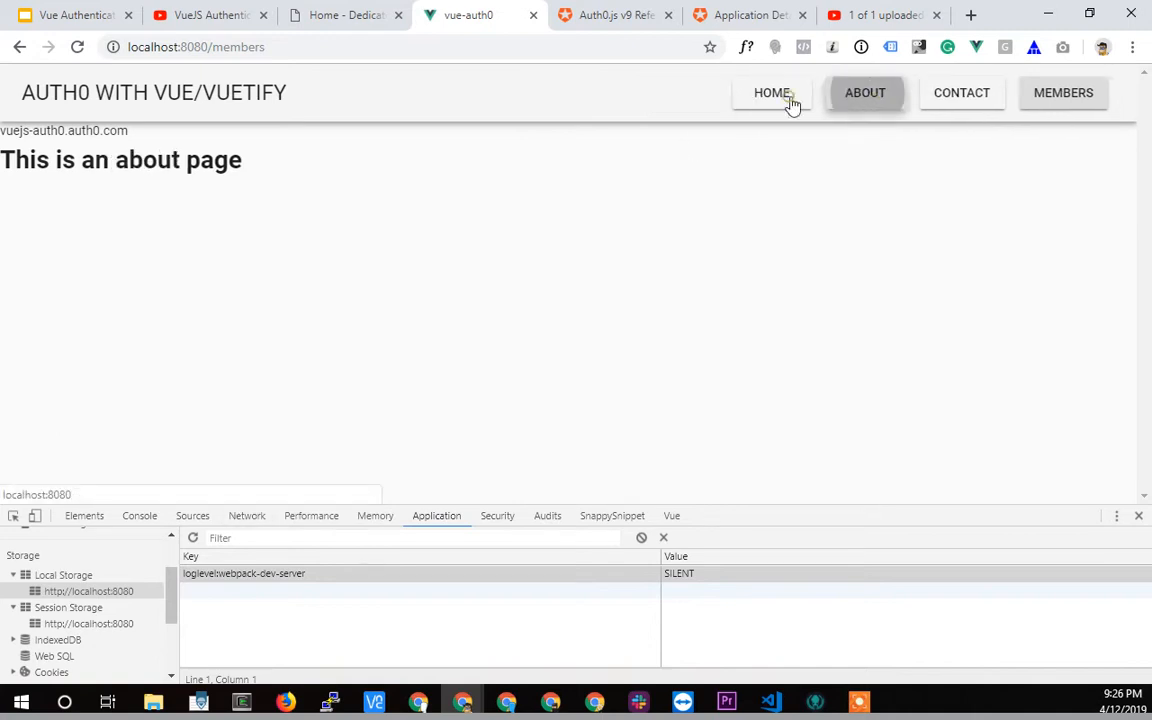
pyautogui.click(864, 92)
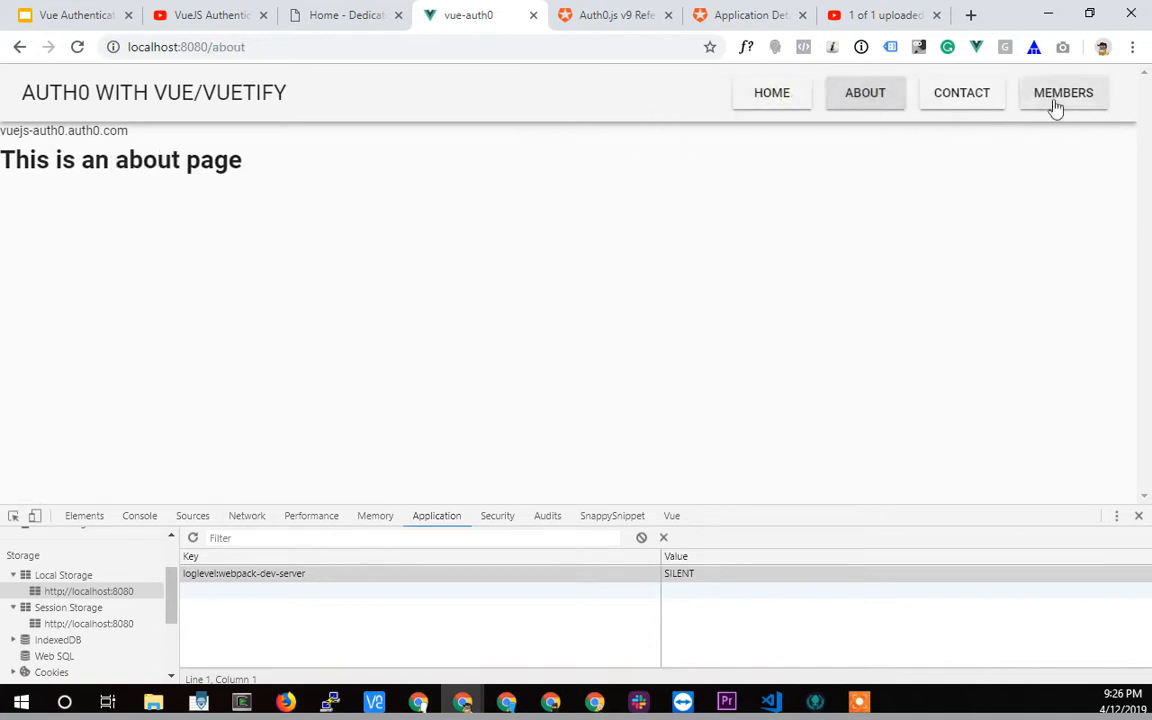
pyautogui.moveTo(1144, 104)
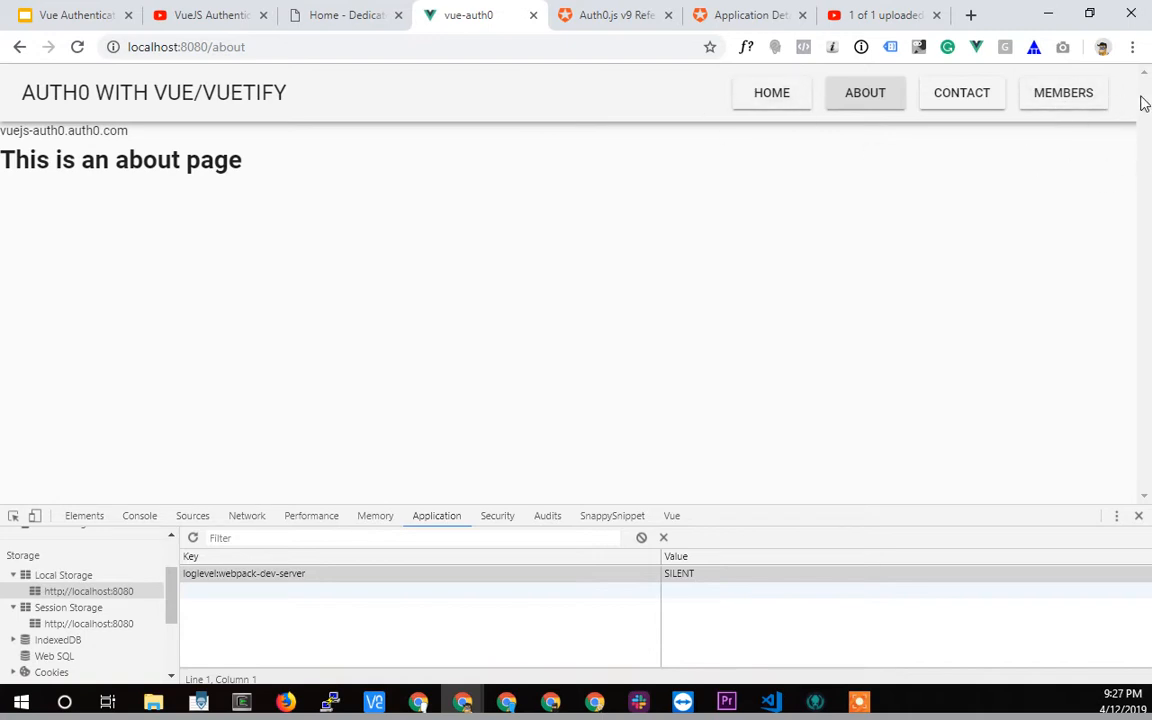
pyautogui.moveTo(650, 340)
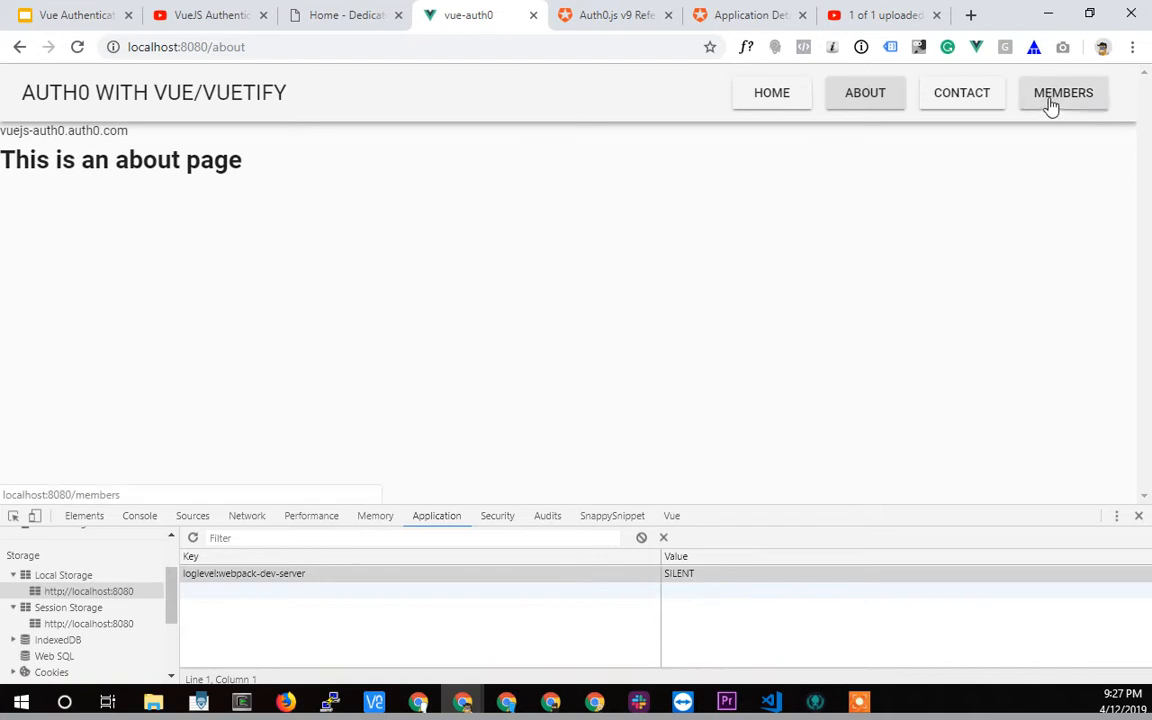
# - Reach Members via login while logged out, then repeat the logout and login from the Contact page
pyautogui.click(1064, 92)
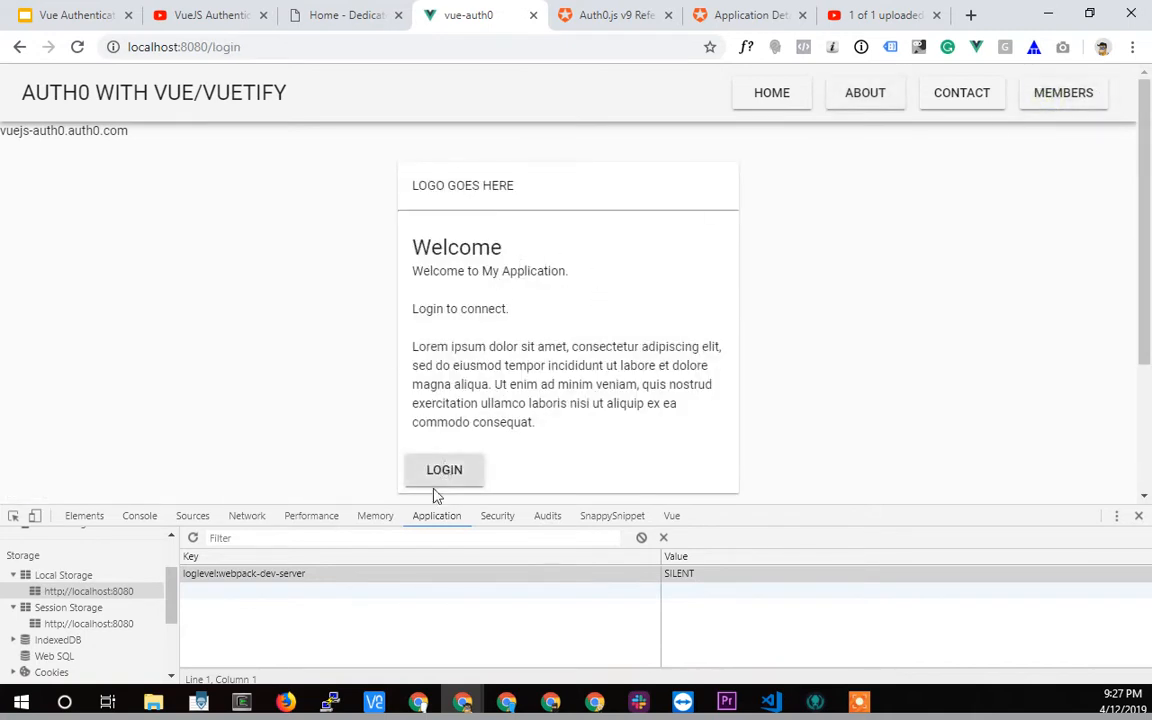
pyautogui.click(444, 470)
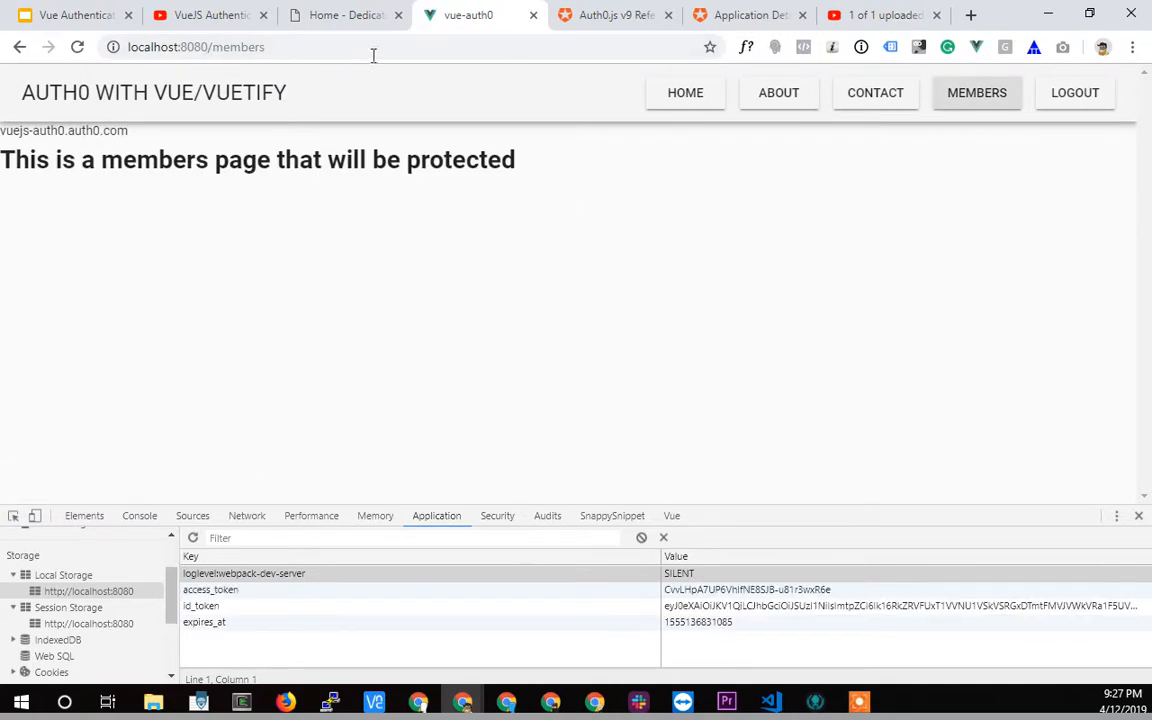
pyautogui.moveTo(616, 360)
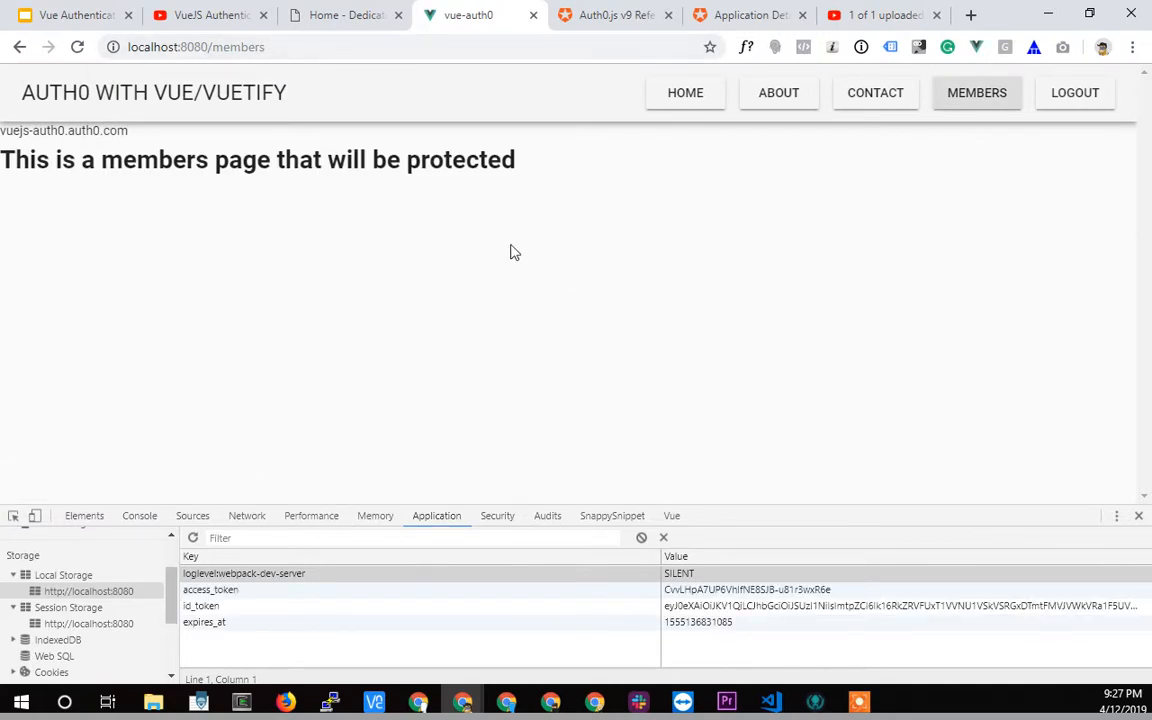
pyautogui.click(876, 92)
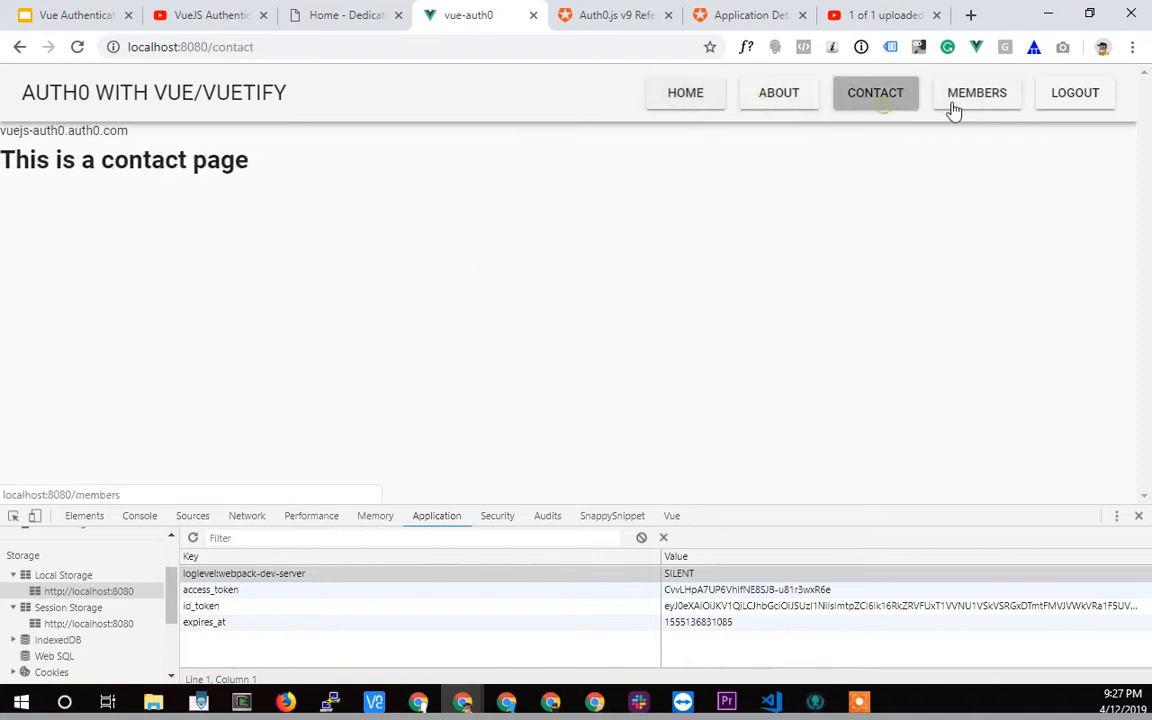
pyautogui.click(976, 92)
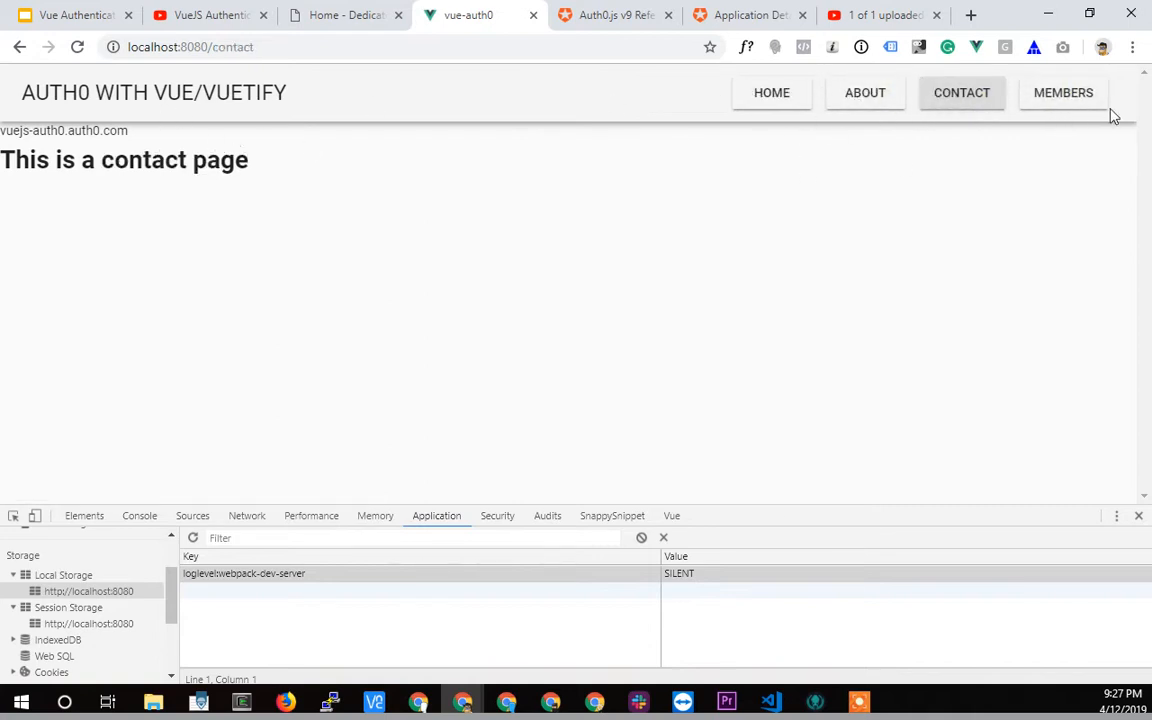
pyautogui.click(1064, 92)
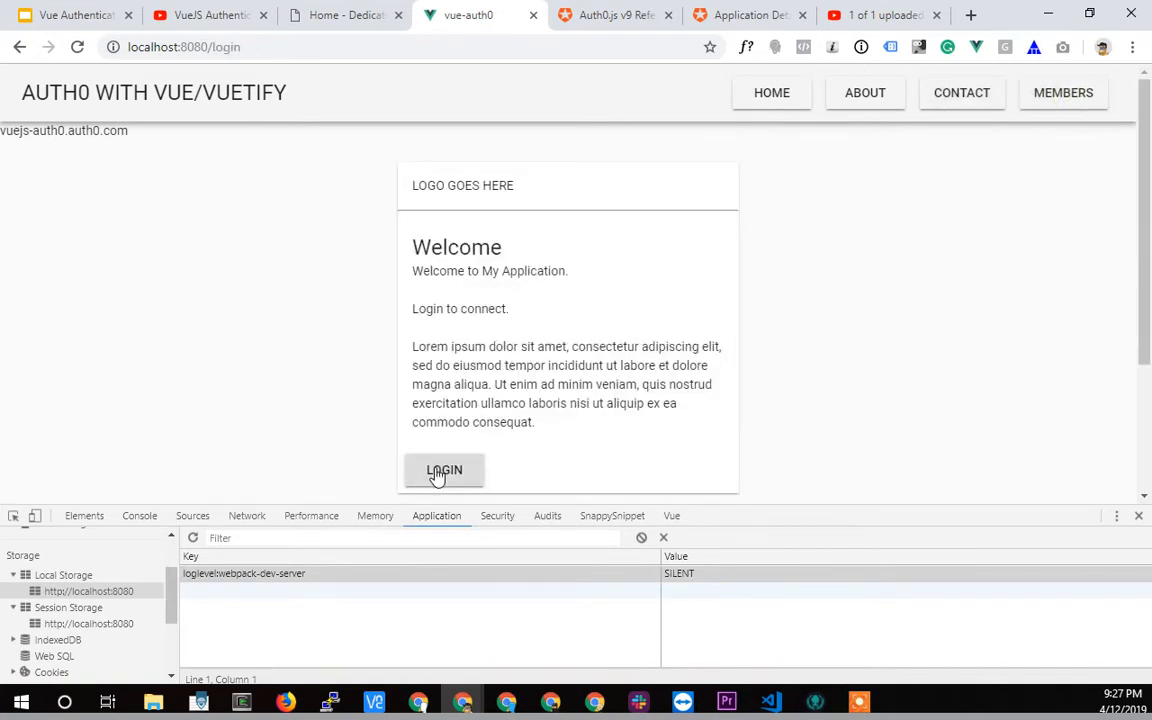
pyautogui.click(444, 470)
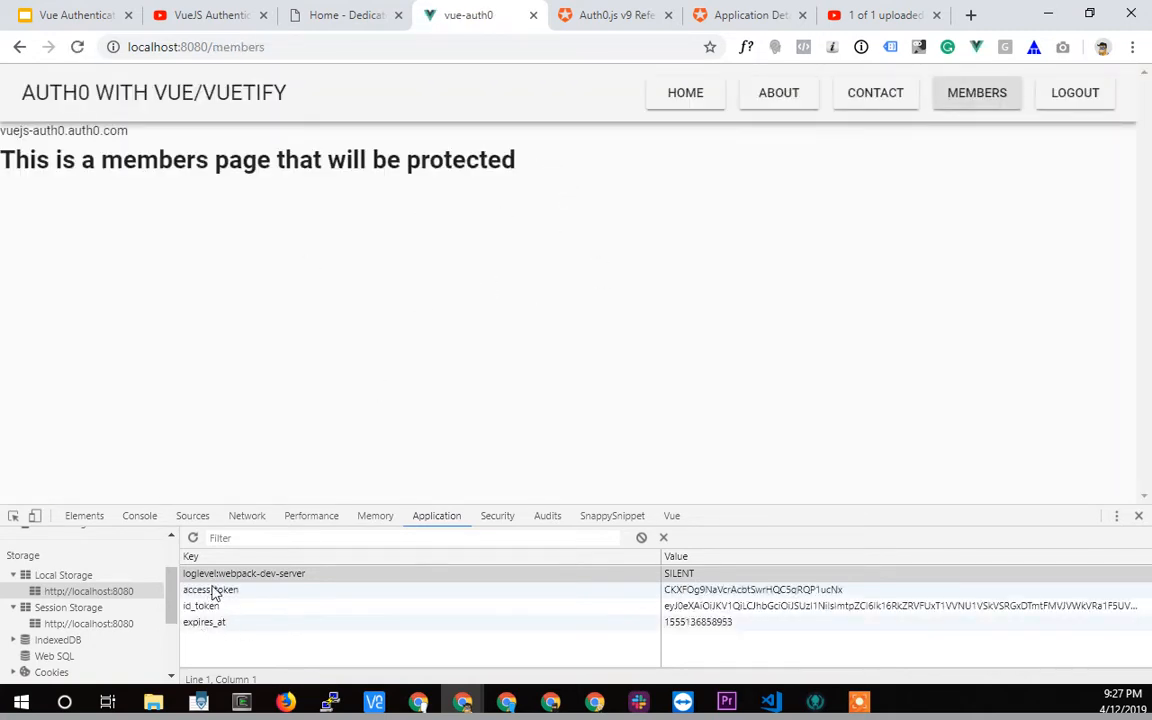
# - Check the access_token entry, log out, visit Contact and Members, and start logging in again
pyautogui.click(210, 588)
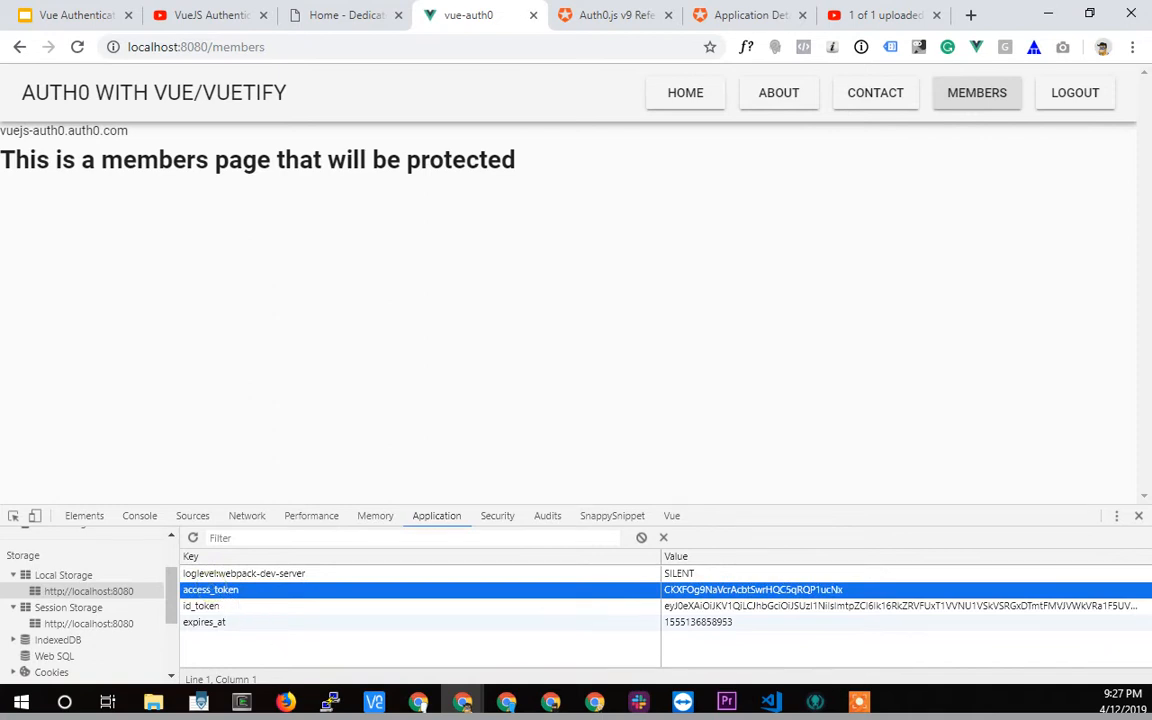
pyautogui.moveTo(1050, 192)
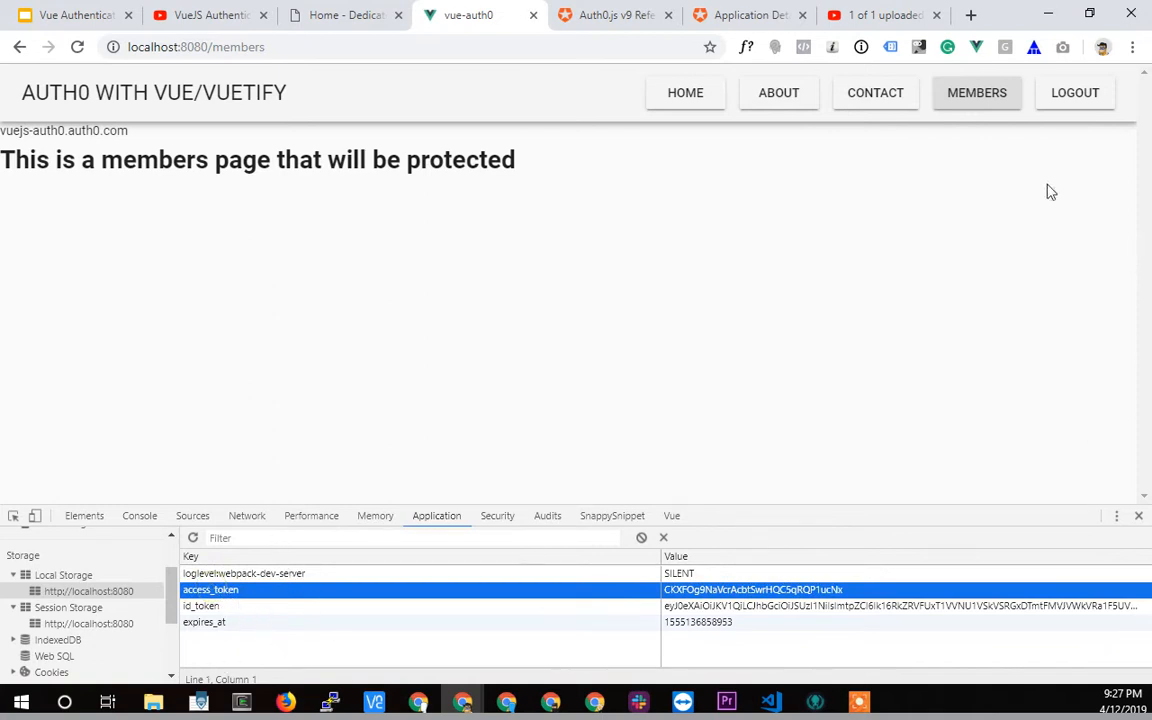
pyautogui.moveTo(1076, 92)
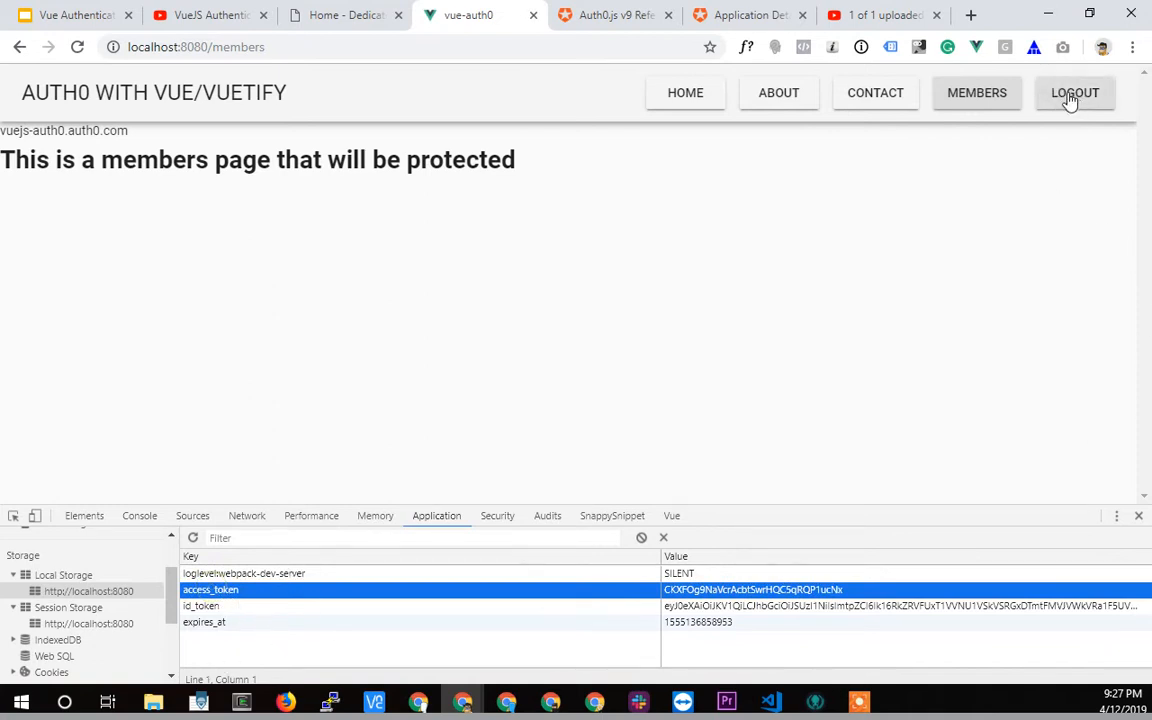
pyautogui.click(1076, 92)
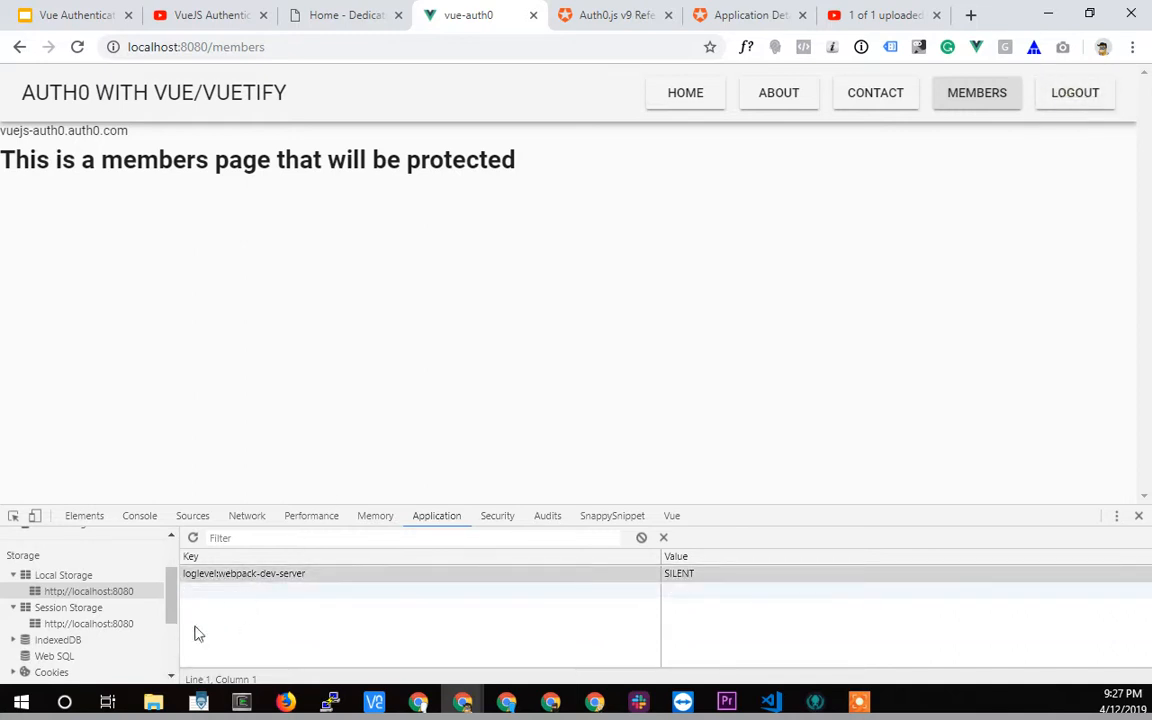
pyautogui.moveTo(958, 150)
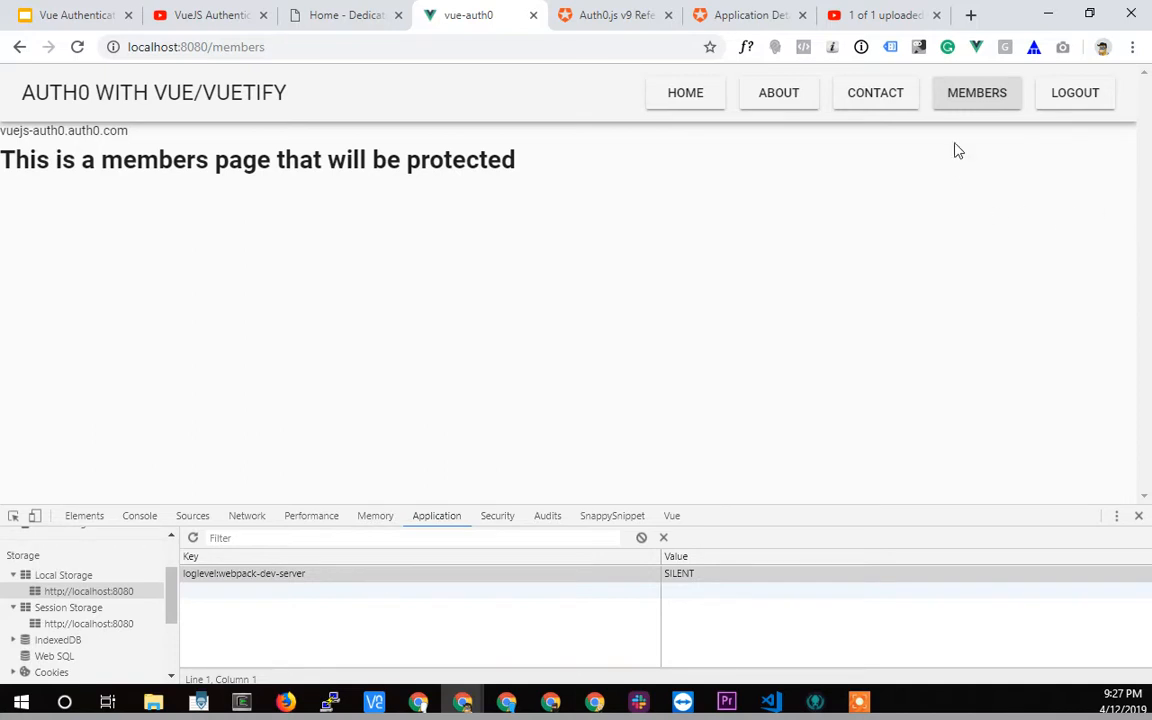
pyautogui.click(876, 92)
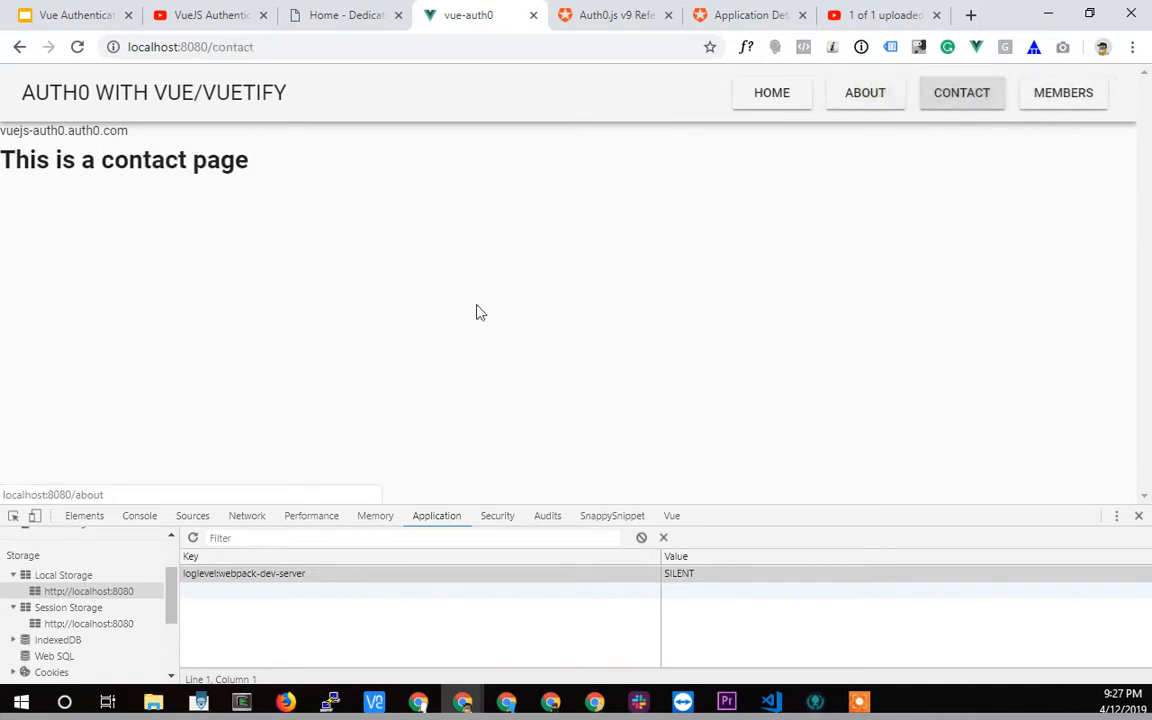
pyautogui.moveTo(1064, 92)
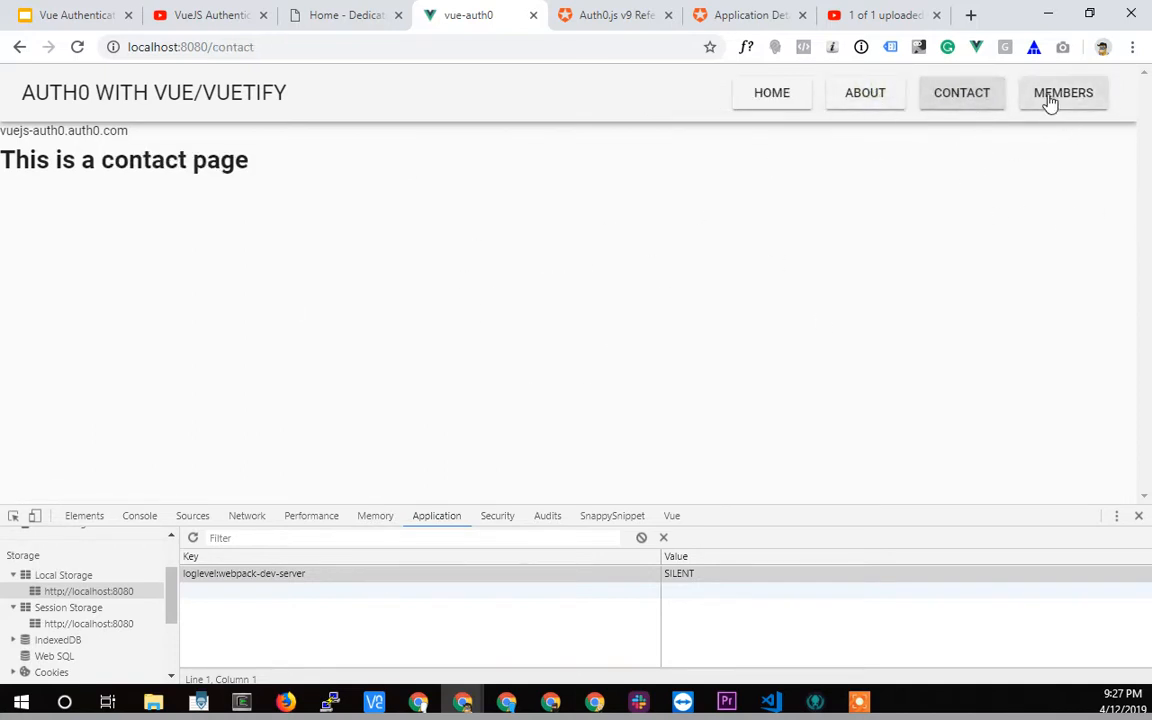
pyautogui.moveTo(1064, 92)
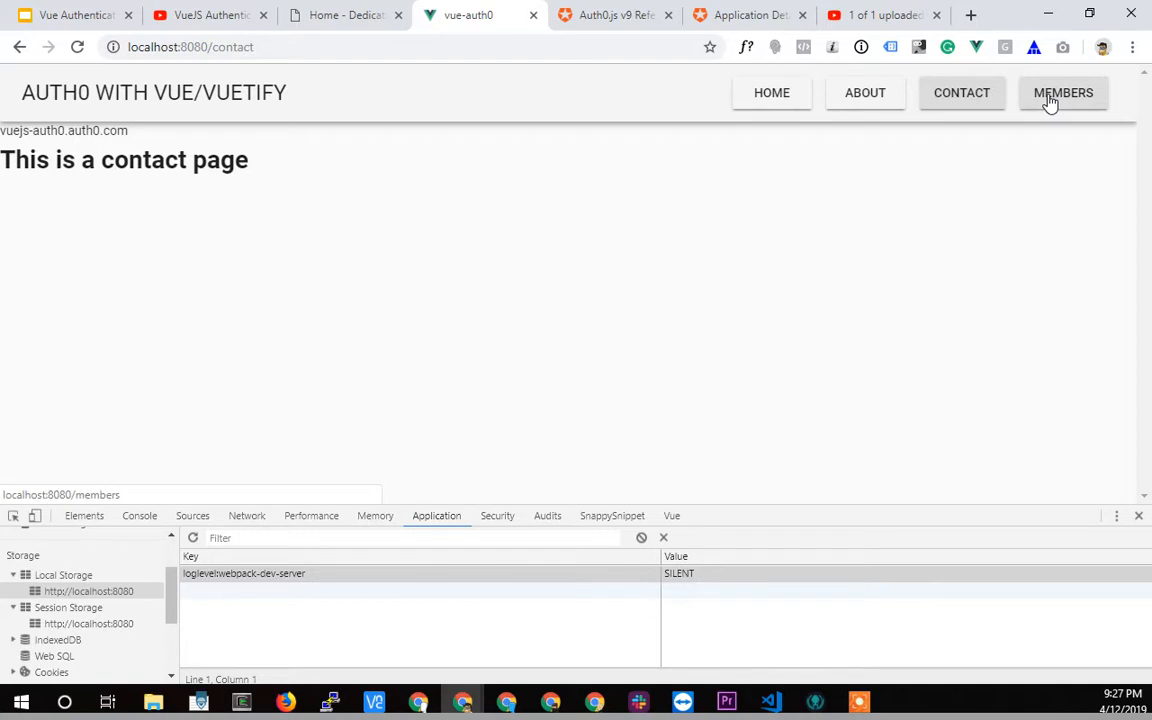
pyautogui.click(1064, 92)
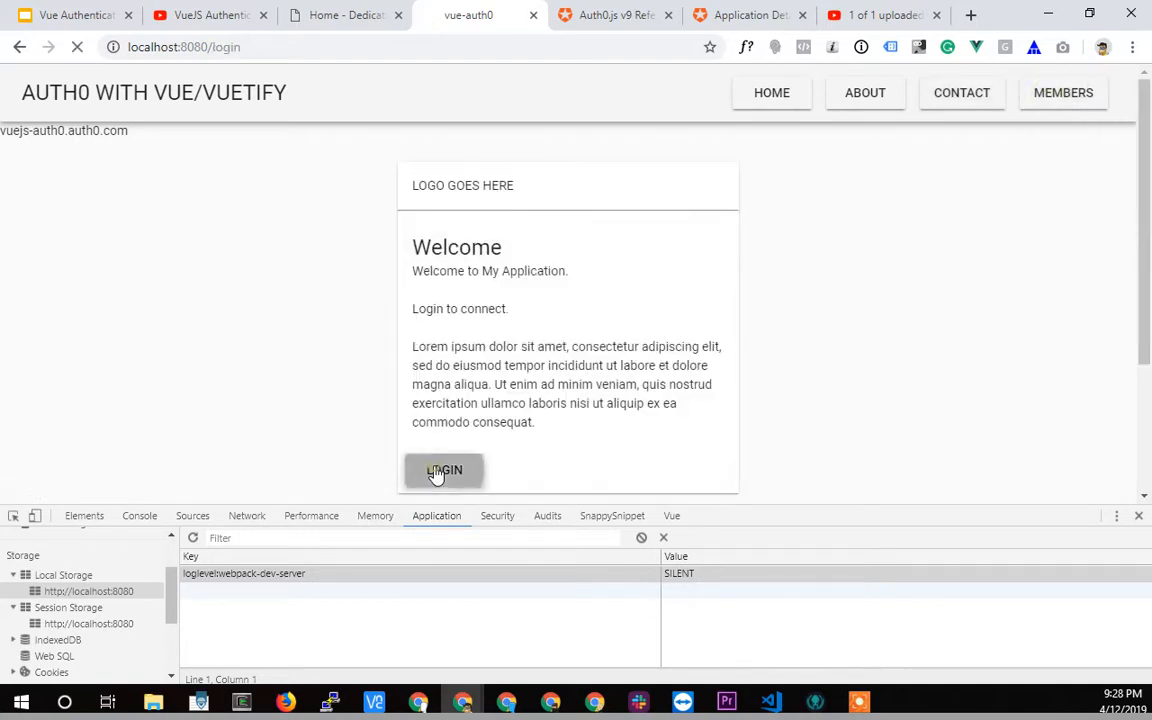
pyautogui.click(444, 470)
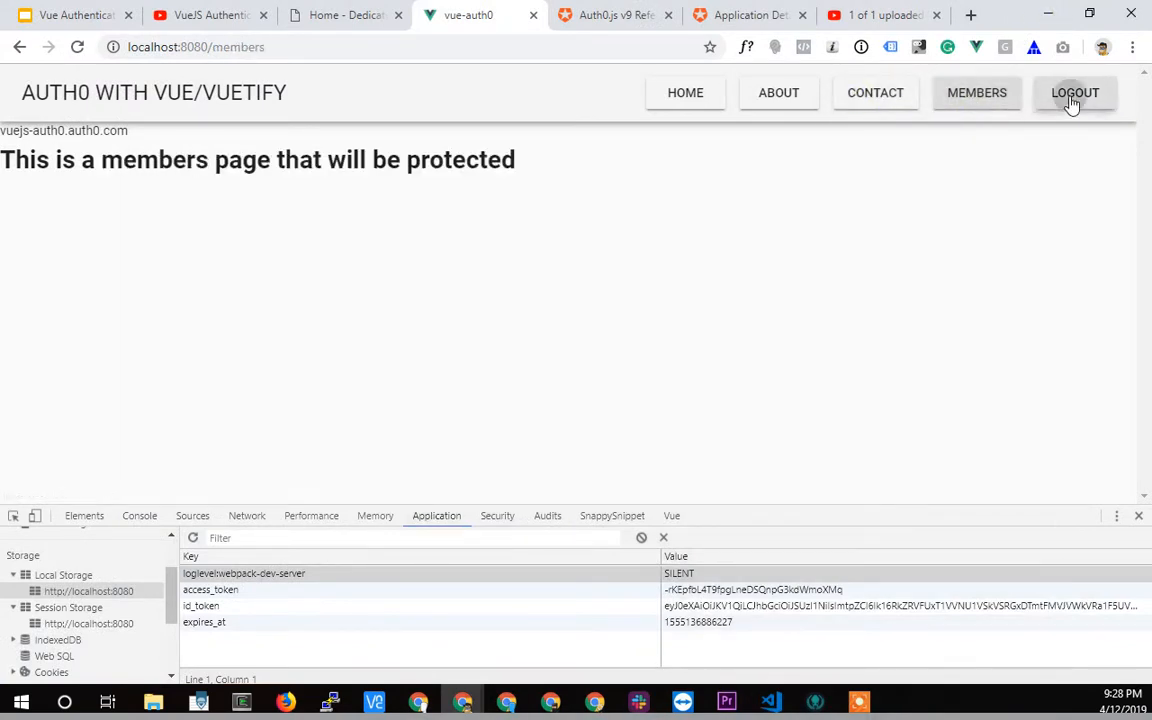
# - Log out from Members and sign back in through the Auth0 Lock page with saved credentials
pyautogui.click(1076, 92)
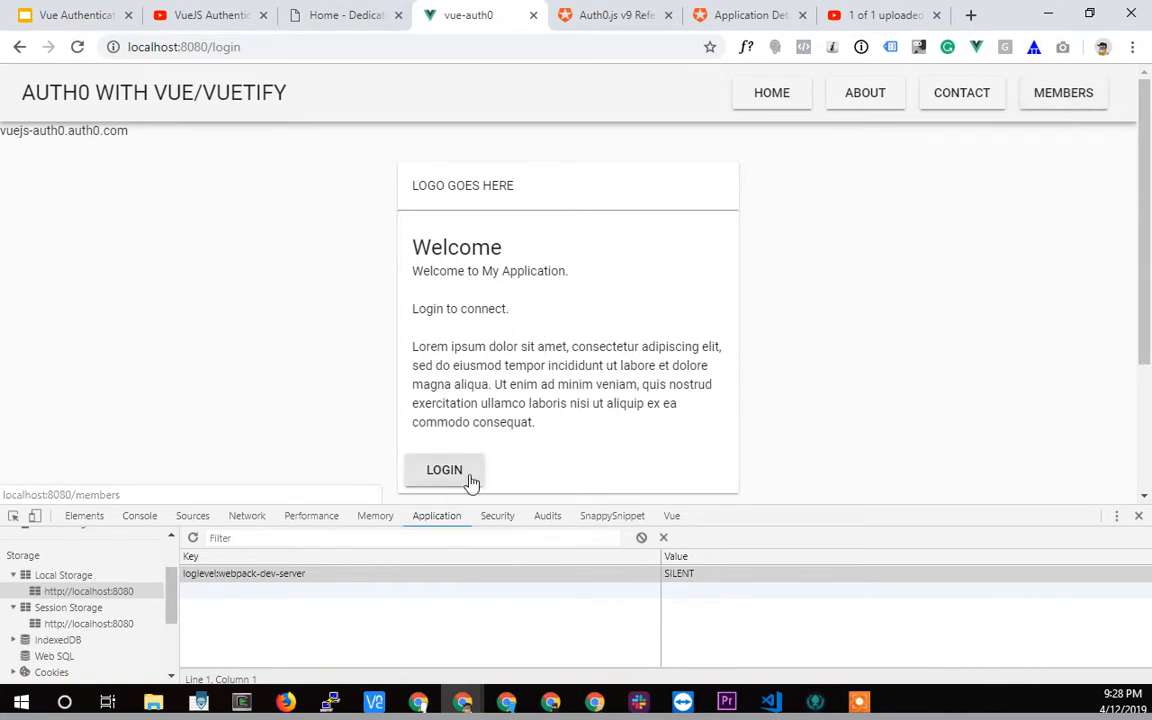
pyautogui.click(444, 470)
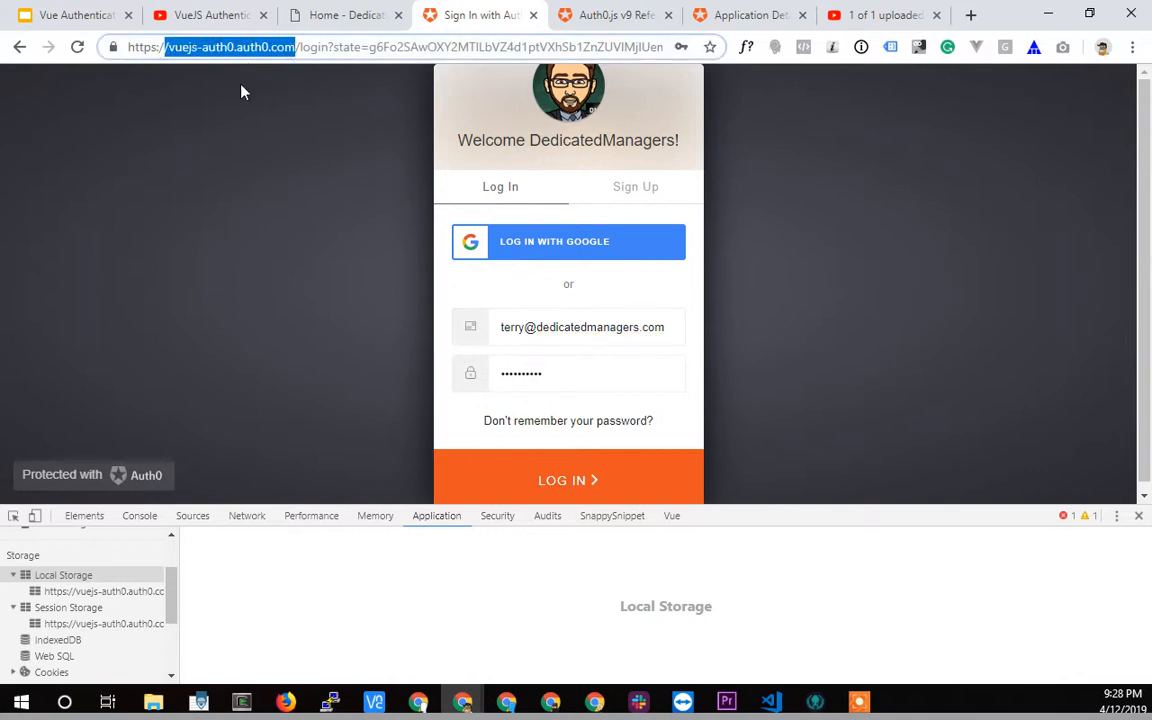
pyautogui.moveTo(156, 404)
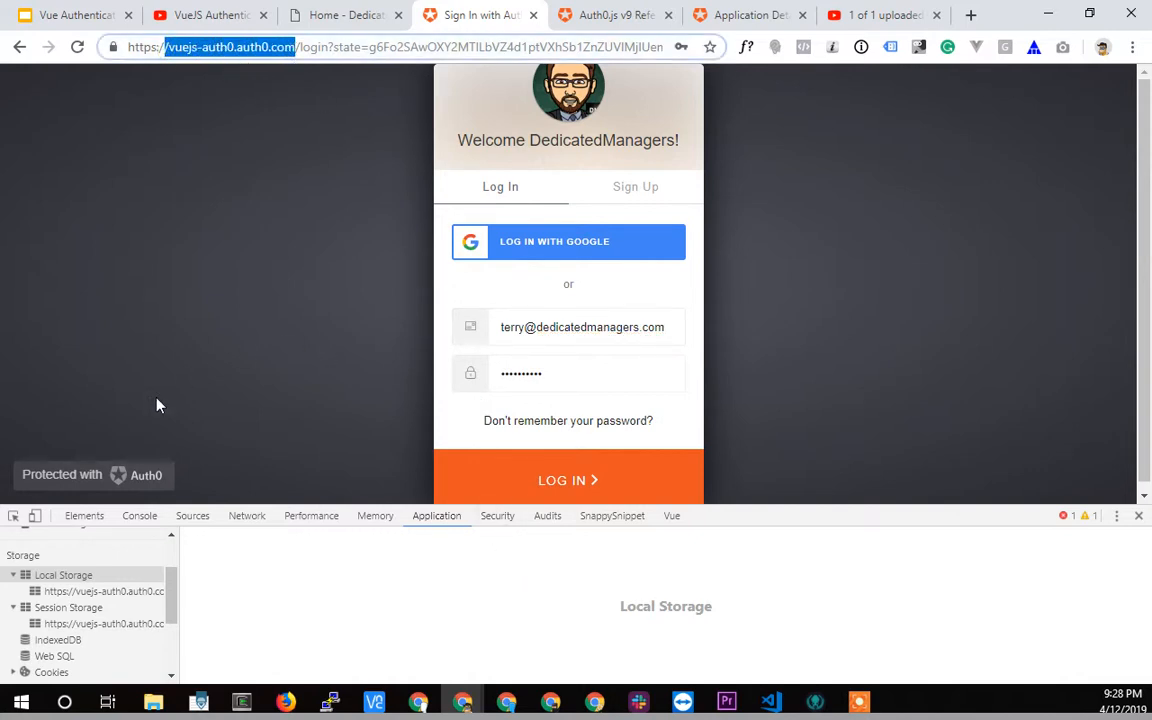
pyautogui.moveTo(436, 348)
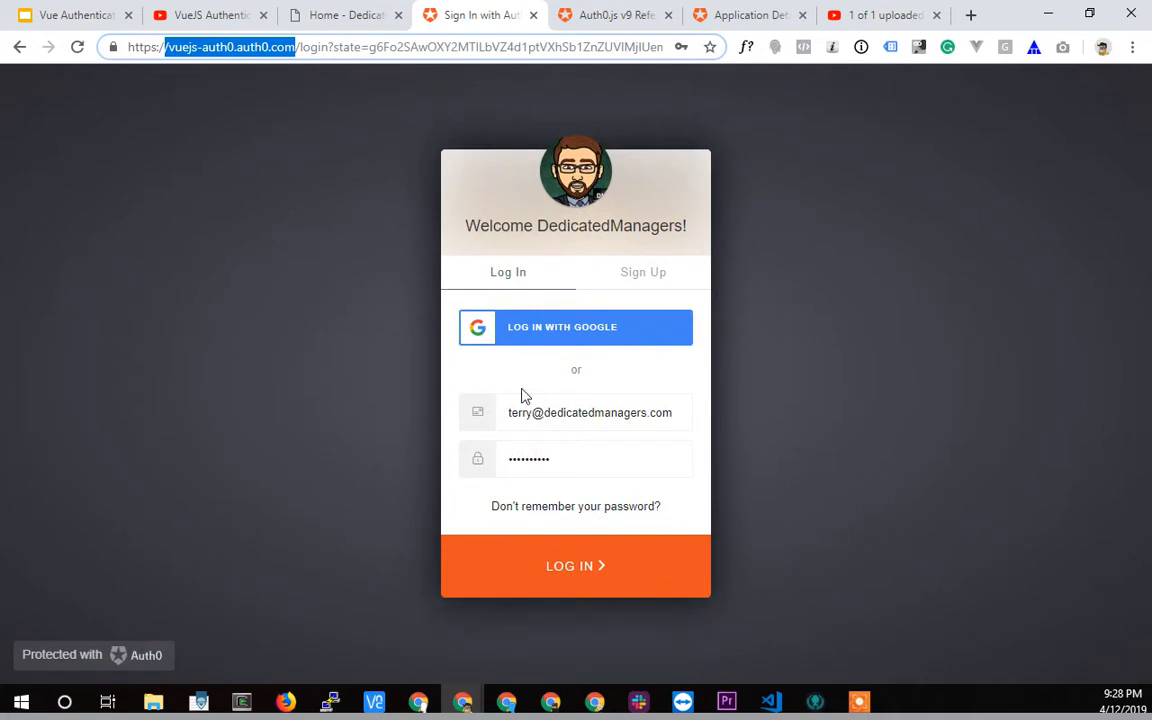
pyautogui.click(576, 564)
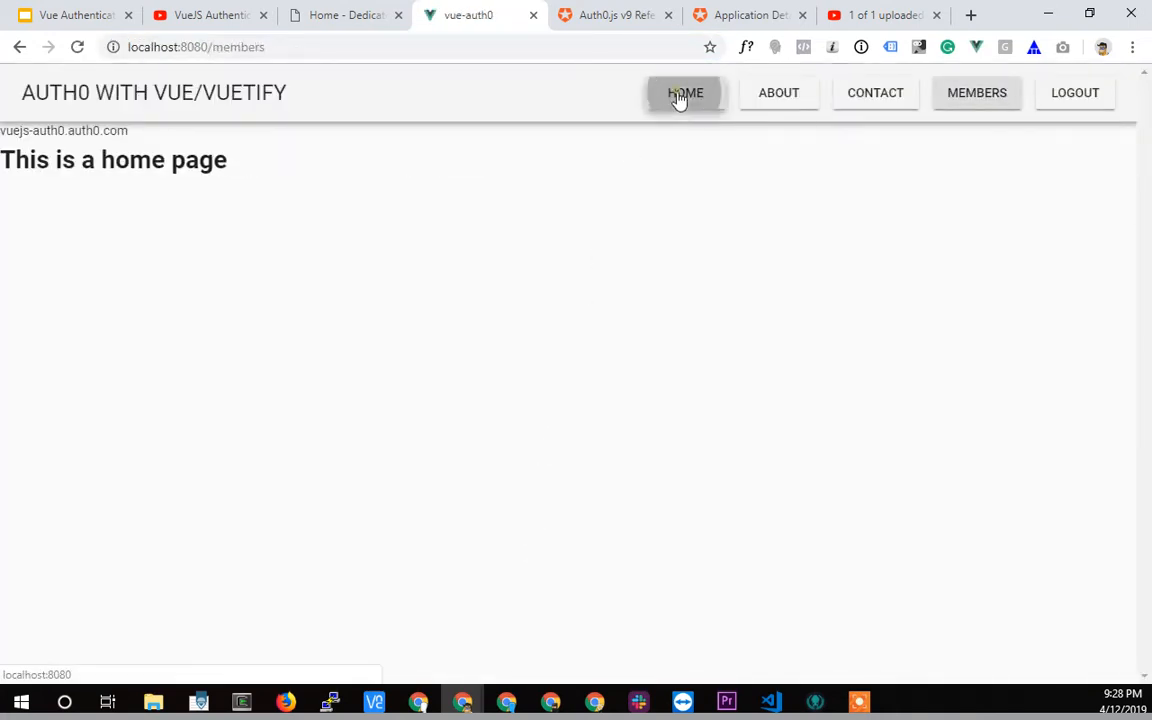
# - View the Contact and Members pages, then switch back to the editor
pyautogui.click(874, 92)
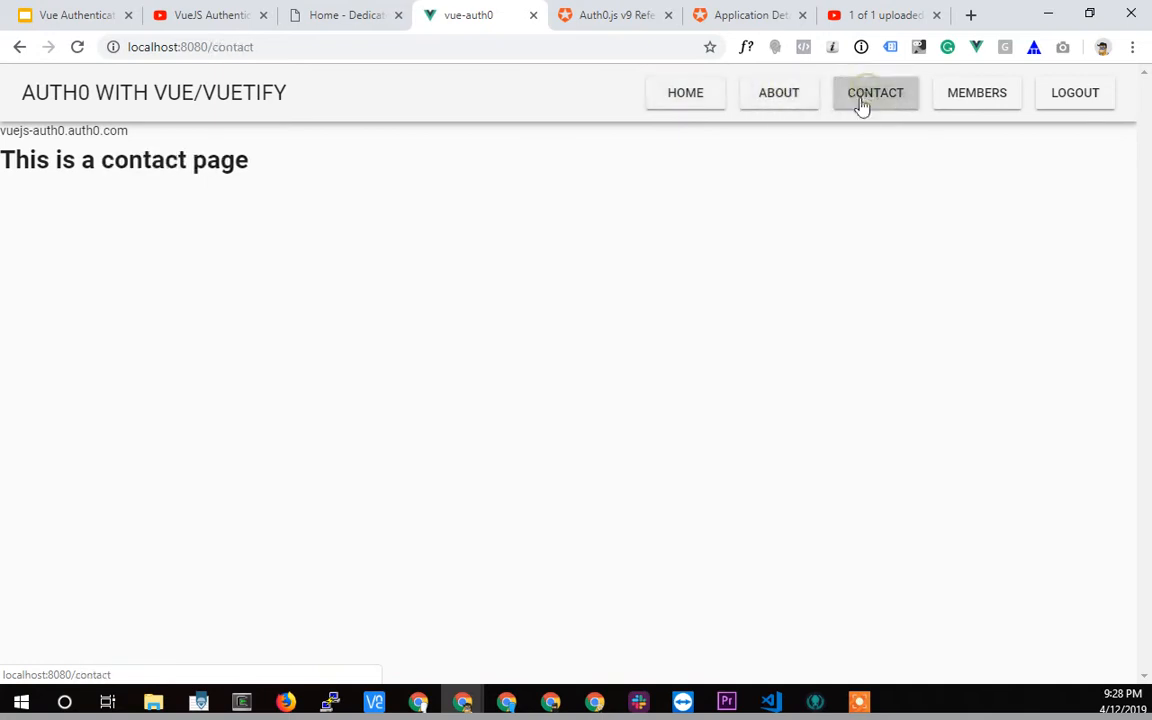
pyautogui.click(976, 92)
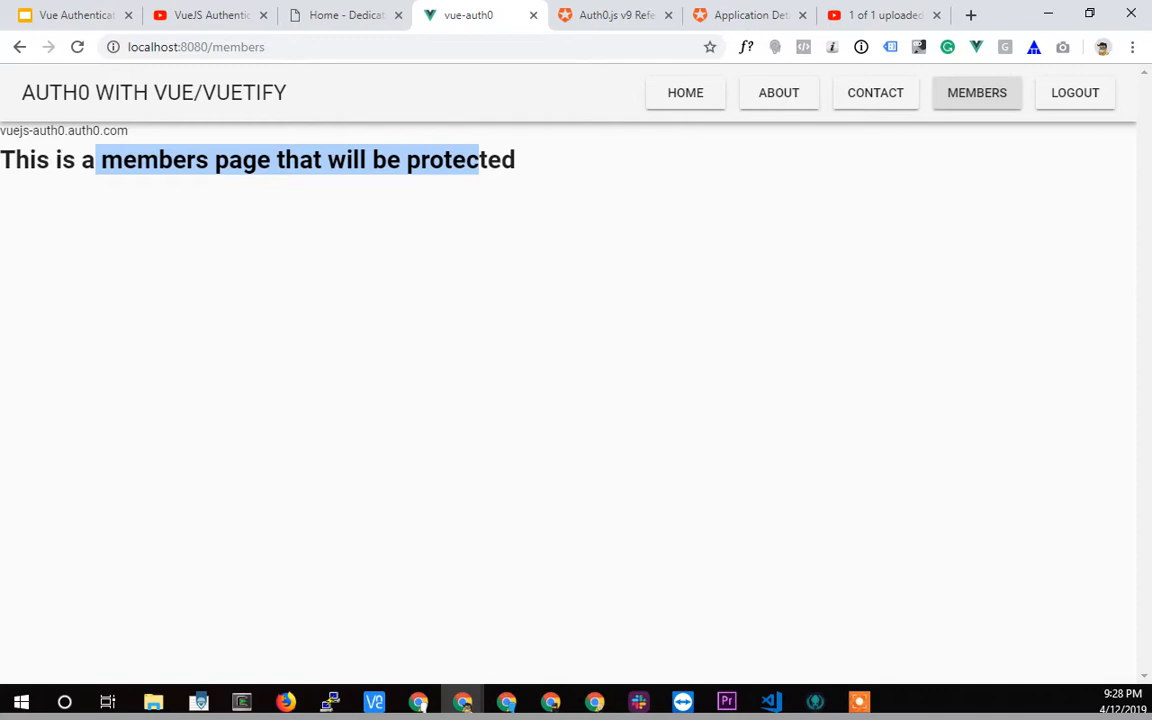
pyautogui.click(768, 700)
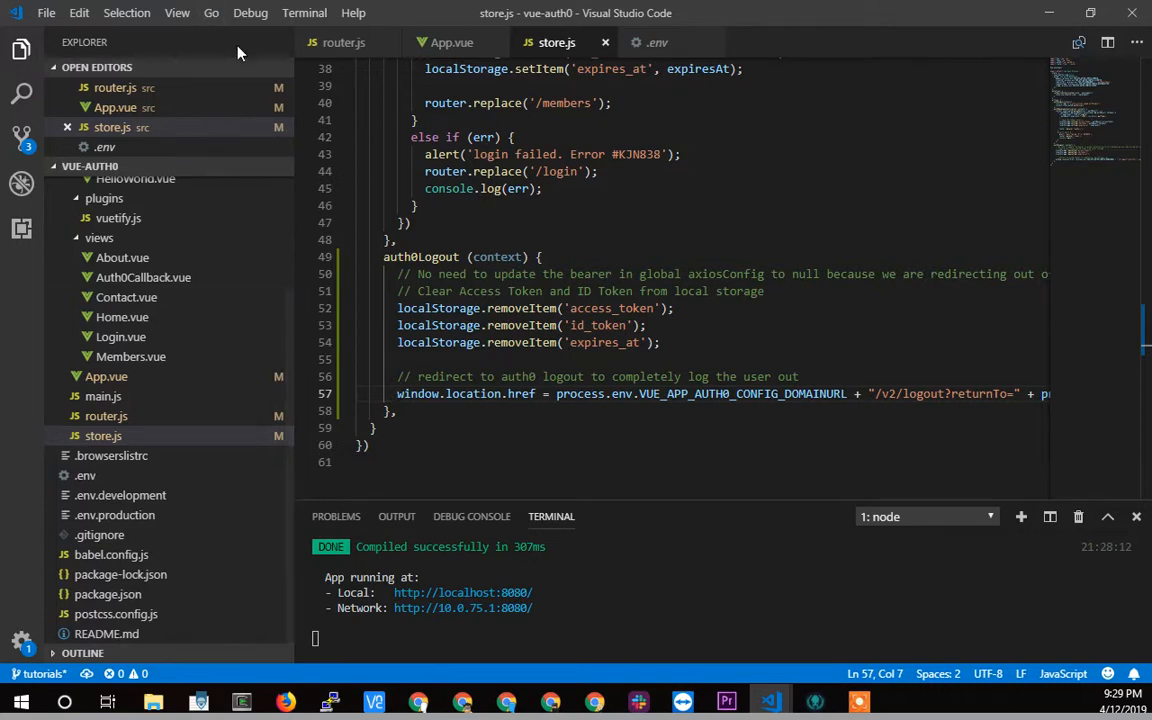
# - Give the contact route meta: { requiresAuth: true }, fix the comma after Contact, and save router.js
pyautogui.click(344, 42)
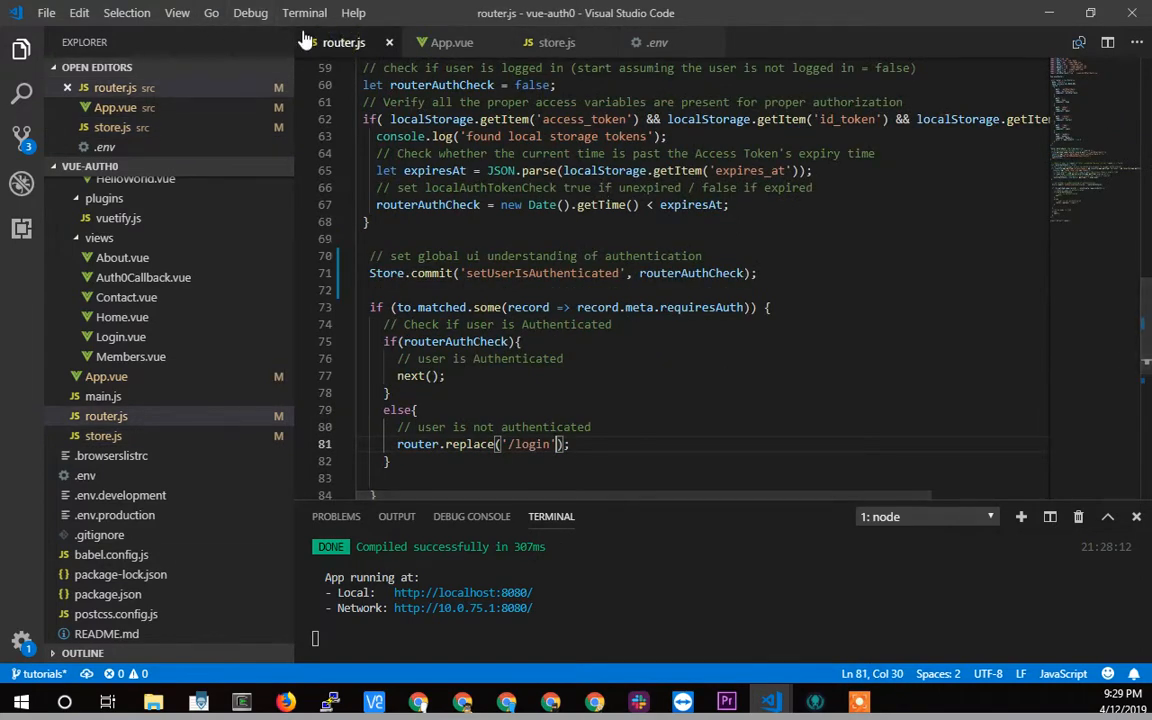
pyautogui.scroll(3)
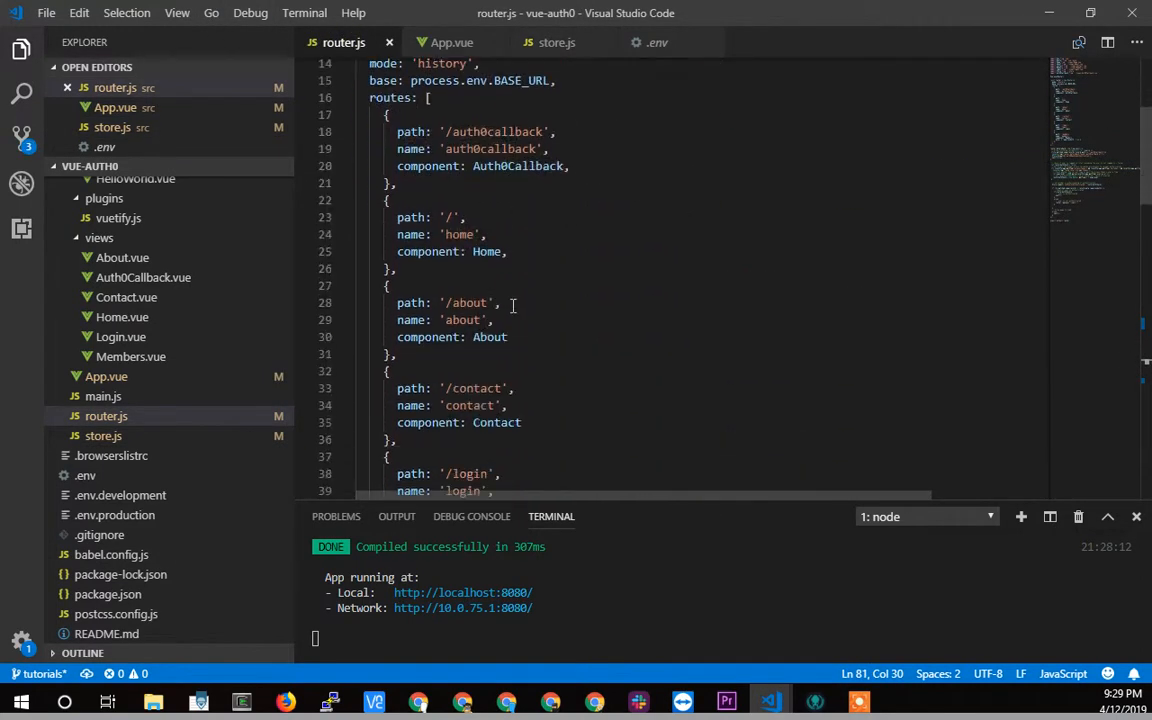
pyautogui.scroll(-3)
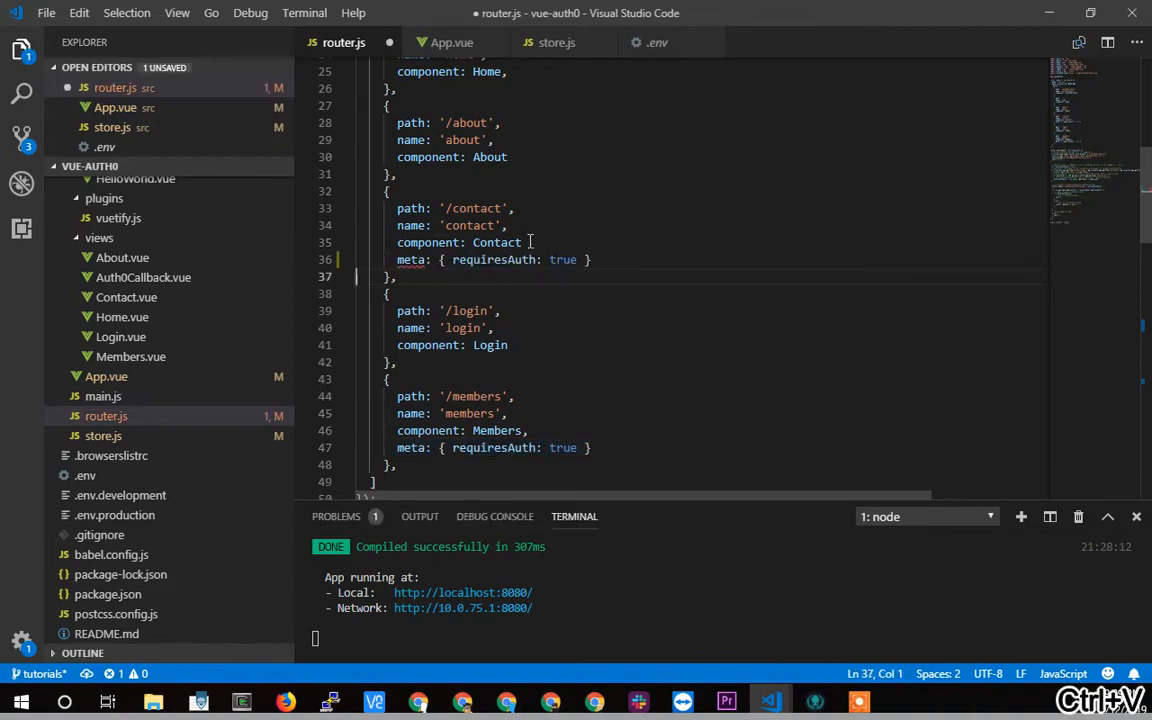
pyautogui.click(524, 242)
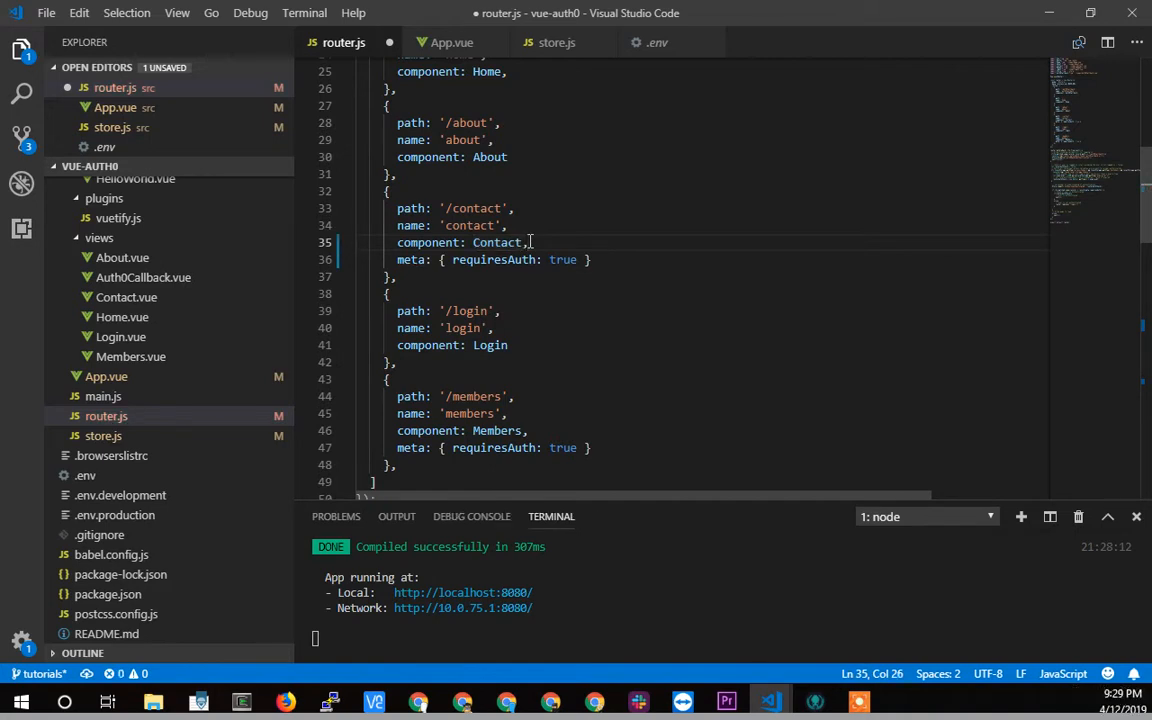
pyautogui.press('ctrl+s')
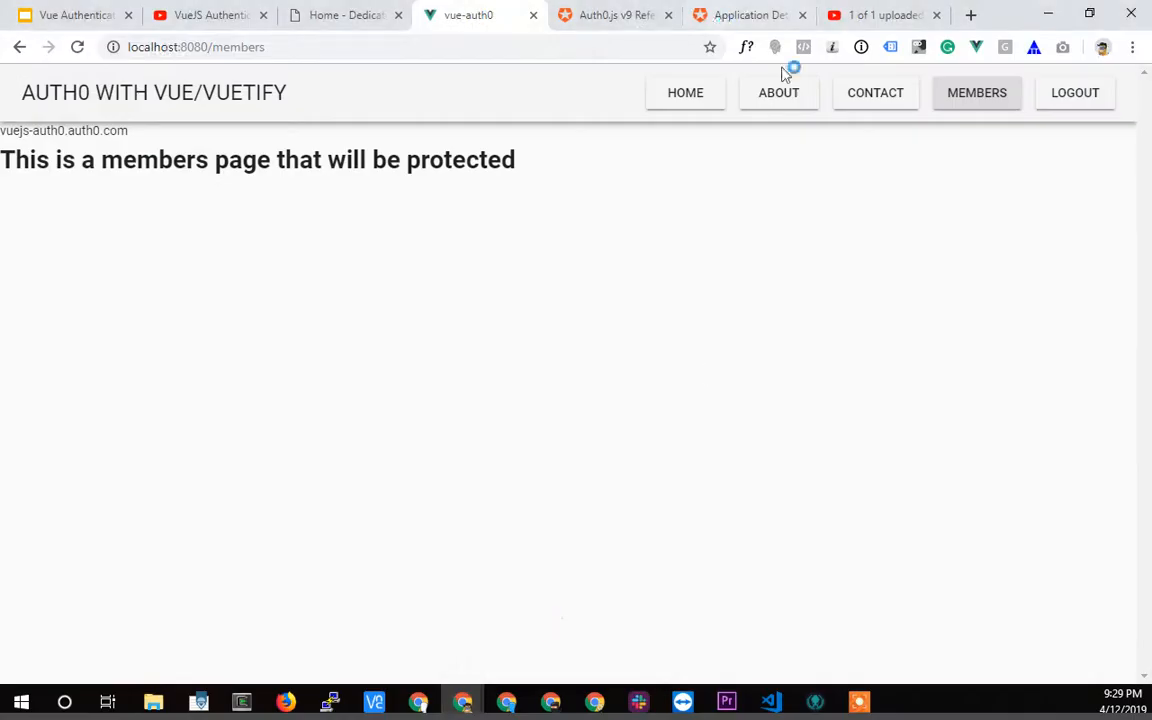
# - Visit About and Contact, log out, and sign back in through Auth0
pyautogui.click(778, 92)
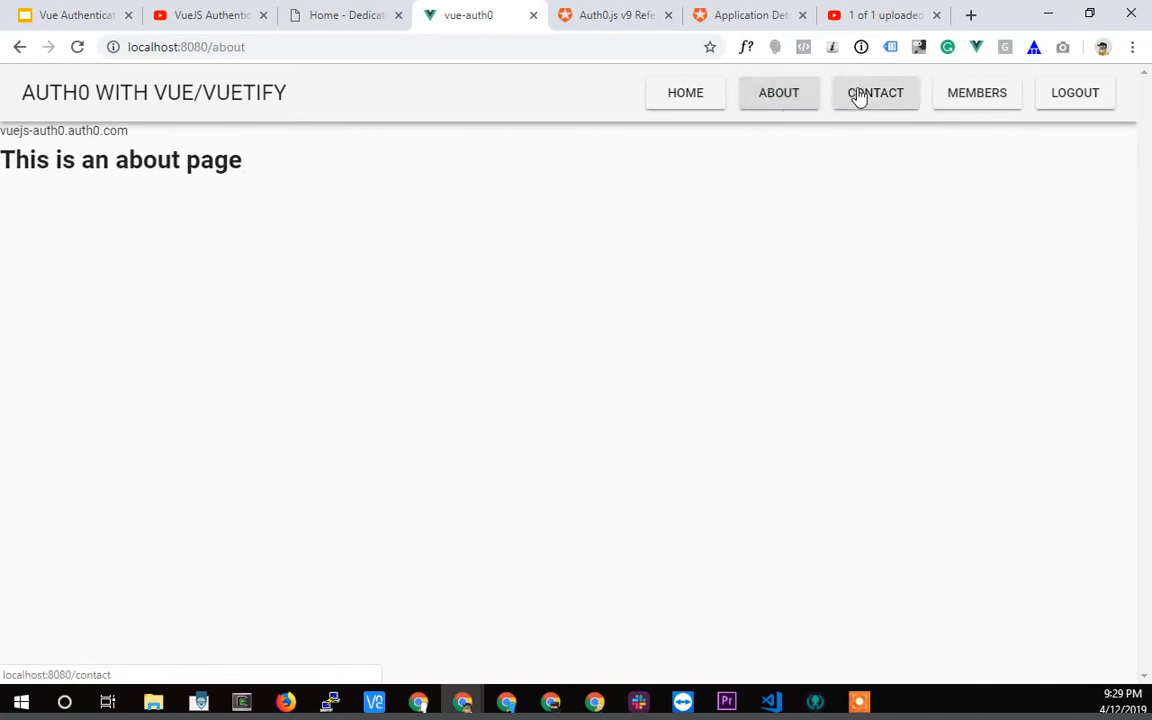
pyautogui.click(876, 92)
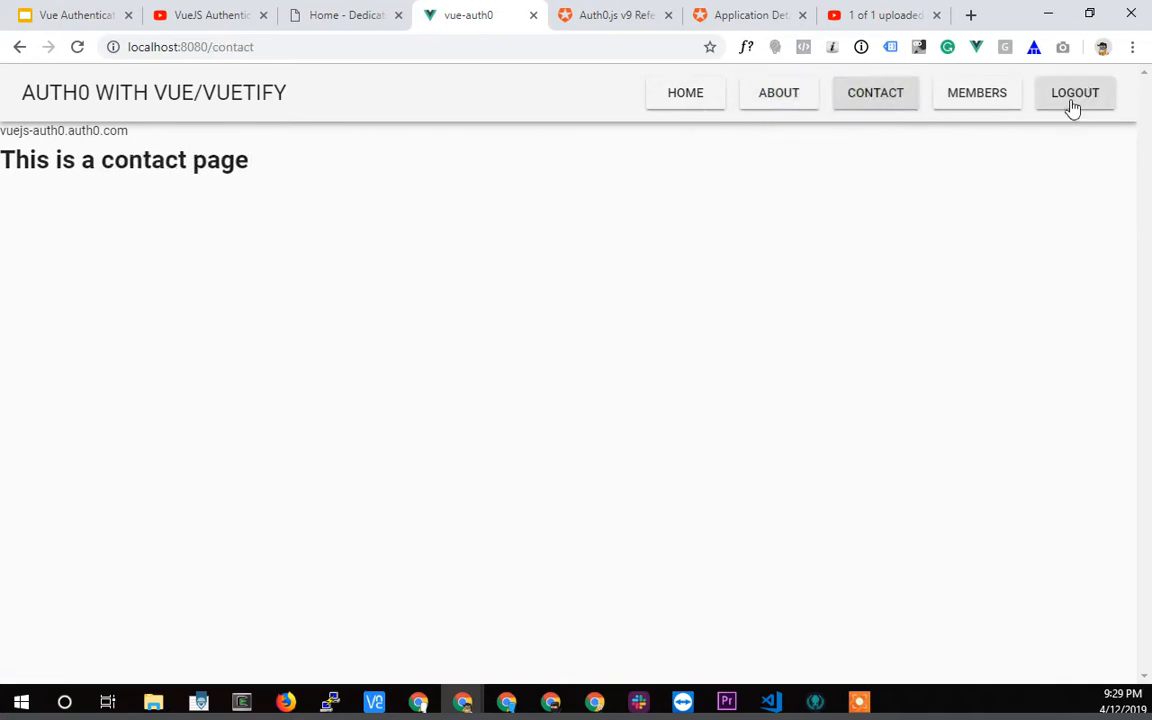
pyautogui.click(1076, 92)
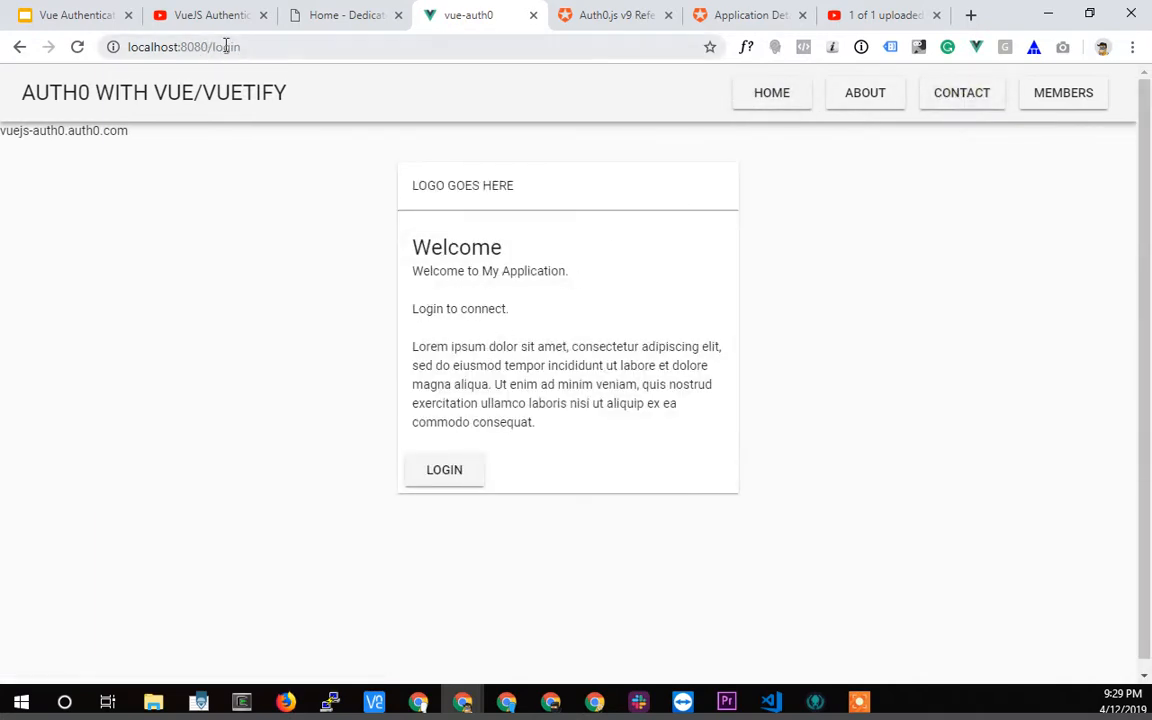
pyautogui.click(444, 470)
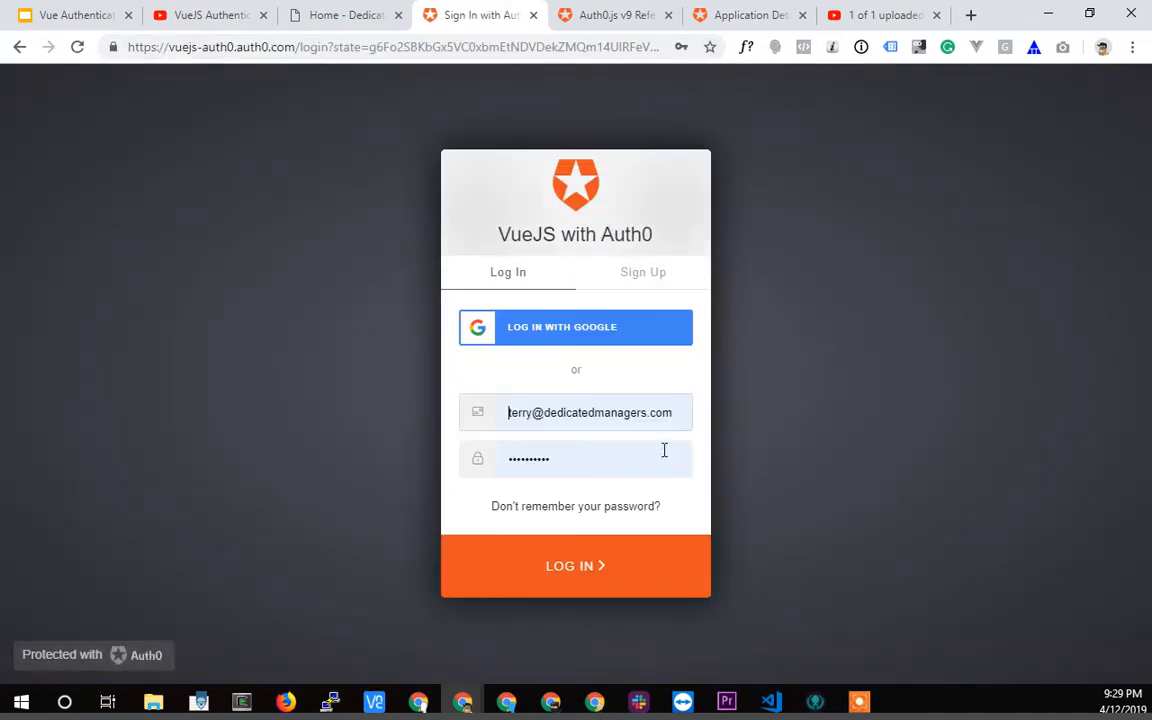
pyautogui.click(576, 564)
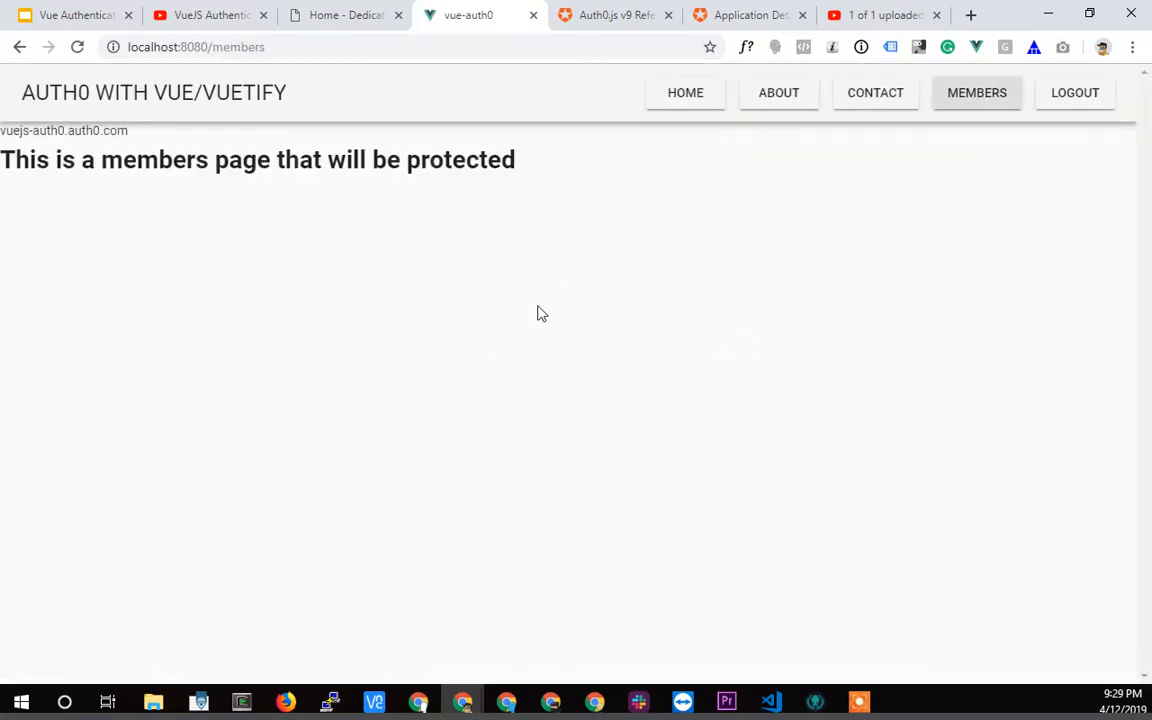
# - Confirm Contact and Members load while logged in, then switch to the dedicatedmanagers.com tab
pyautogui.doubleClick(238, 48)
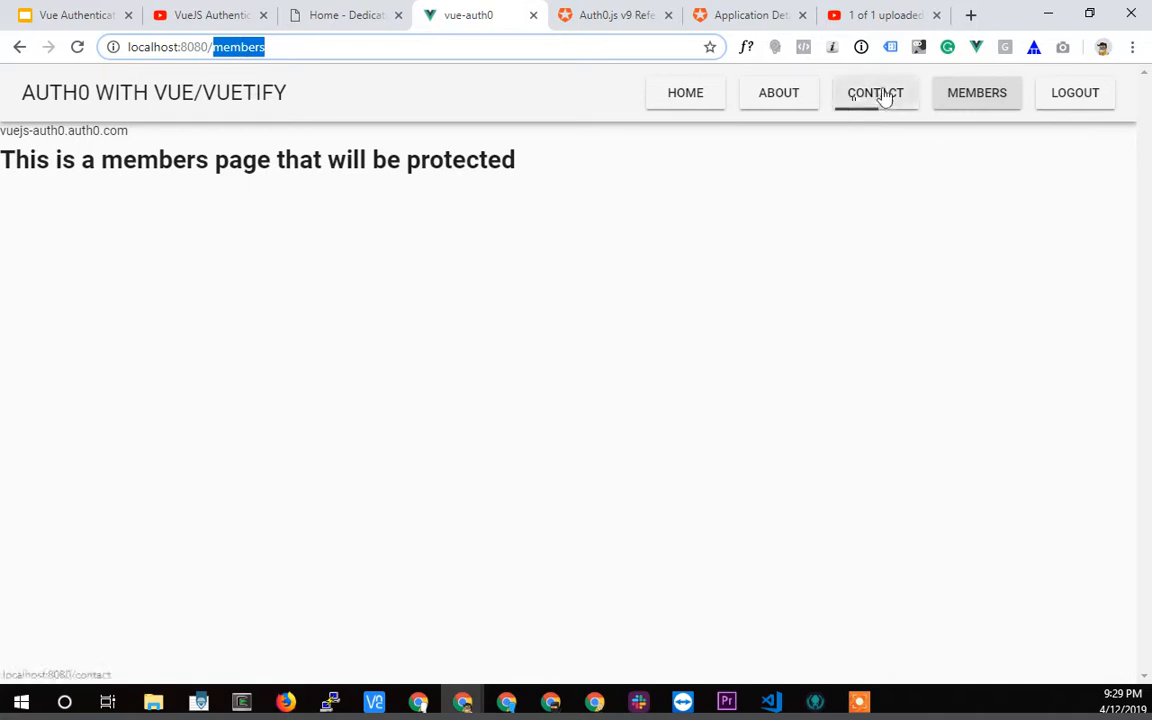
pyautogui.moveTo(876, 92)
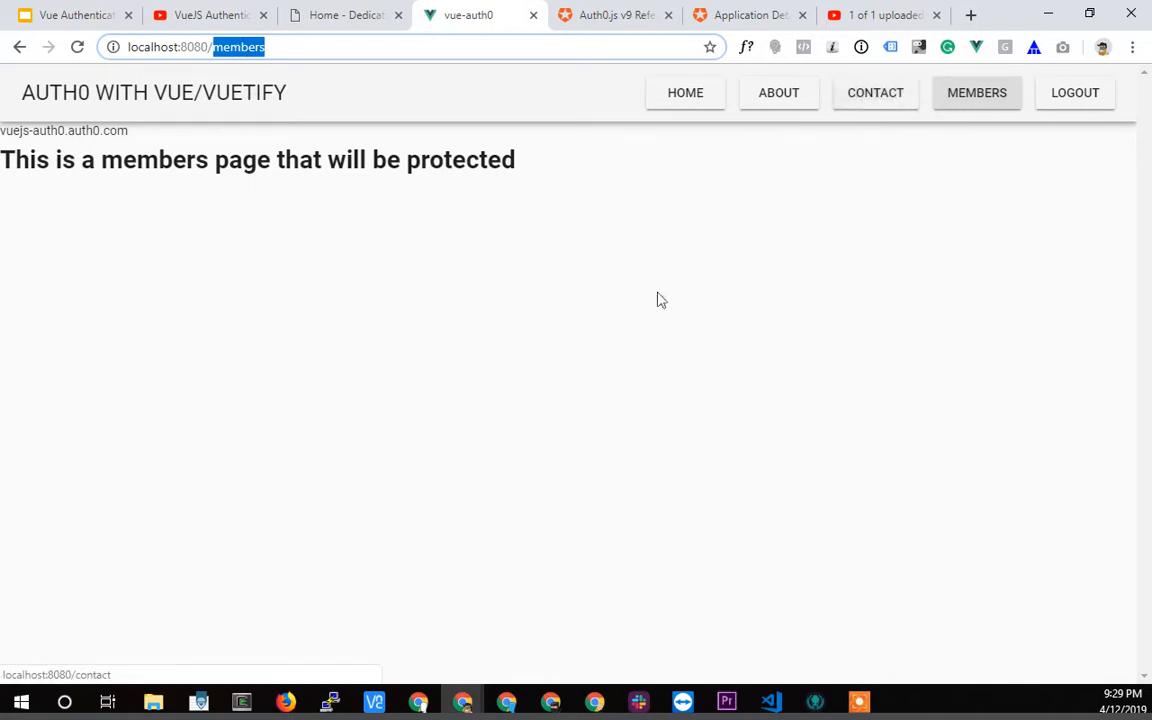
pyautogui.moveTo(560, 358)
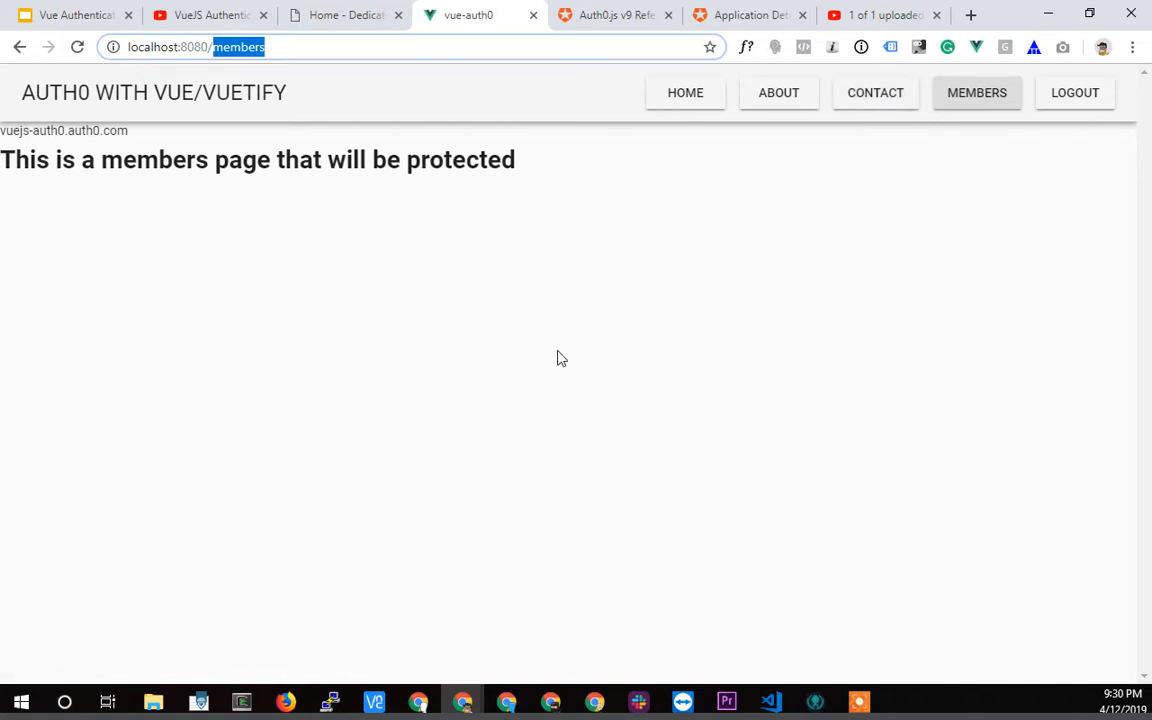
pyautogui.moveTo(528, 394)
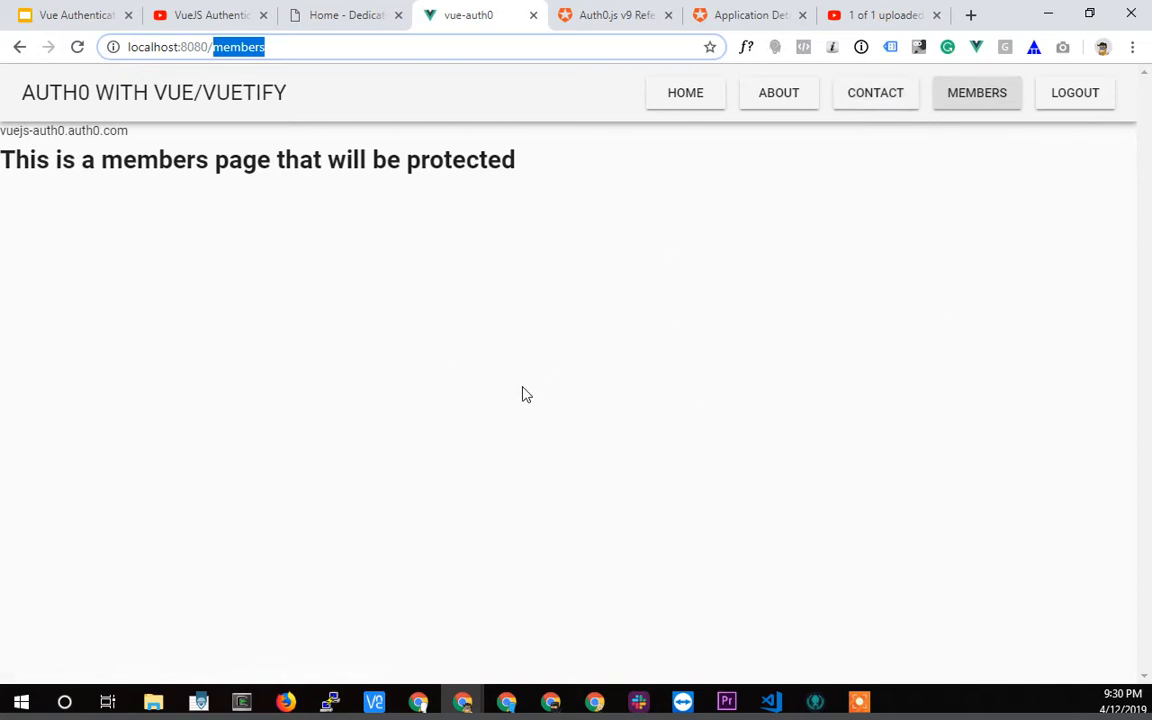
pyautogui.moveTo(556, 424)
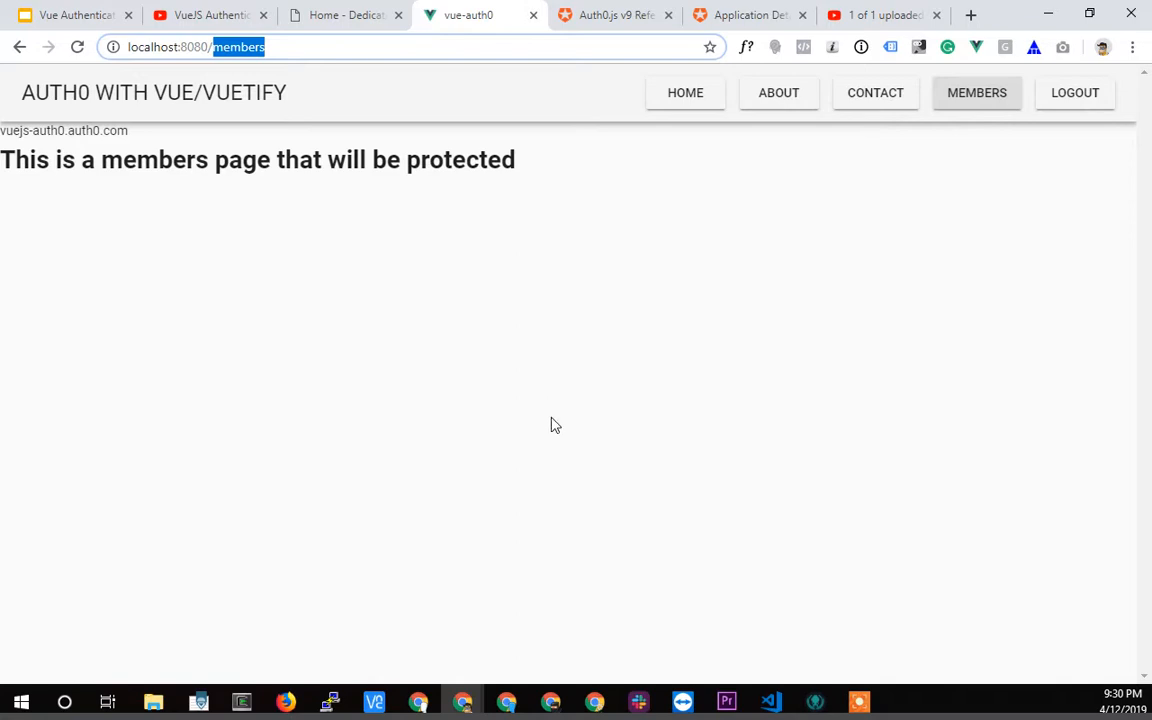
pyautogui.moveTo(560, 392)
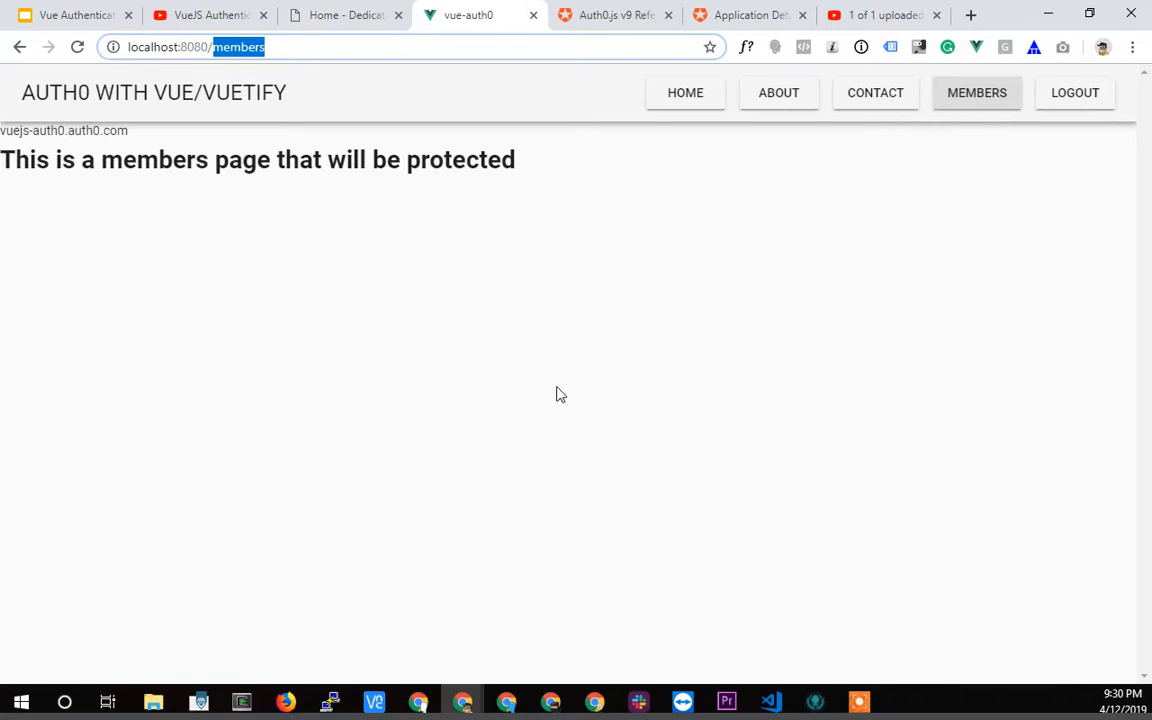
pyautogui.moveTo(576, 286)
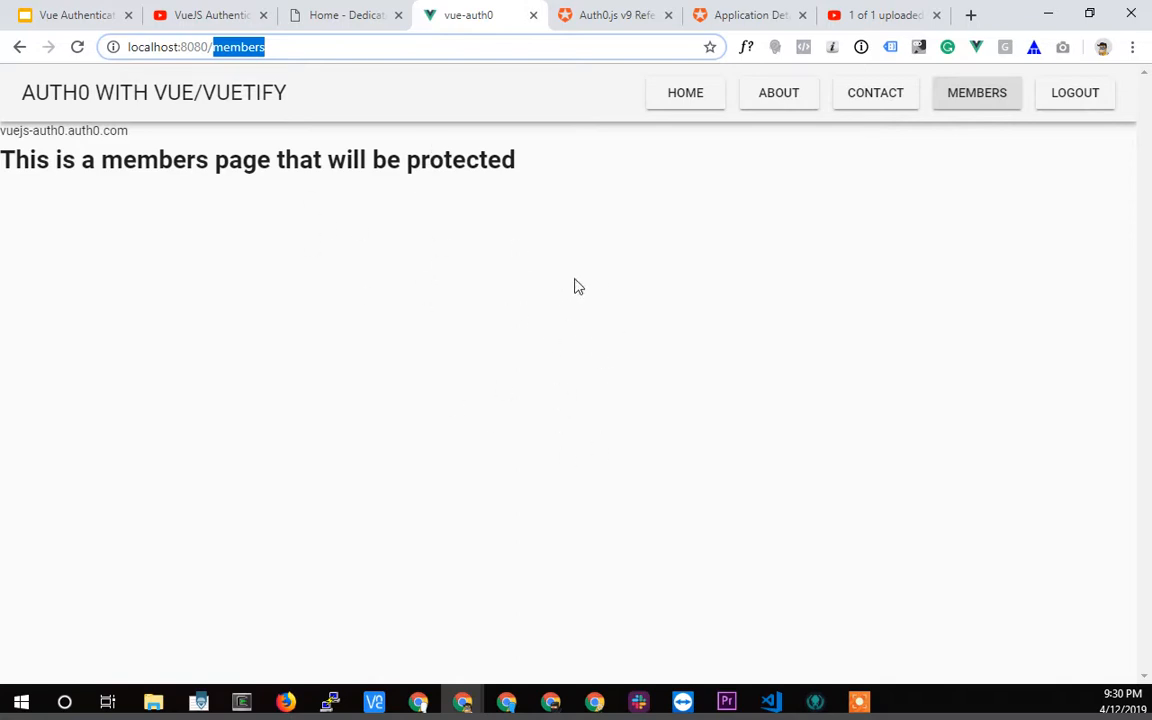
pyautogui.moveTo(576, 296)
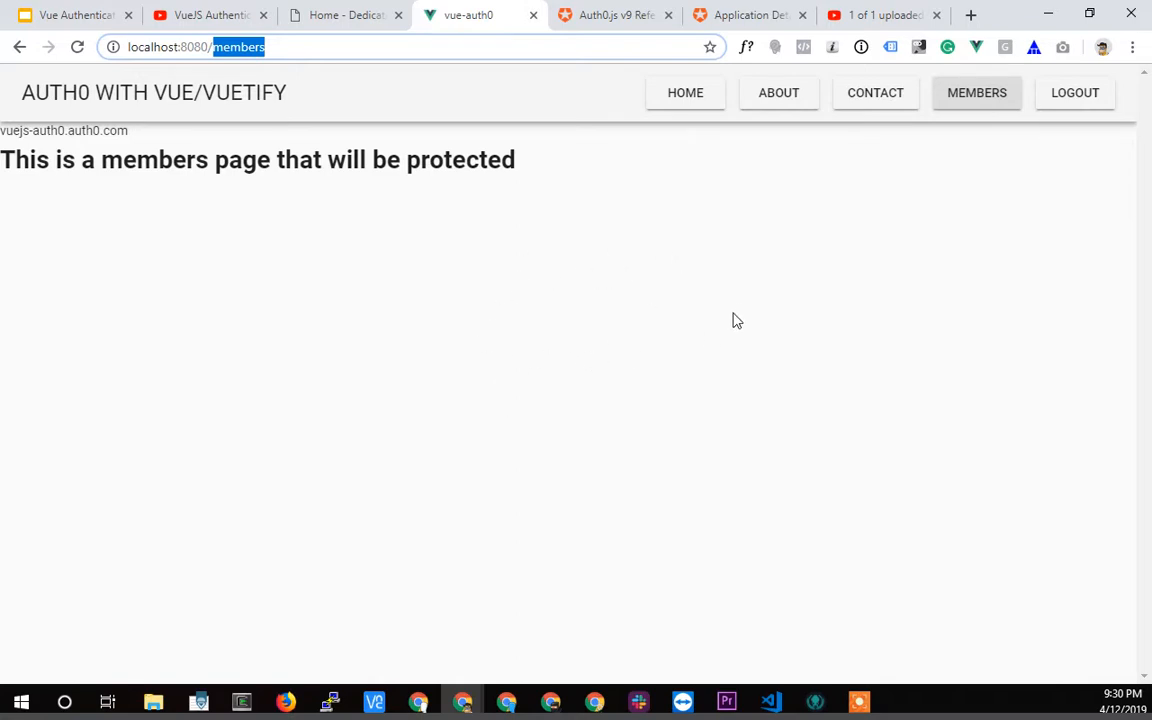
pyautogui.moveTo(556, 216)
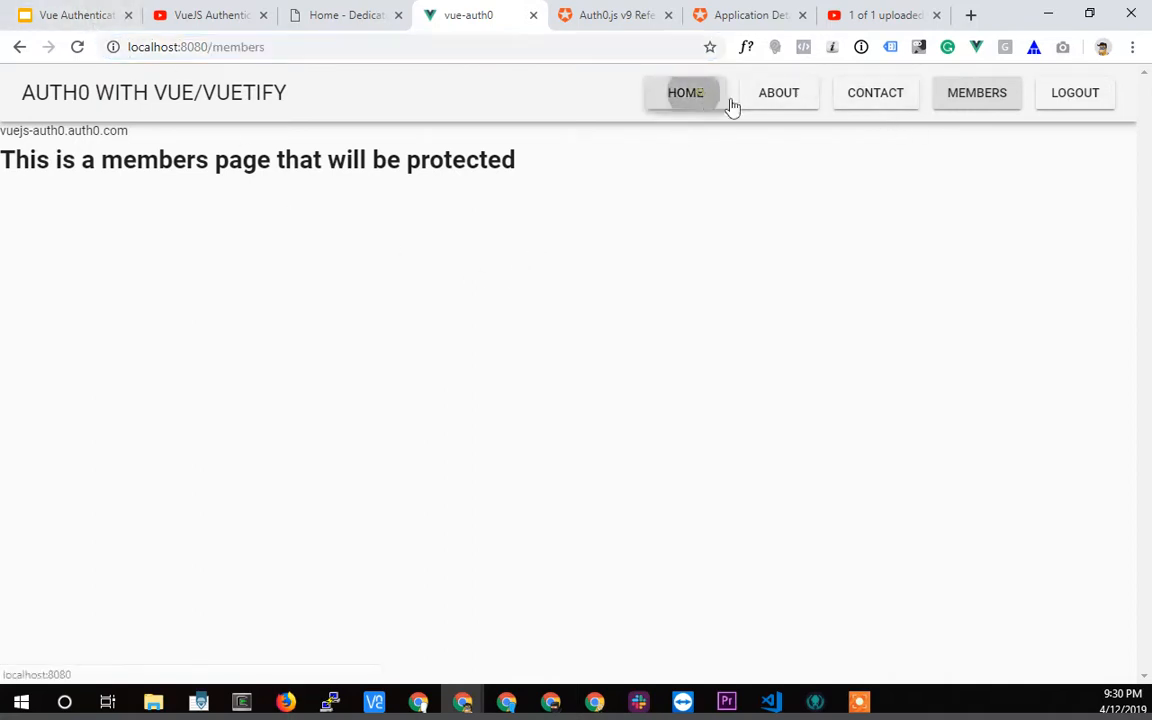
pyautogui.click(876, 92)
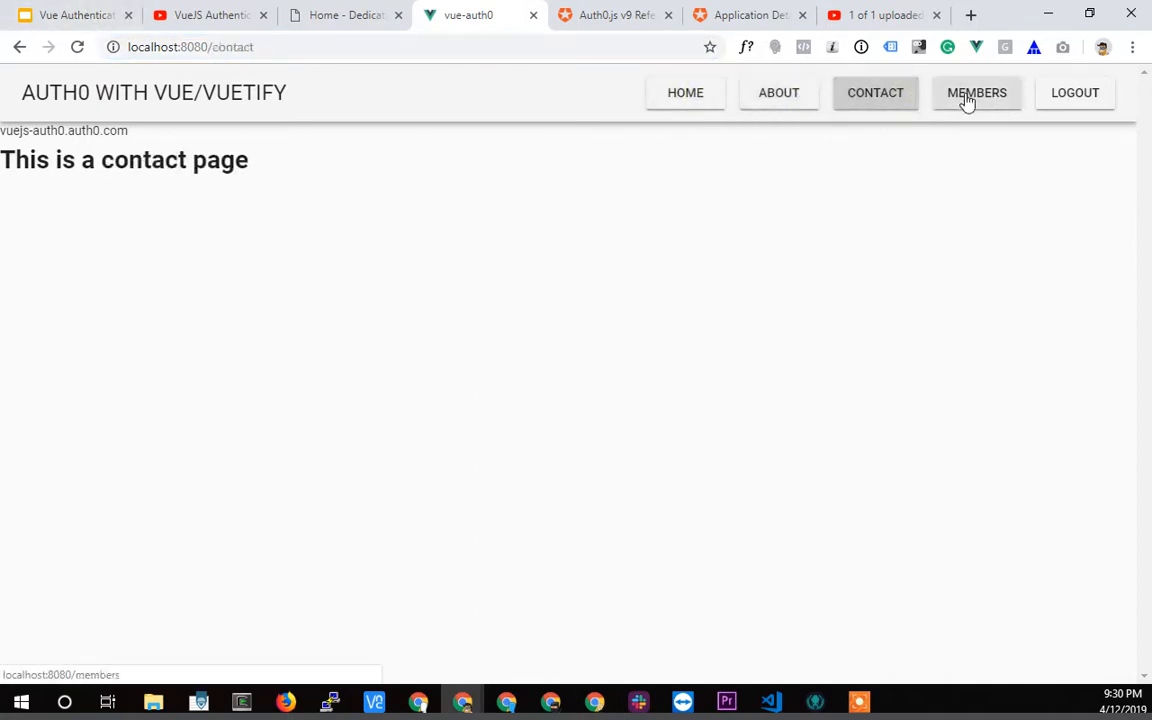
pyautogui.click(976, 92)
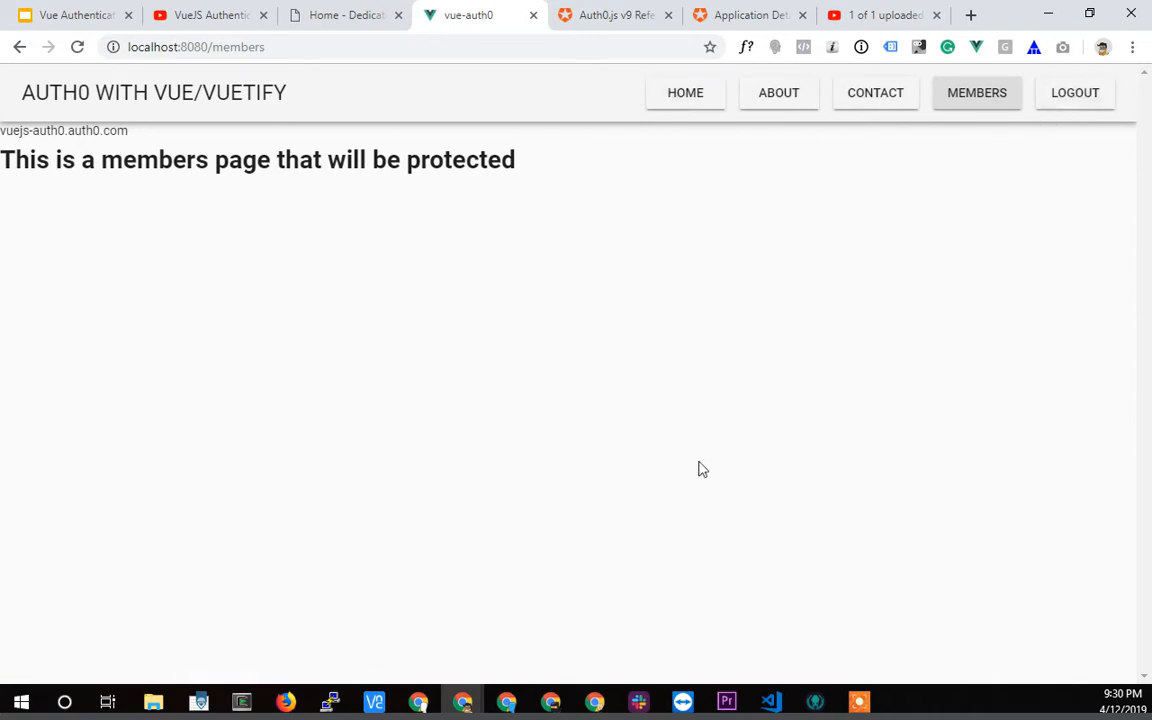
pyautogui.click(344, 14)
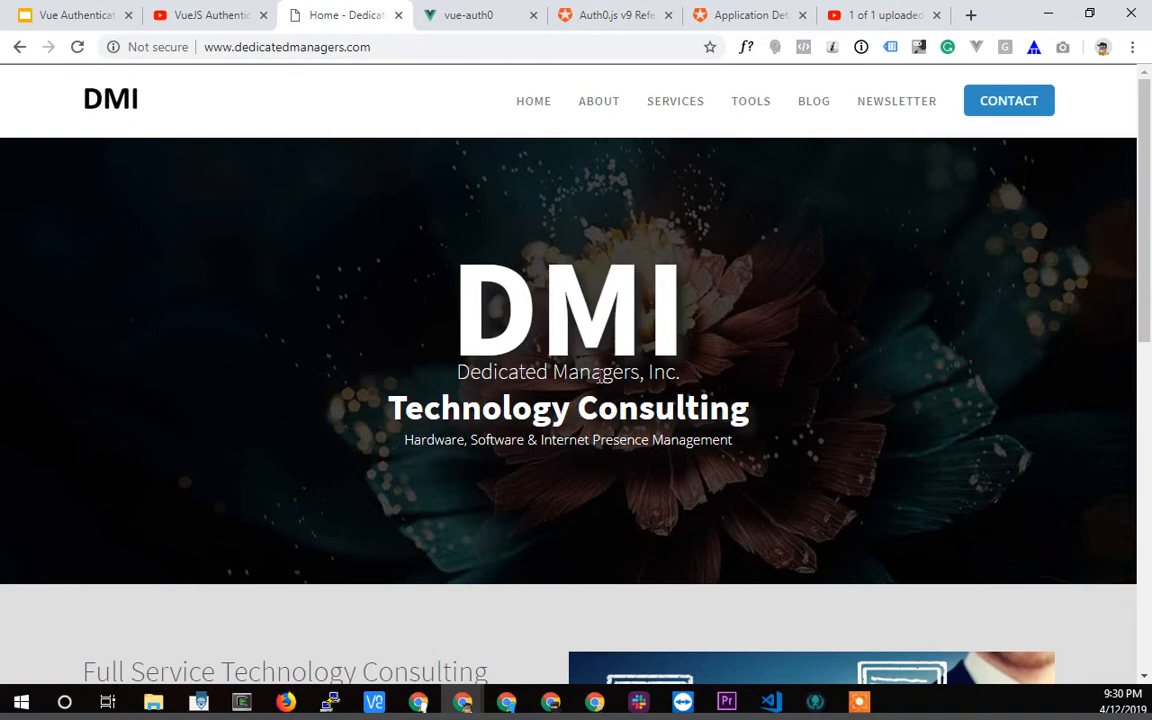
# - Switch to the Auth0.js v9 Reference docs tab
pyautogui.click(614, 14)
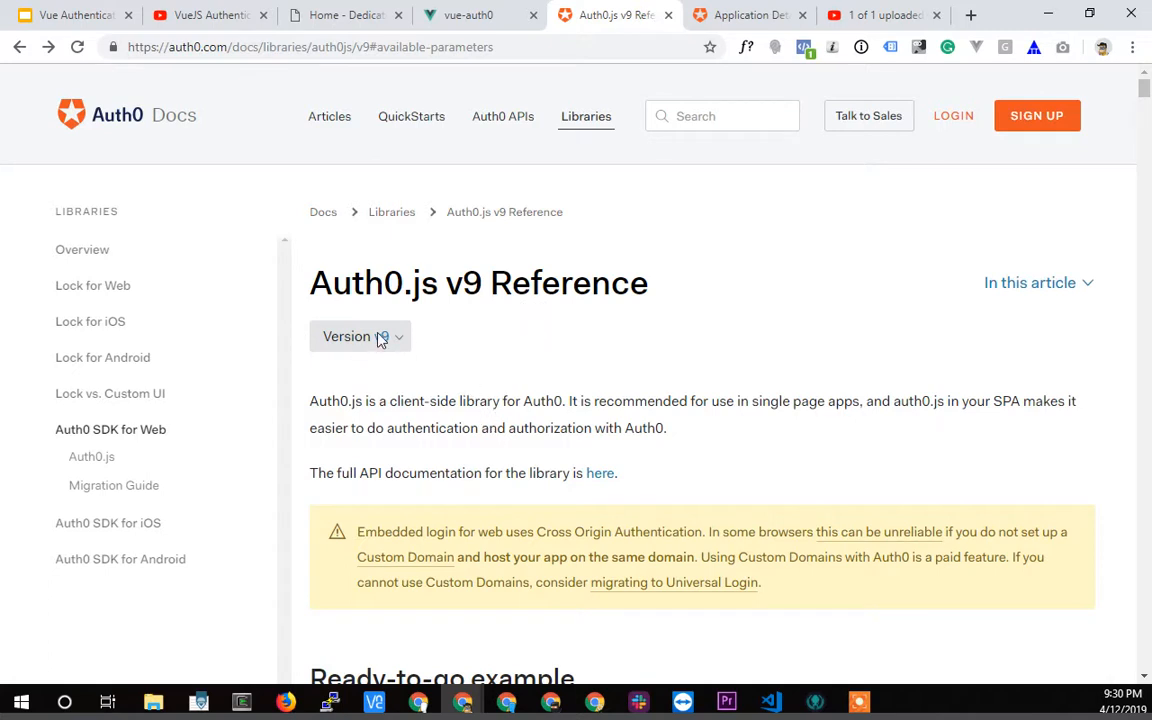
pyautogui.moveTo(384, 344)
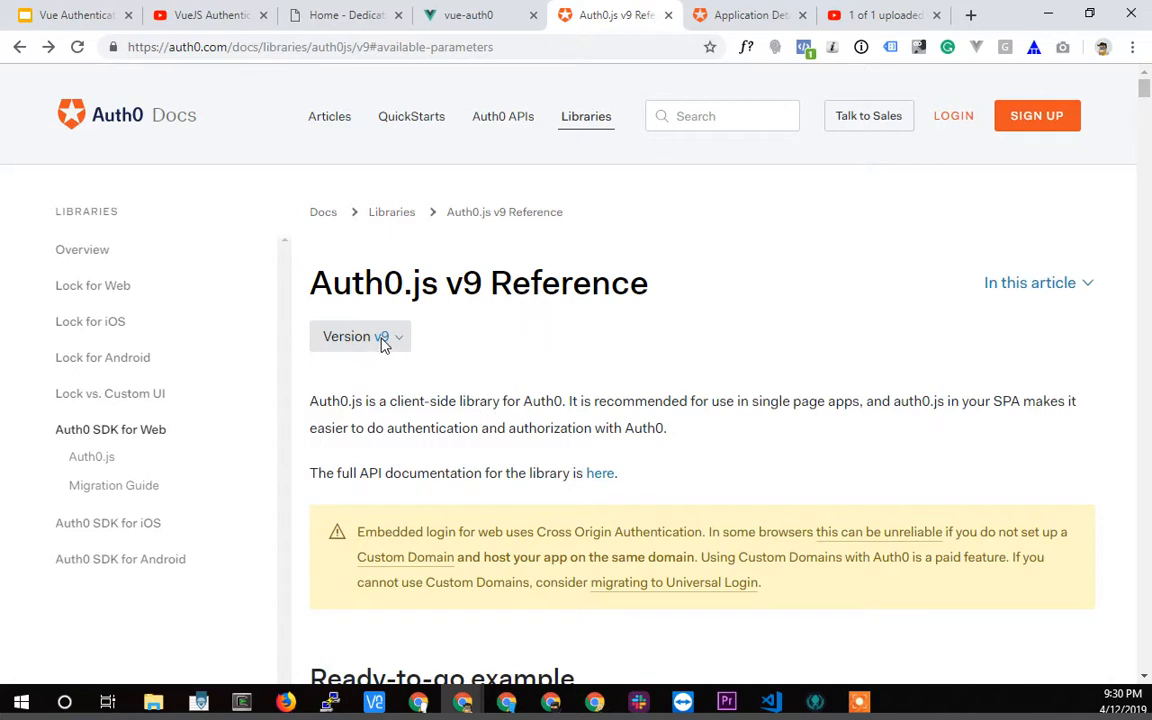
pyautogui.moveTo(392, 352)
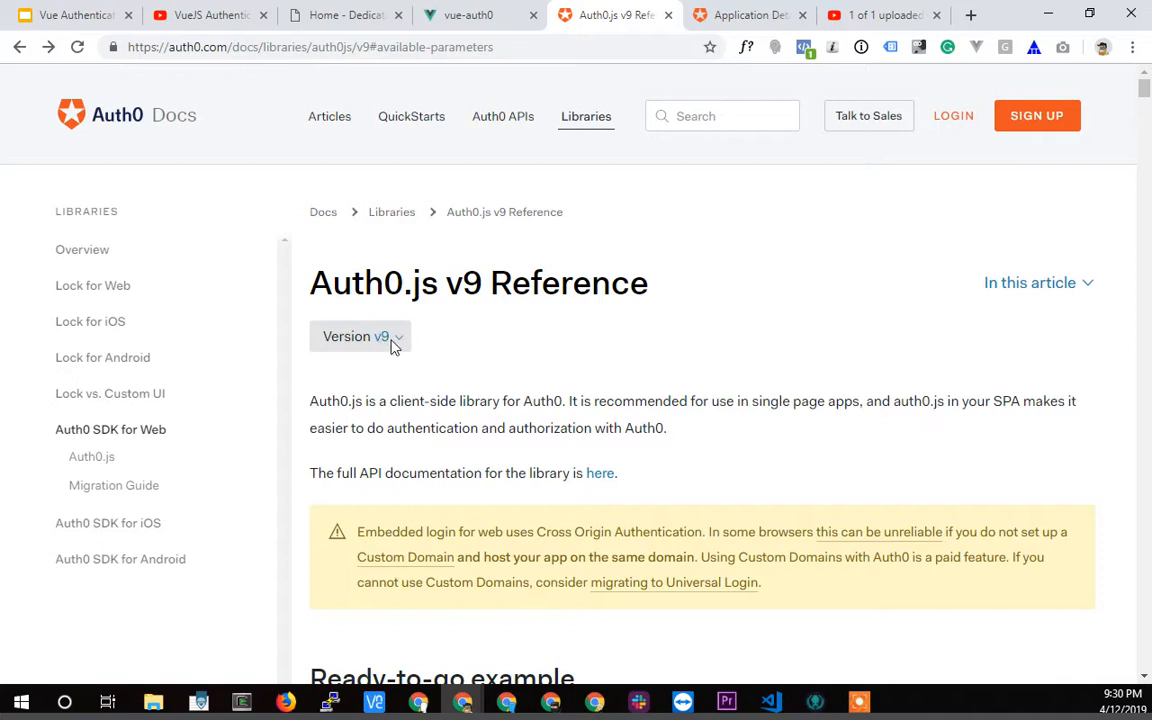
pyautogui.moveTo(588, 448)
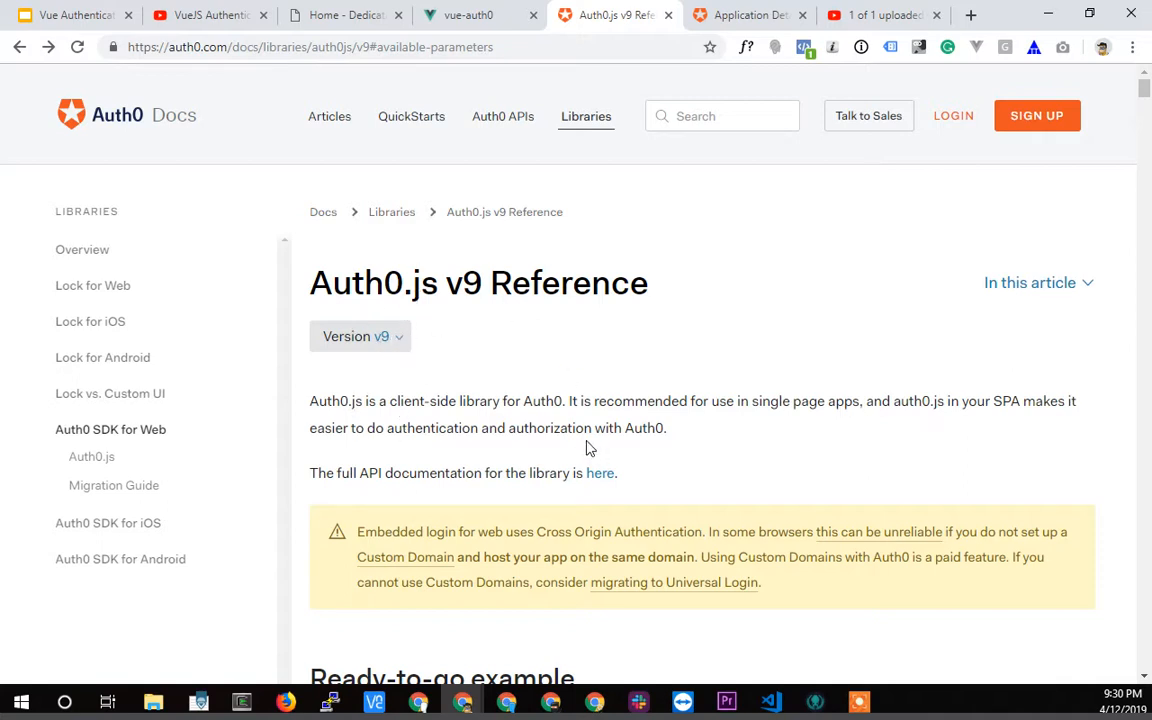
pyautogui.moveTo(724, 238)
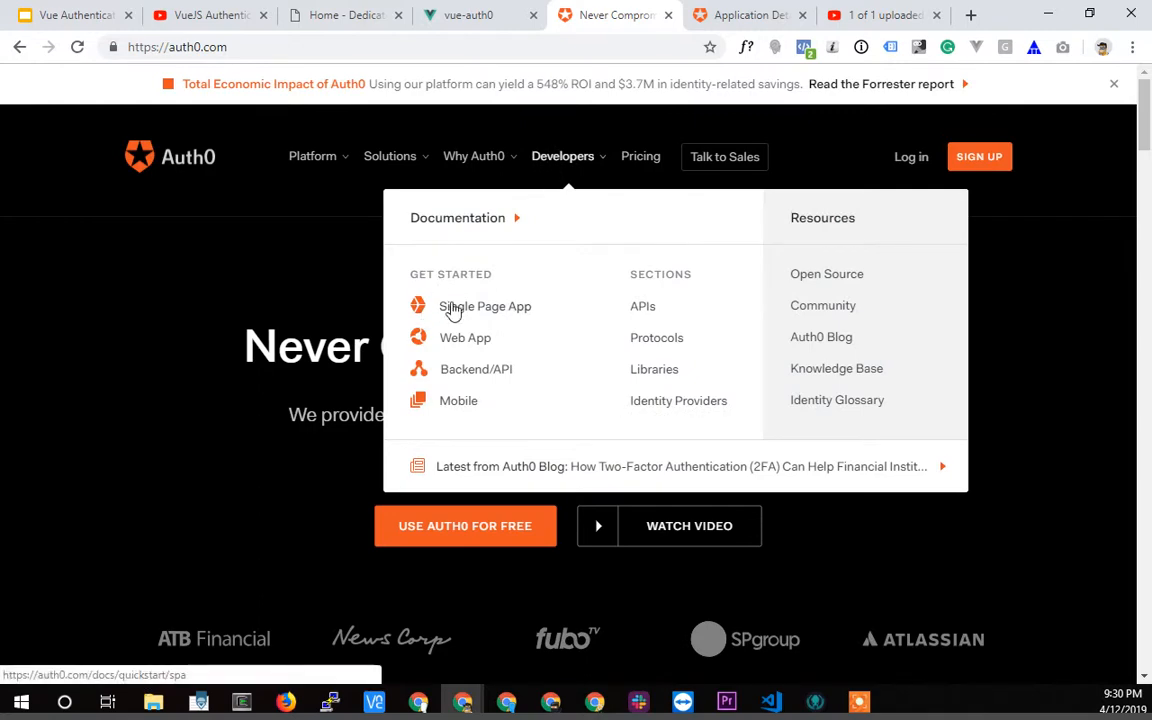
# - Reach the Vue login quickstart from the Single-Page App tiles and scroll toward its View on GitHub link
pyautogui.click(484, 306)
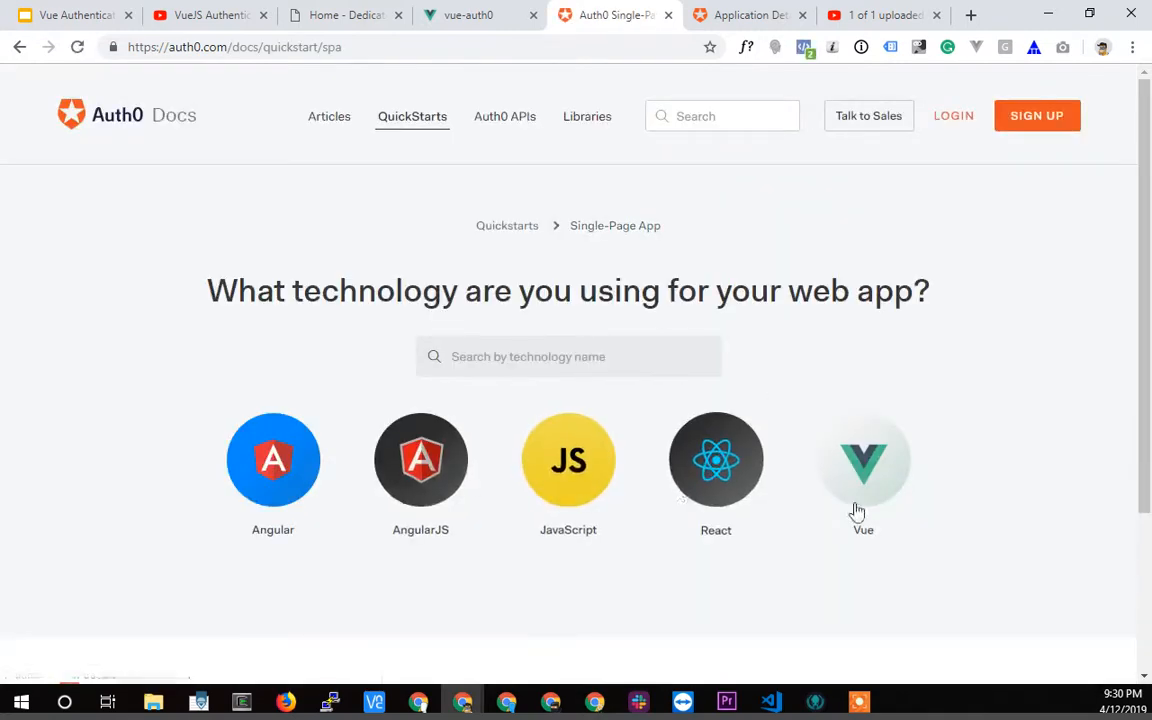
pyautogui.click(862, 460)
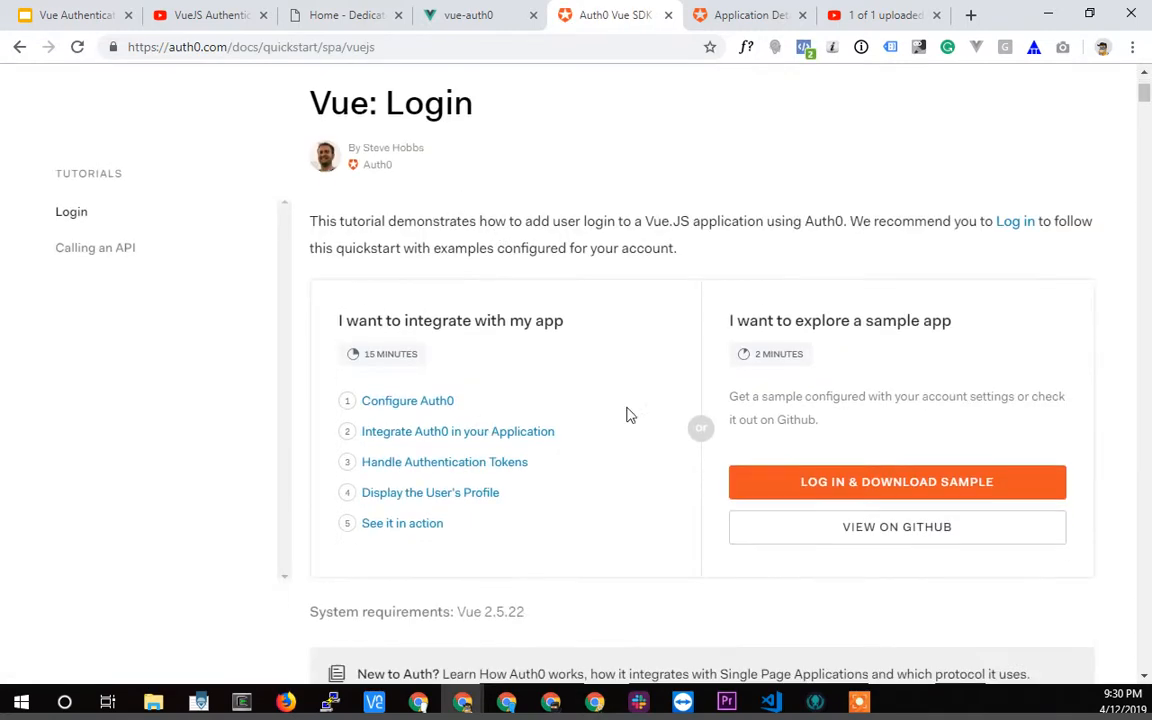
pyautogui.scroll(-3)
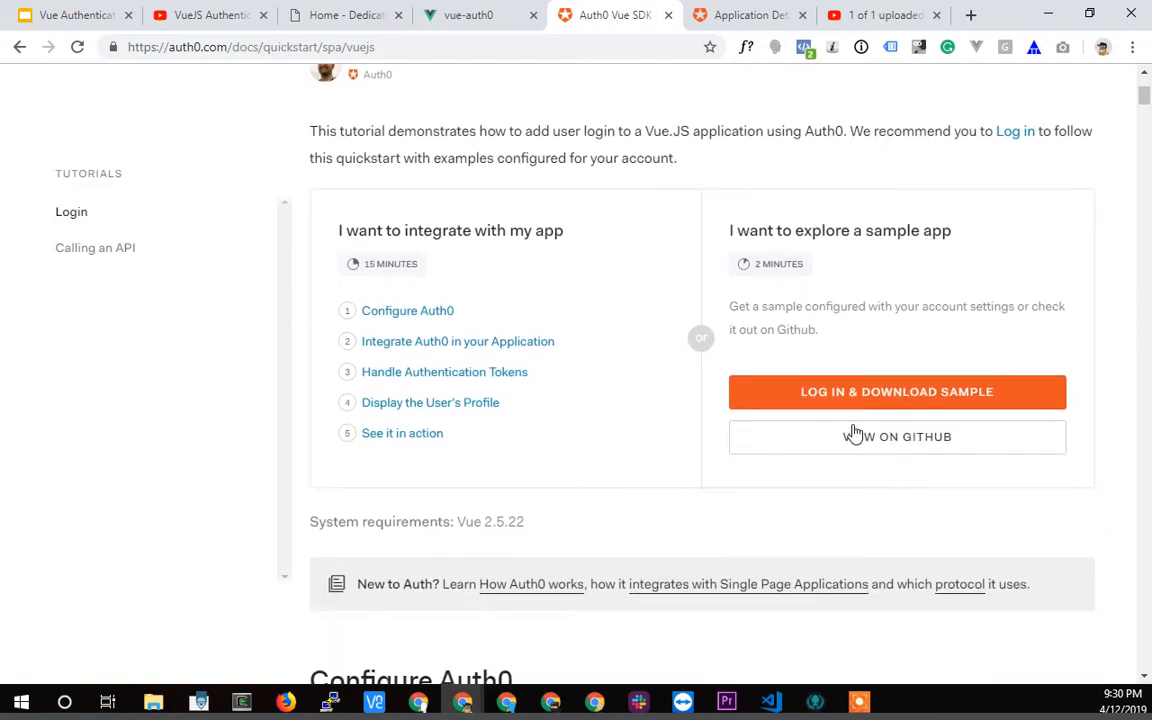
pyautogui.scroll(-3)
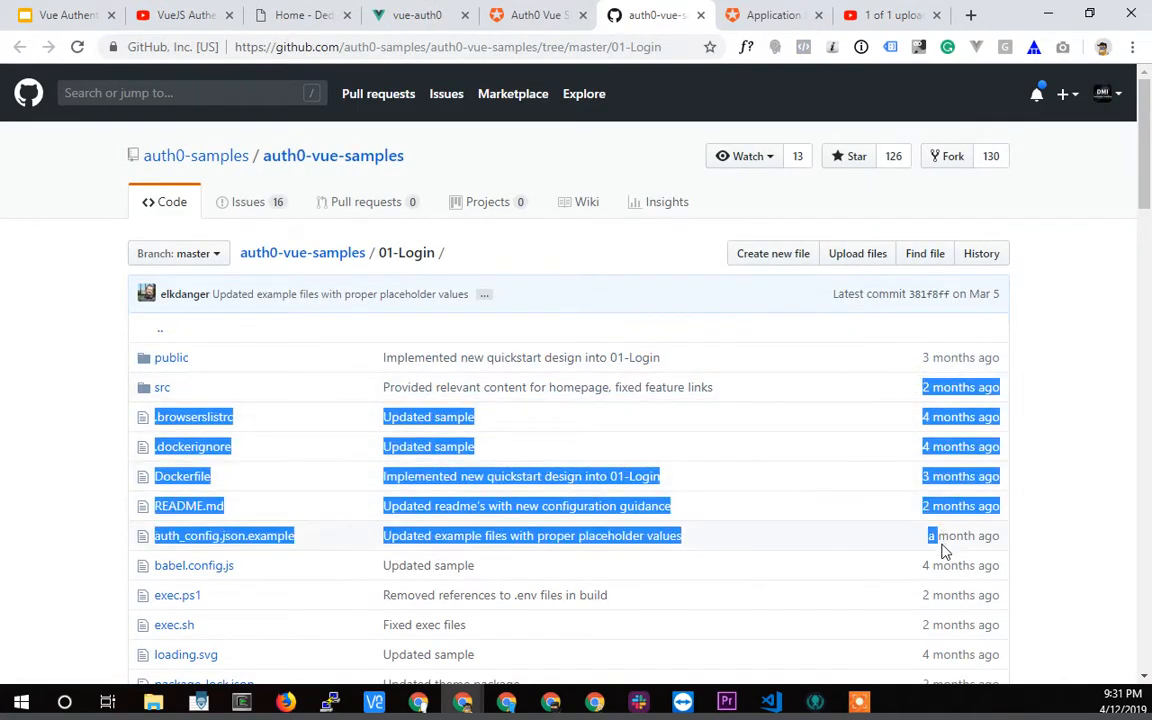
# - Back on the Vue quickstart, read through the Configure Auth0 and Integrate Auth0 sections, then return to the top
pyautogui.click(536, 16)
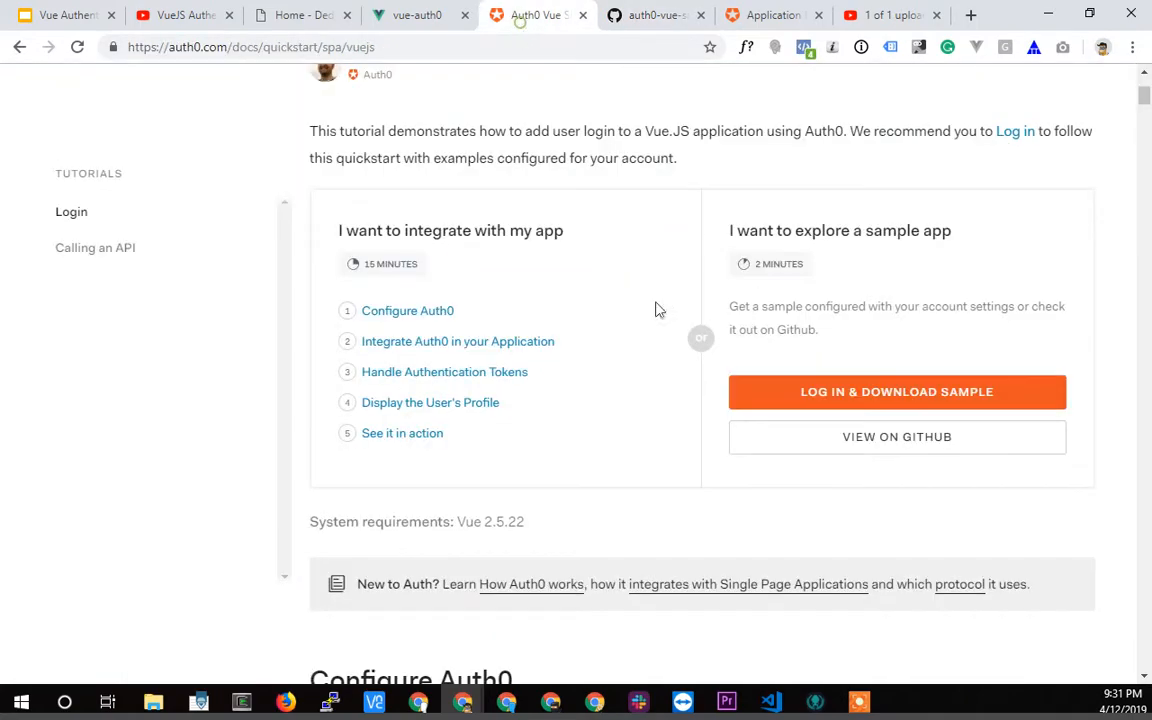
pyautogui.scroll(-3)
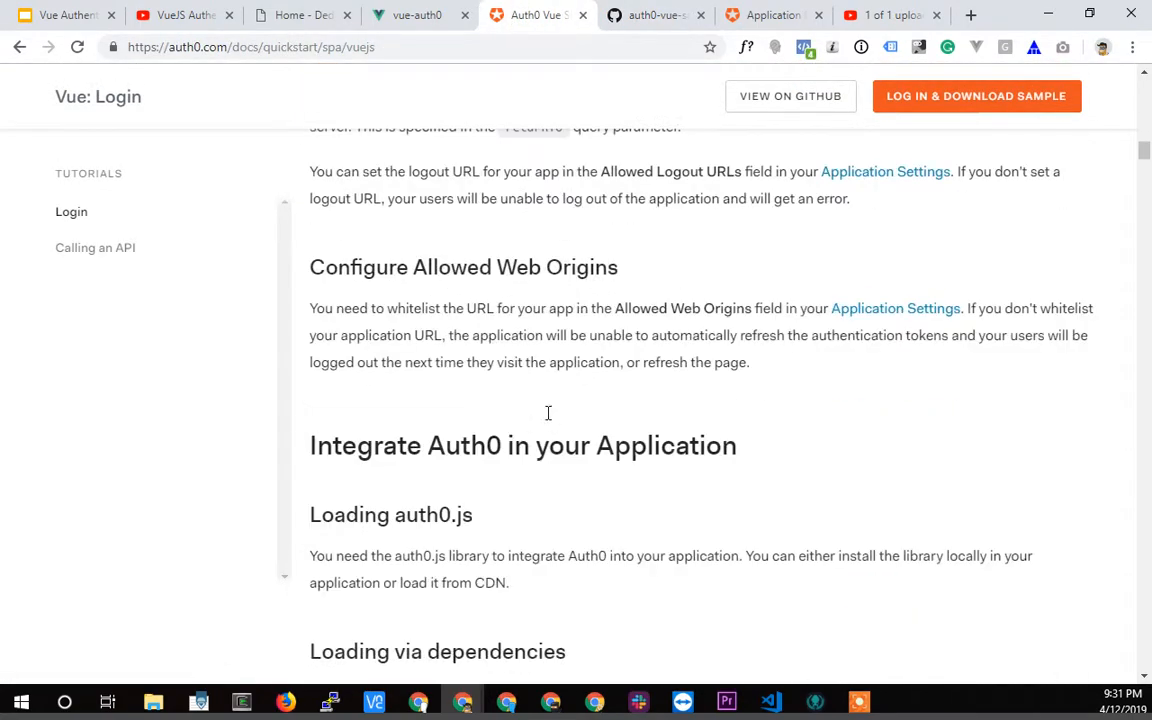
pyautogui.scroll(-3)
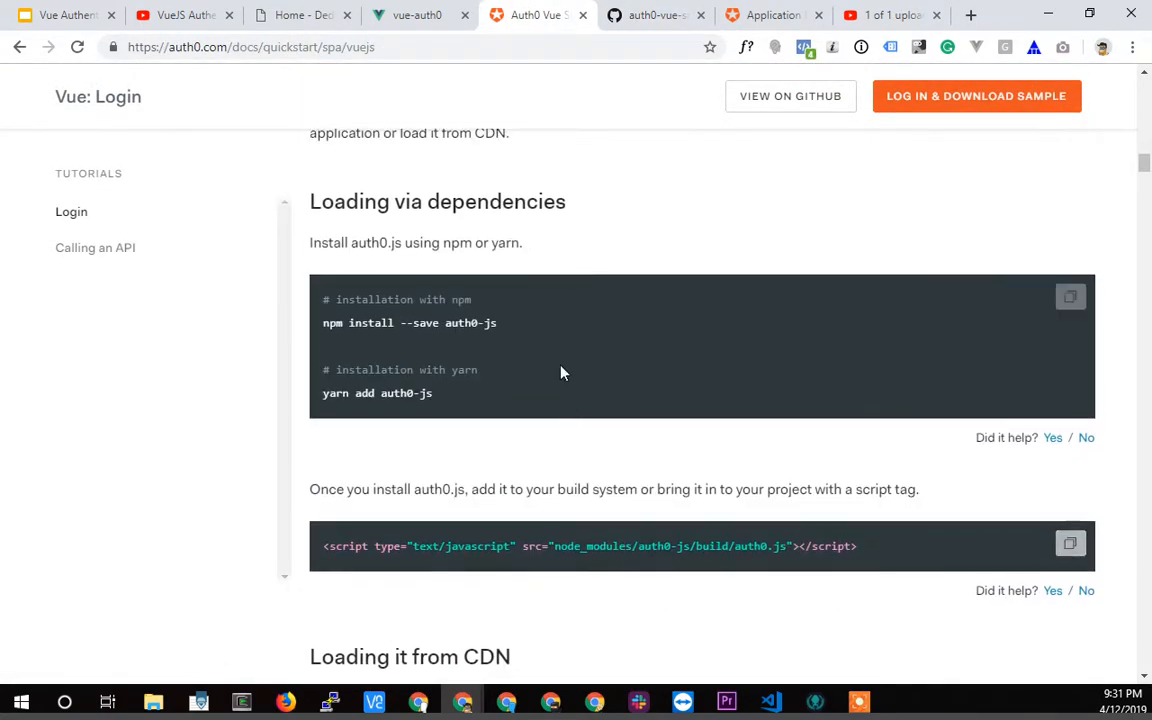
pyautogui.scroll(-3)
pyautogui.write('mixin')
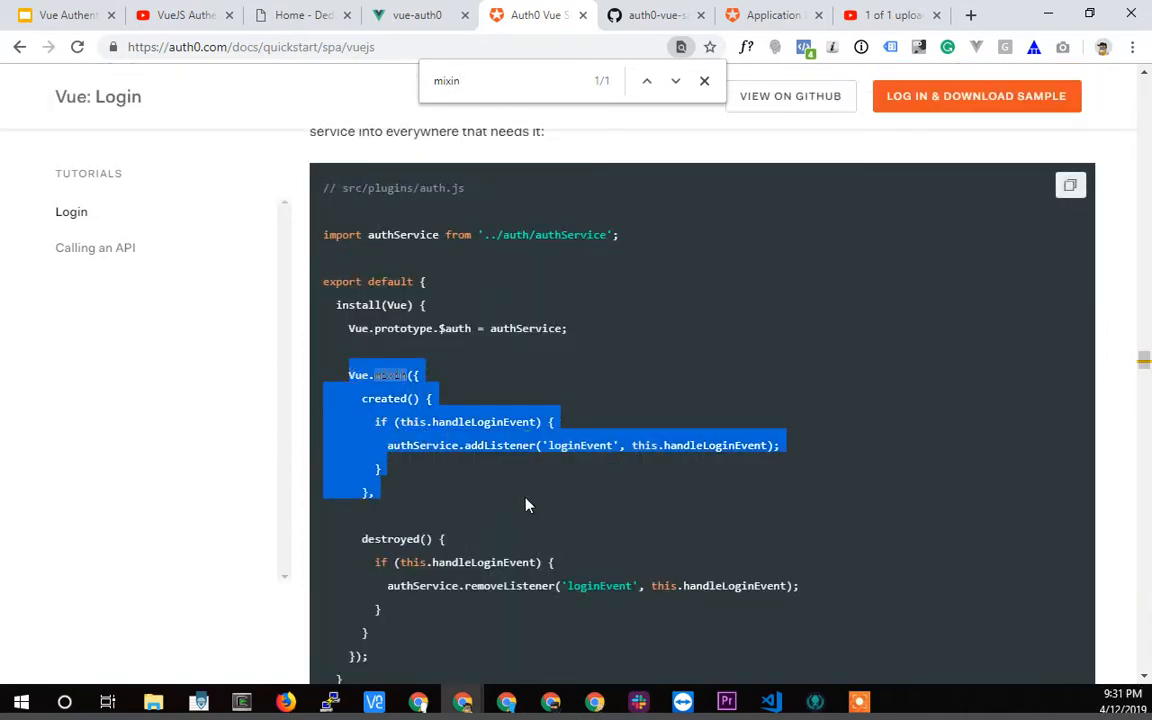
pyautogui.moveTo(428, 440)
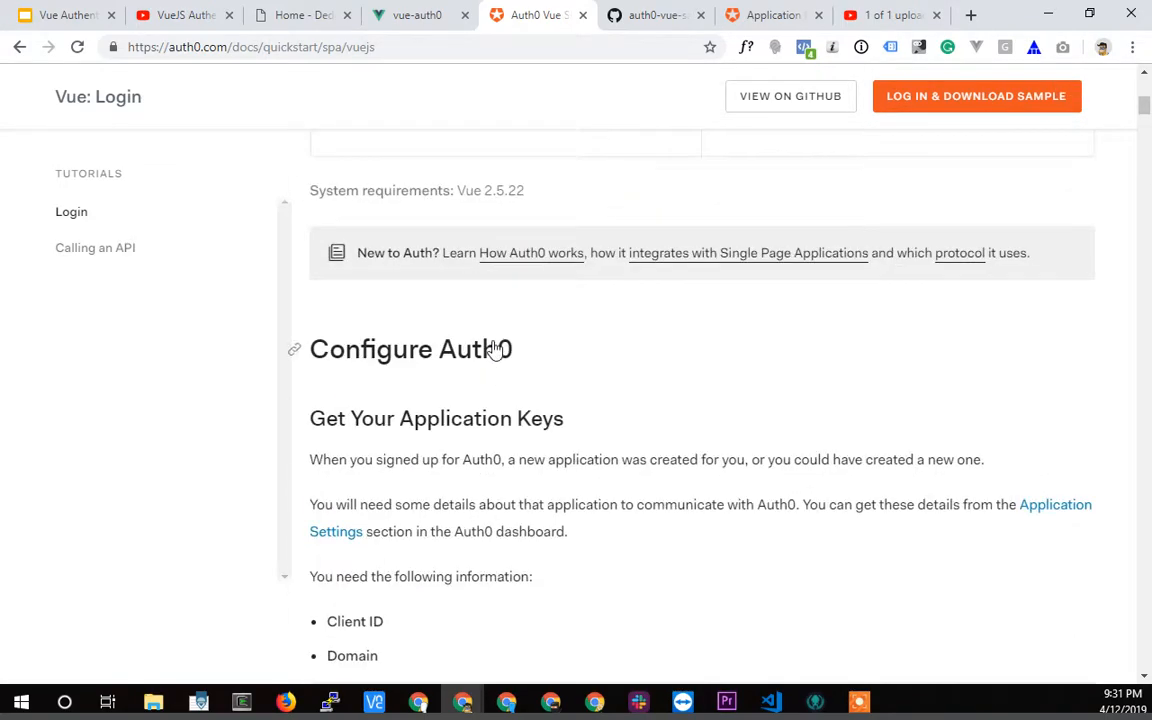
pyautogui.scroll(3)
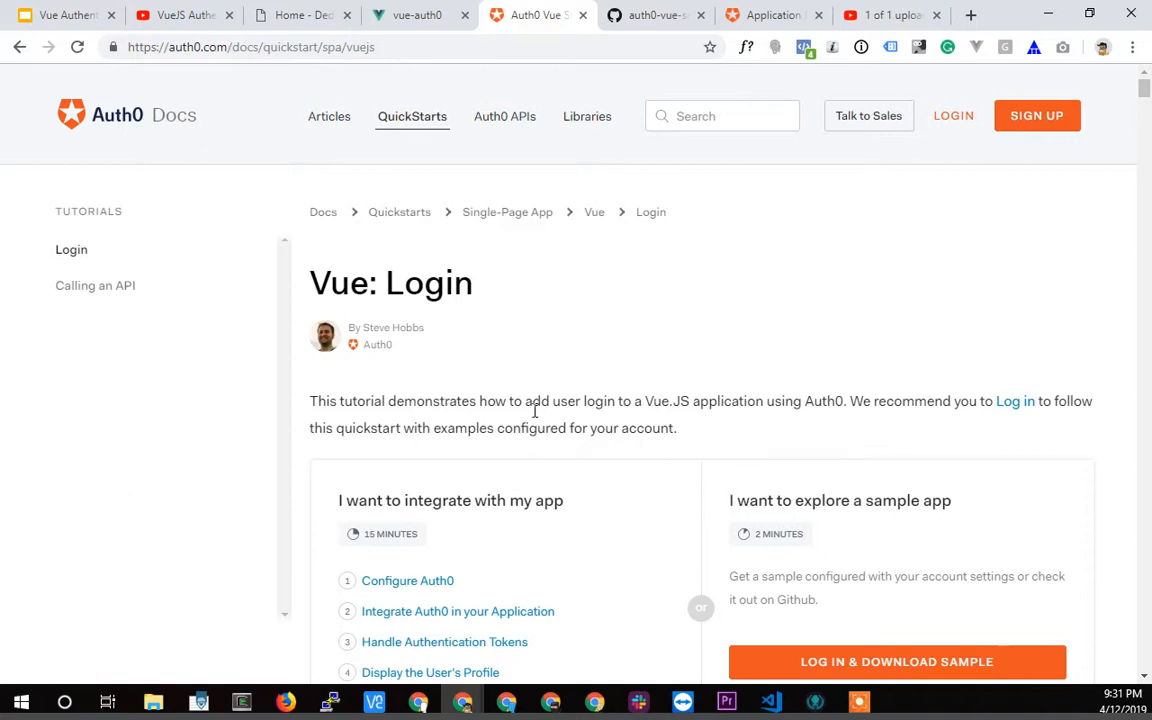
pyautogui.moveTo(520, 458)
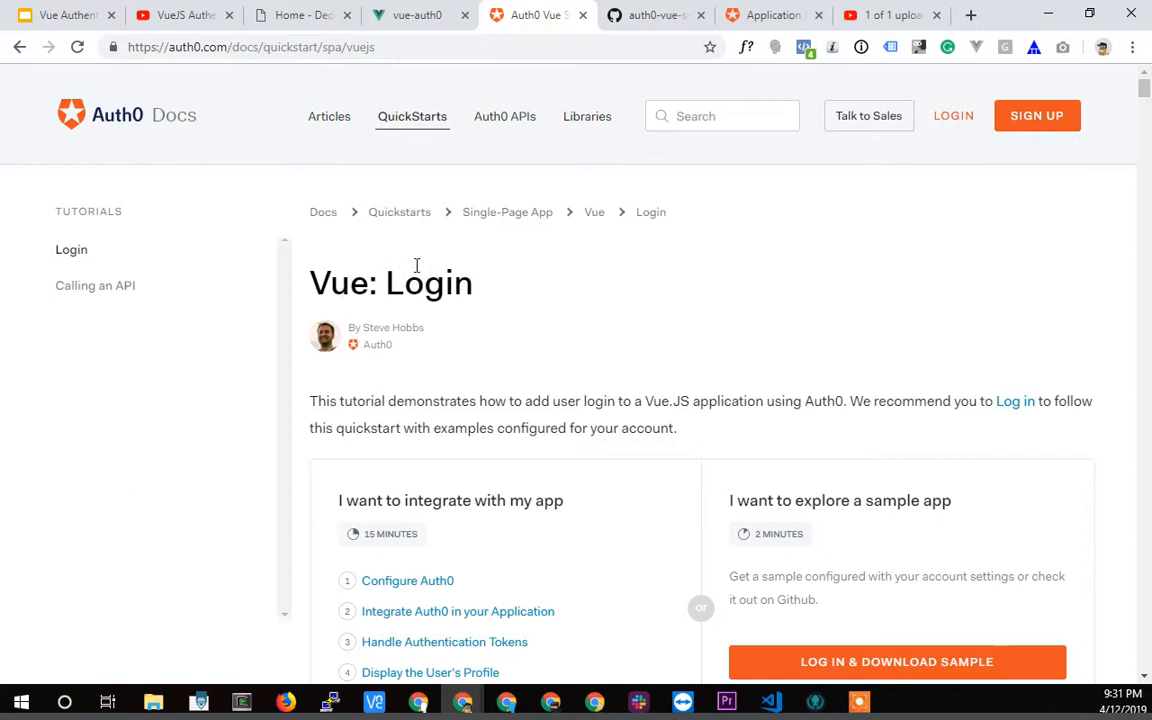
pyautogui.moveTo(544, 204)
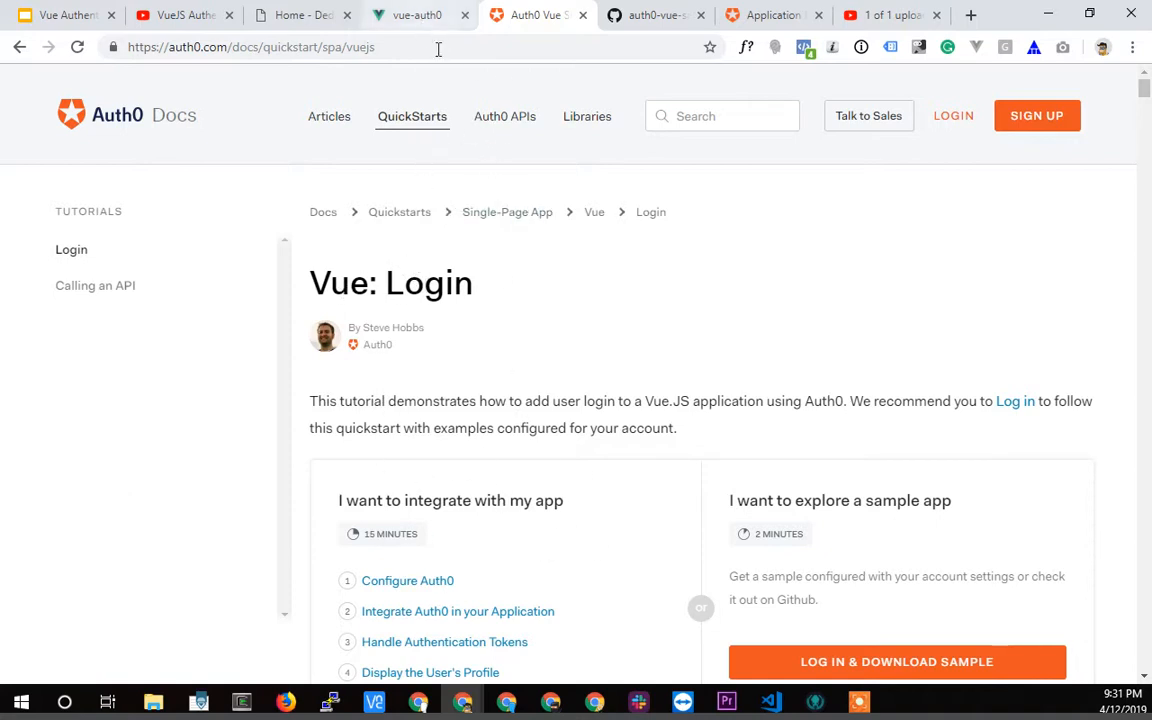
# - From the DMI site and the uploaded video's page, land on the Dedicated Managers YouTube channel home
pyautogui.click(300, 16)
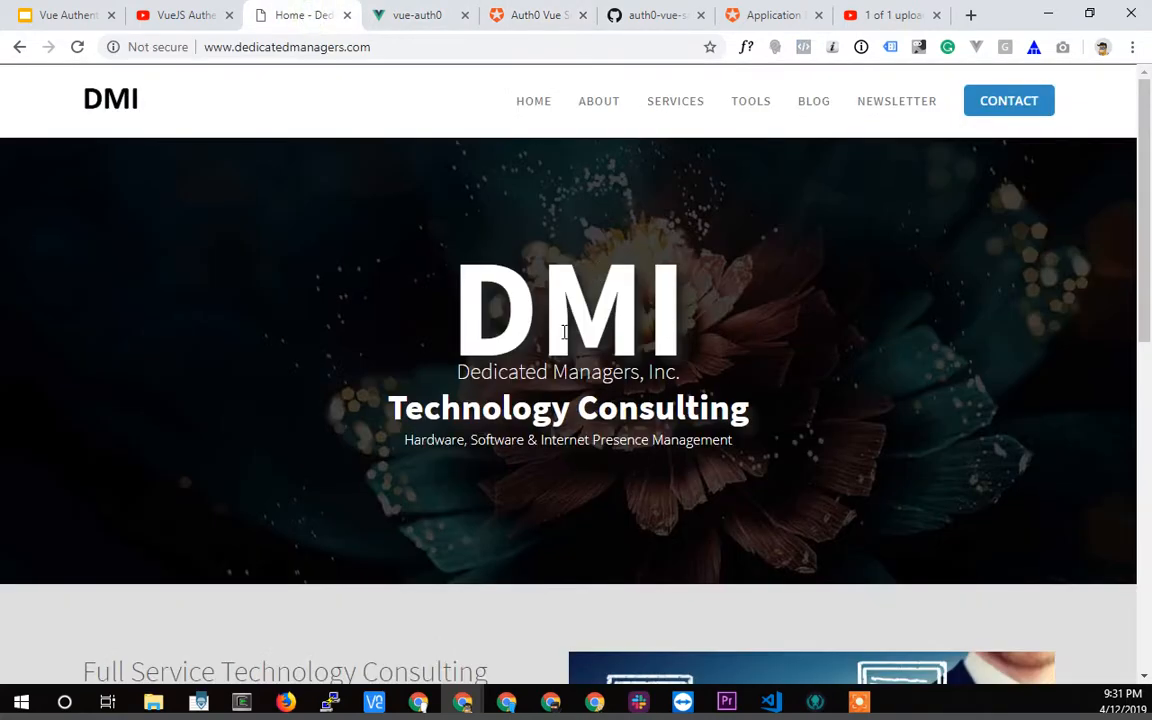
pyautogui.moveTo(648, 420)
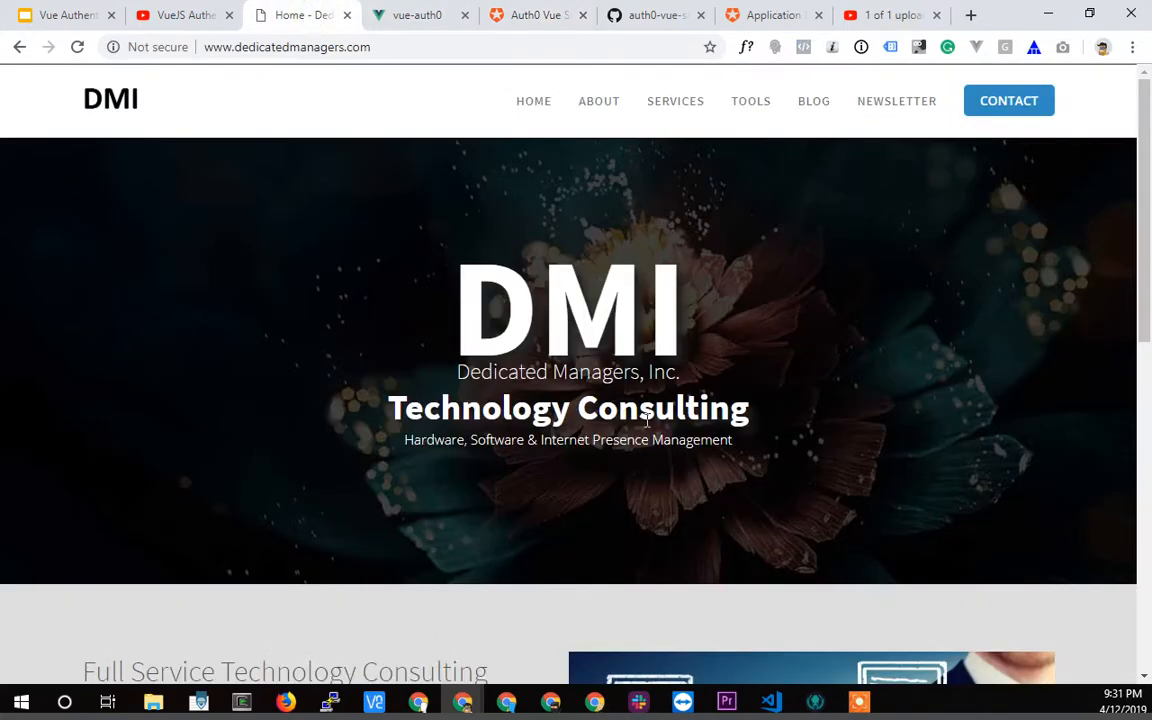
pyautogui.click(884, 16)
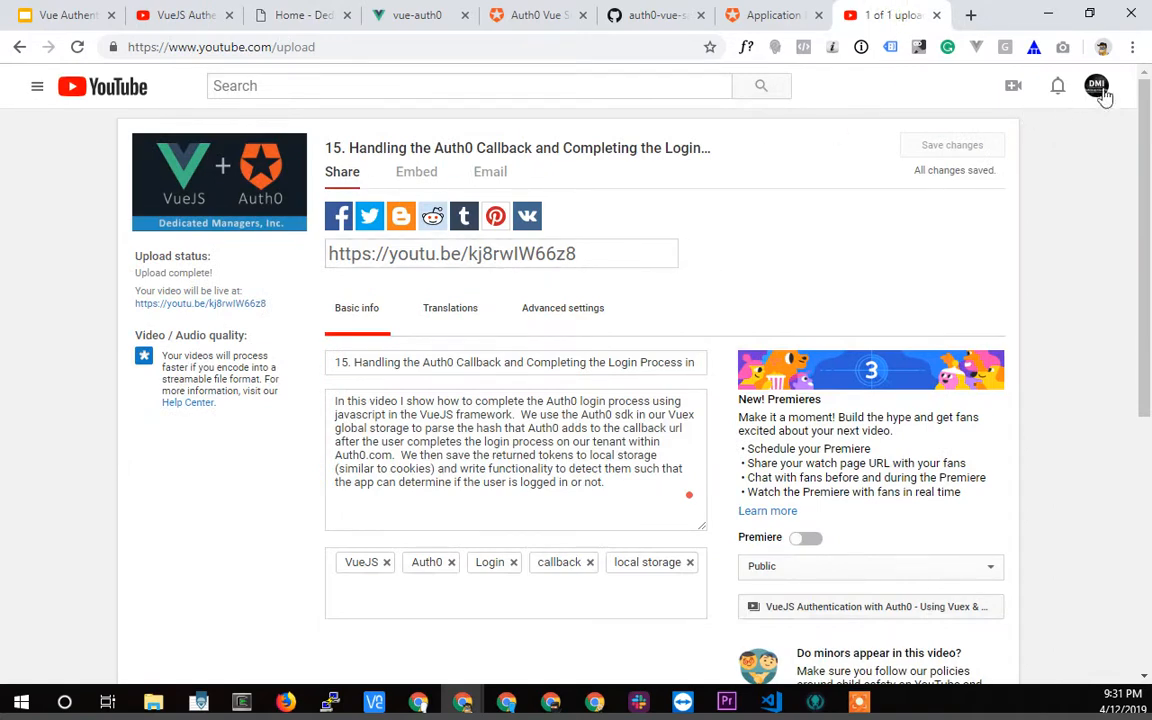
pyautogui.click(1096, 84)
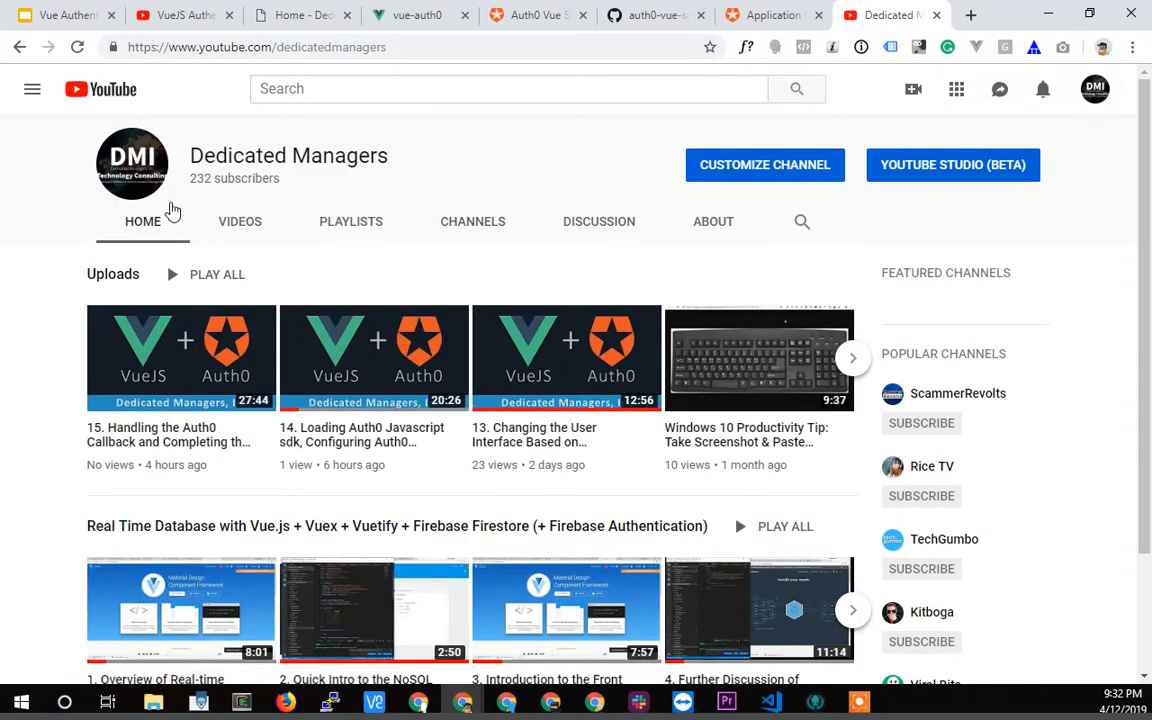
pyautogui.moveTo(288, 156)
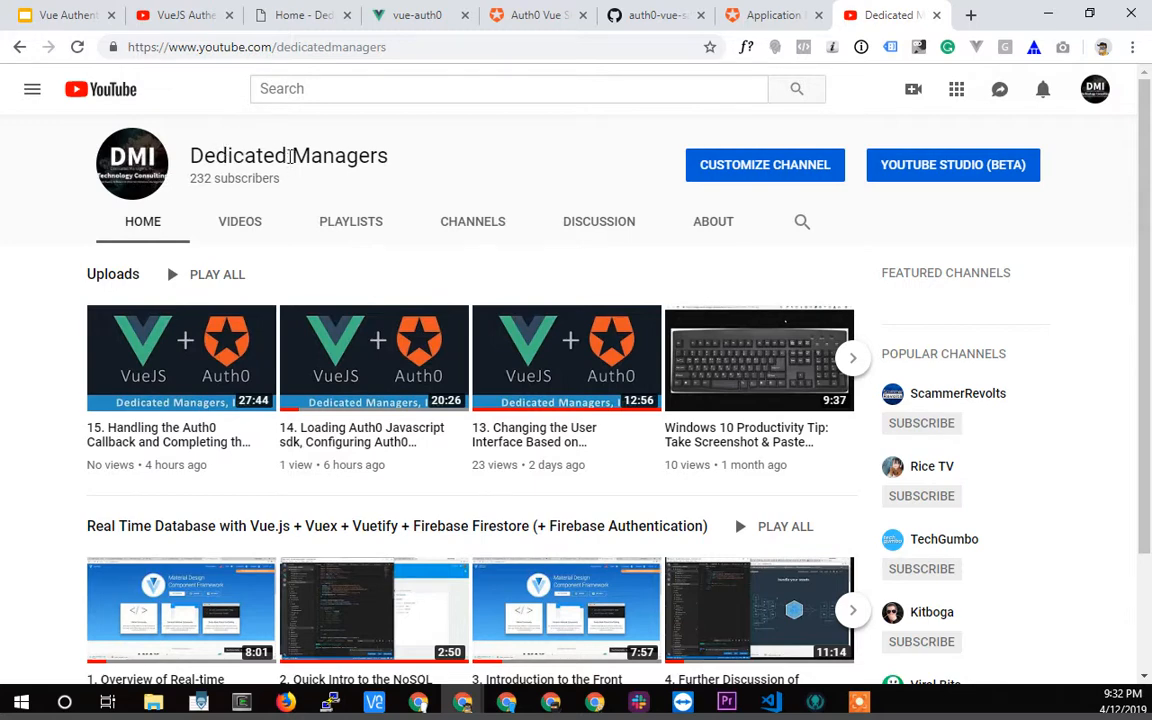
pyautogui.moveTo(1112, 206)
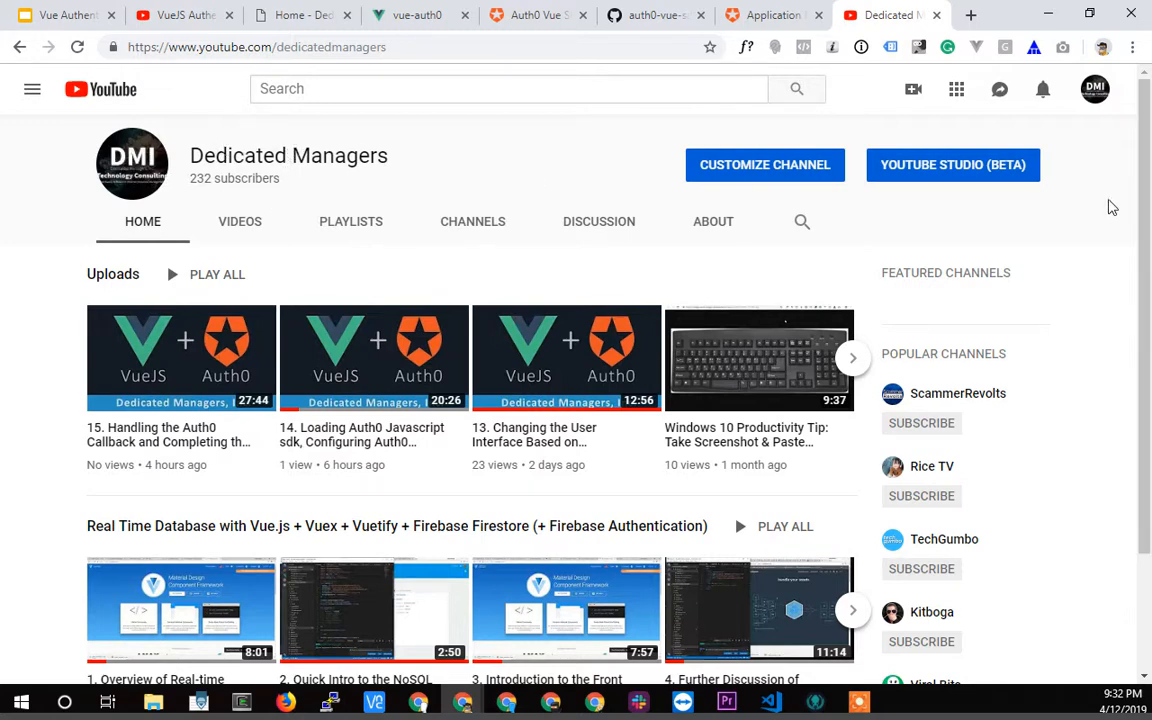
pyautogui.moveTo(352, 206)
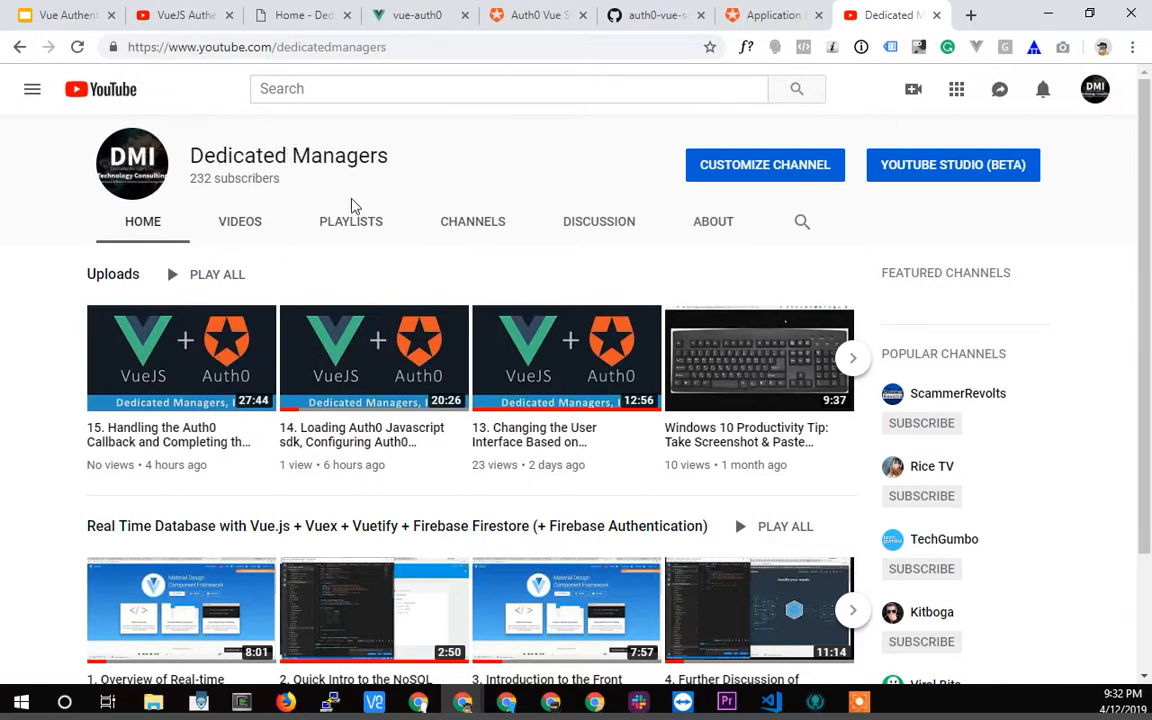
pyautogui.moveTo(372, 166)
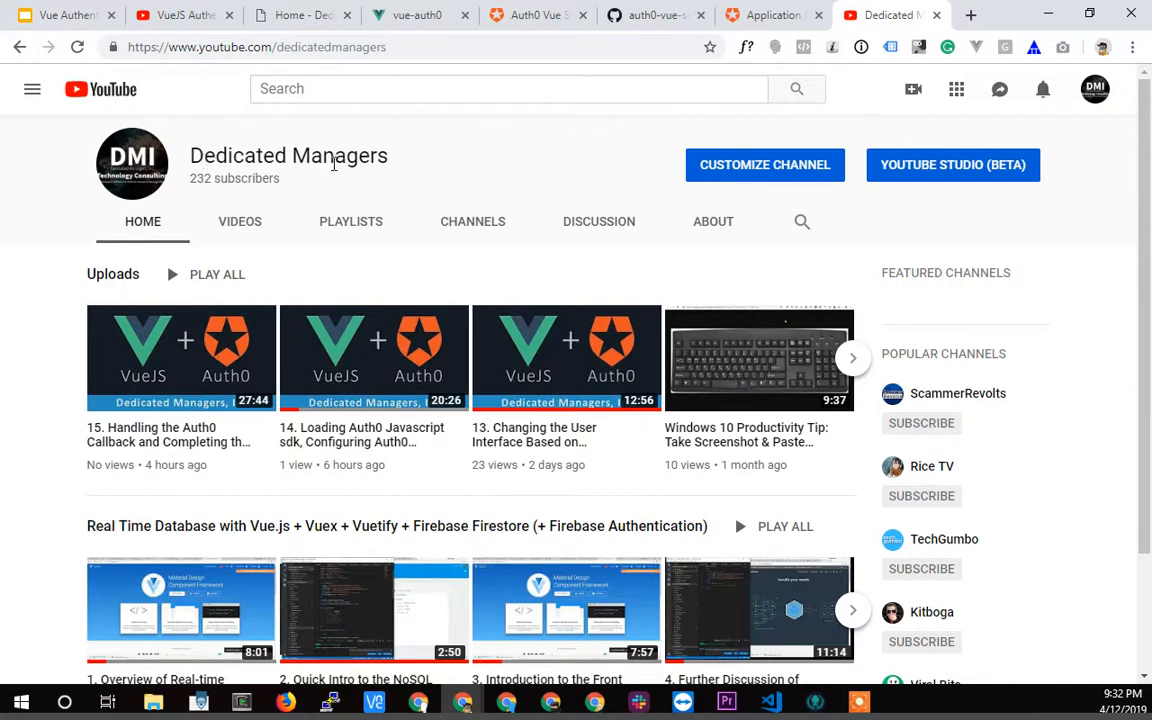
pyautogui.moveTo(552, 472)
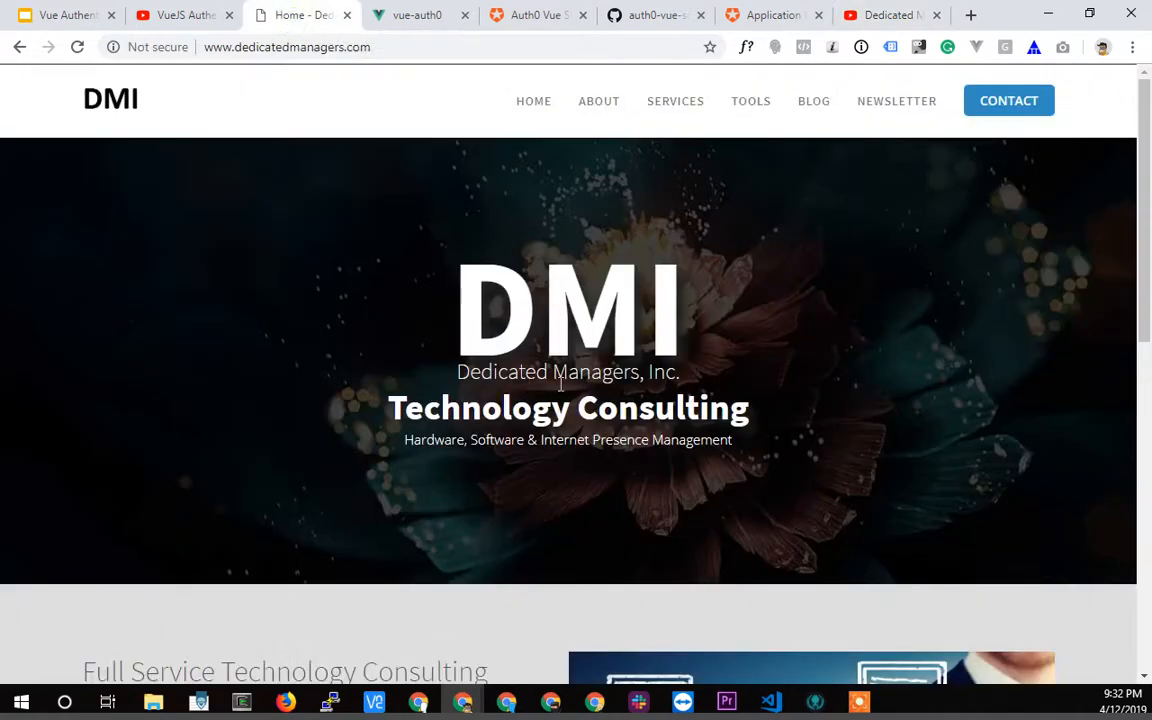
pyautogui.moveTo(590, 344)
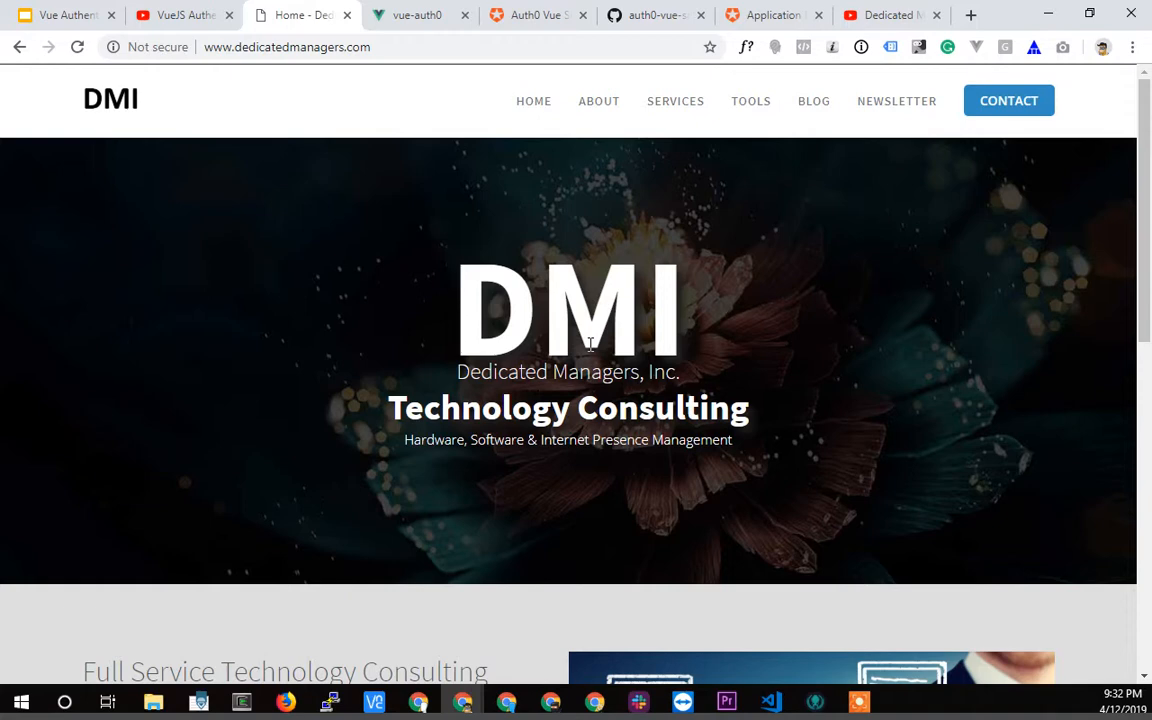
pyautogui.moveTo(1008, 100)
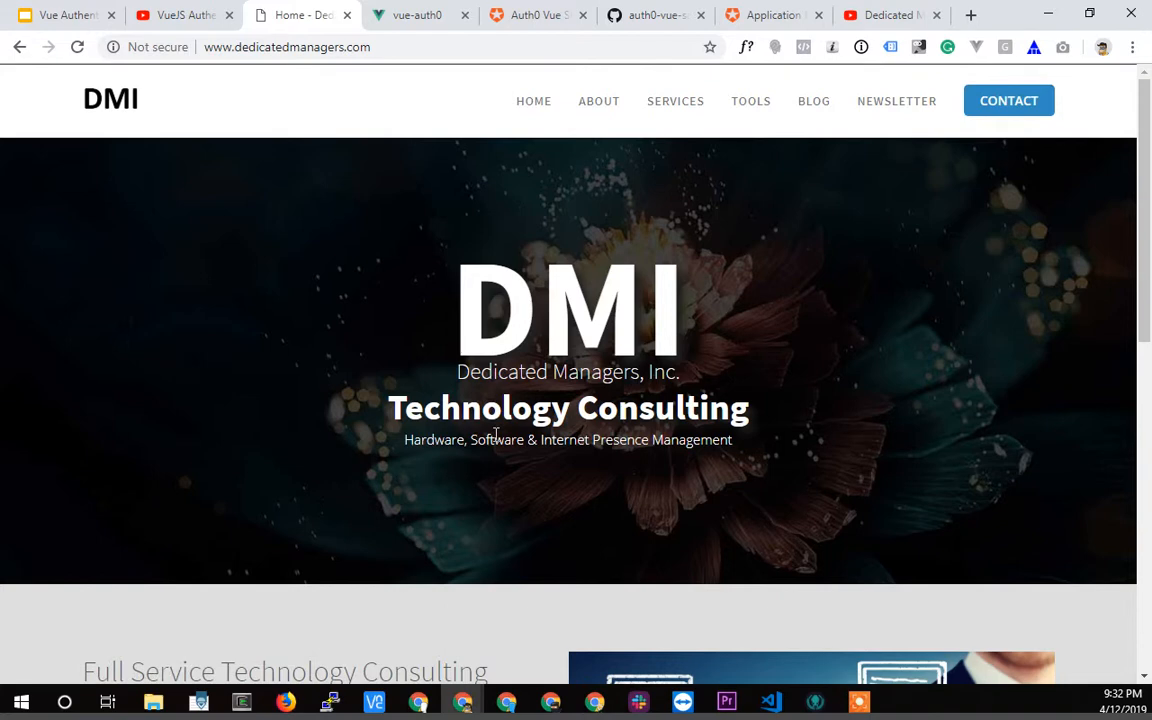
pyautogui.moveTo(1120, 694)
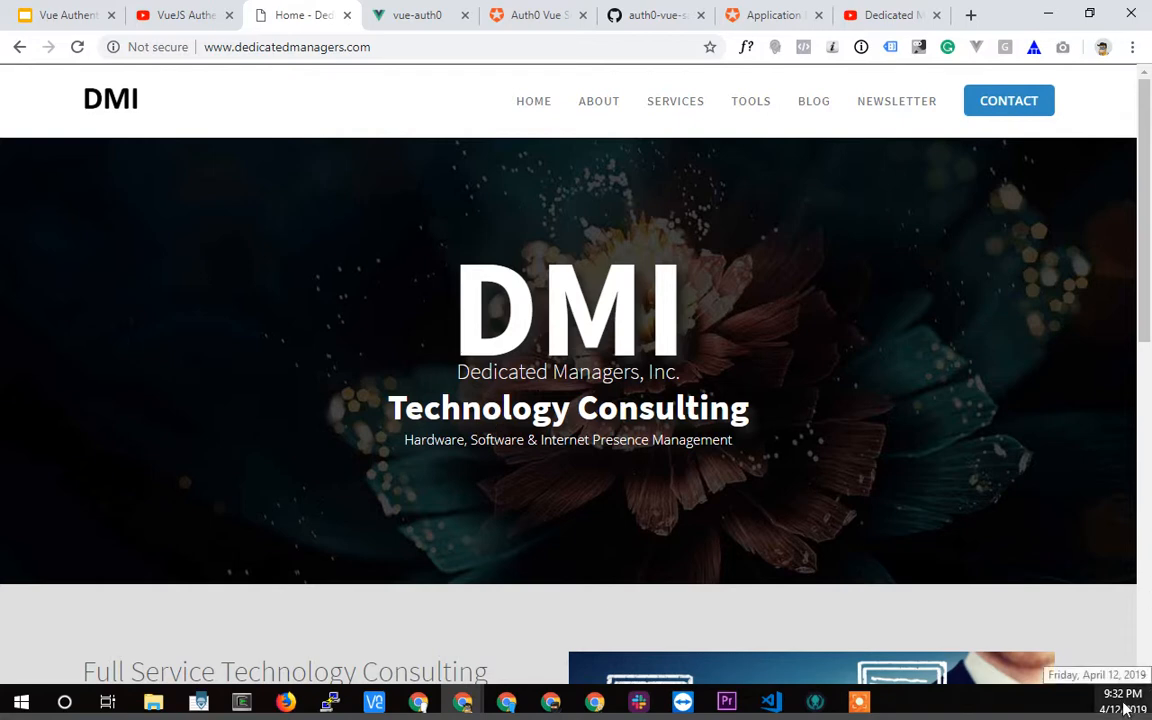